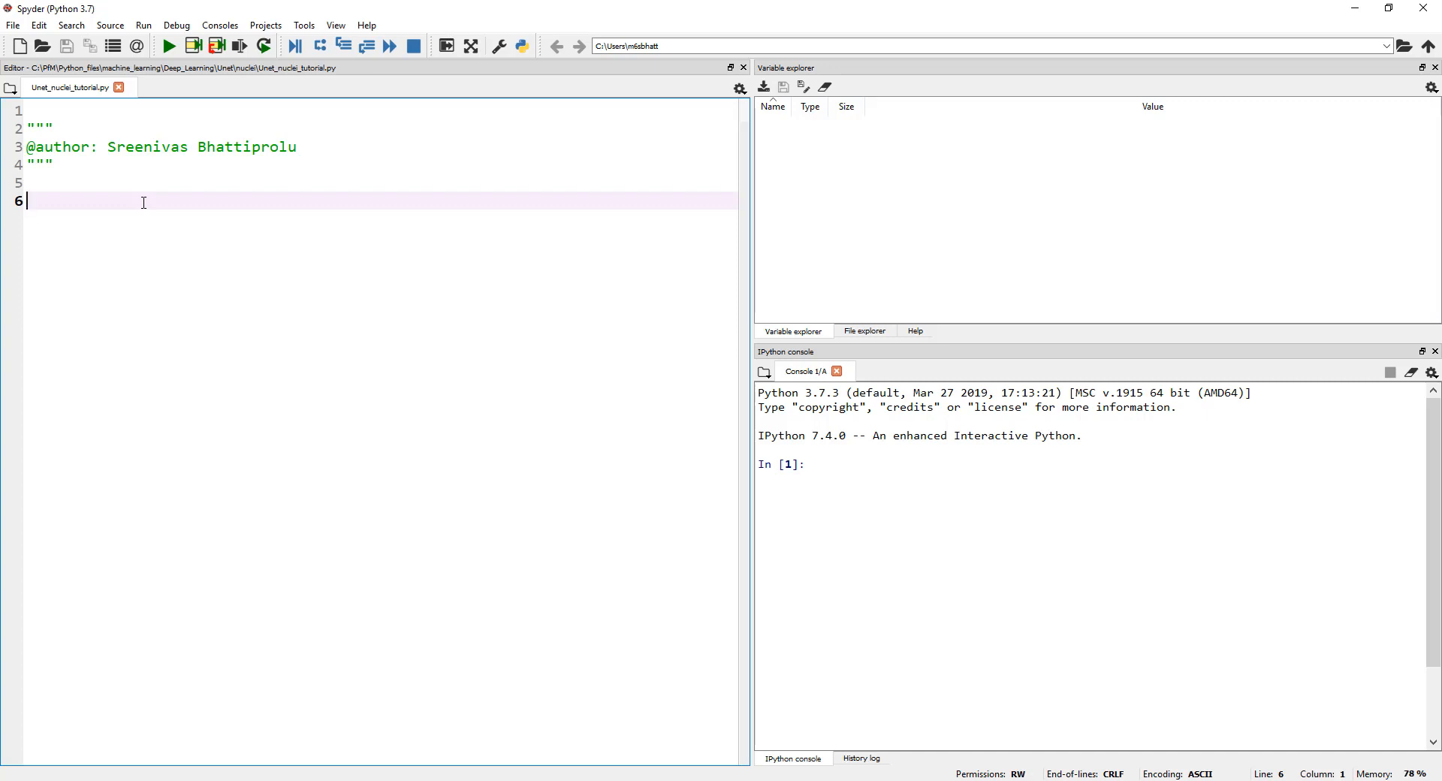
mouse_move(528, 514)
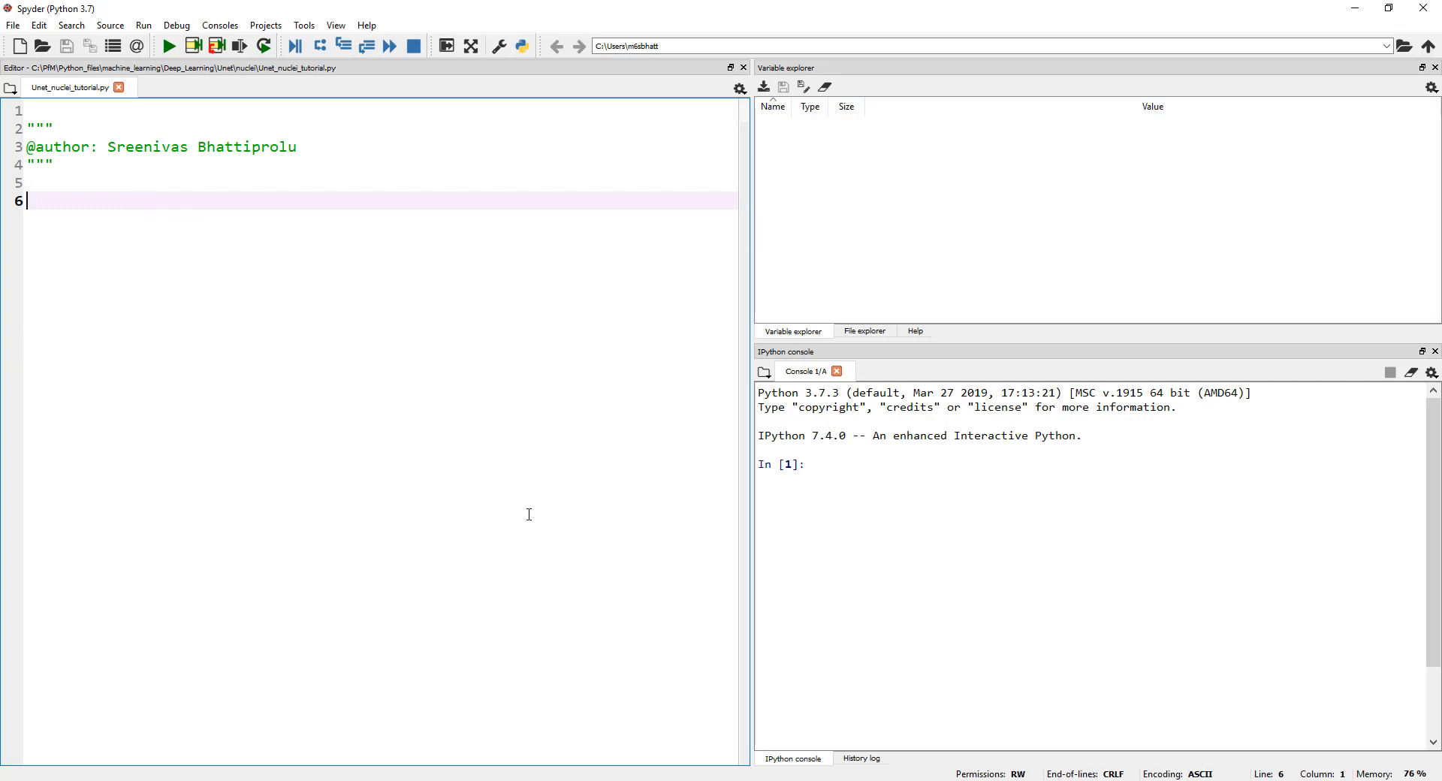
mouse_move(548, 776)
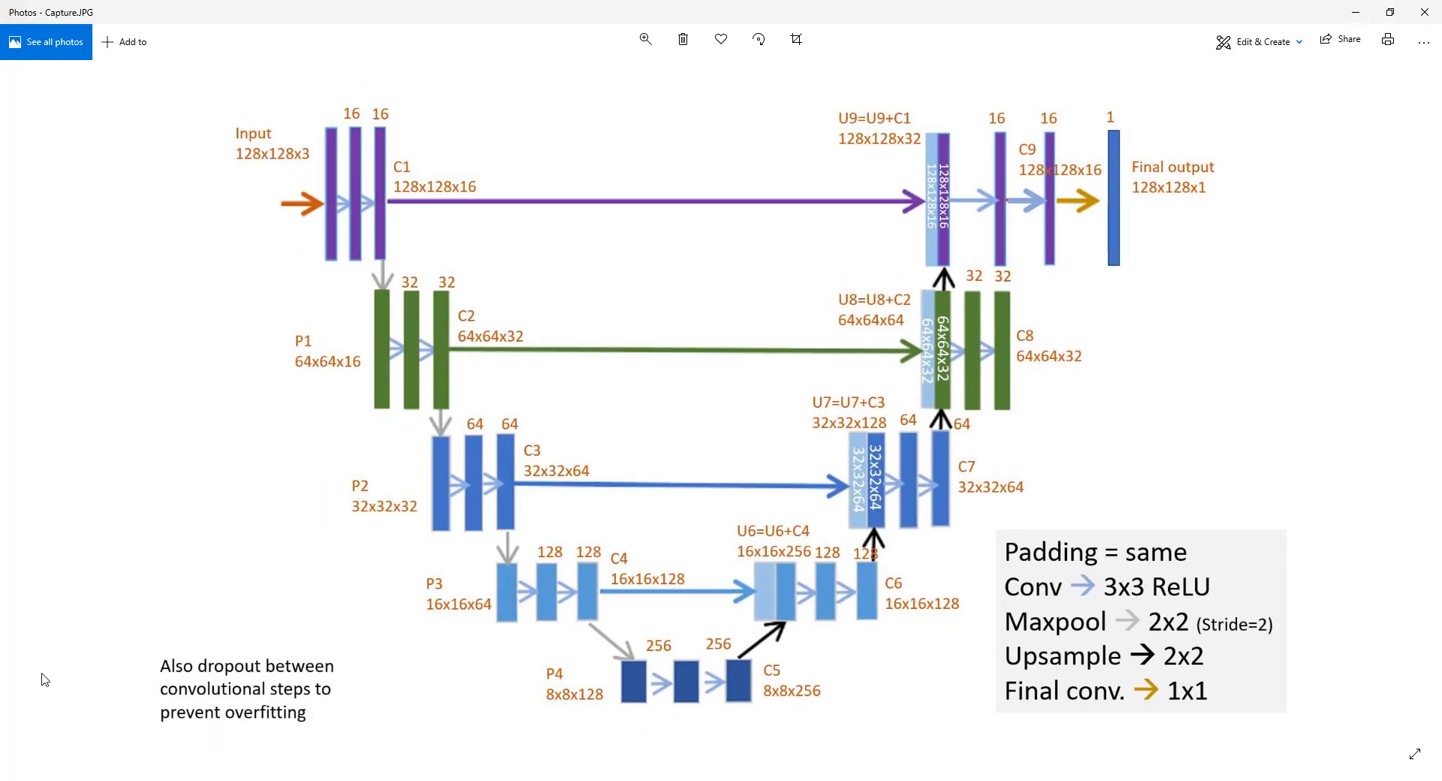
mouse_move(245, 163)
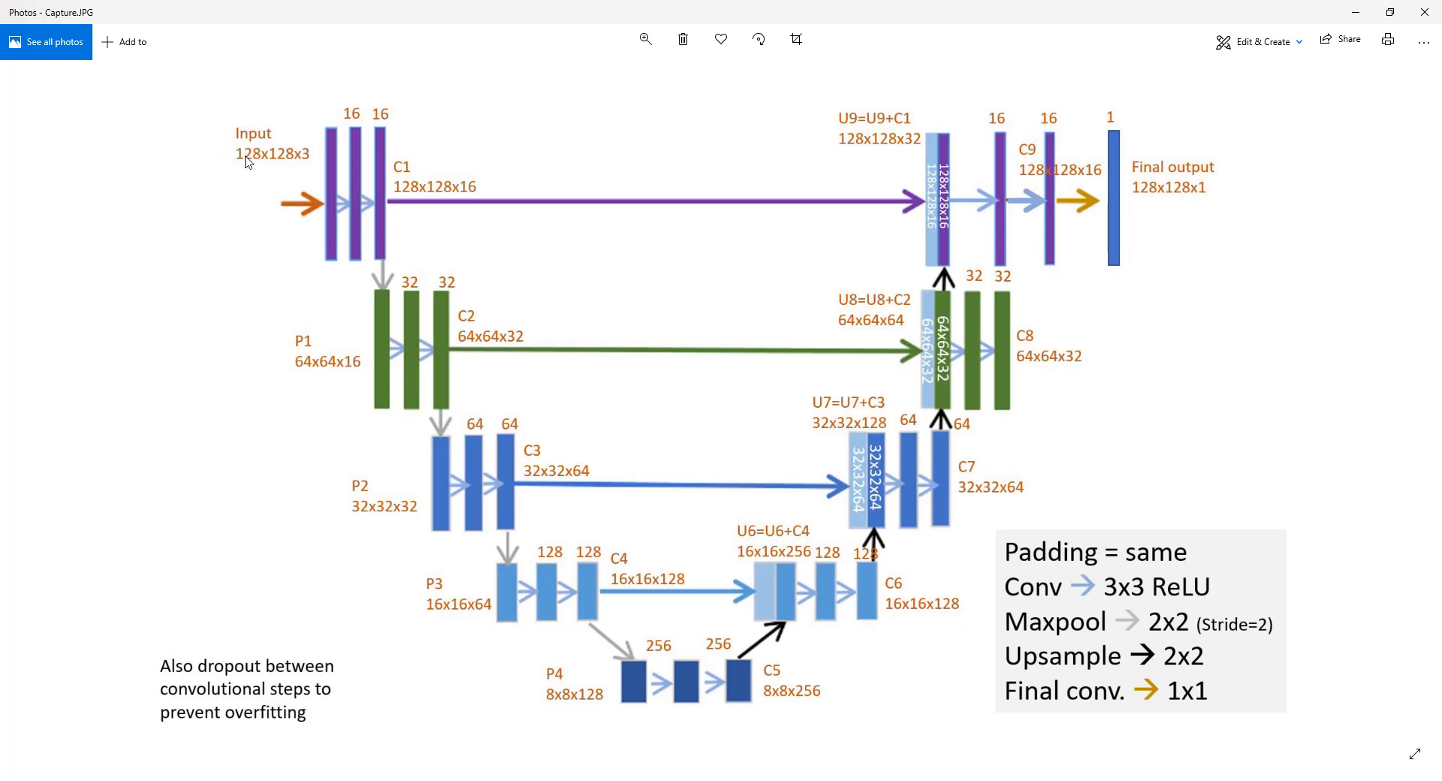
mouse_move(288, 166)
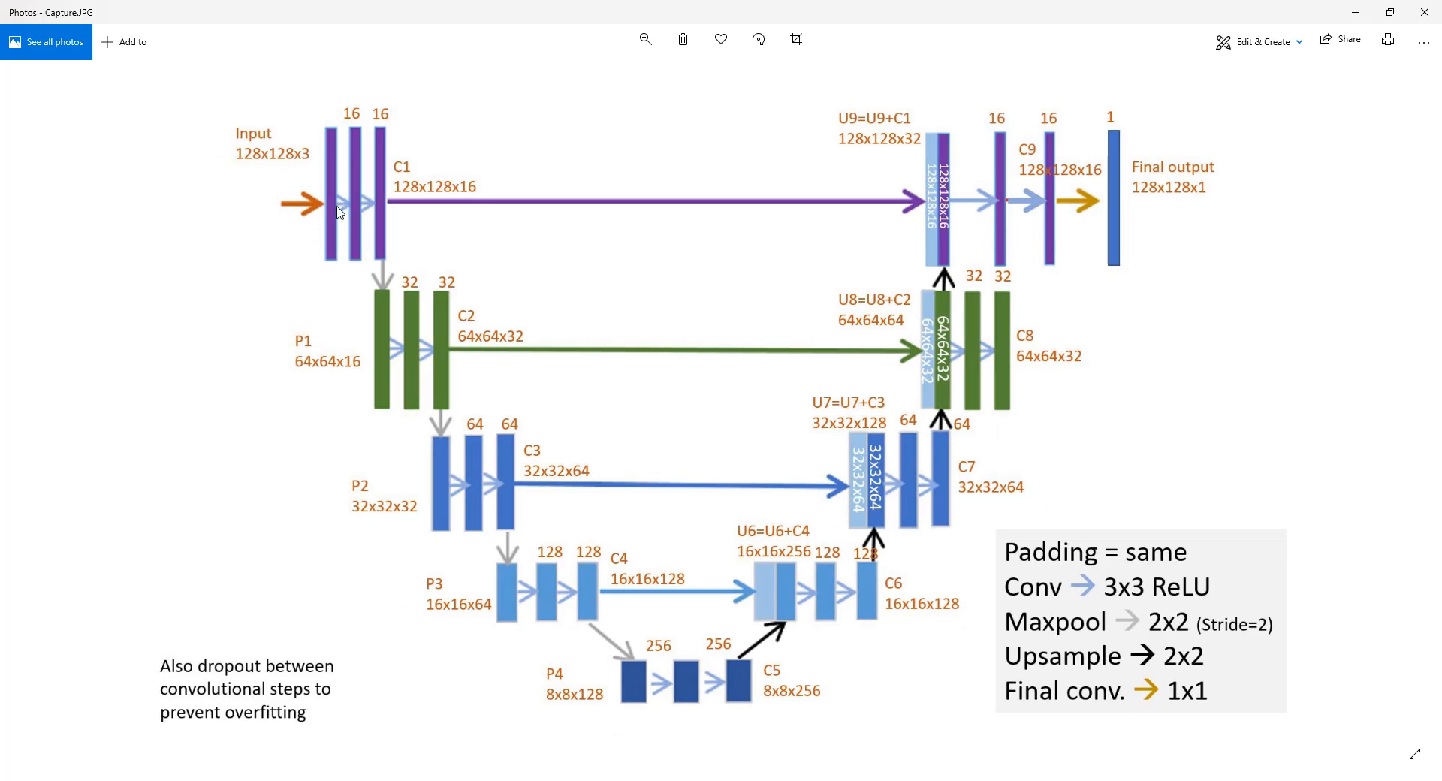
mouse_move(377, 208)
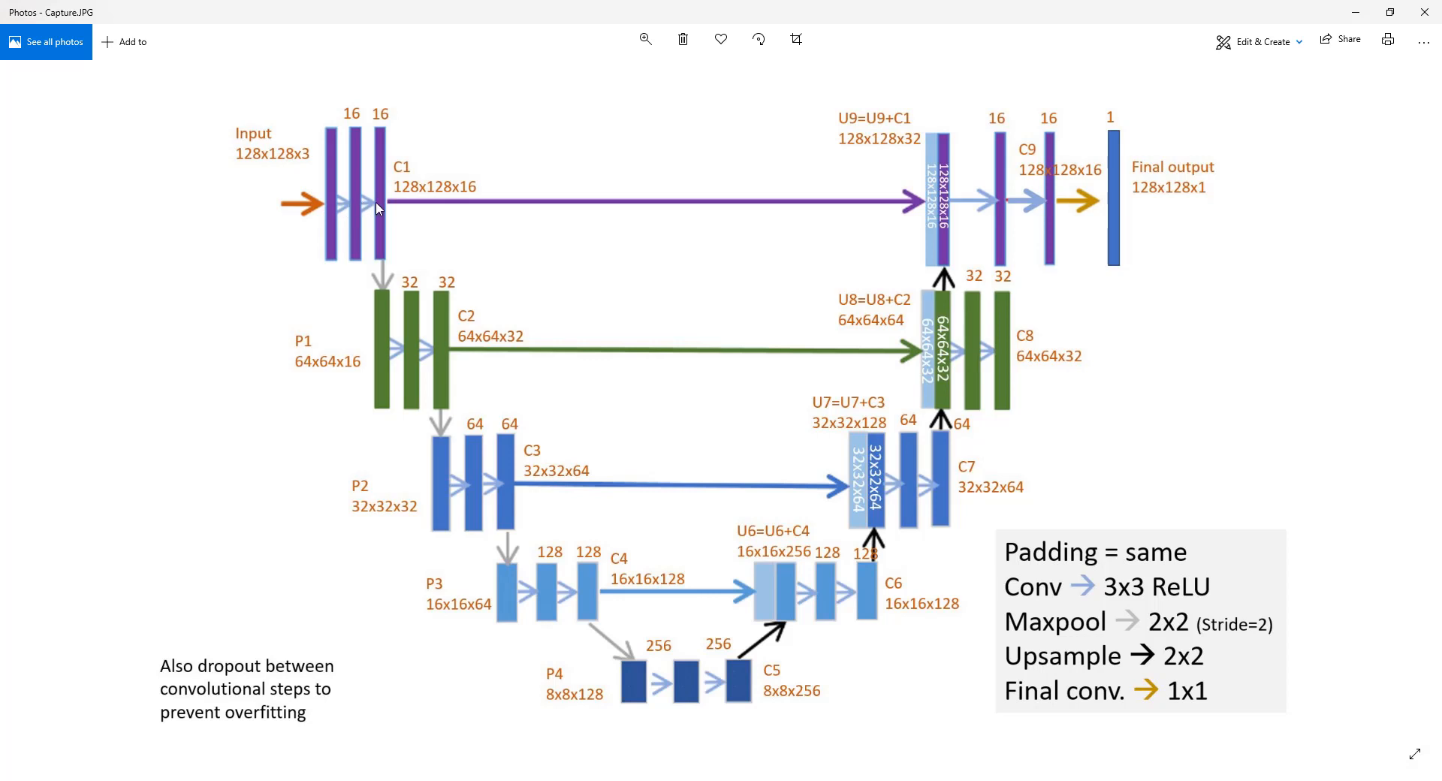
mouse_move(386, 251)
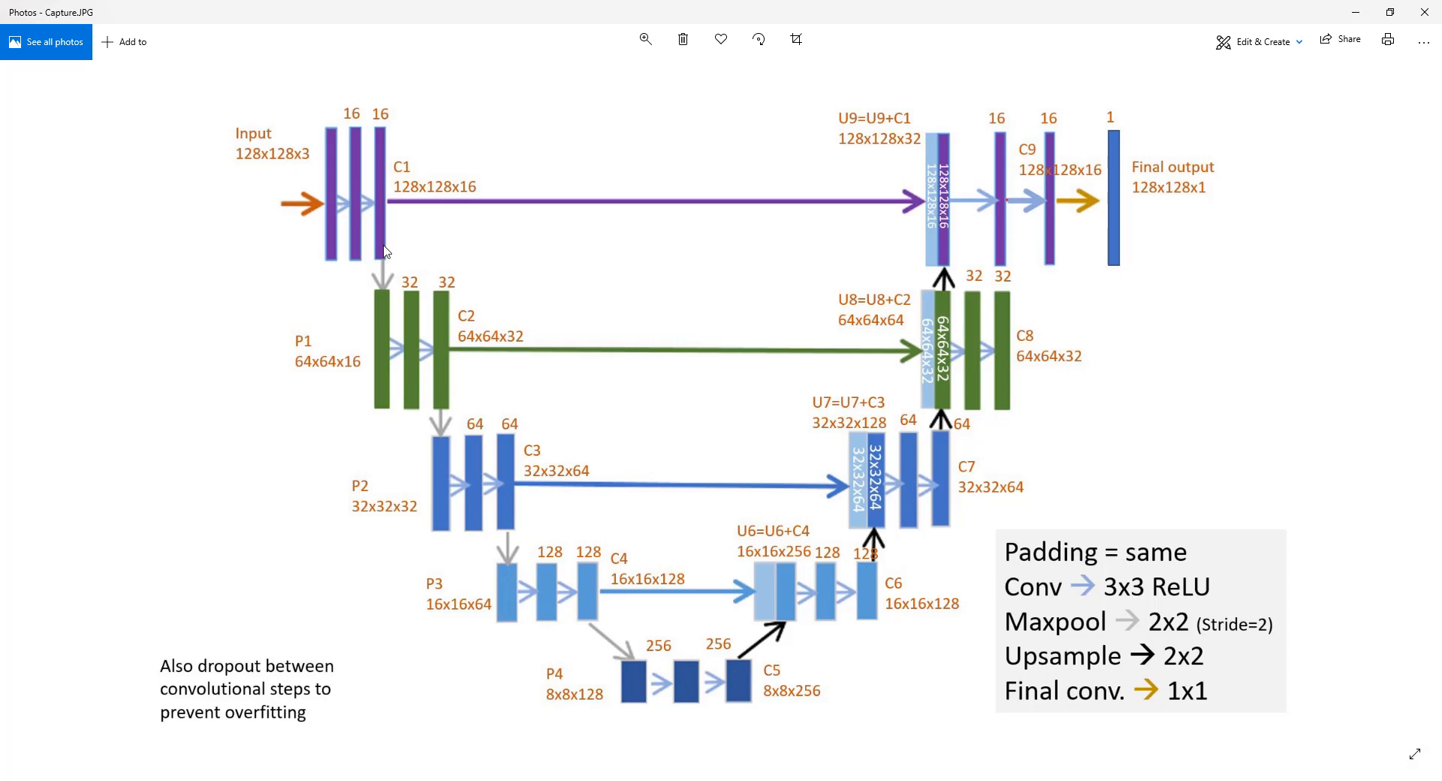
mouse_move(389, 280)
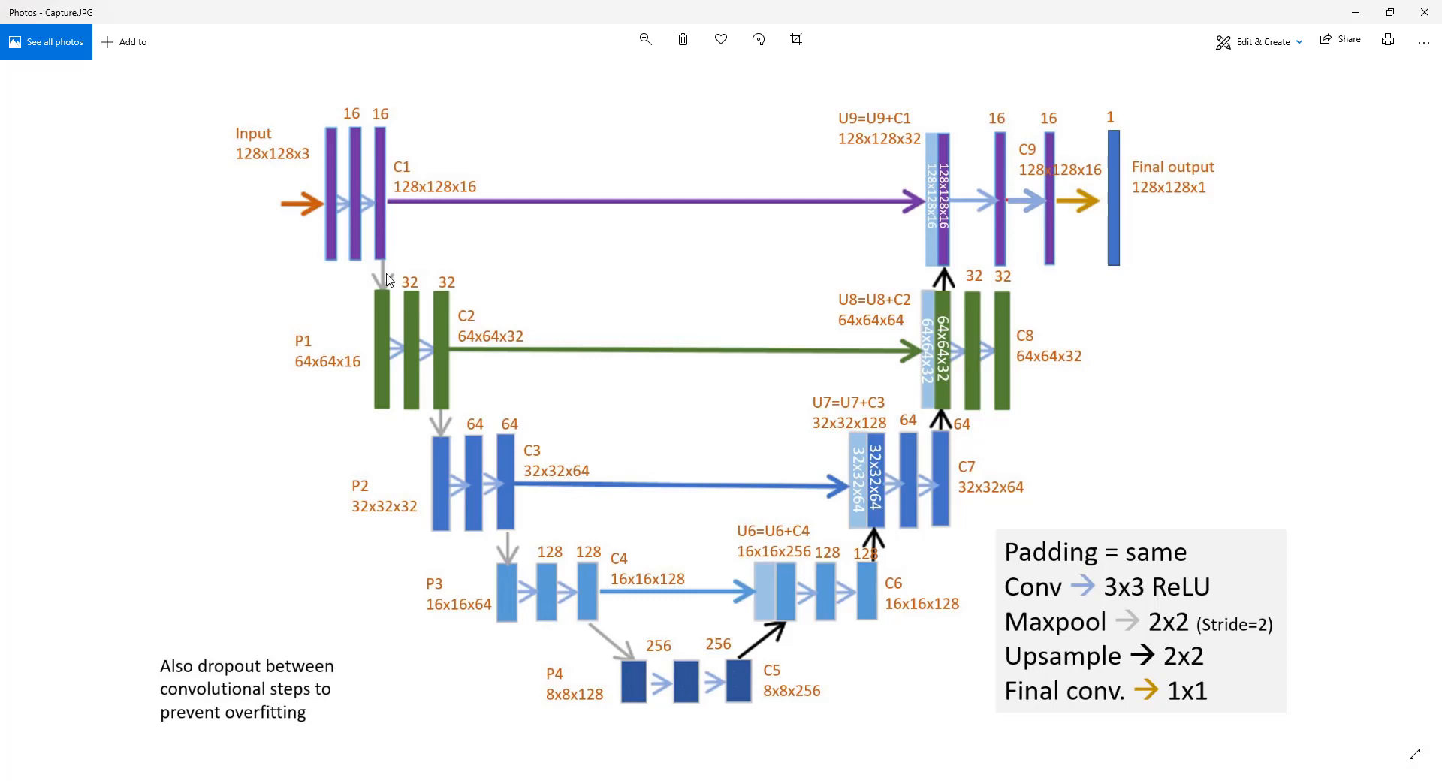
mouse_move(511, 365)
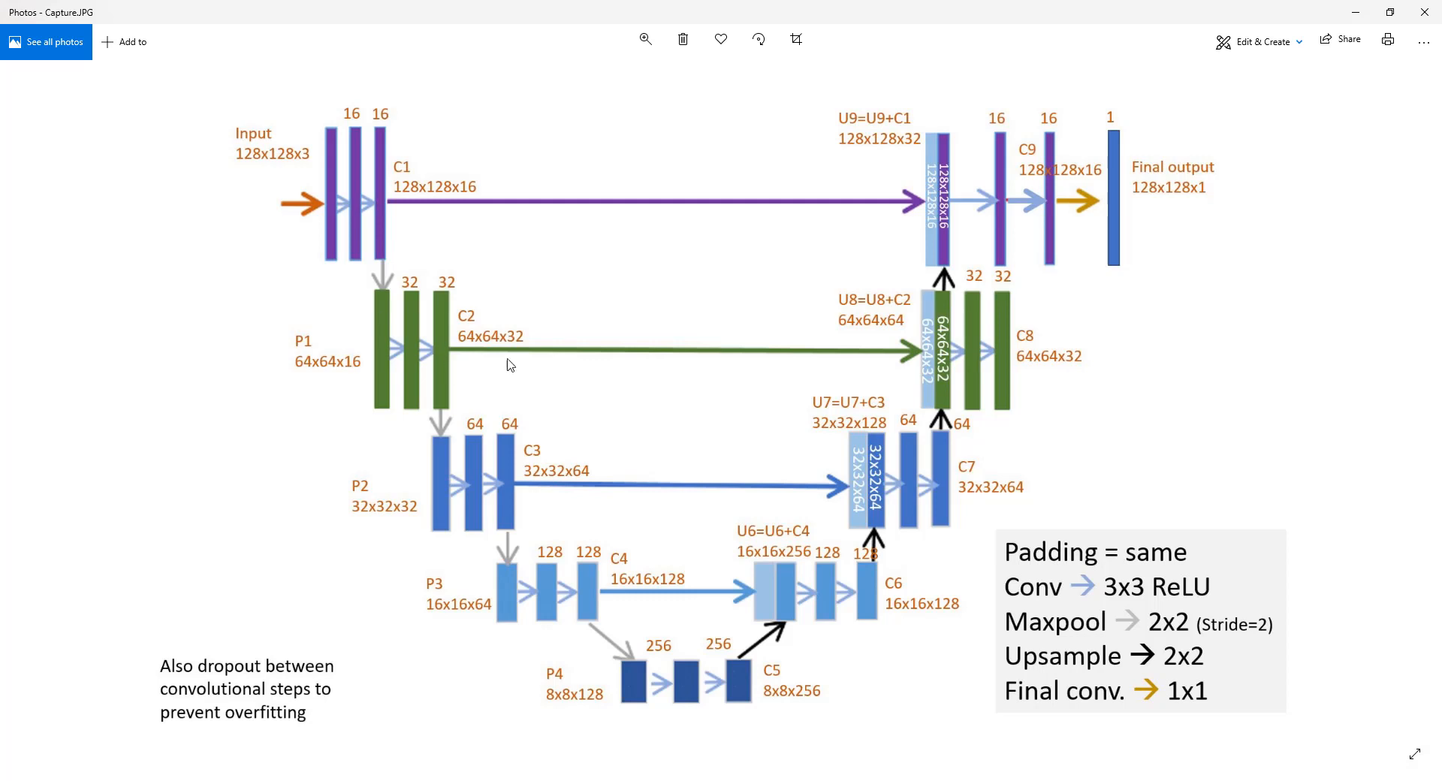
mouse_move(260, 165)
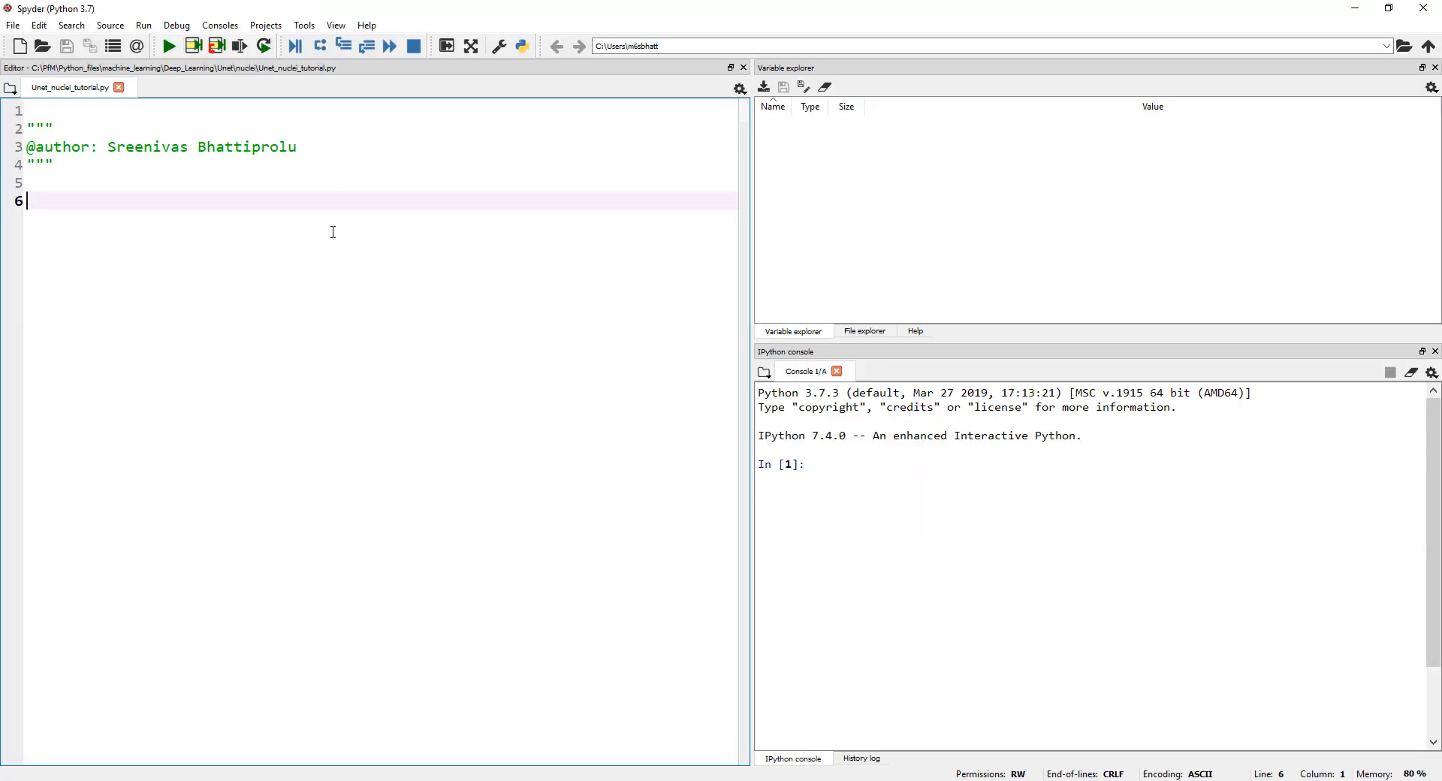
Add the line 'import tensorflow as tf' at the top of the script.
type("import")
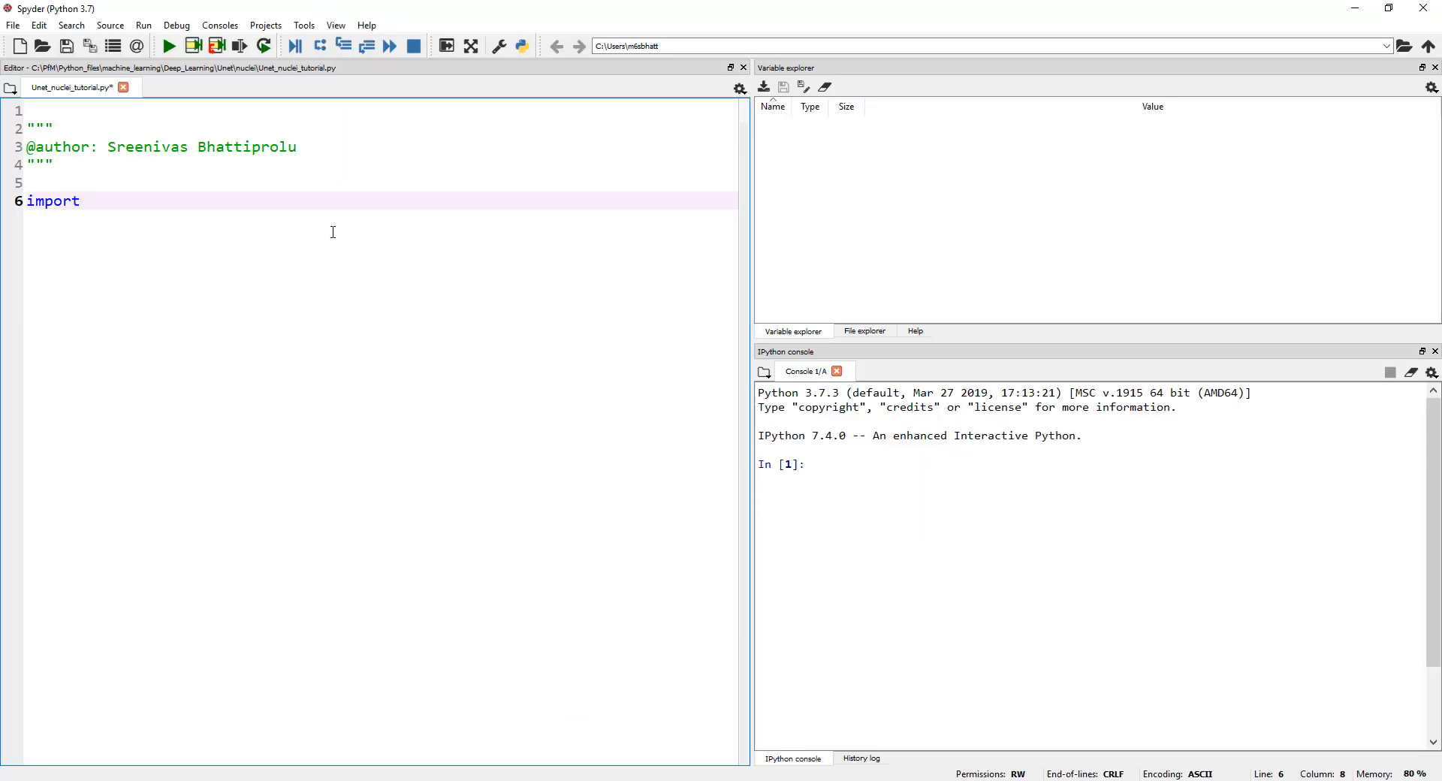
type("tensor")
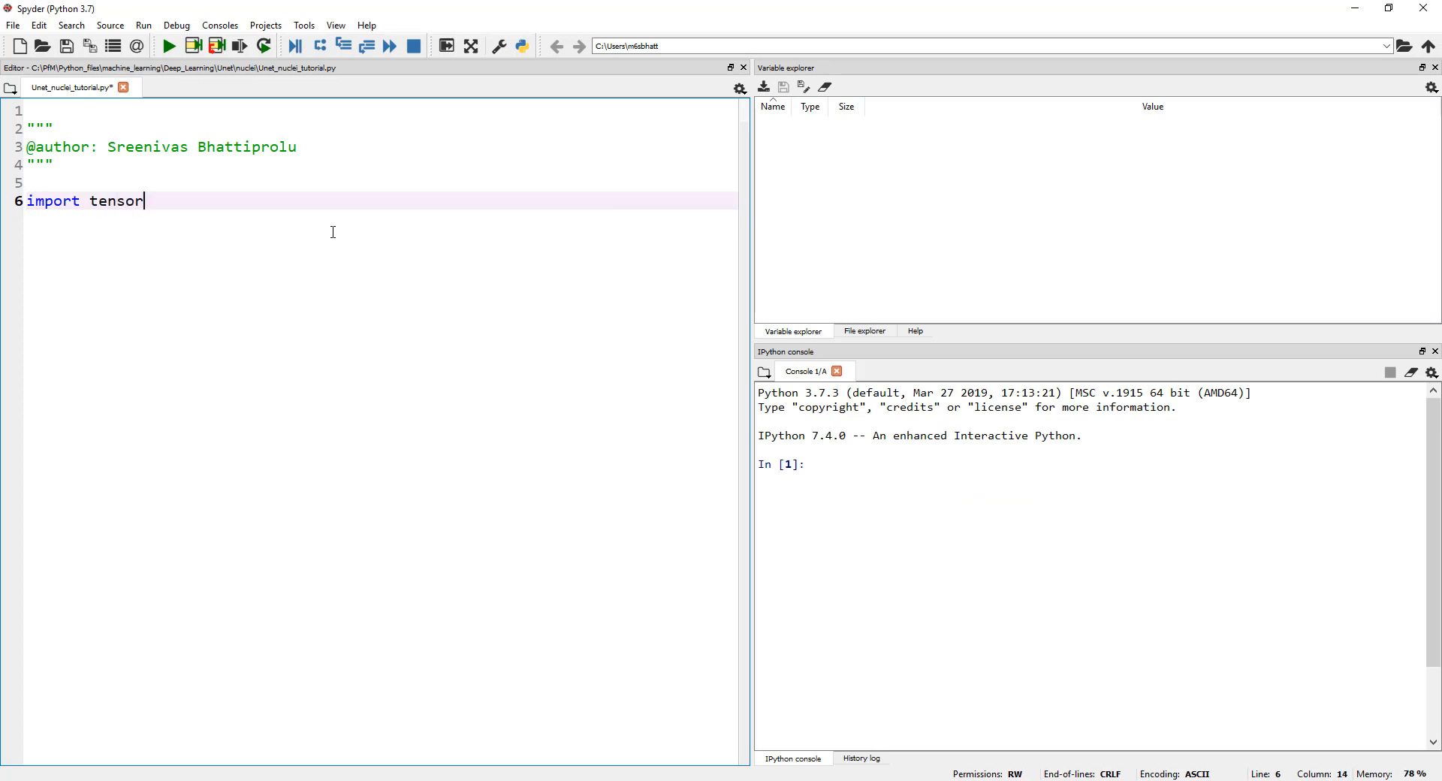
type("flow as tf")
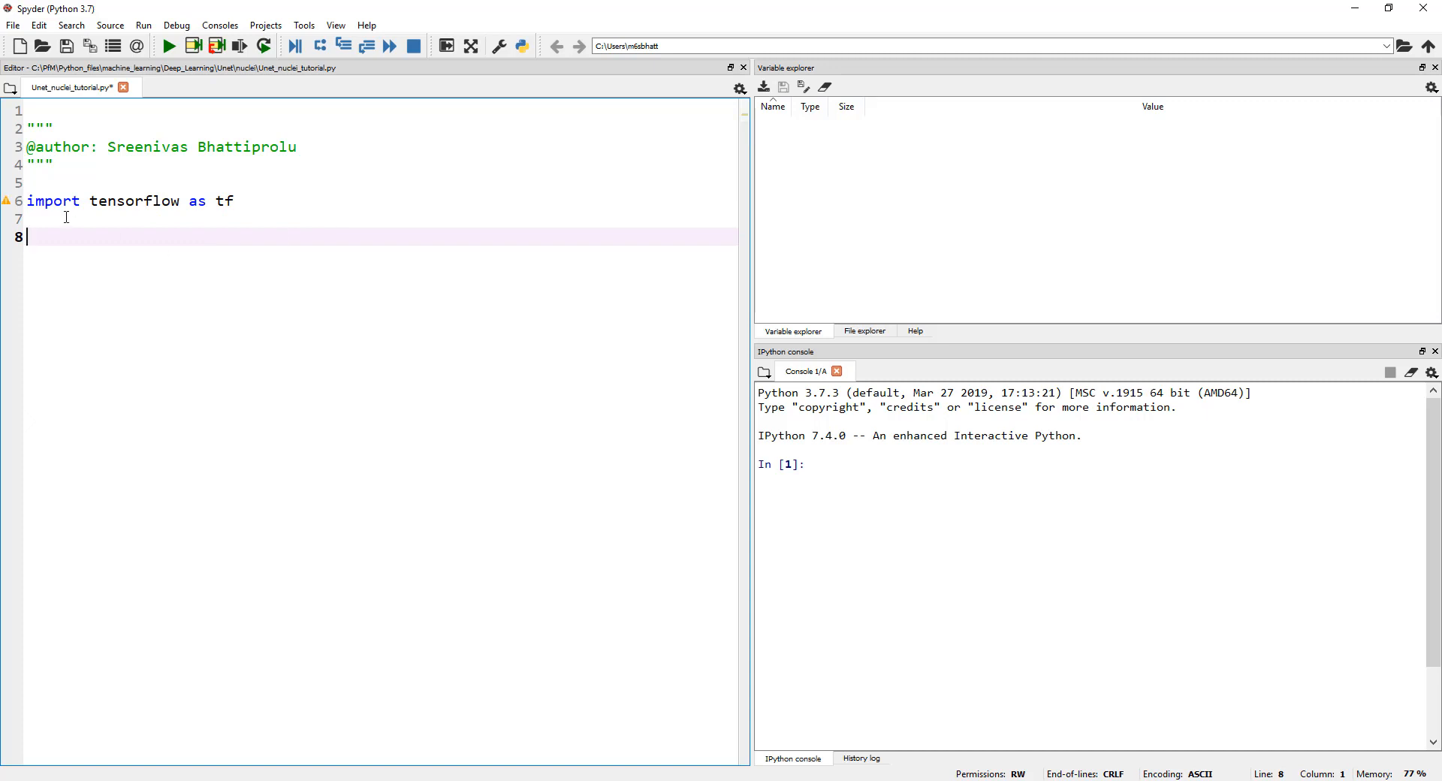
mouse_move(228, 238)
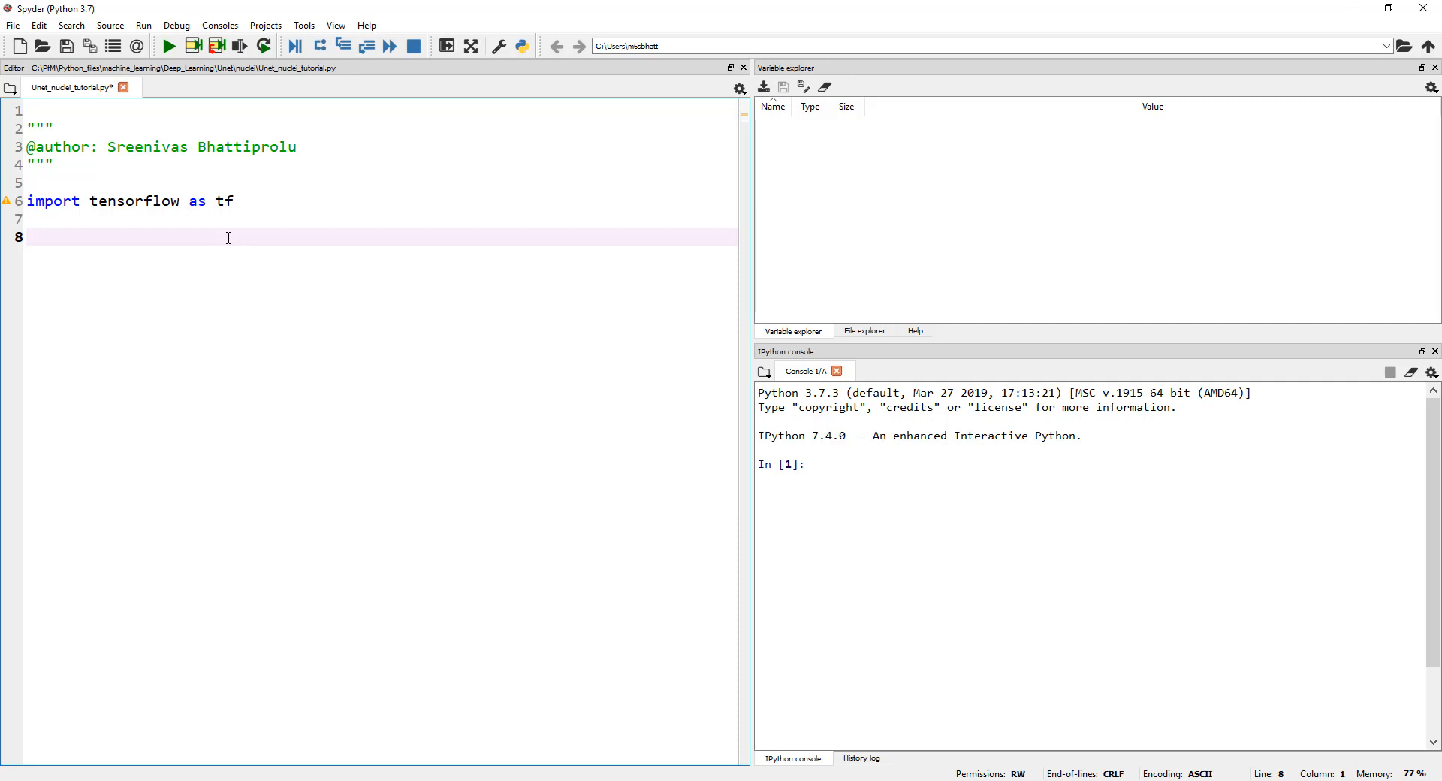
Start the image width constant line 'IMG_WIDTH ='.
type("IMG_W")
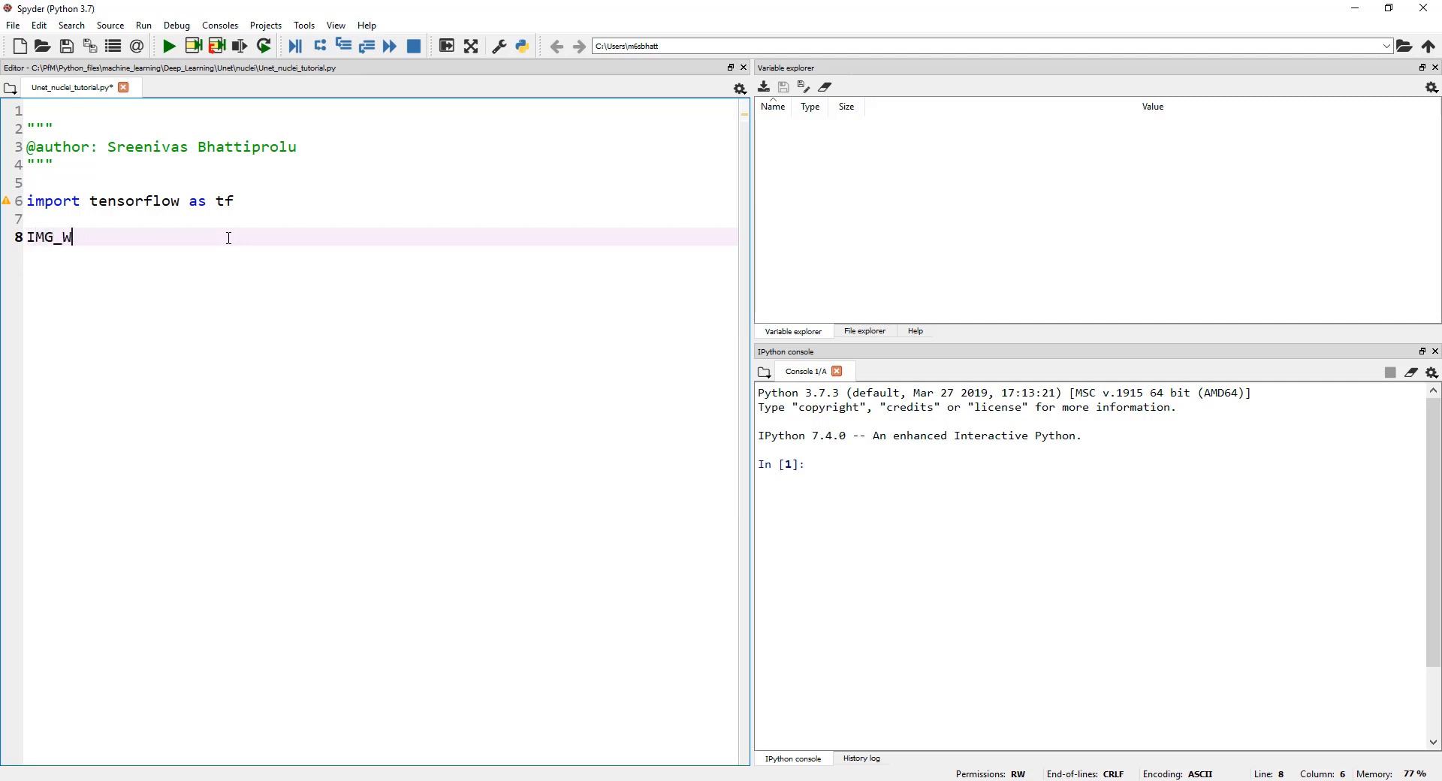
type("IDTH =")
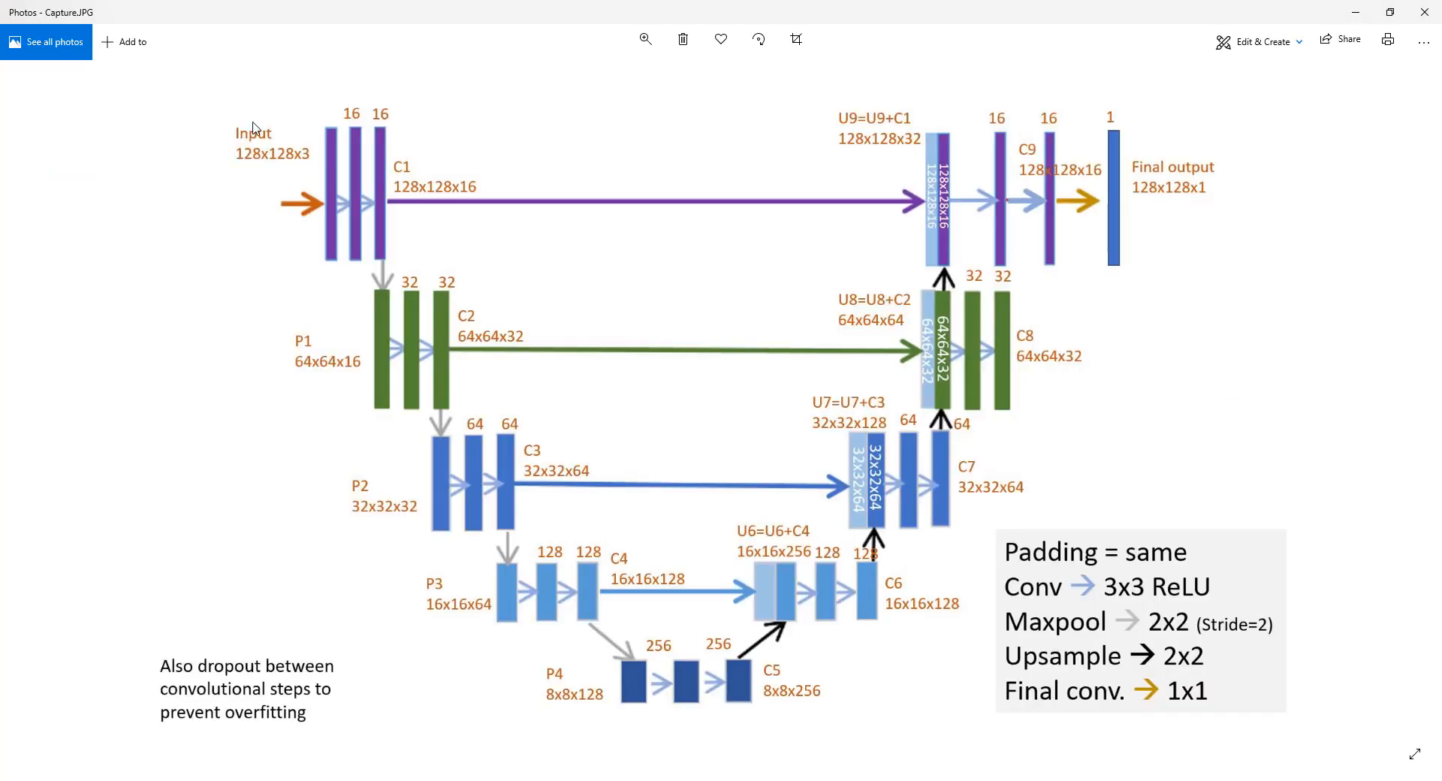
mouse_move(288, 164)
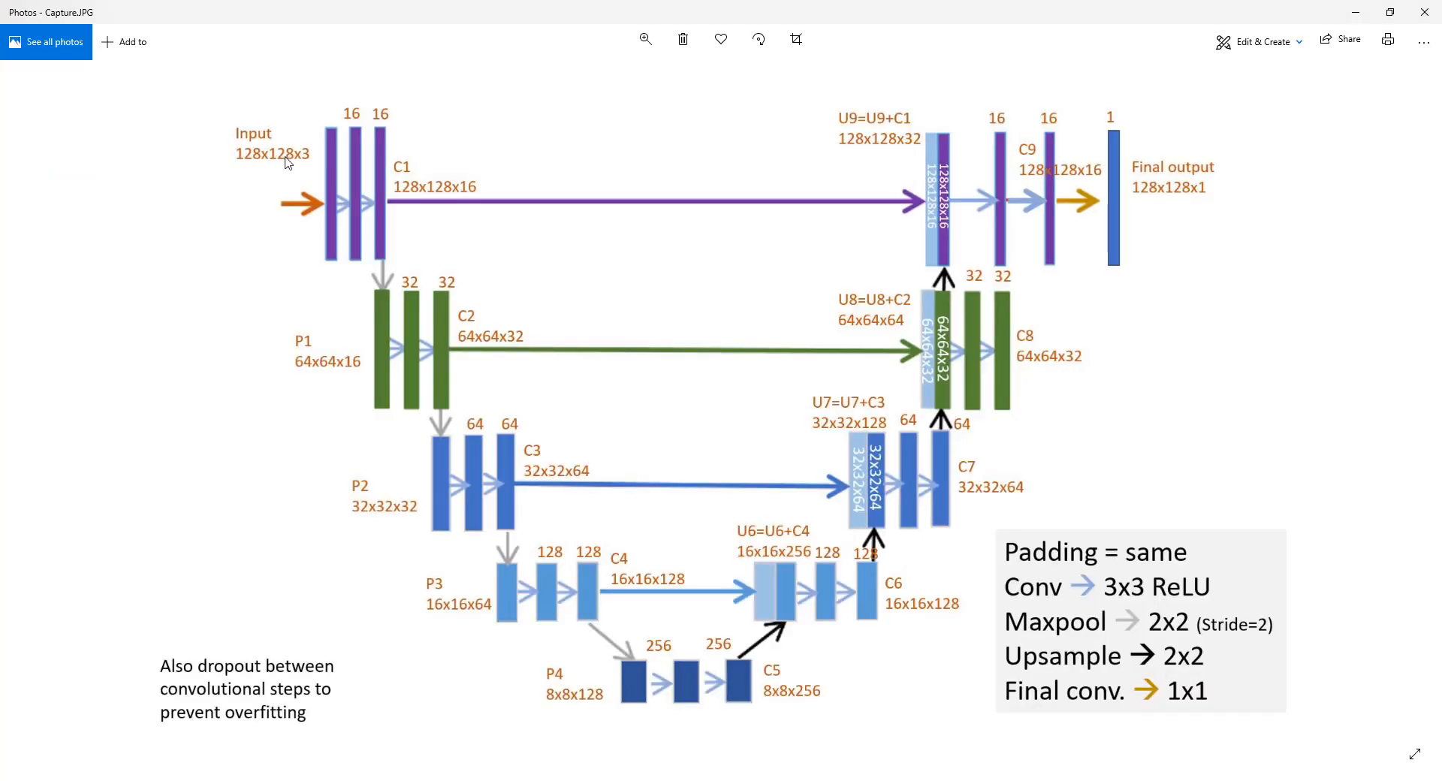
mouse_move(310, 165)
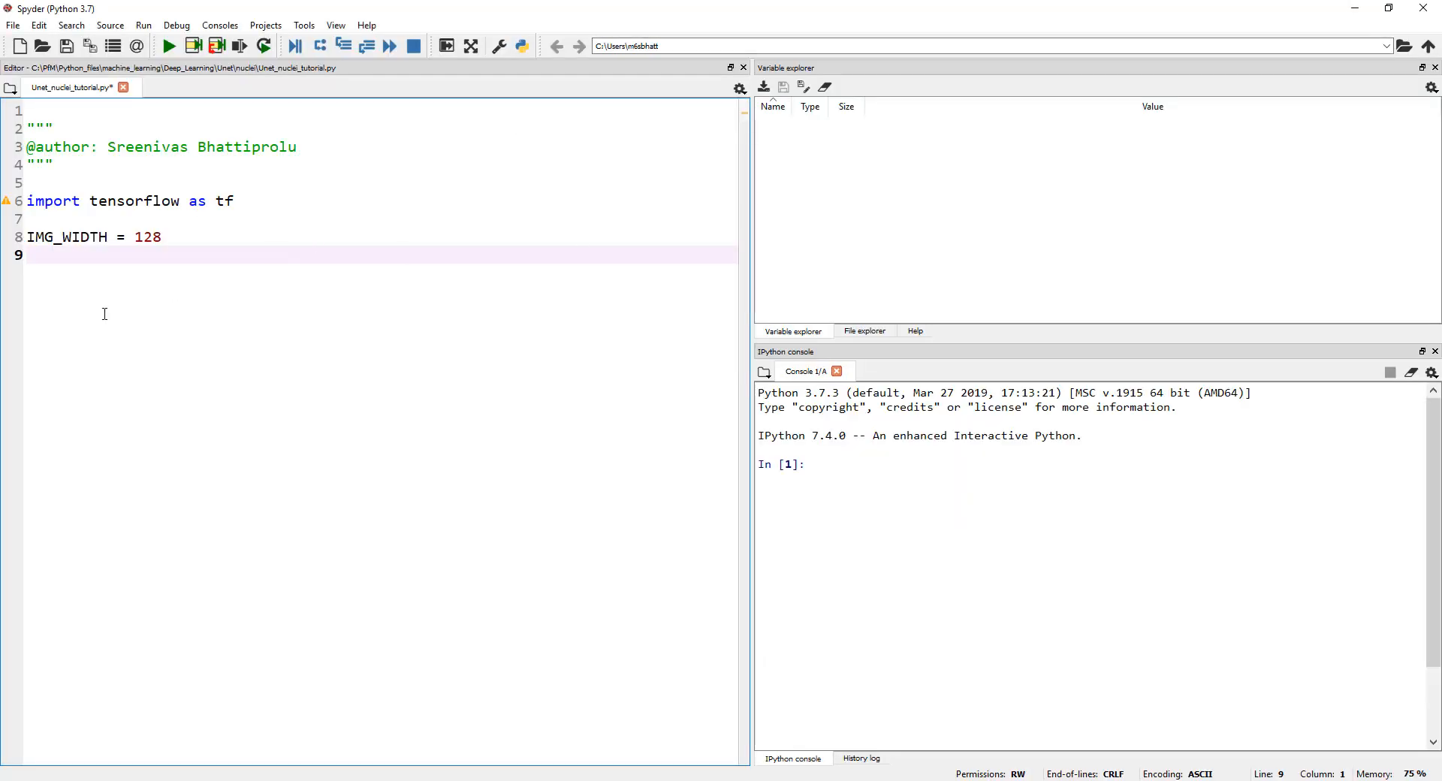
Define IMG_HEIGHT = 128 and IMG_CHANNELS = 3 on new lines.
type("IMG_")
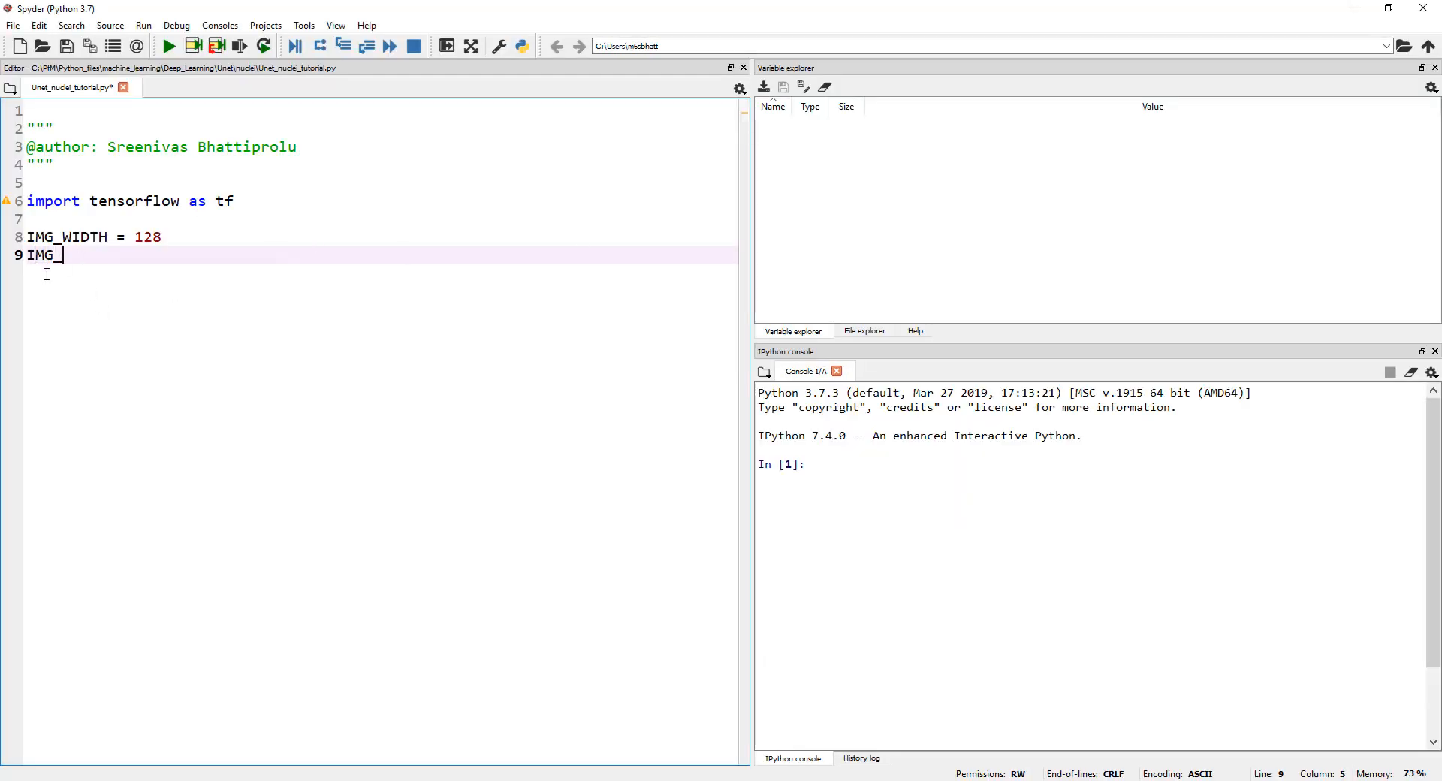
type("HEIGHT = 128")
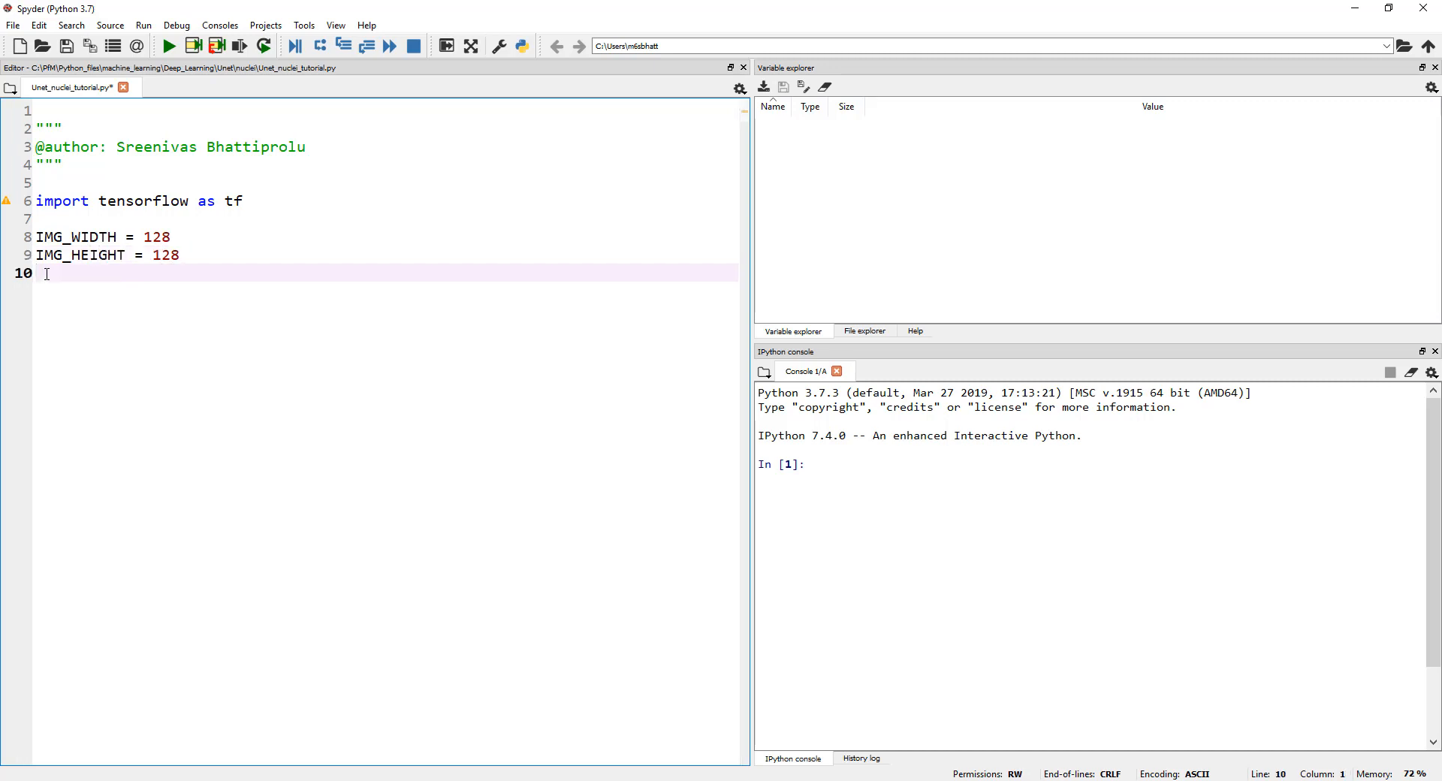
type("IMG_")
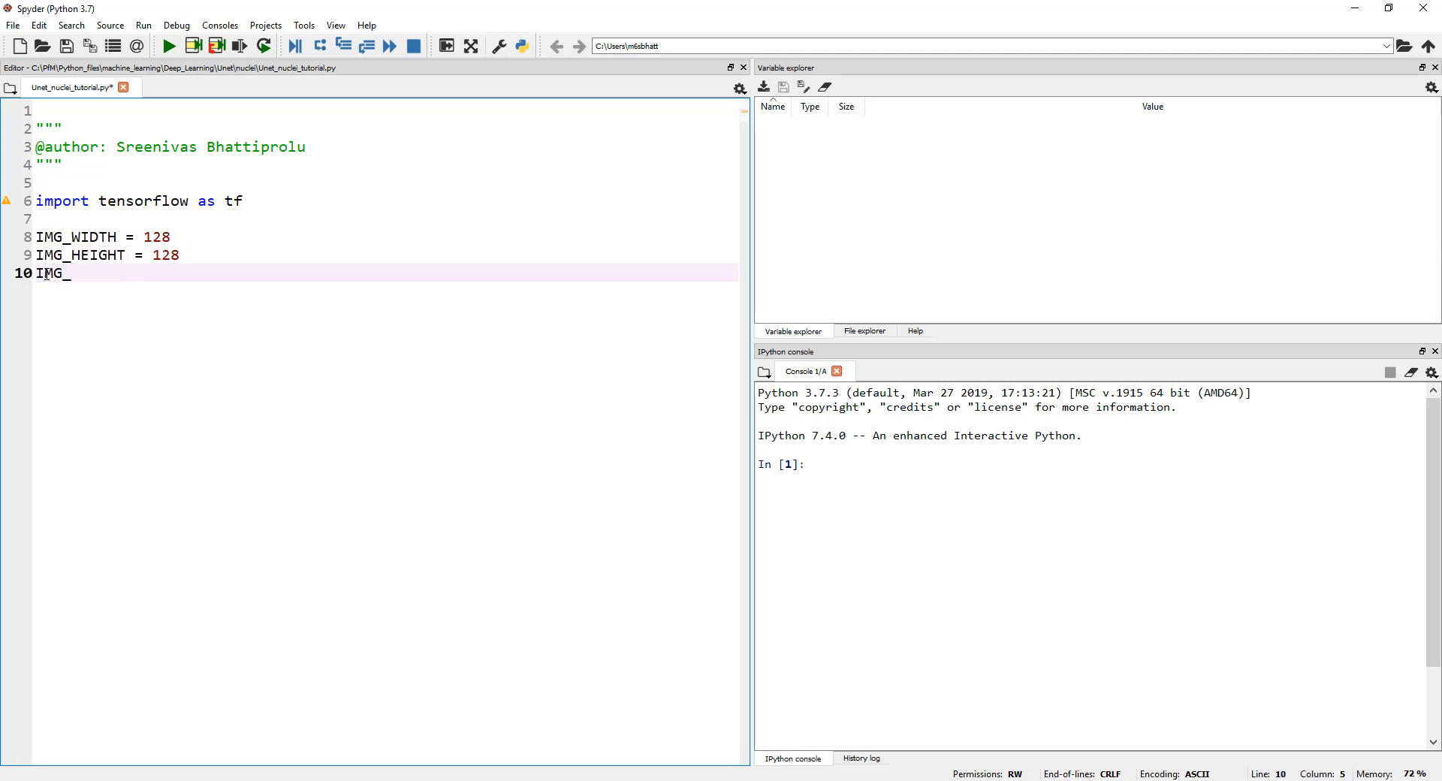
type("CHANNELS =")
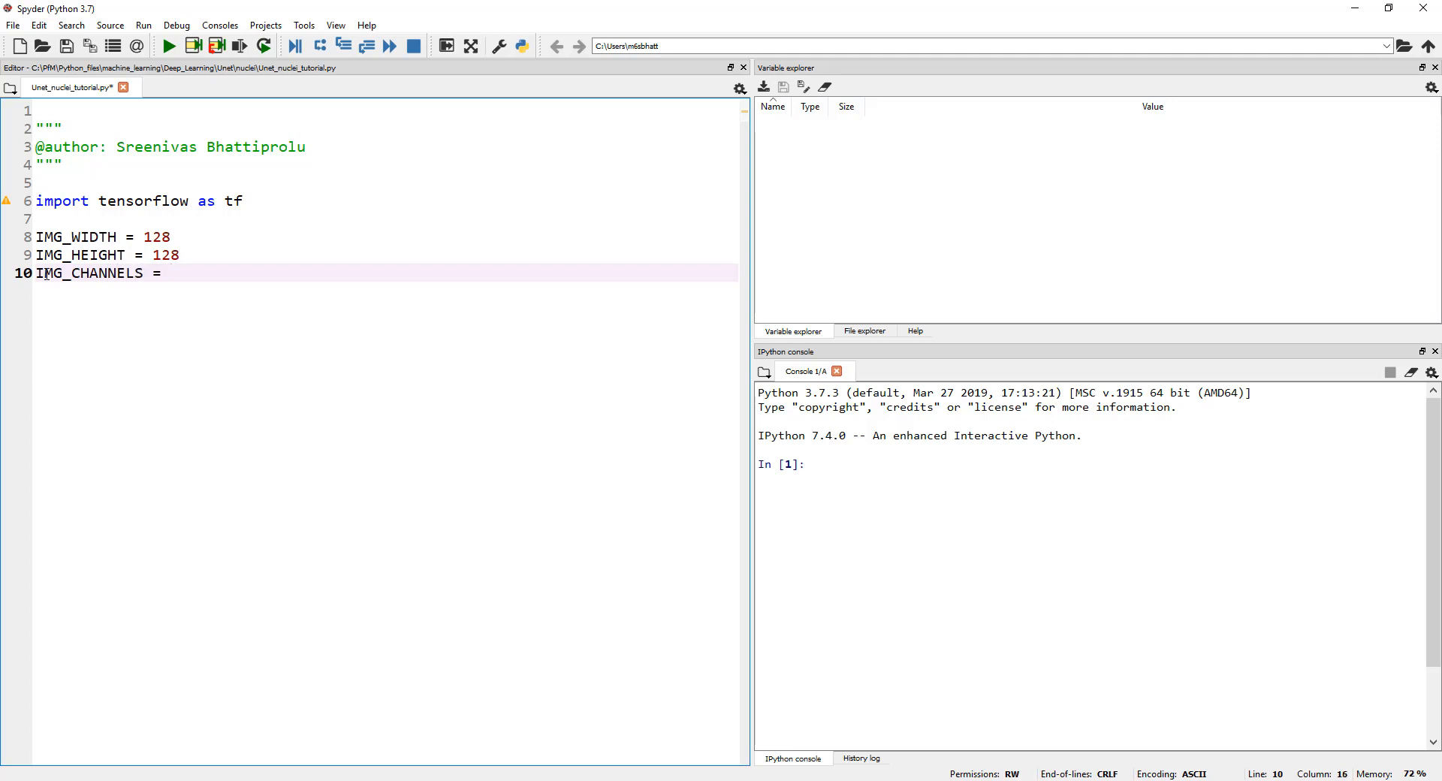
type("3")
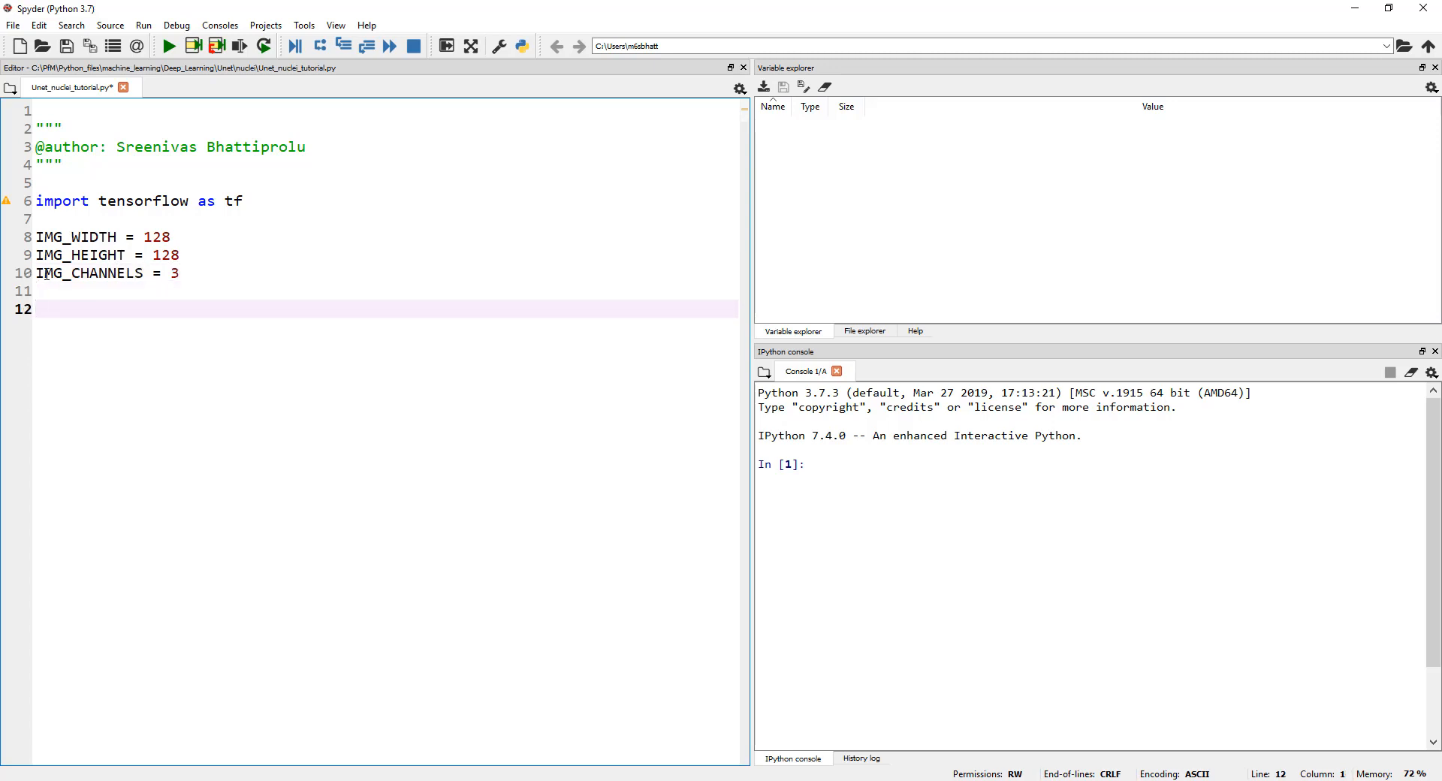
Add a '#Build the model' comment and start a new line below it.
type("#Bu")
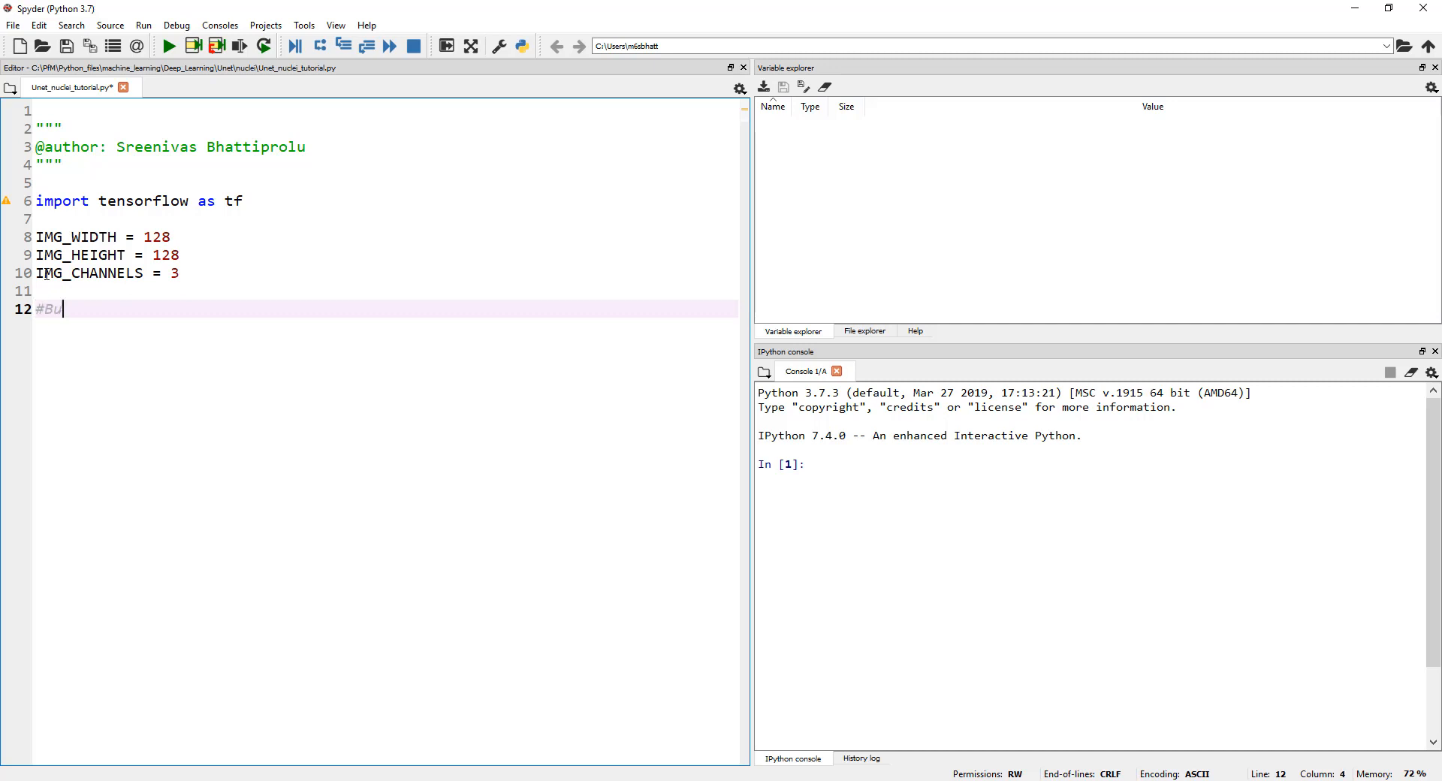
type("ild the model")
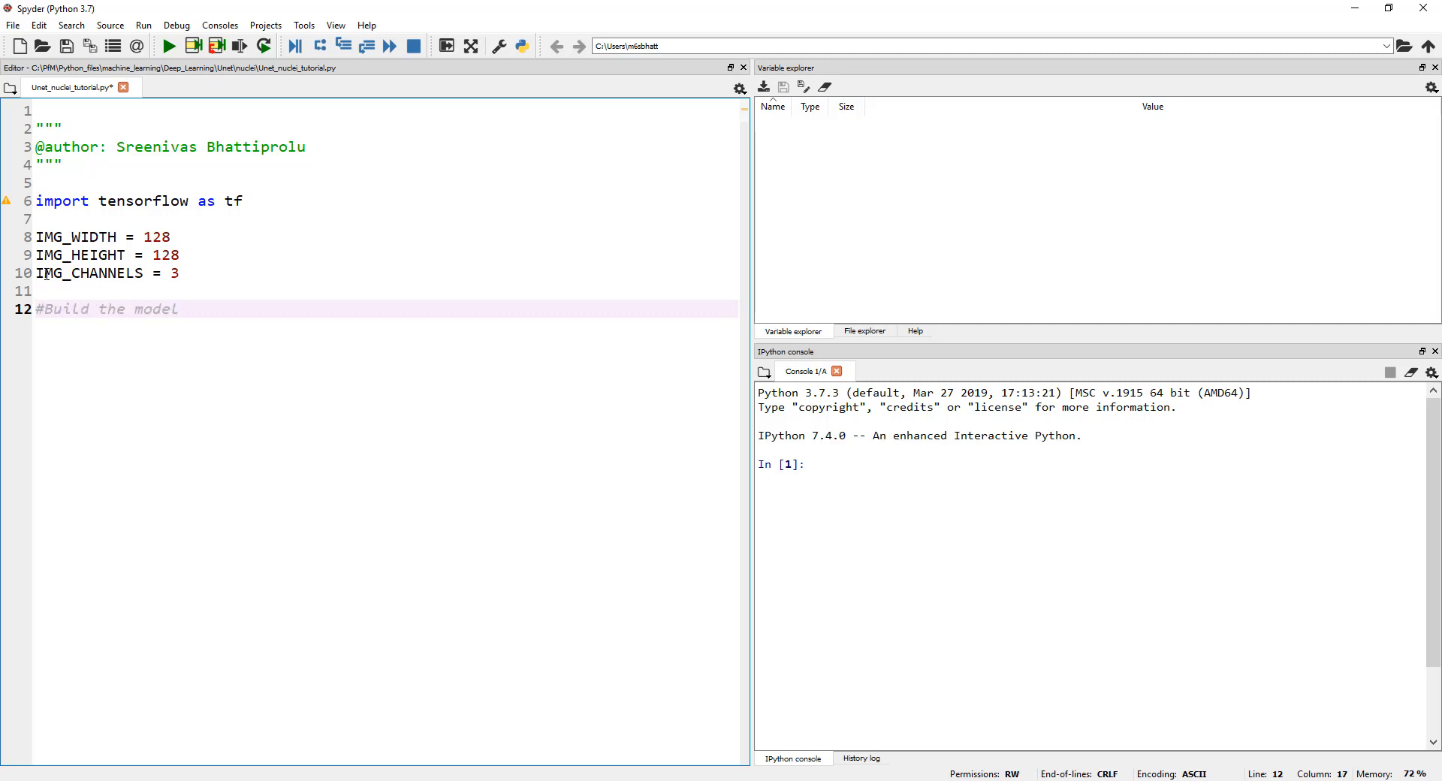
key("Return")
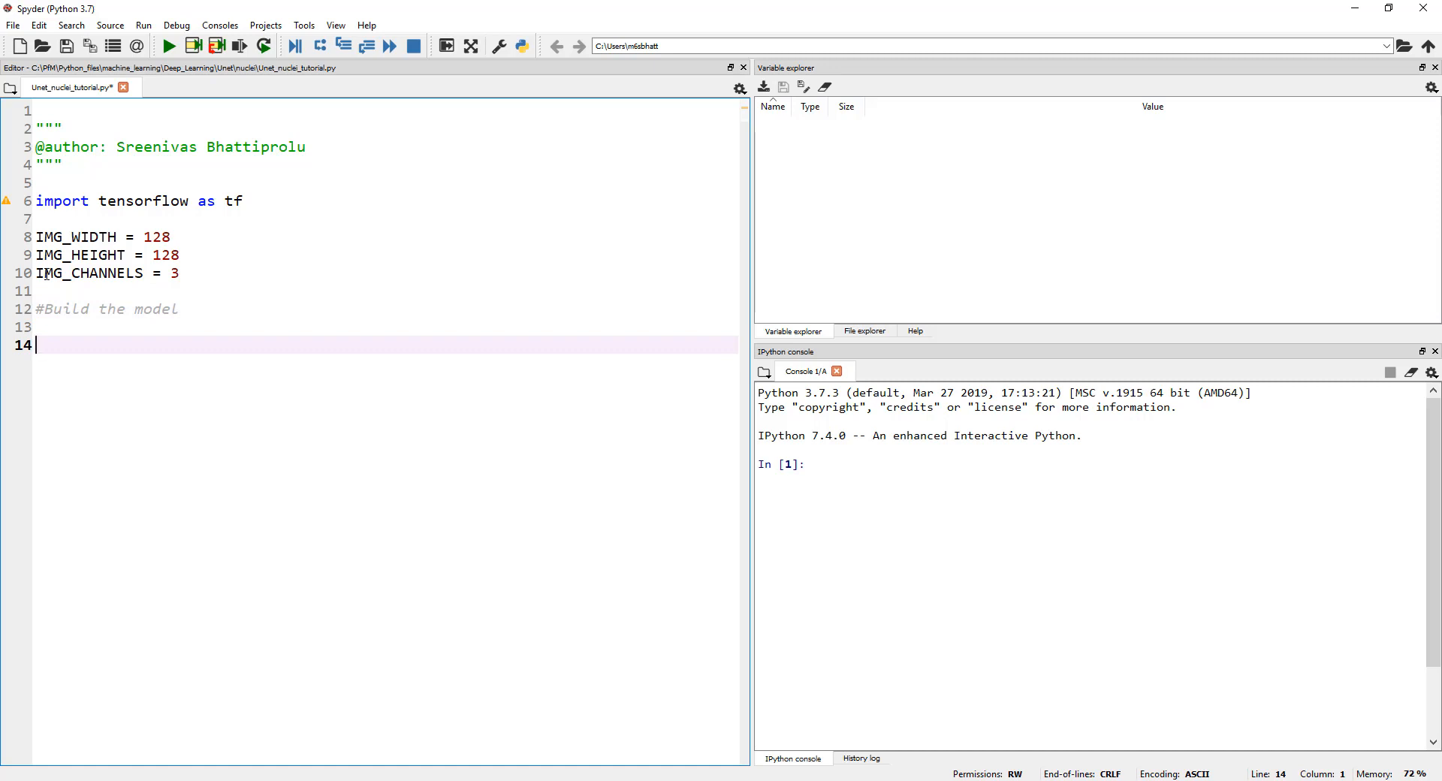
Begin the 'inputs =' assignment under the Build the model comment.
type("input")
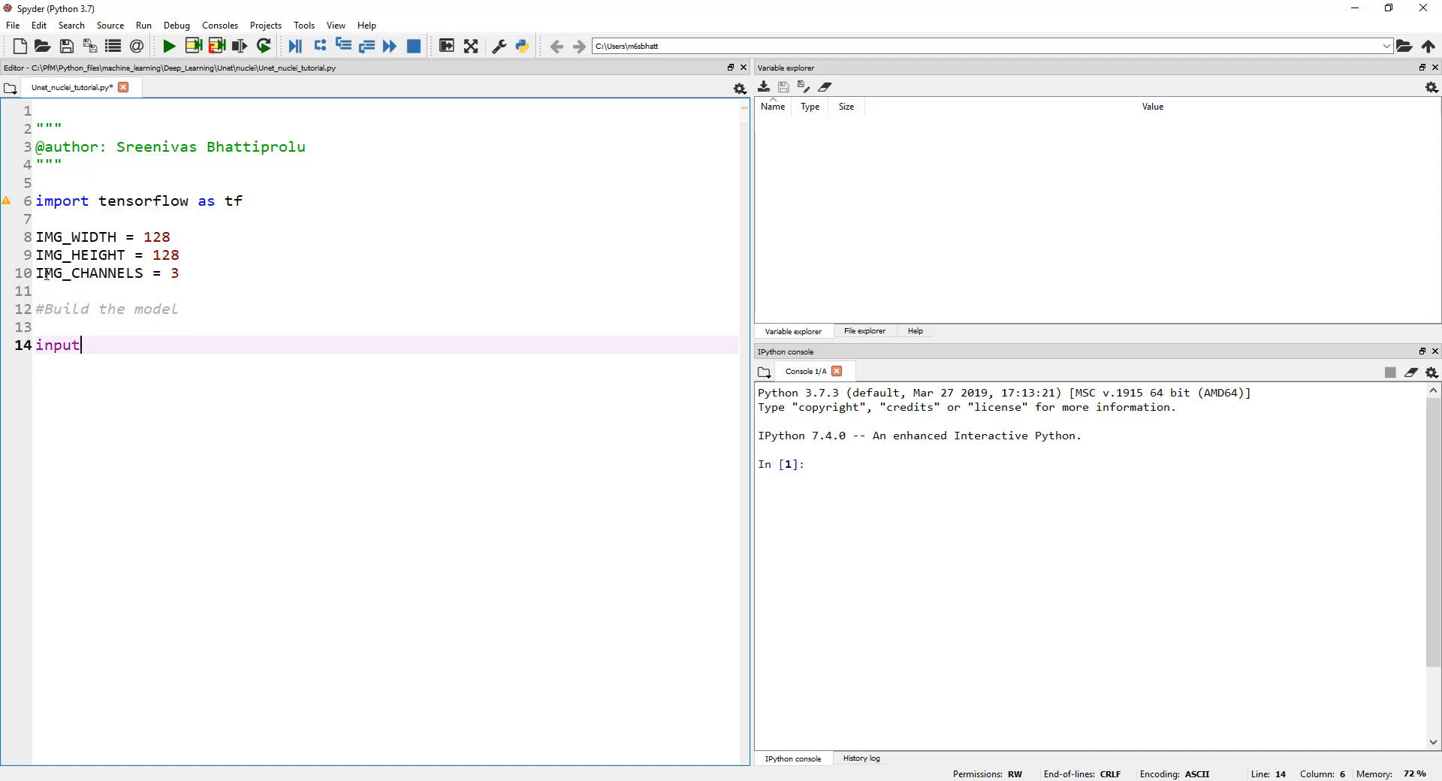
type("s")
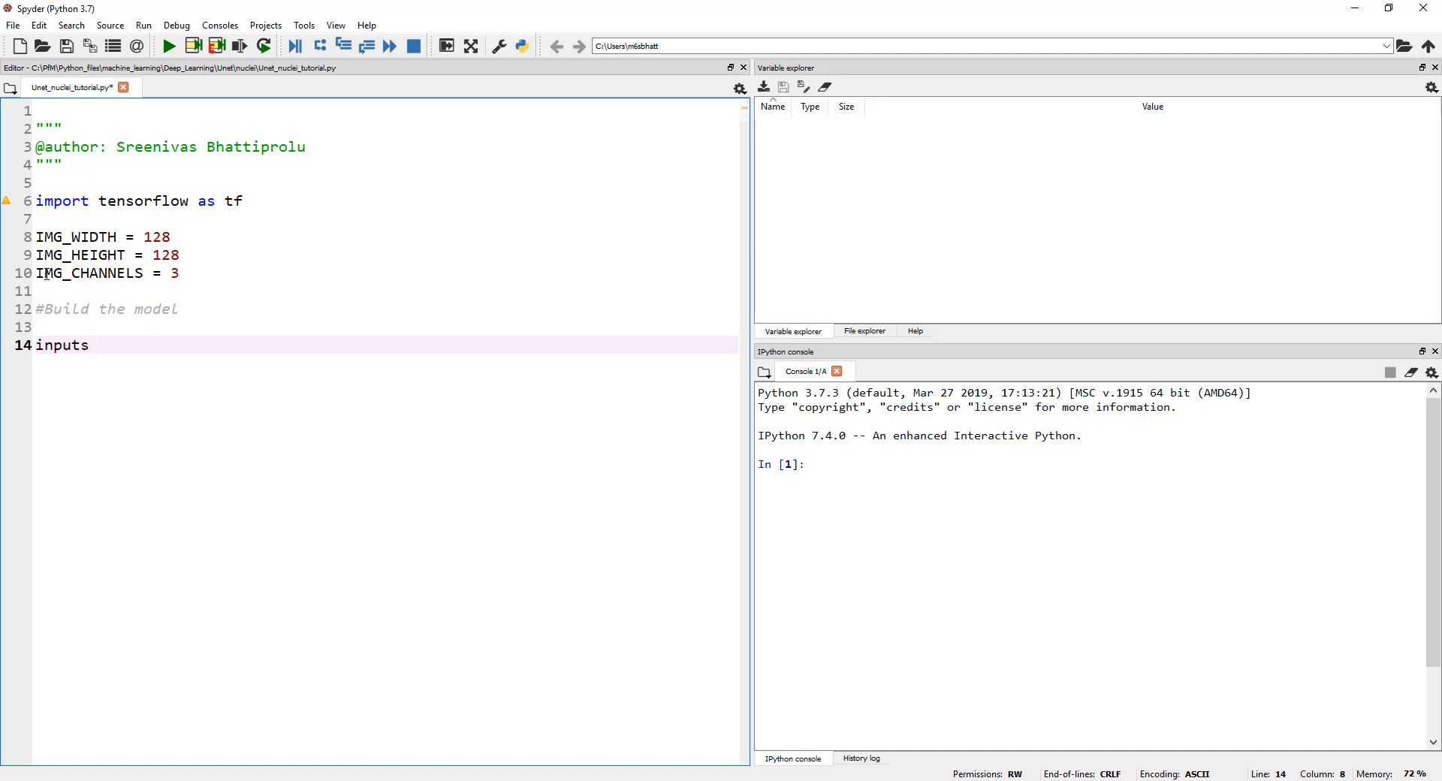
type("=")
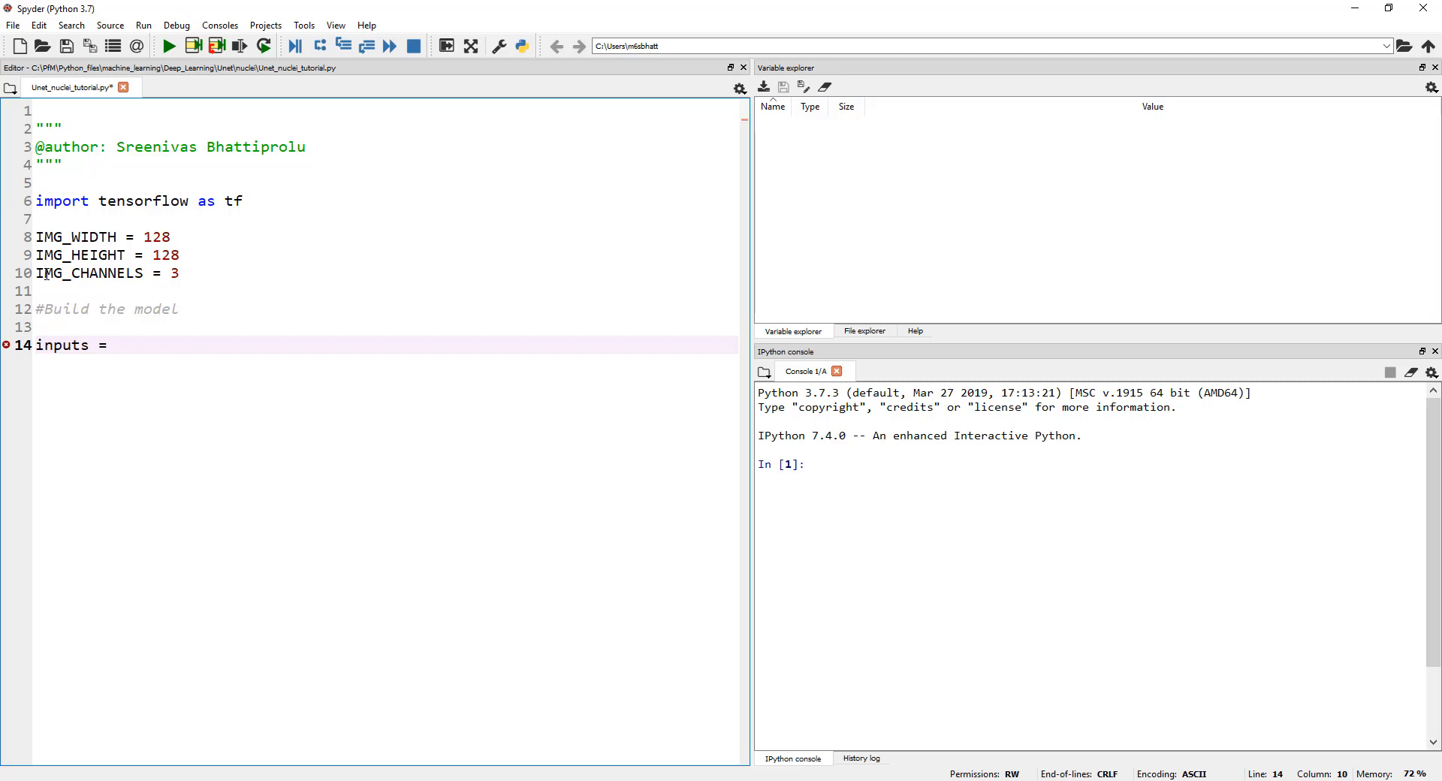
left_click(117, 346)
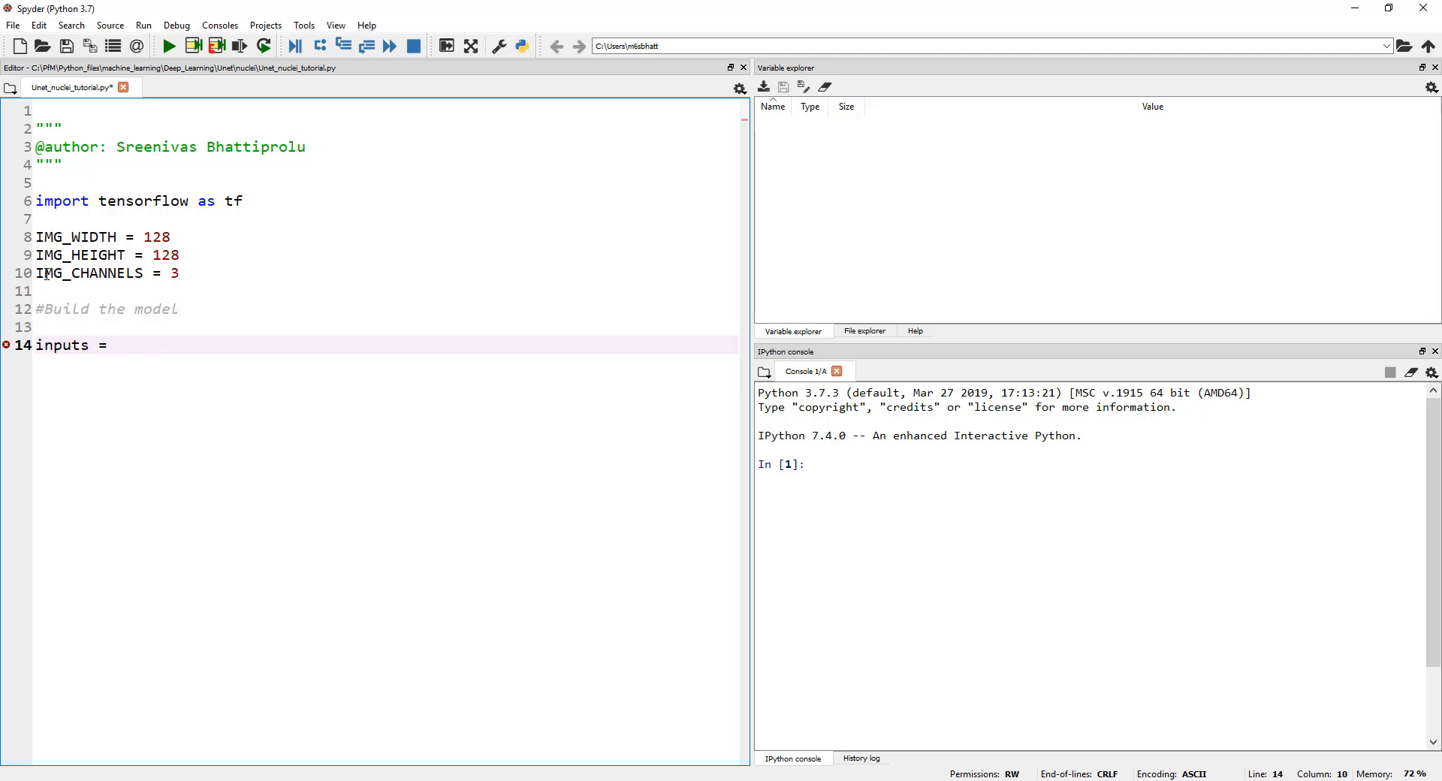
Write a trial tf.keras.layers.Conv2D() call after inputs = and then delete it.
type("tf.")
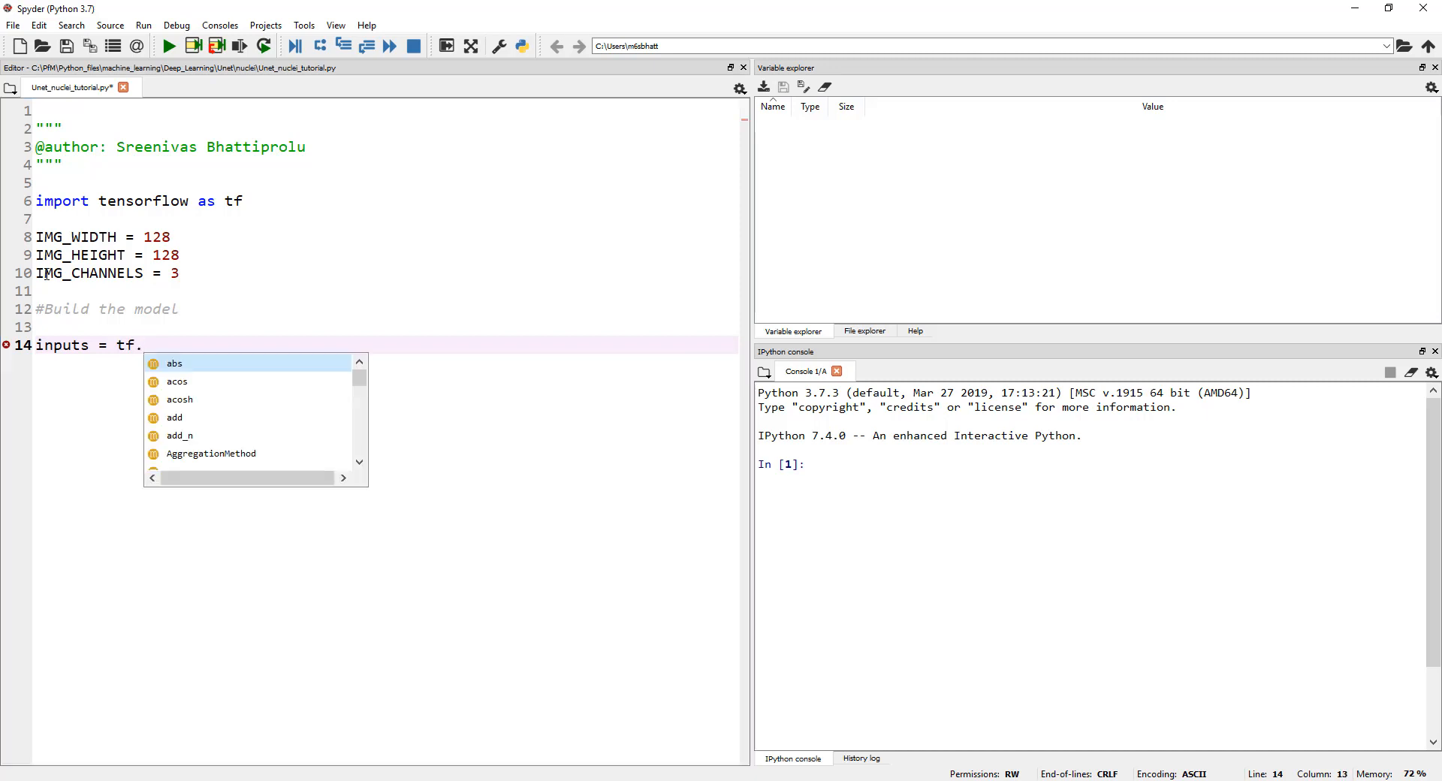
type("keras.")
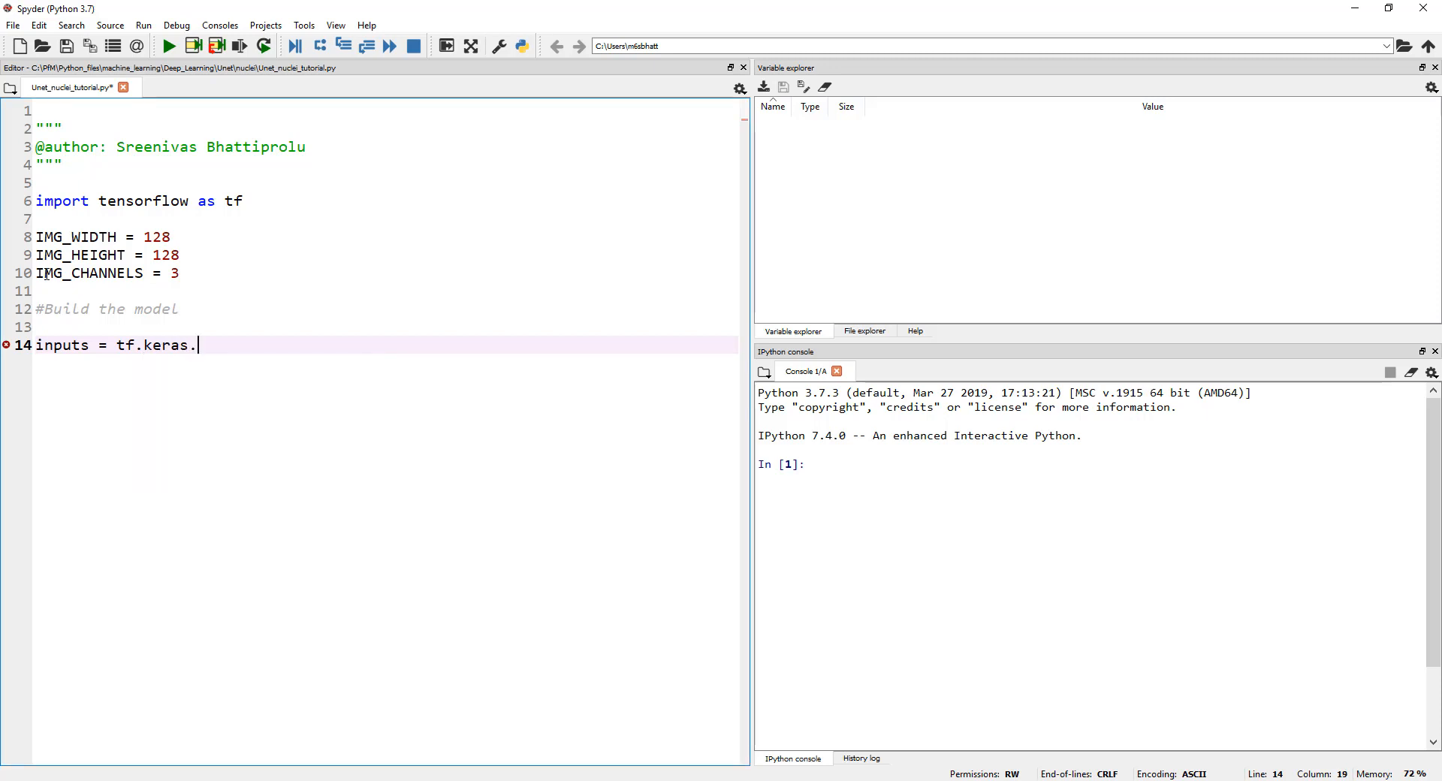
type("layers")
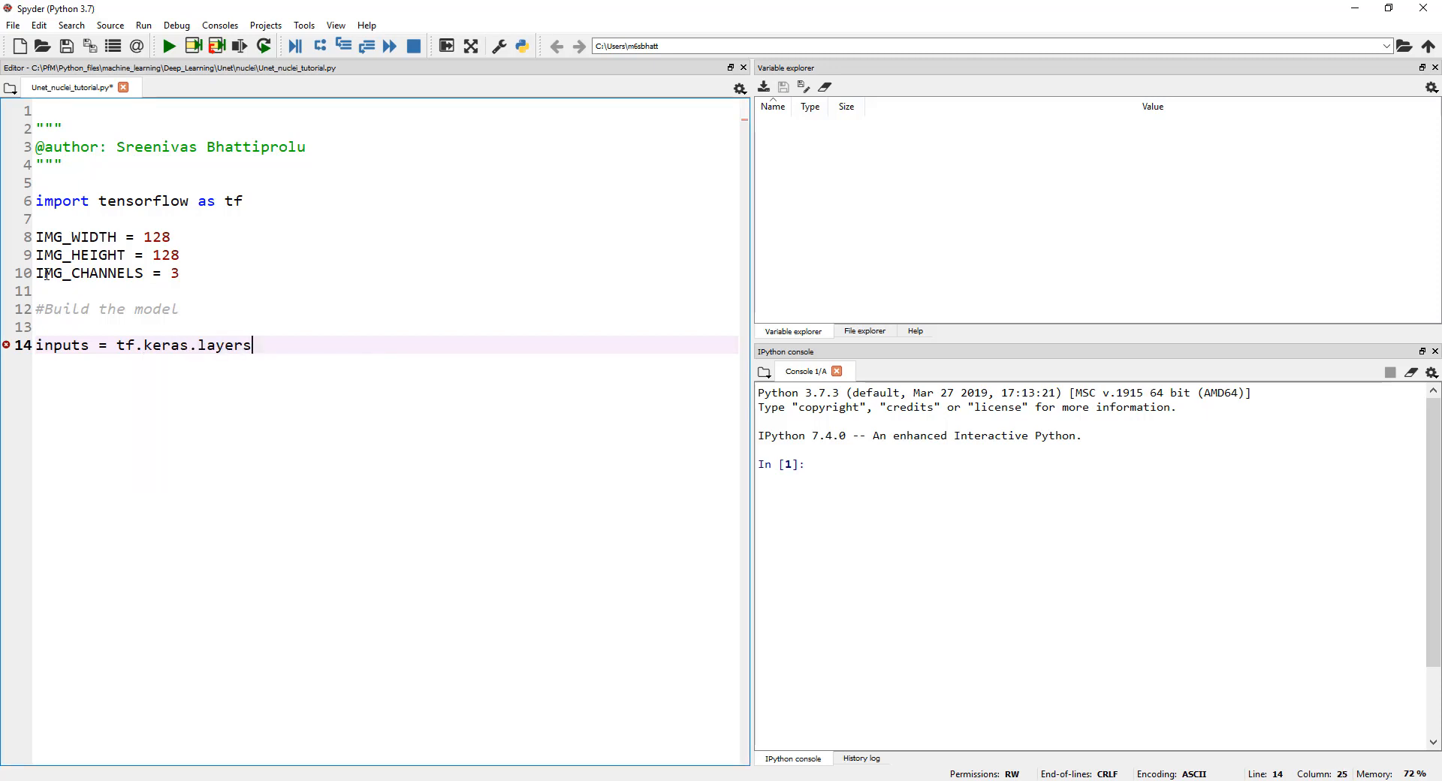
type("C")
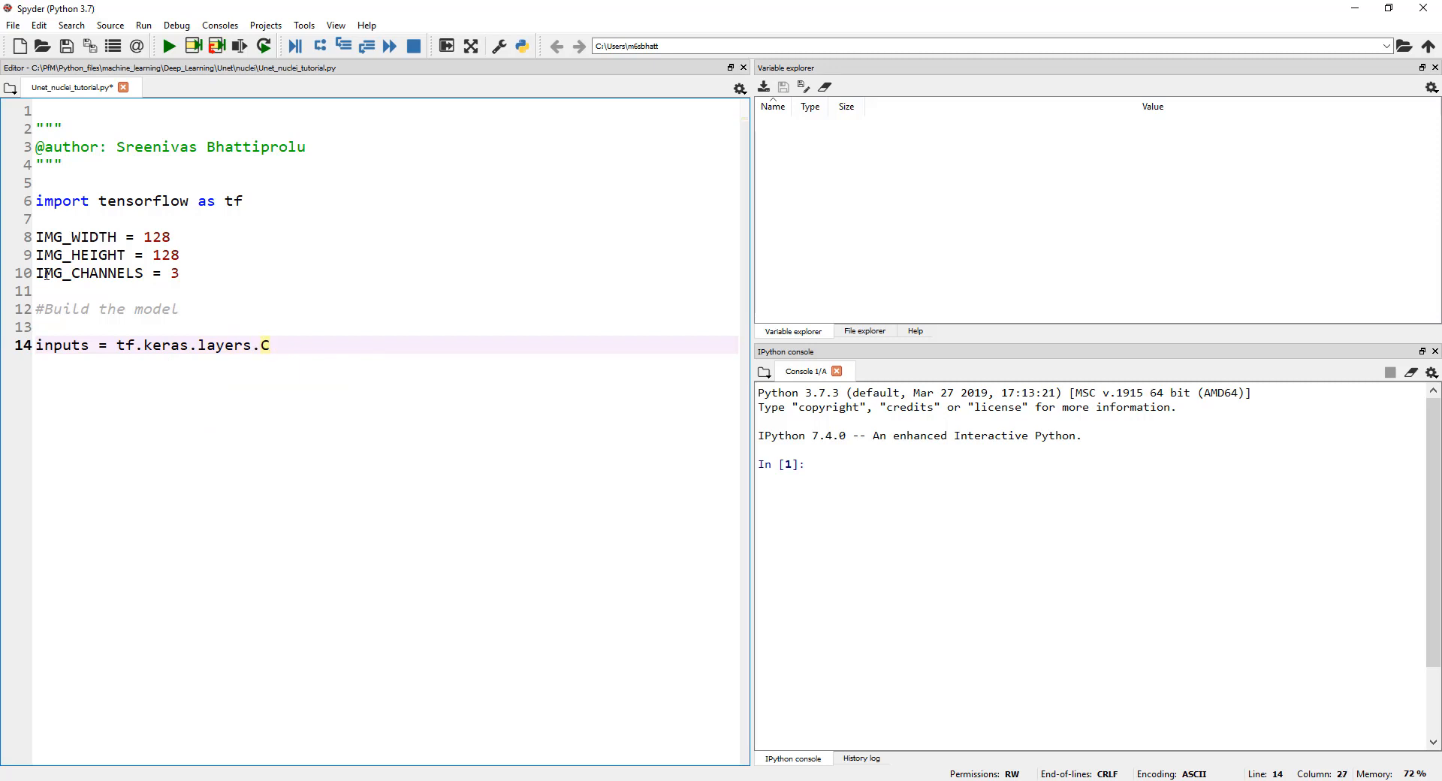
type("onv")
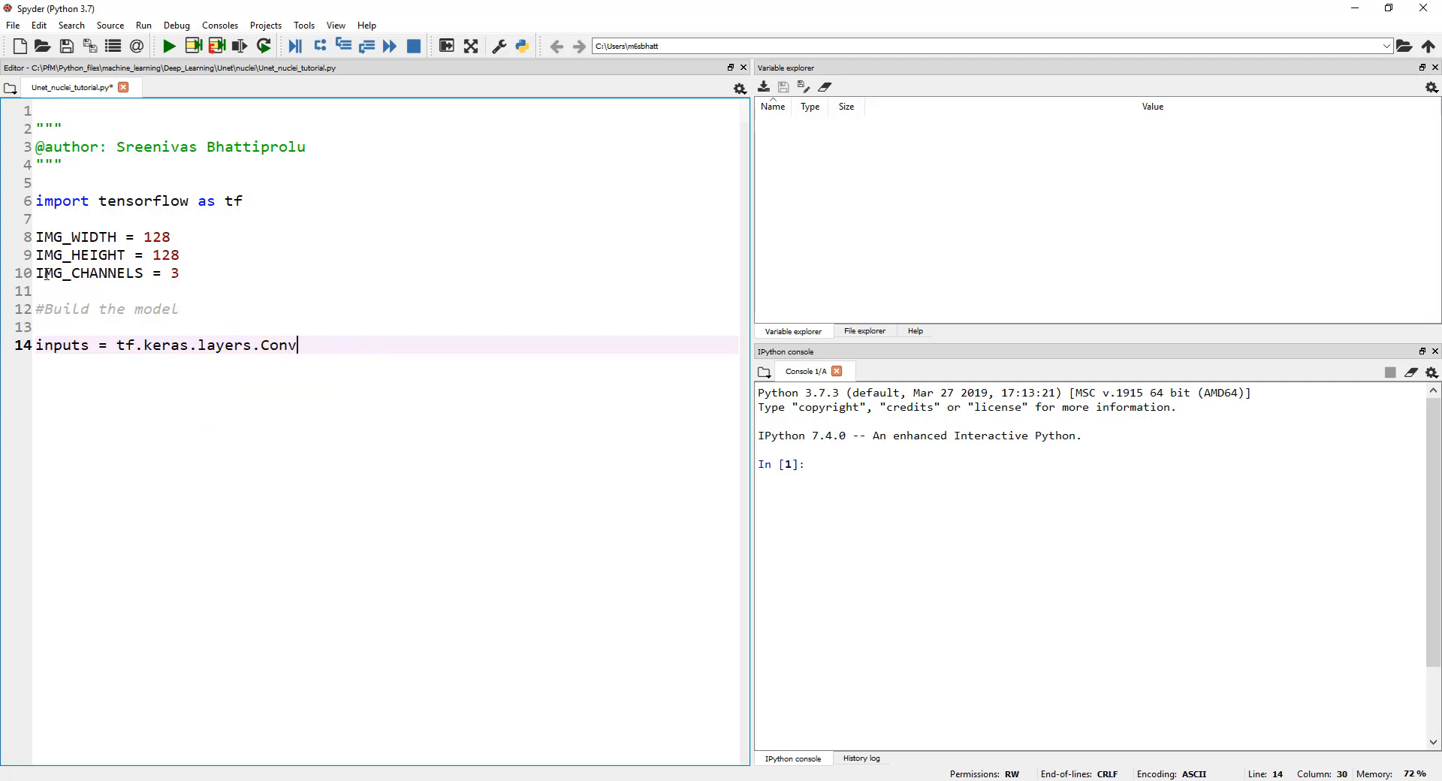
type("2D")
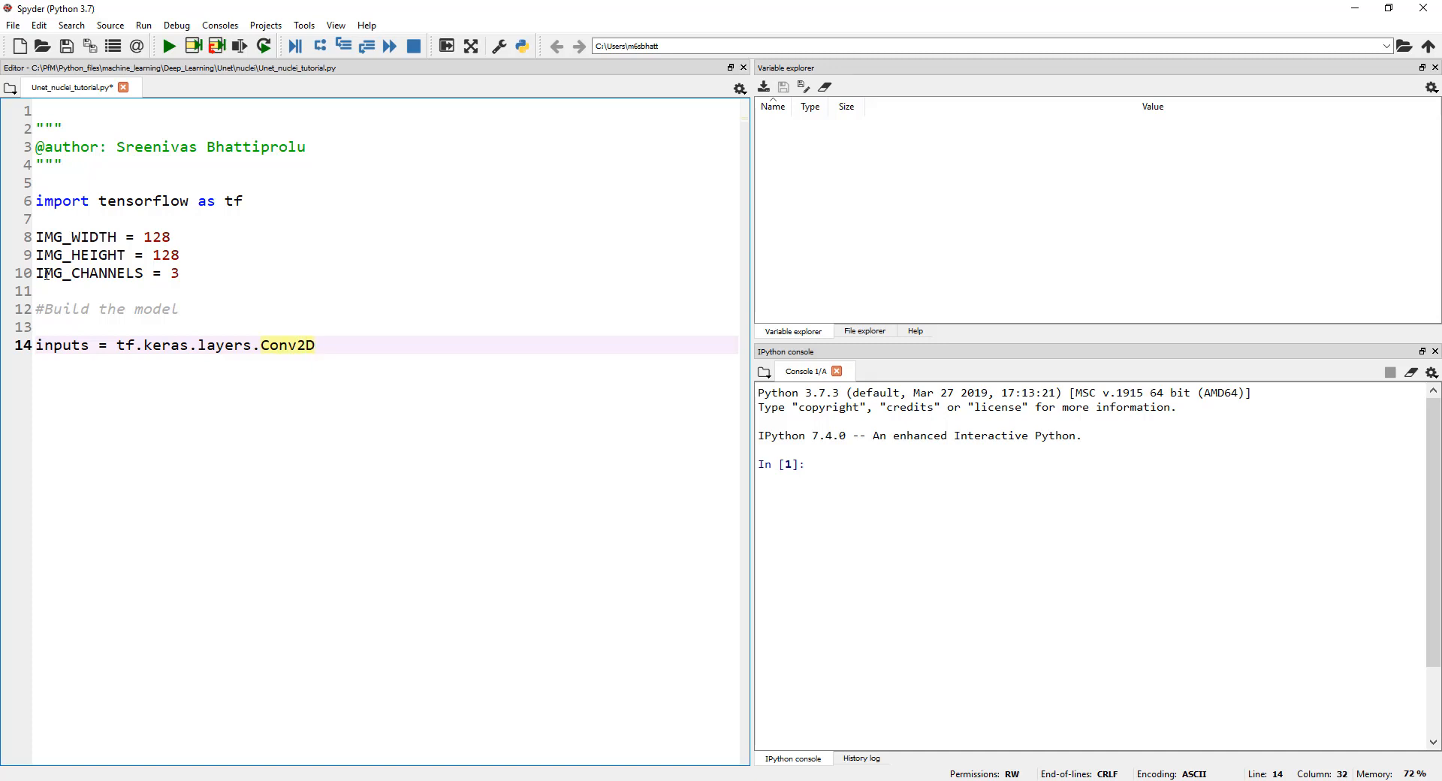
type("()")
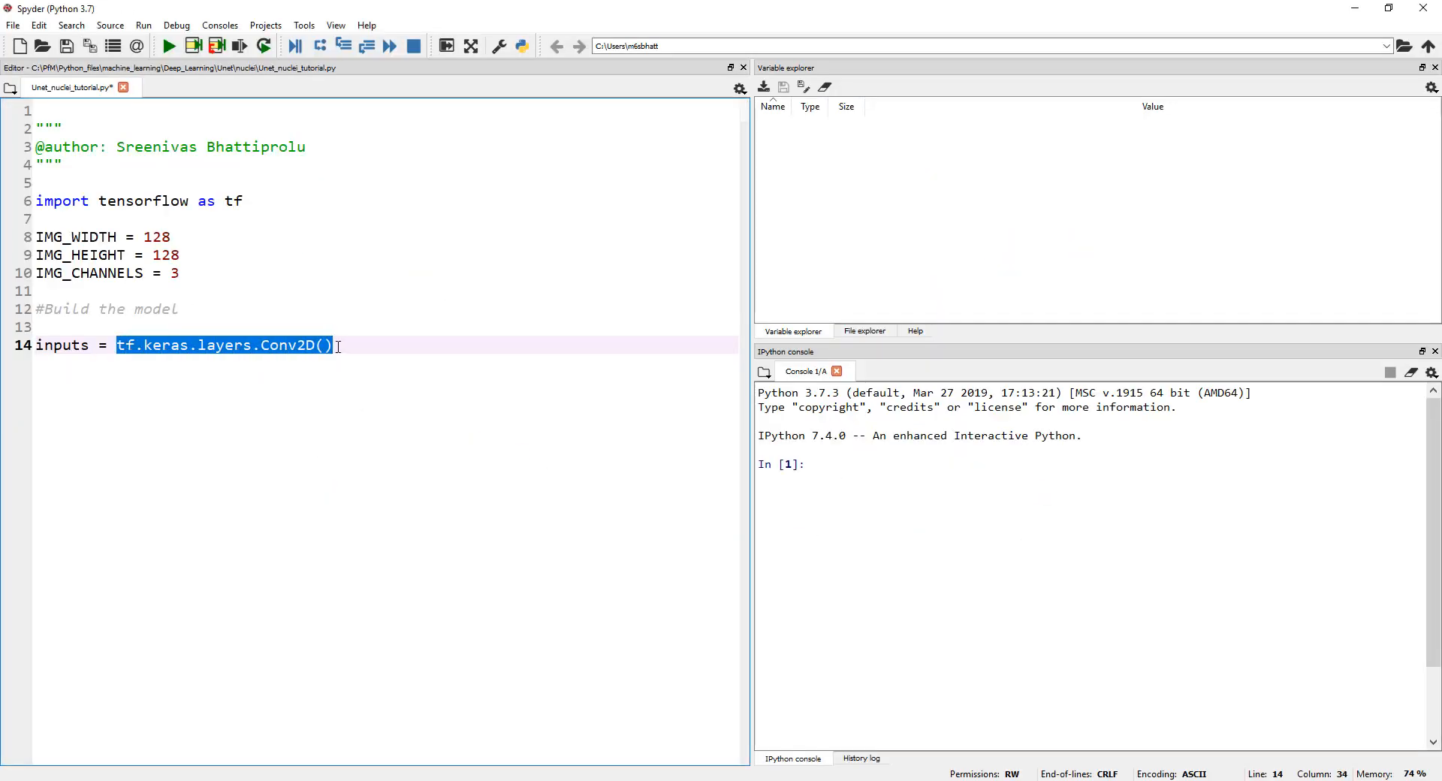
key("Delete")
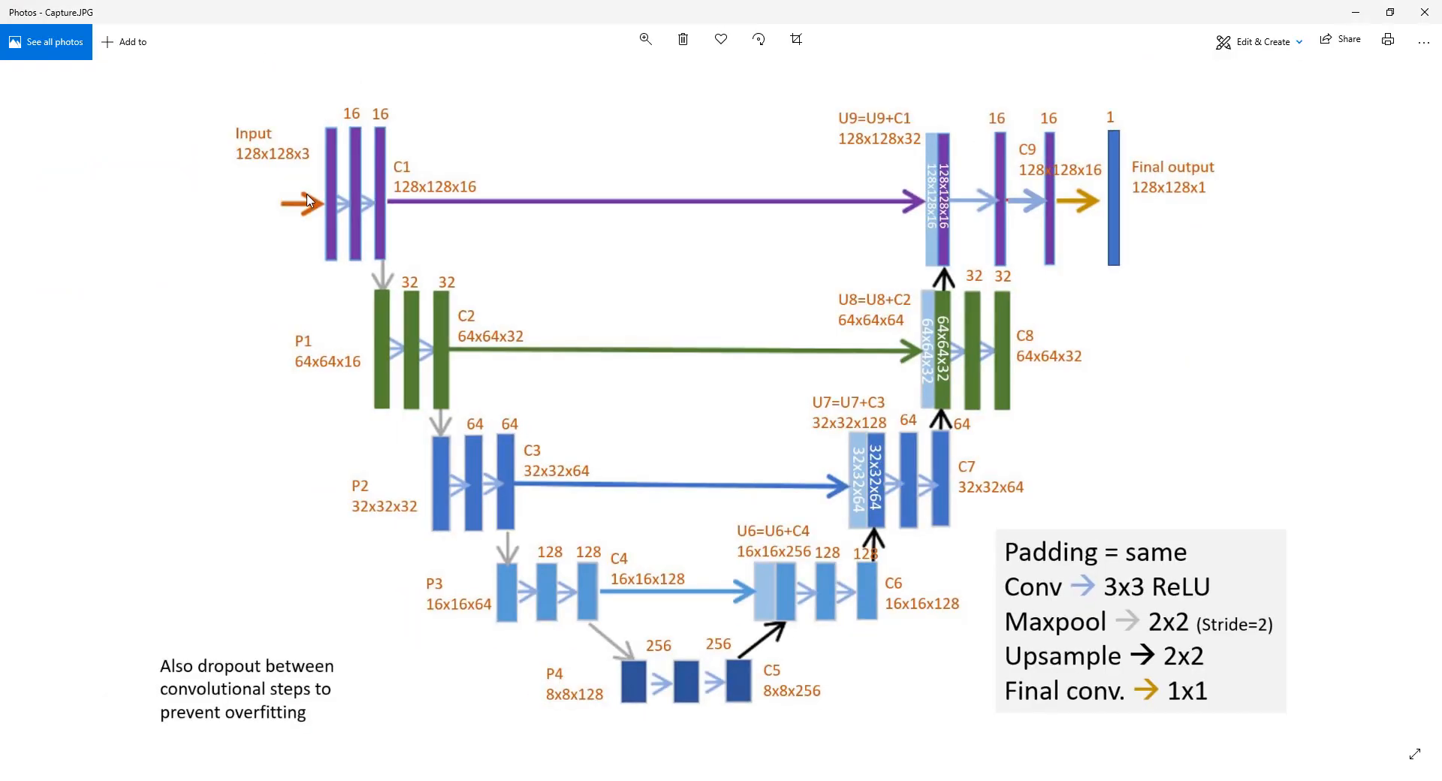
mouse_move(351, 170)
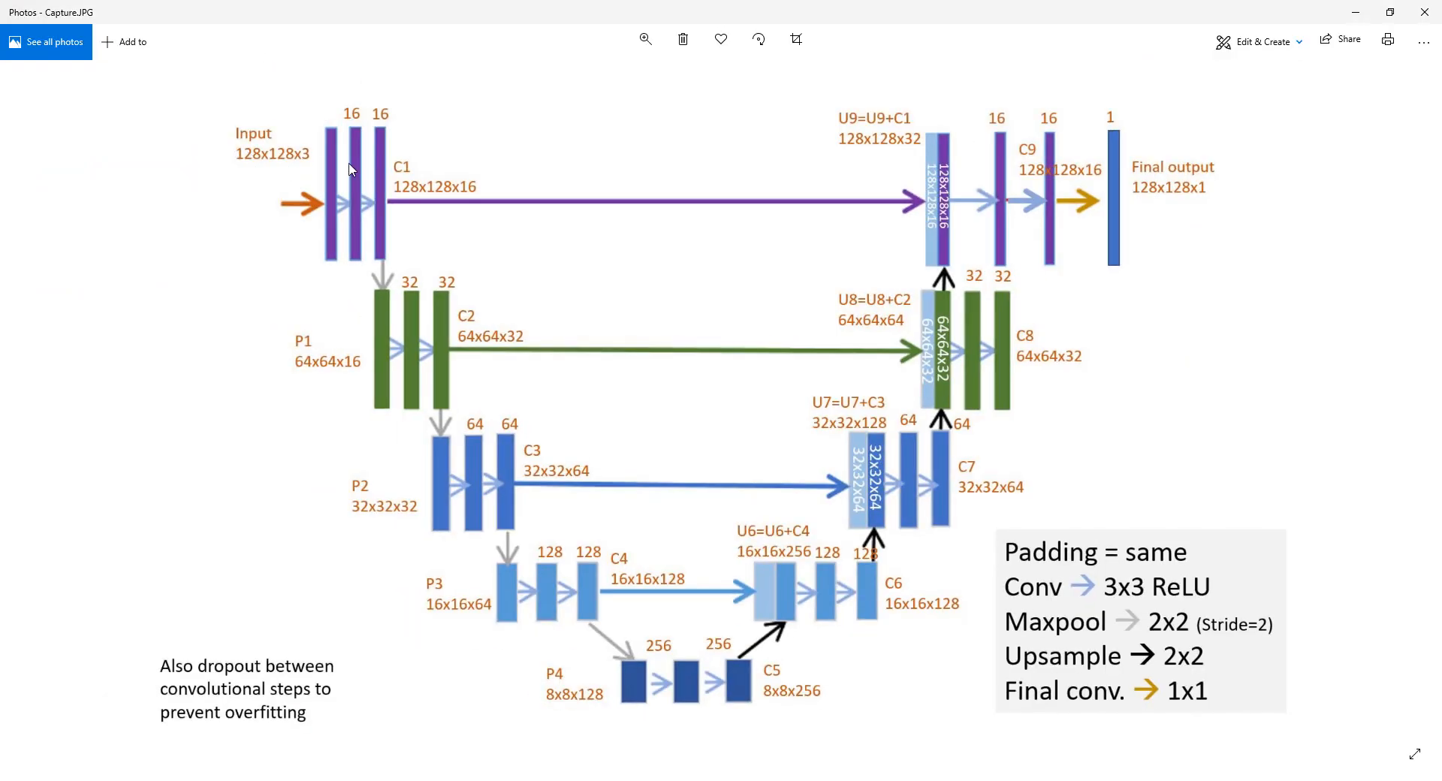
mouse_move(1355, 18)
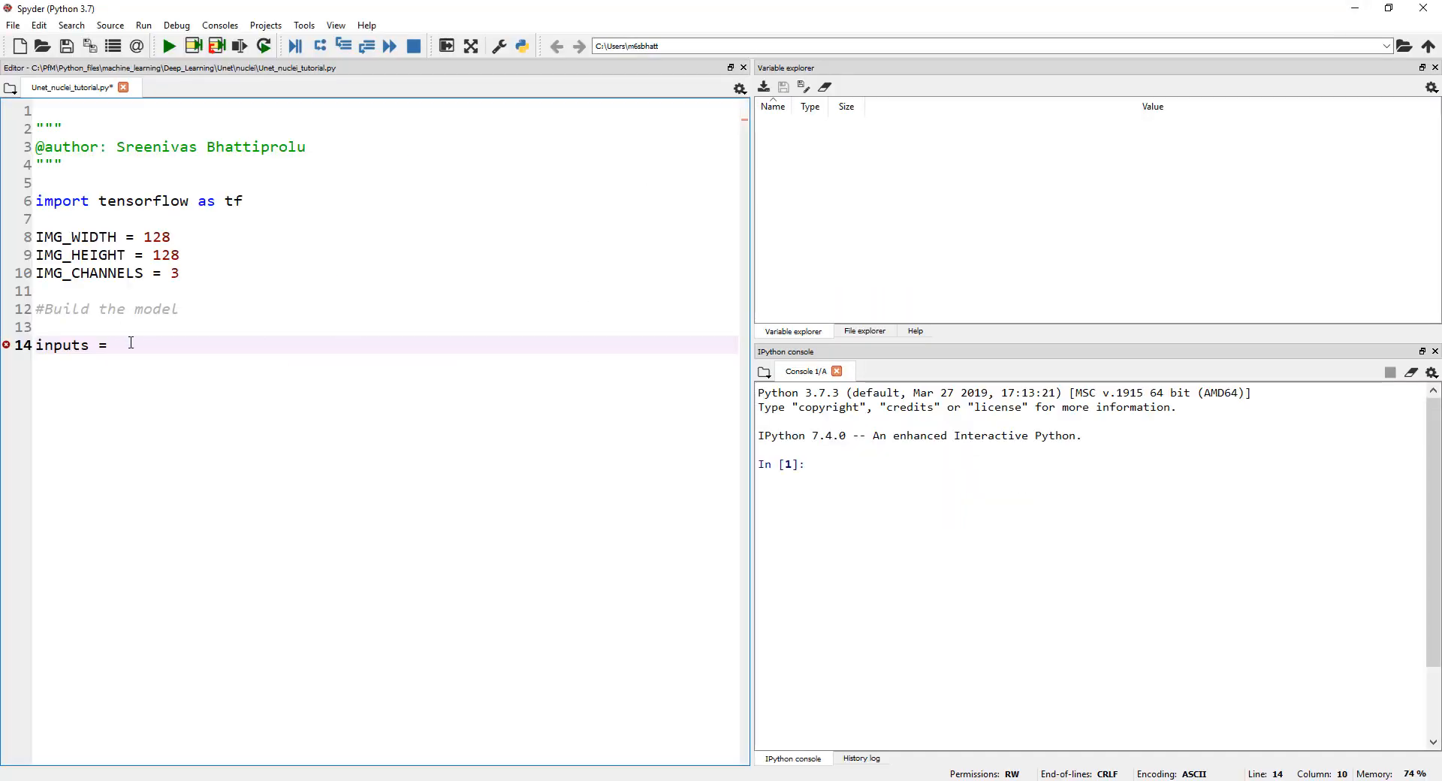
Write inputs = tf.keras.layers.Input() with an inner shape tuple ready to fill.
type("tf.")
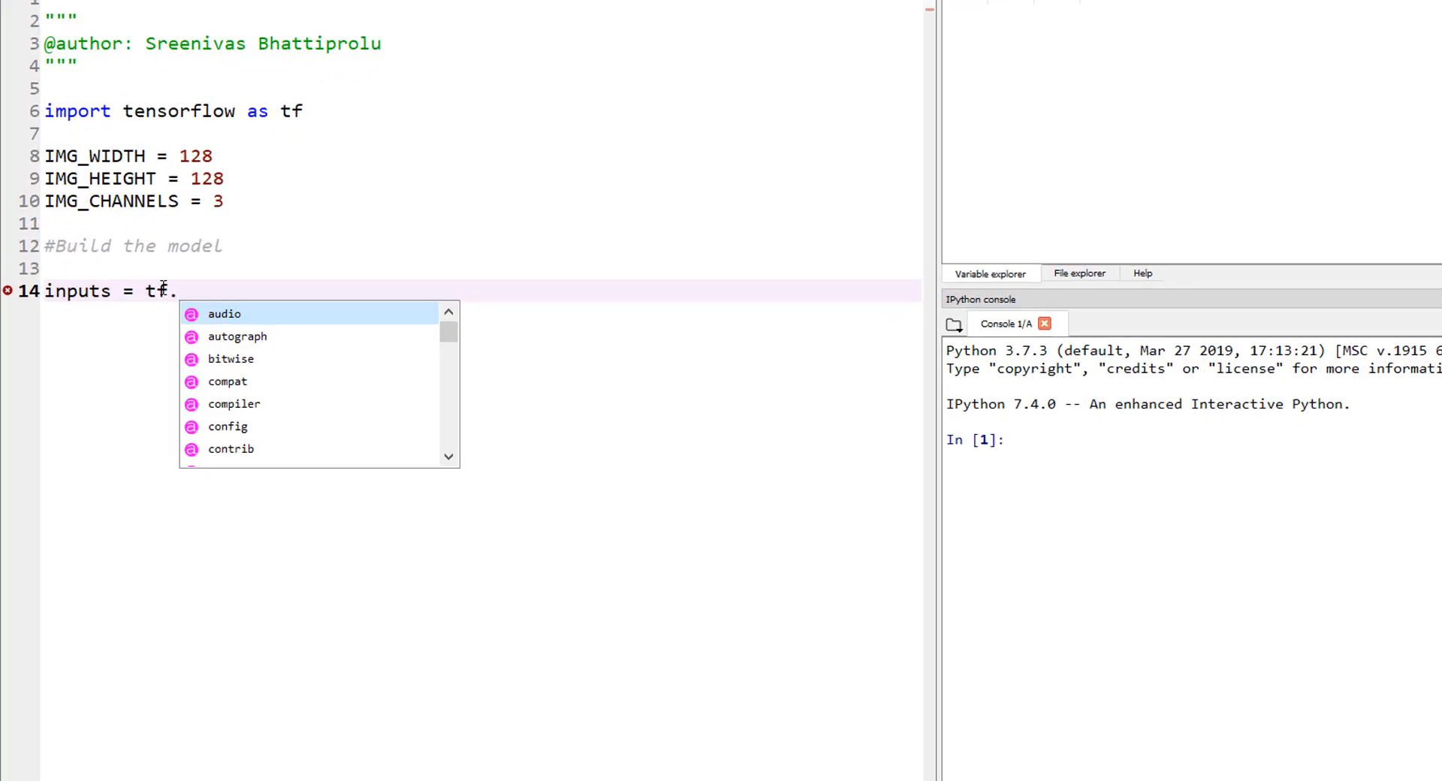
type("keras")
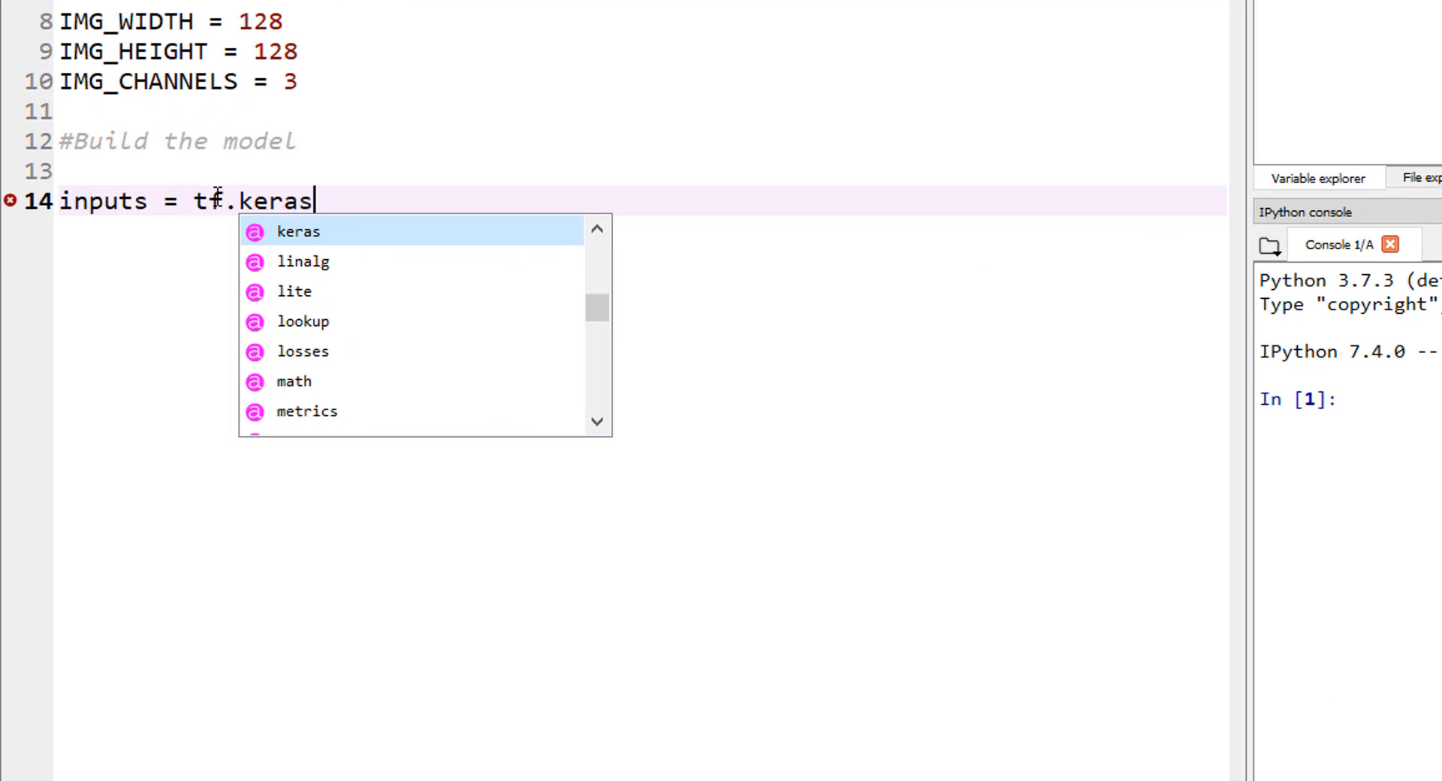
type(".layer")
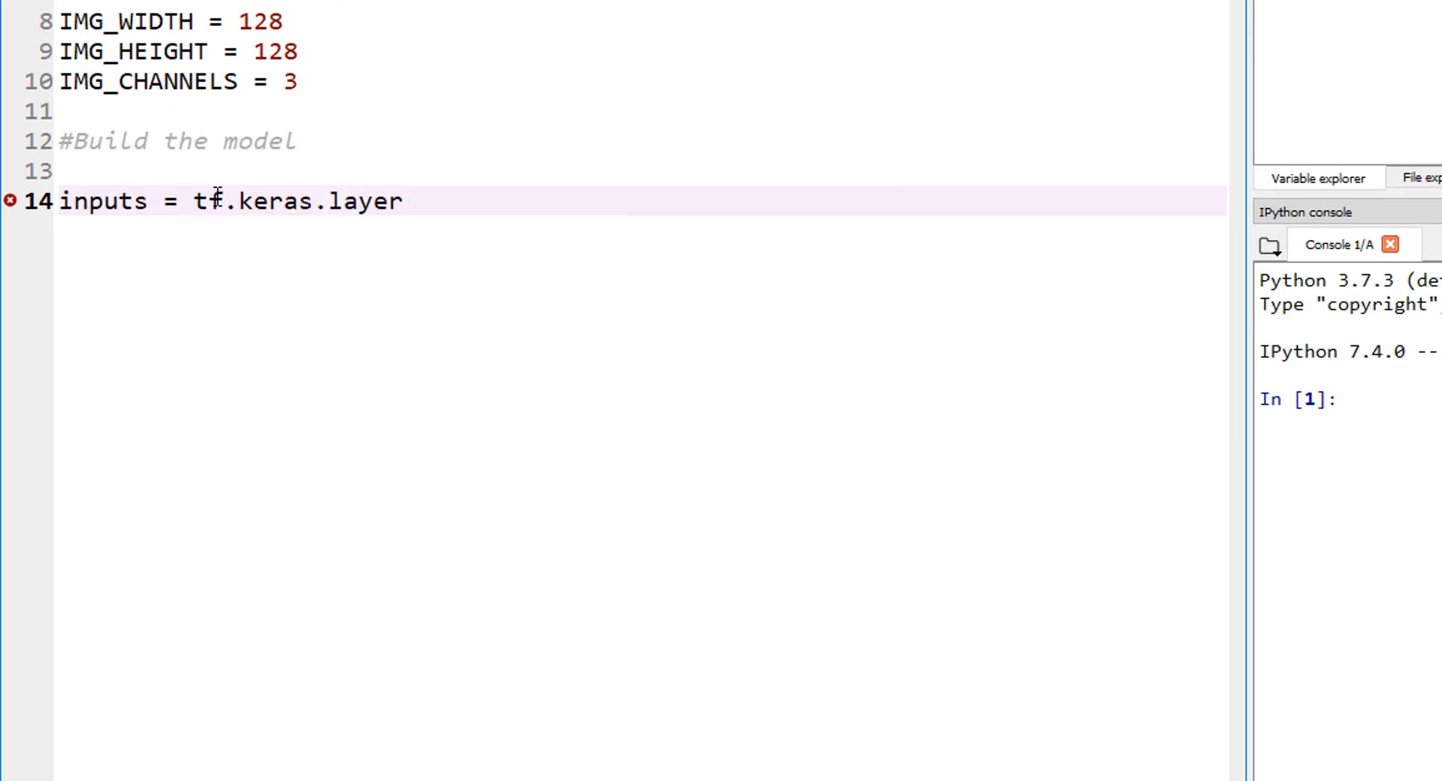
type("s.")
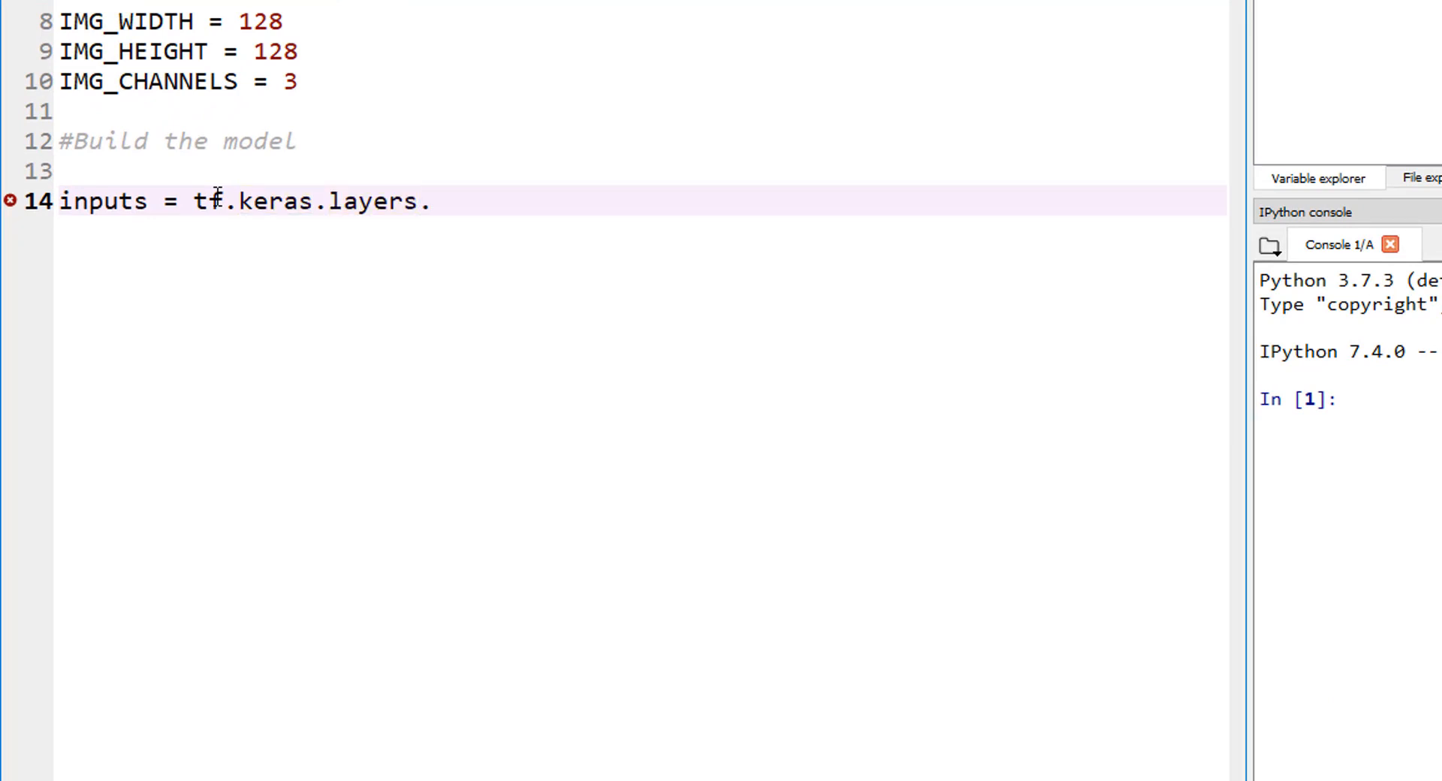
type("Input")
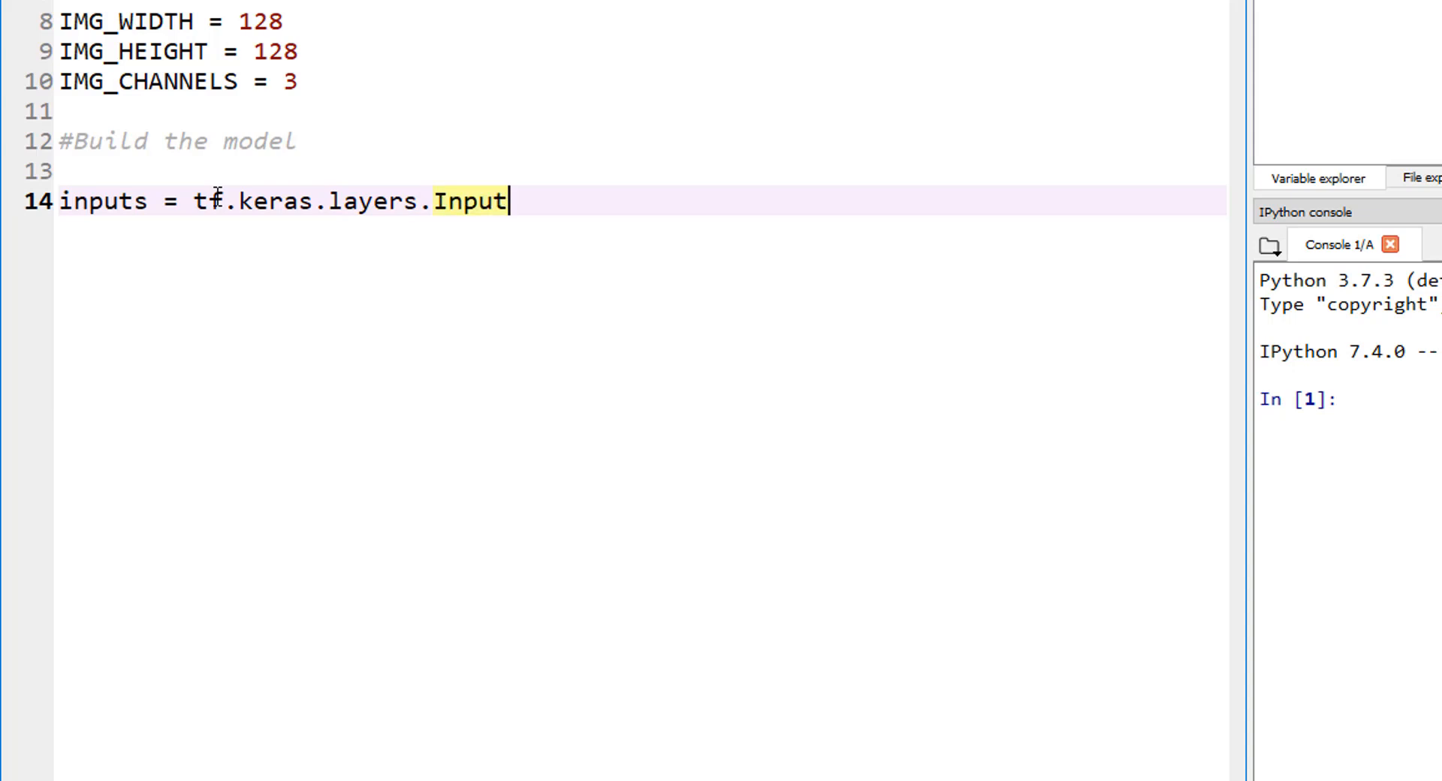
type("()")
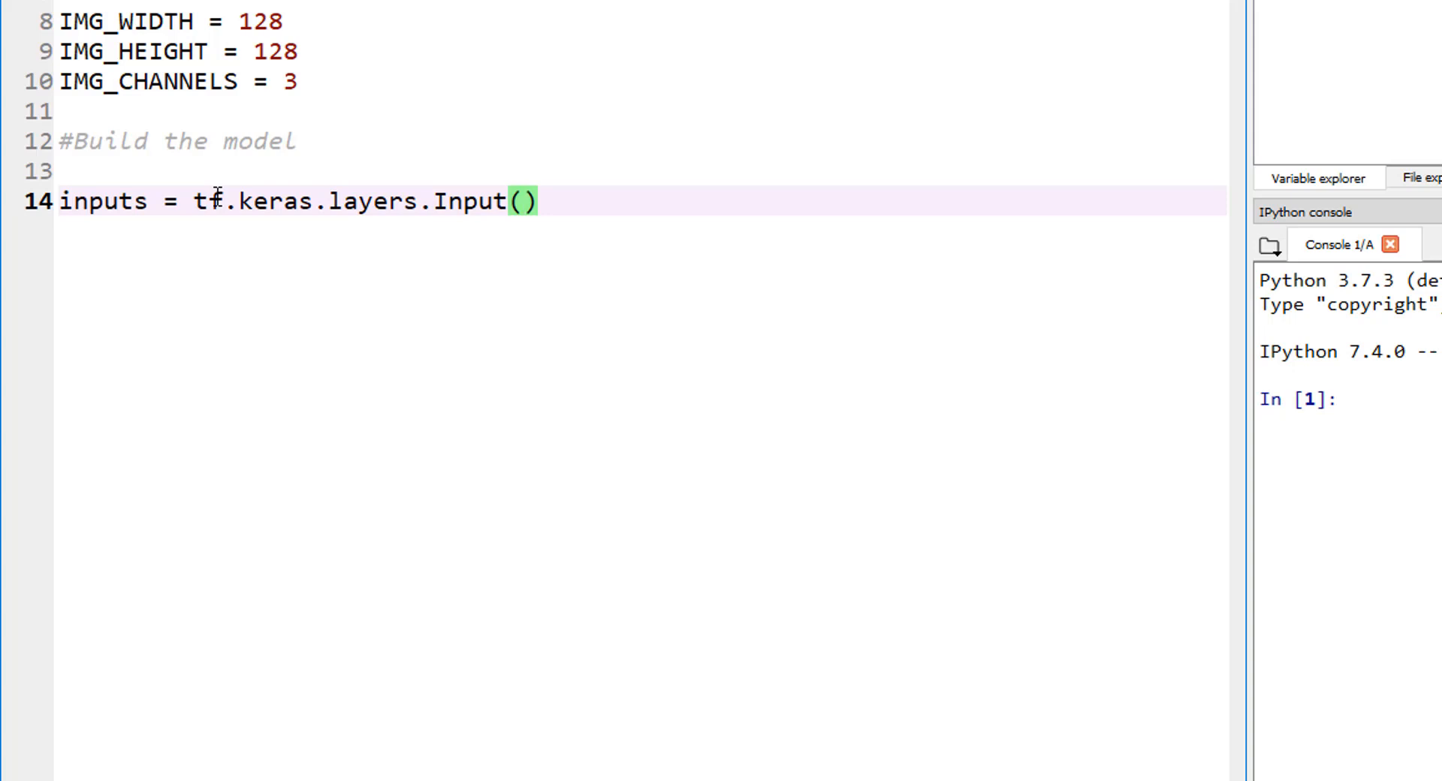
left_click(523, 202)
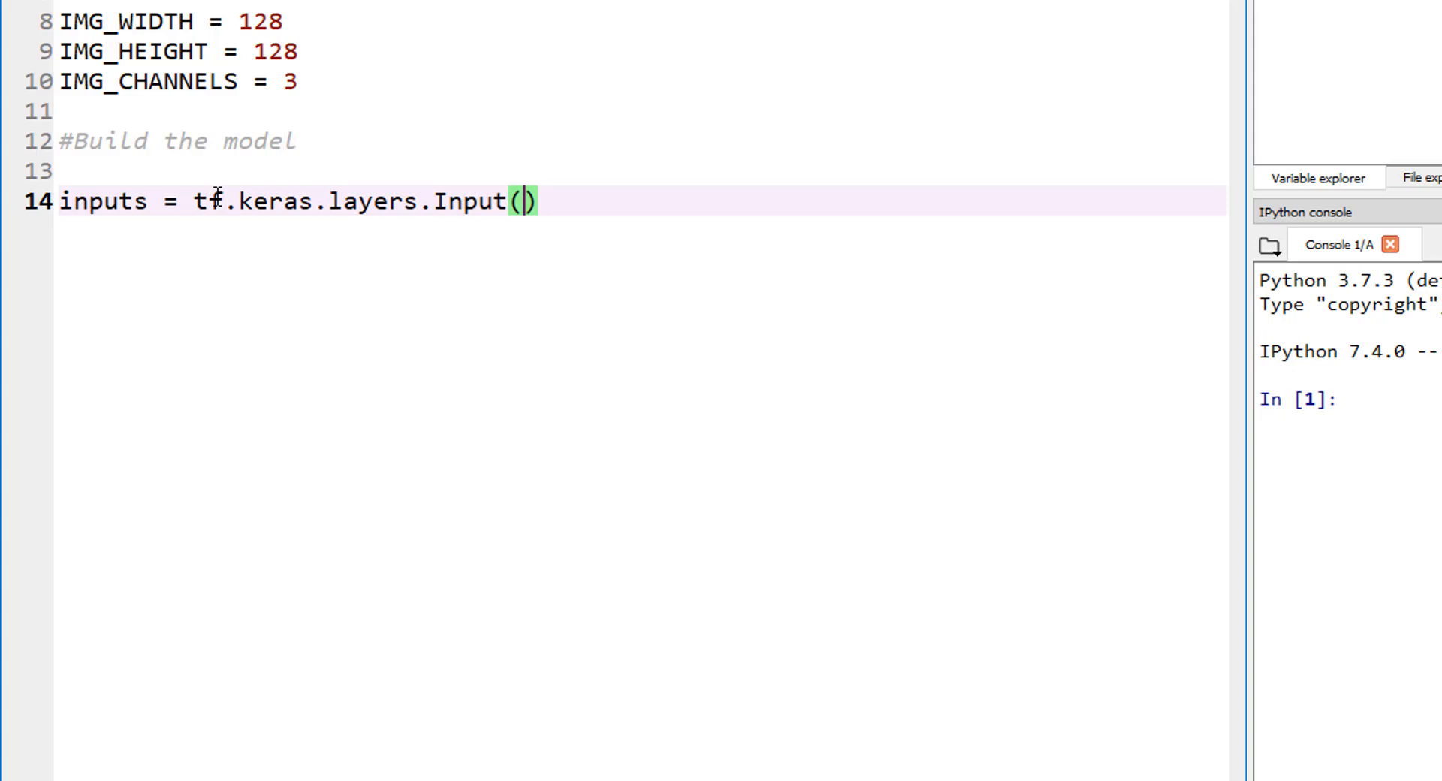
type("()")
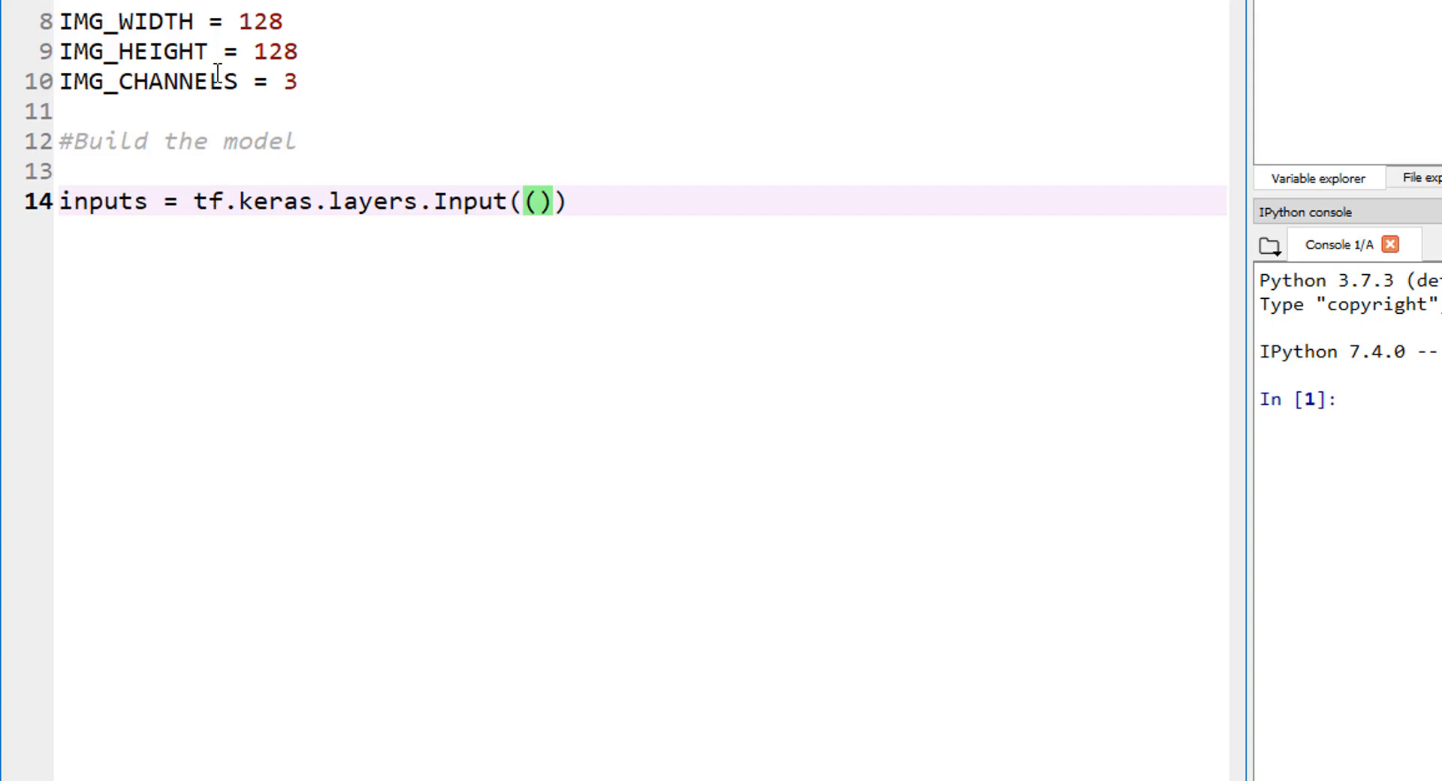
Fill the Input shape tuple with IMG_WIDTH, IMG_HEIGHT, IMG_CHANNELS.
double_click(120, 21)
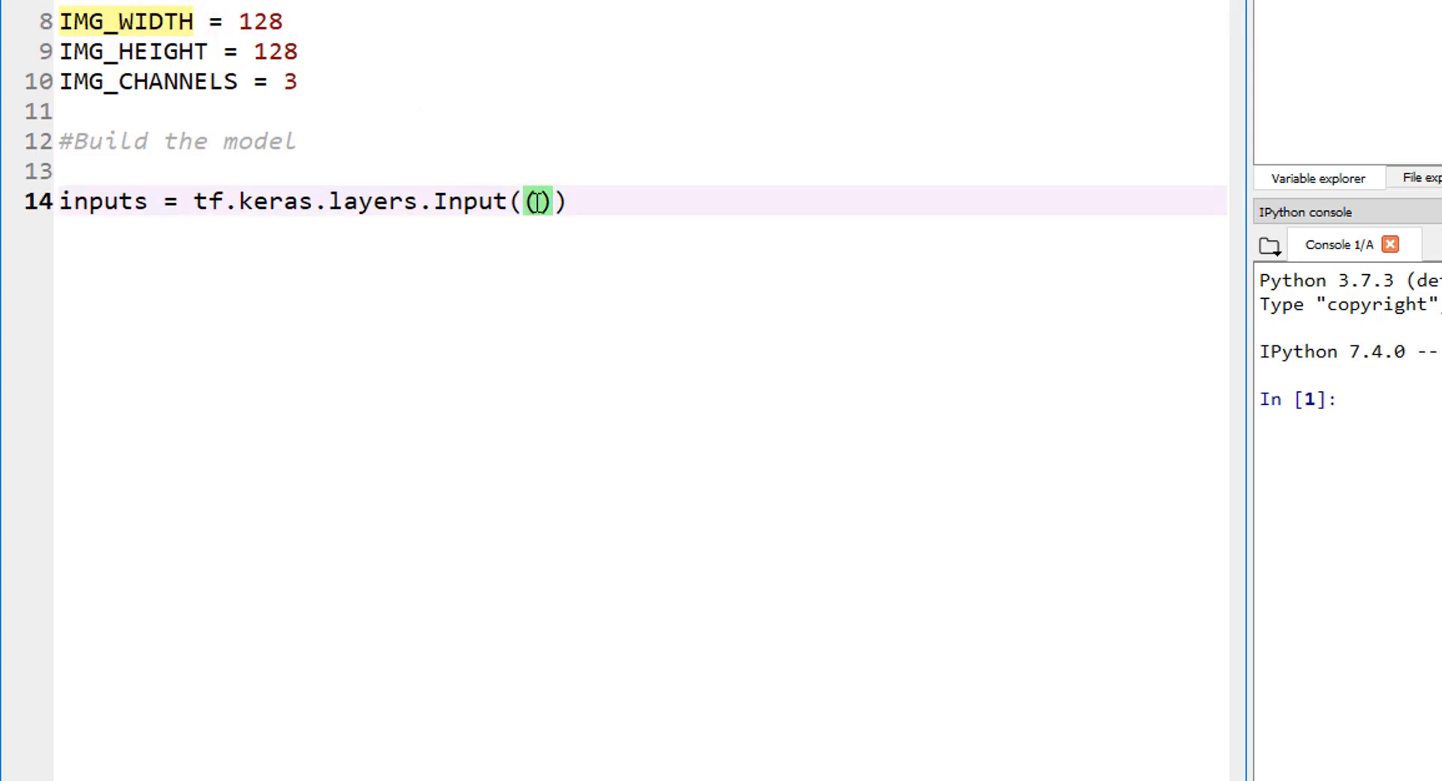
type("IMG_WIDTH,")
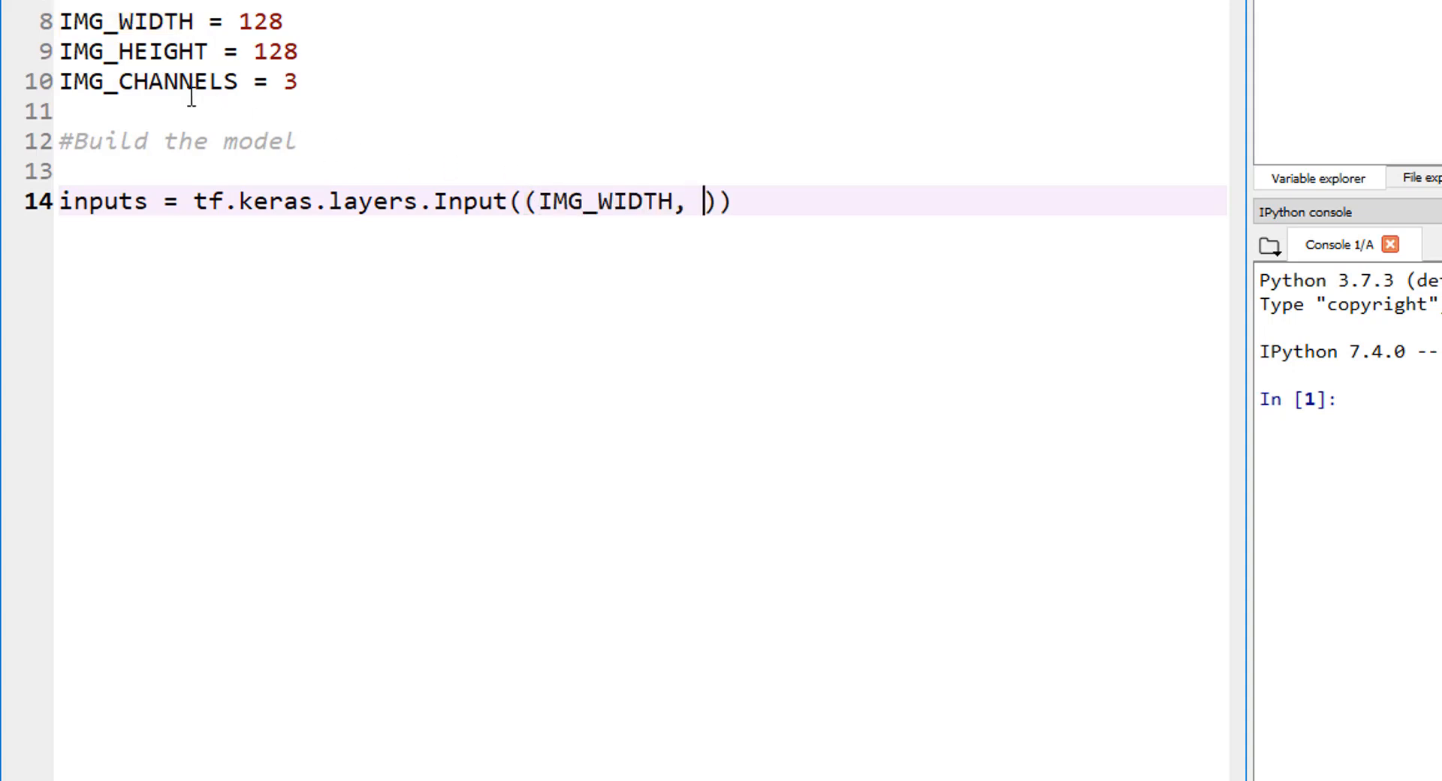
double_click(129, 51)
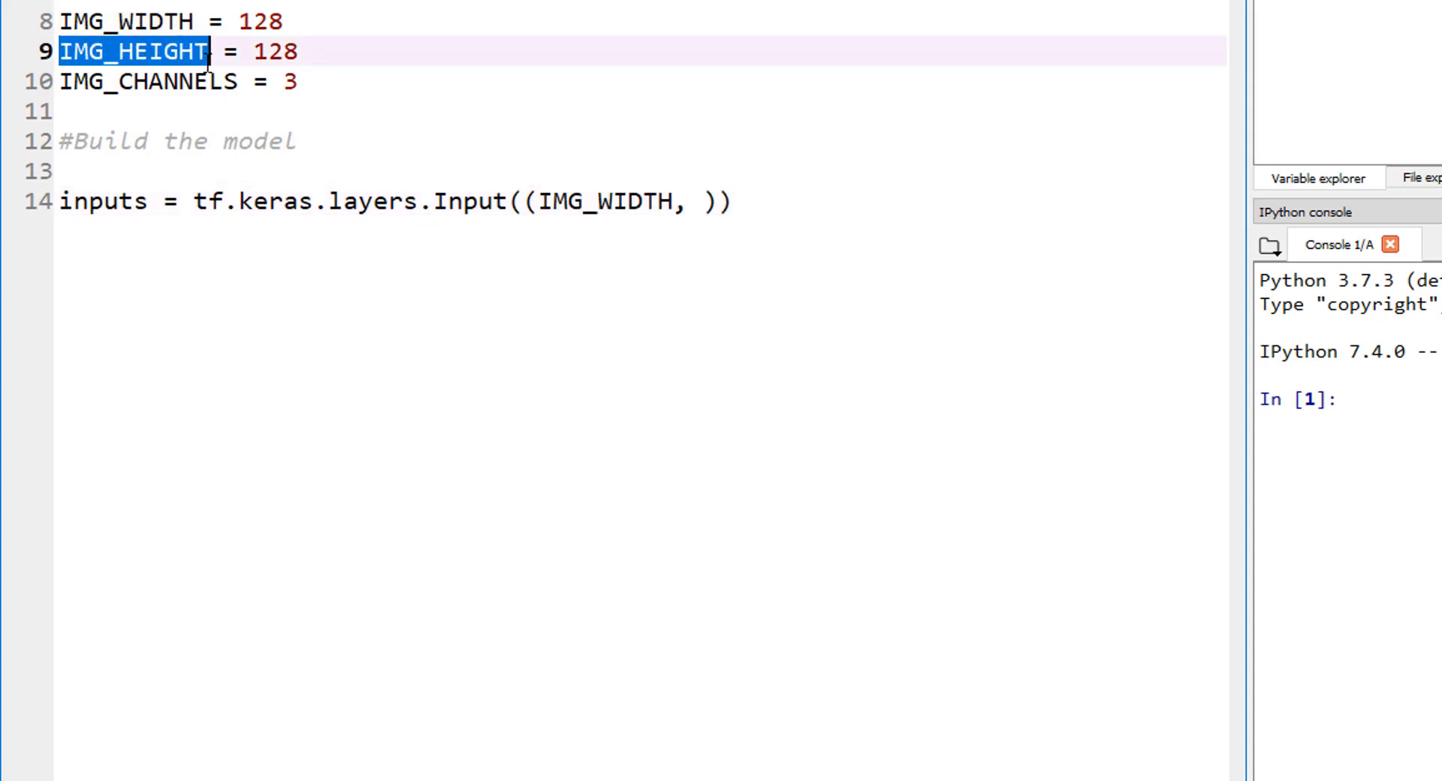
left_click(706, 201)
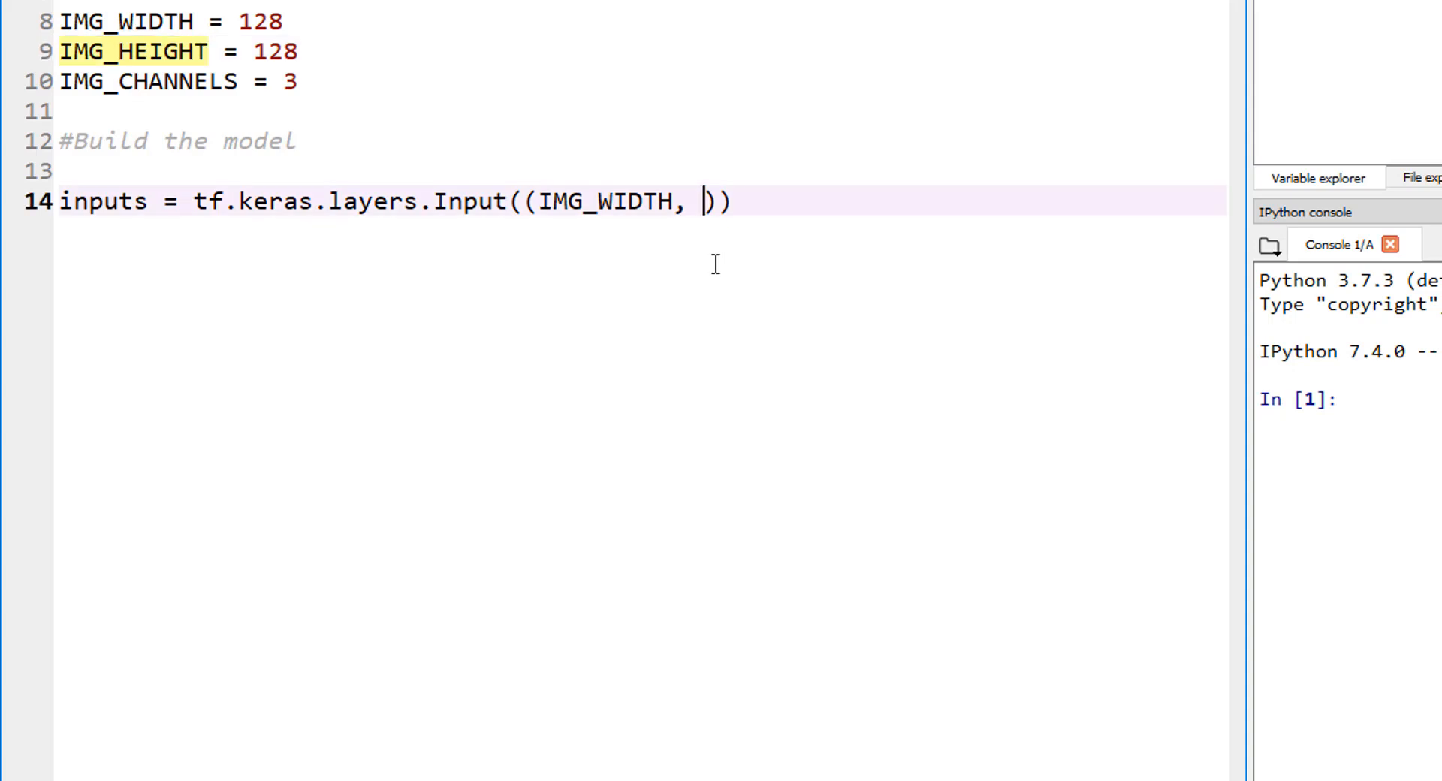
type("IMG_HEIGHT,")
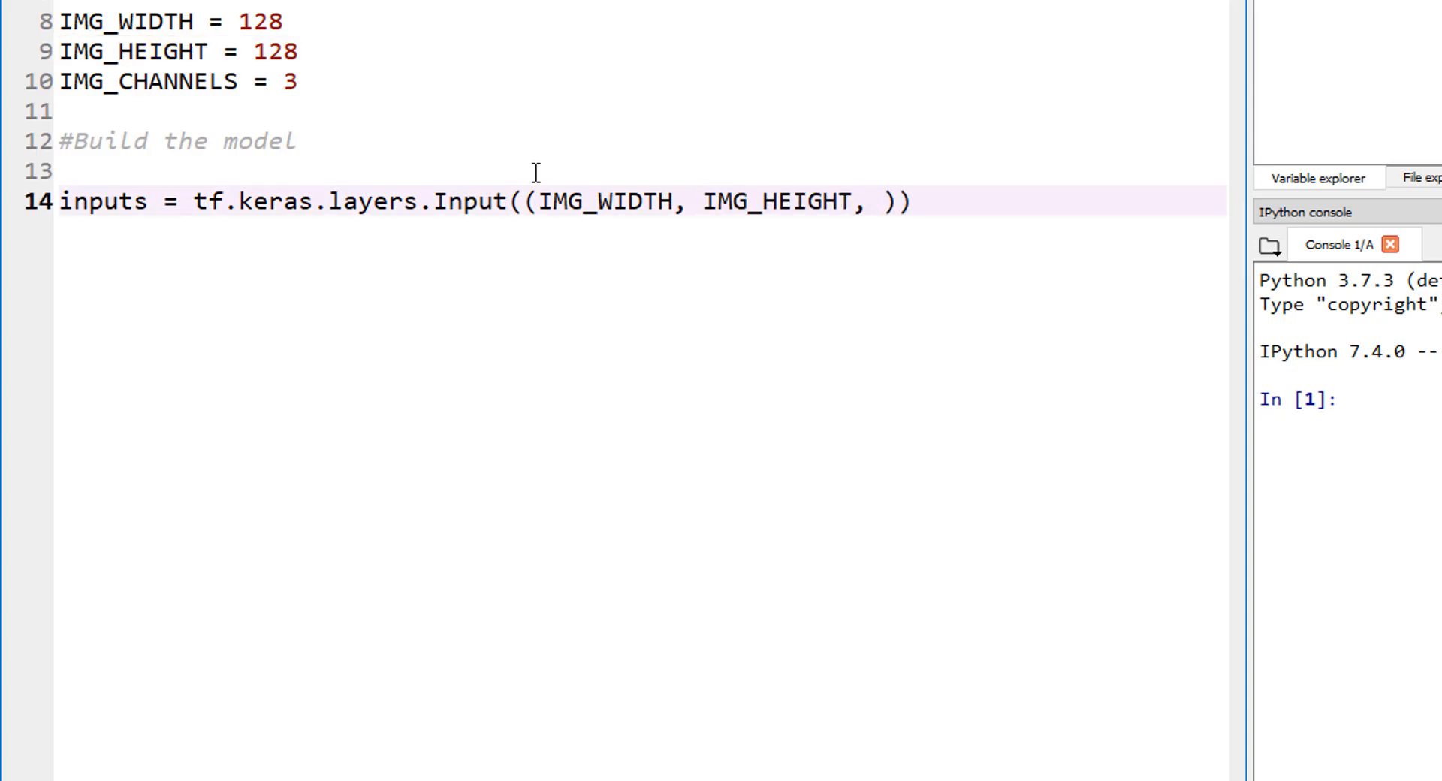
double_click(138, 81)
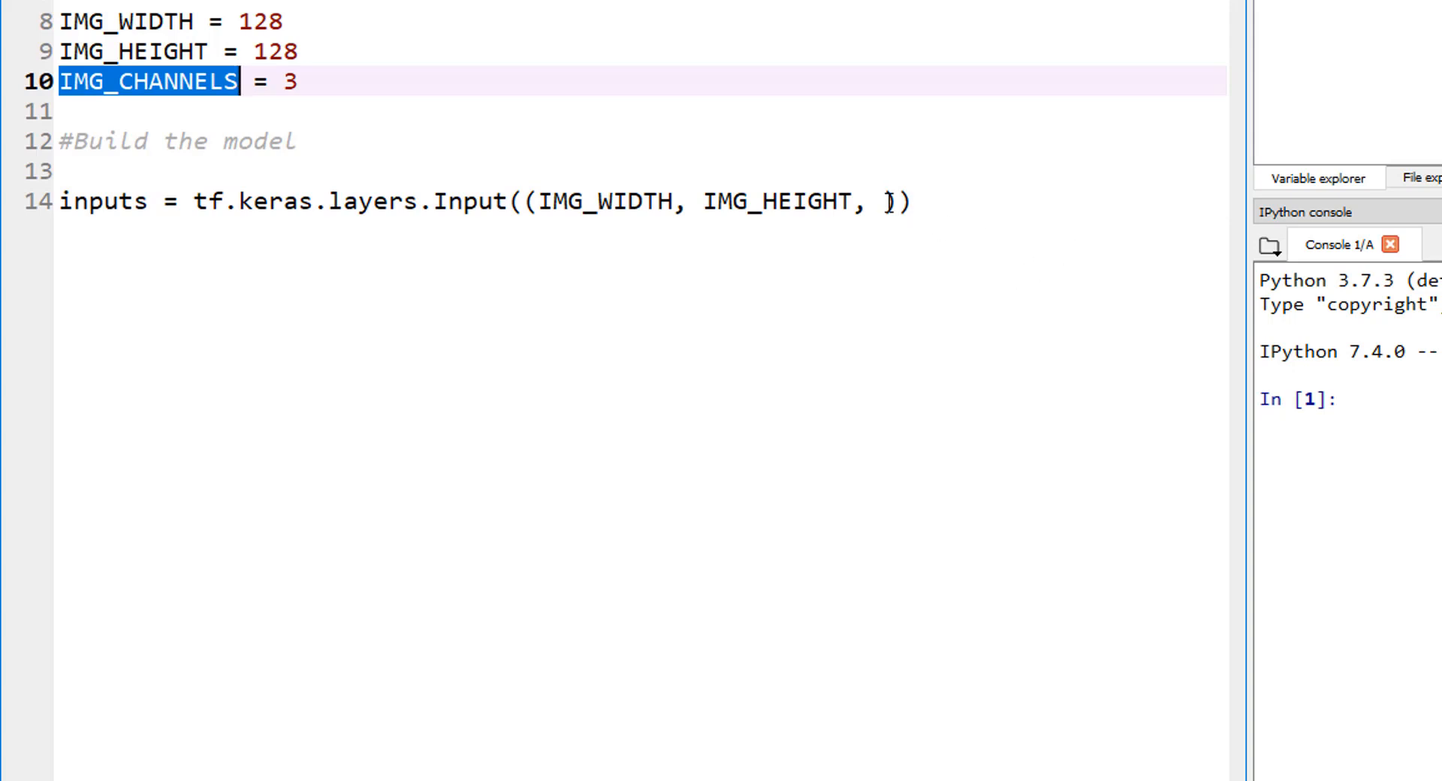
type("IMG_CHANNELS")
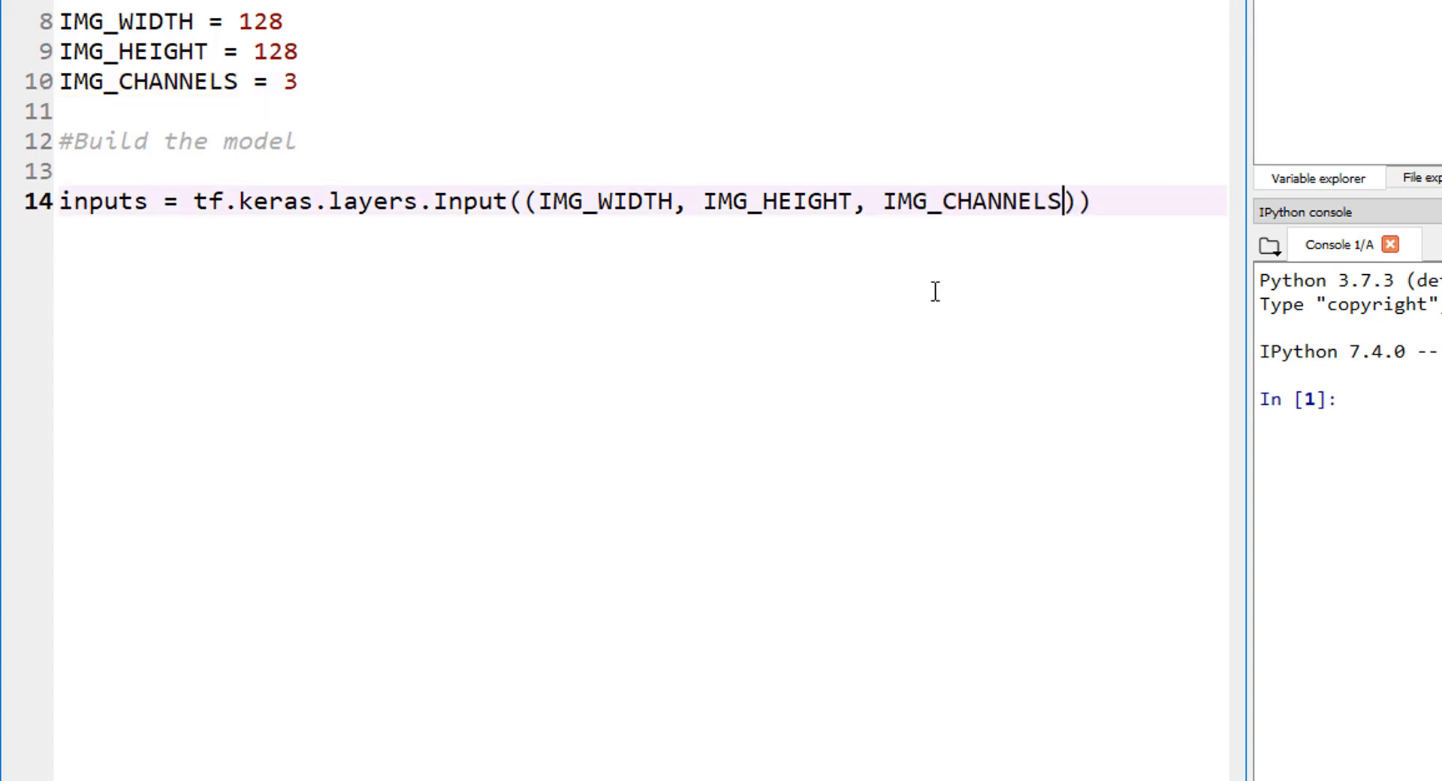
Start the 'c1 =' line below the inputs definition.
left_click(1085, 201)
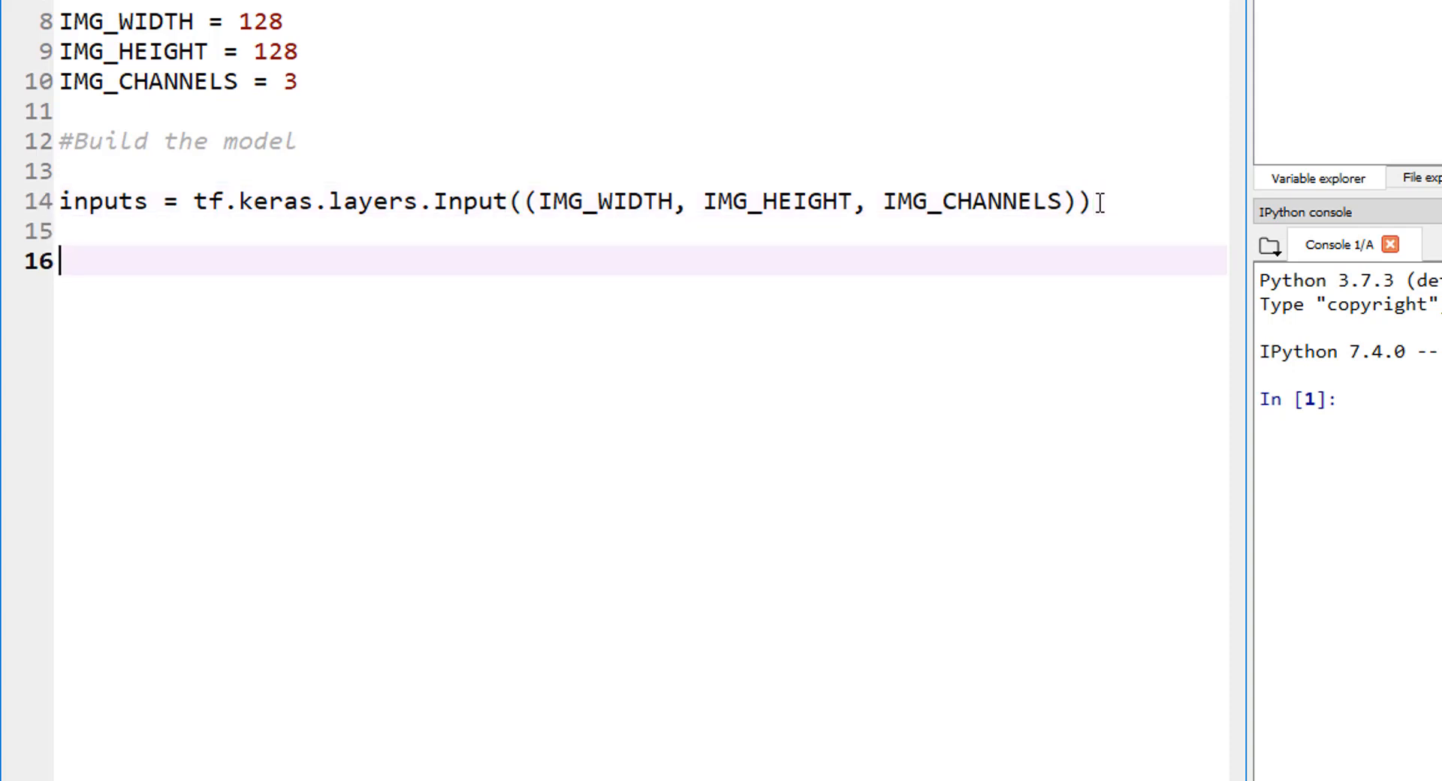
type("c1")
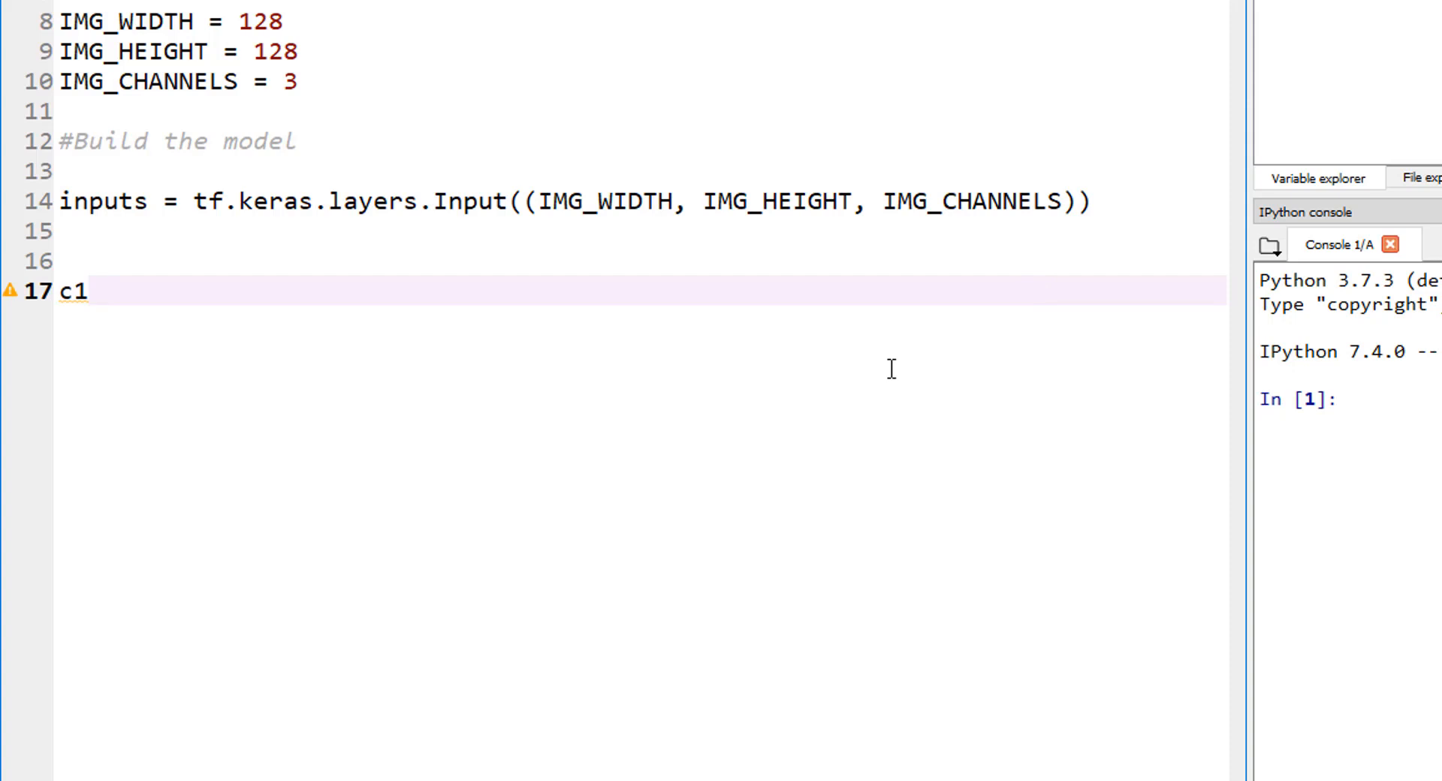
type("=")
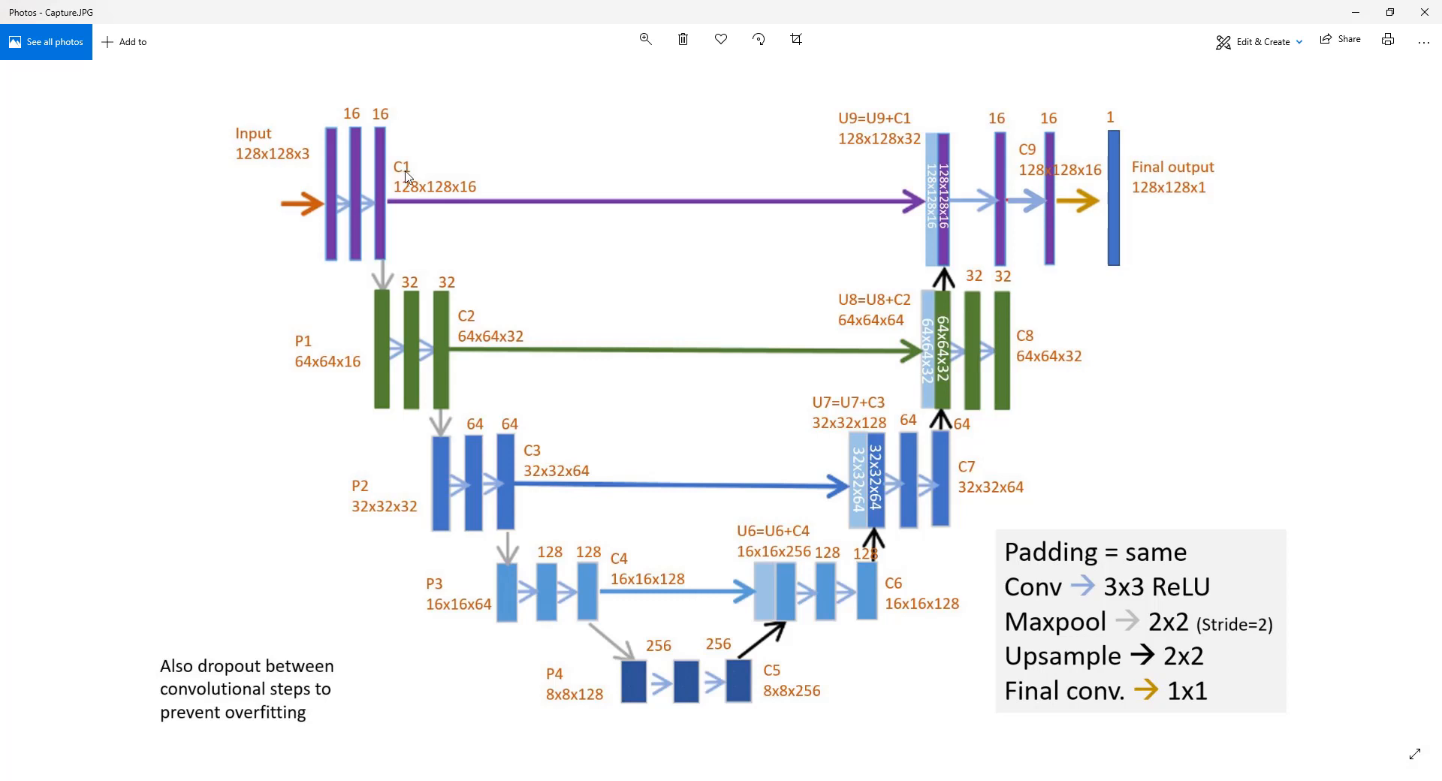
mouse_move(338, 341)
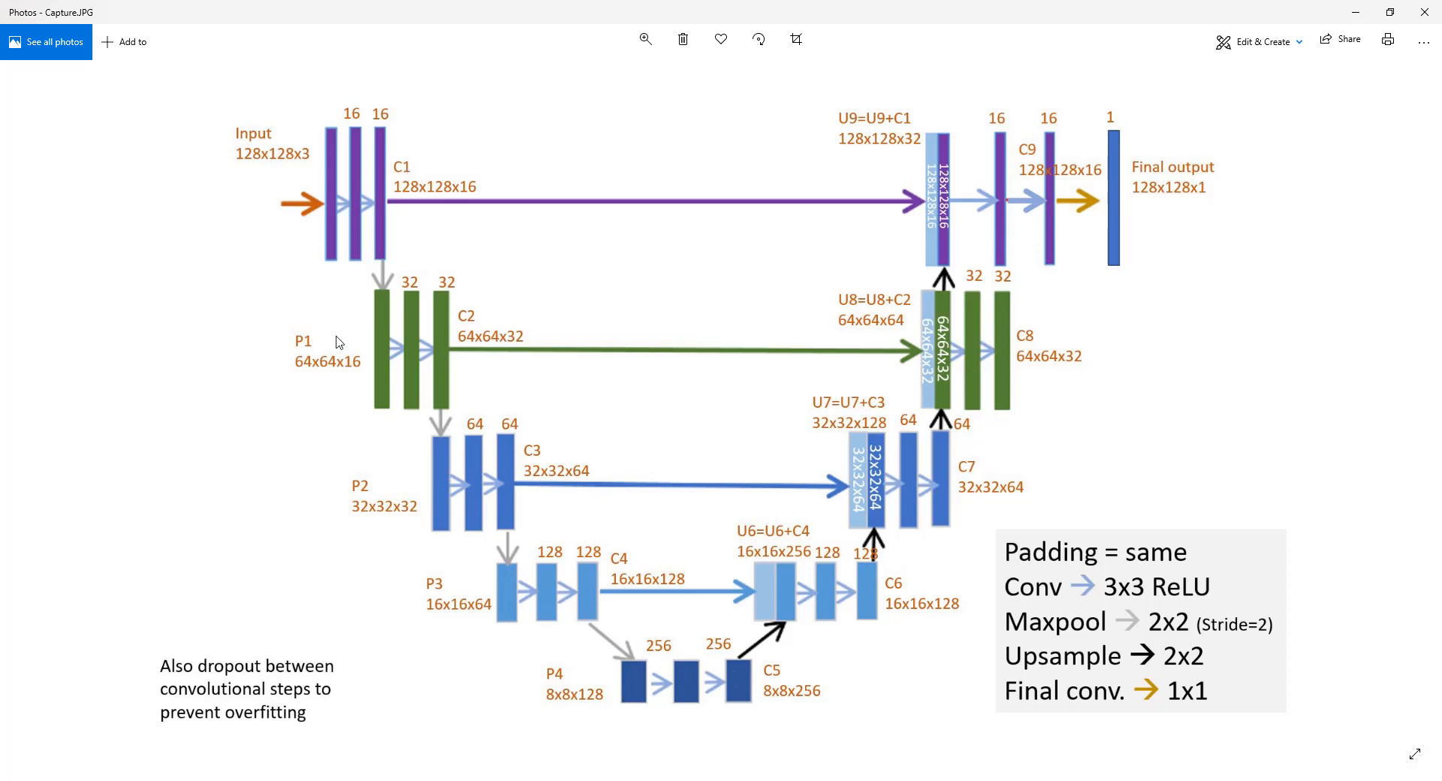
mouse_move(416, 486)
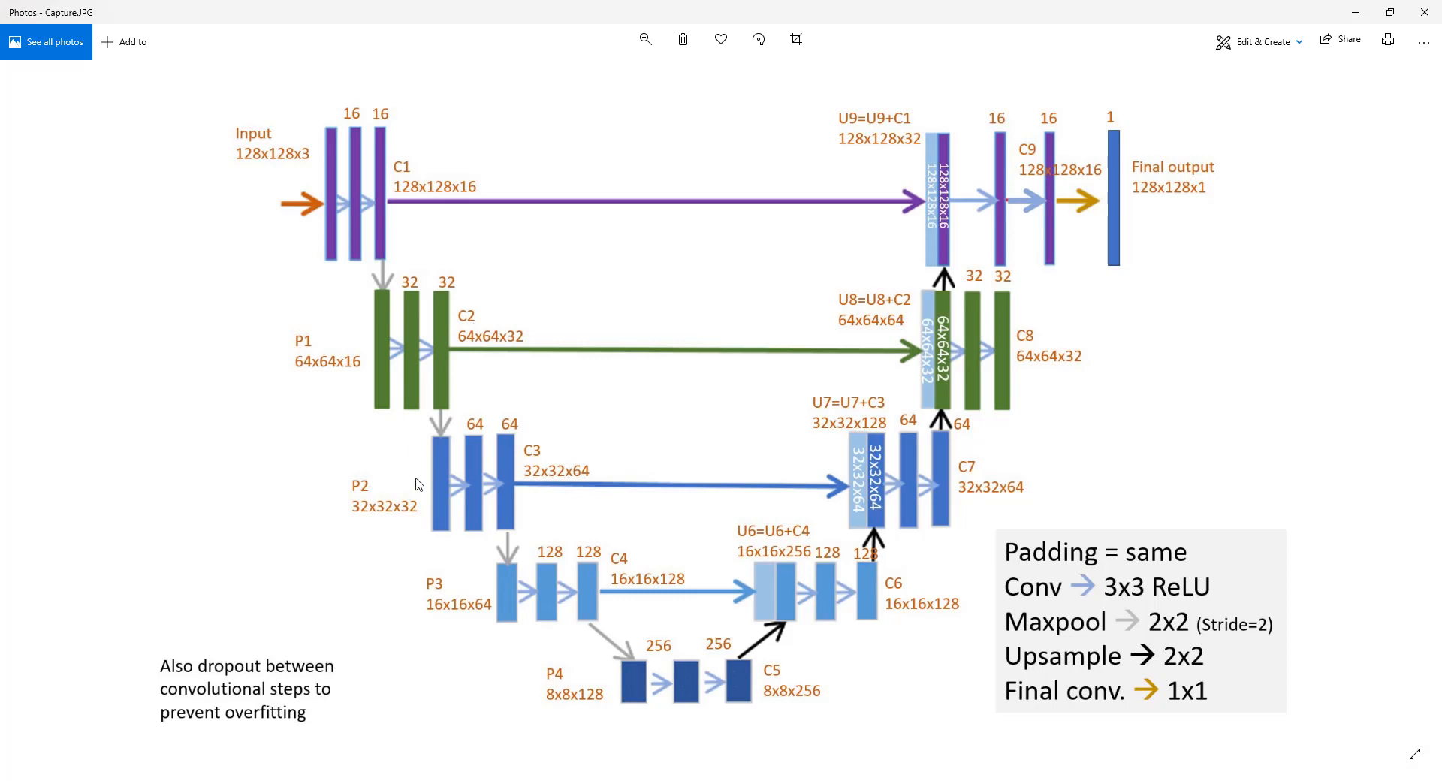
mouse_move(408, 196)
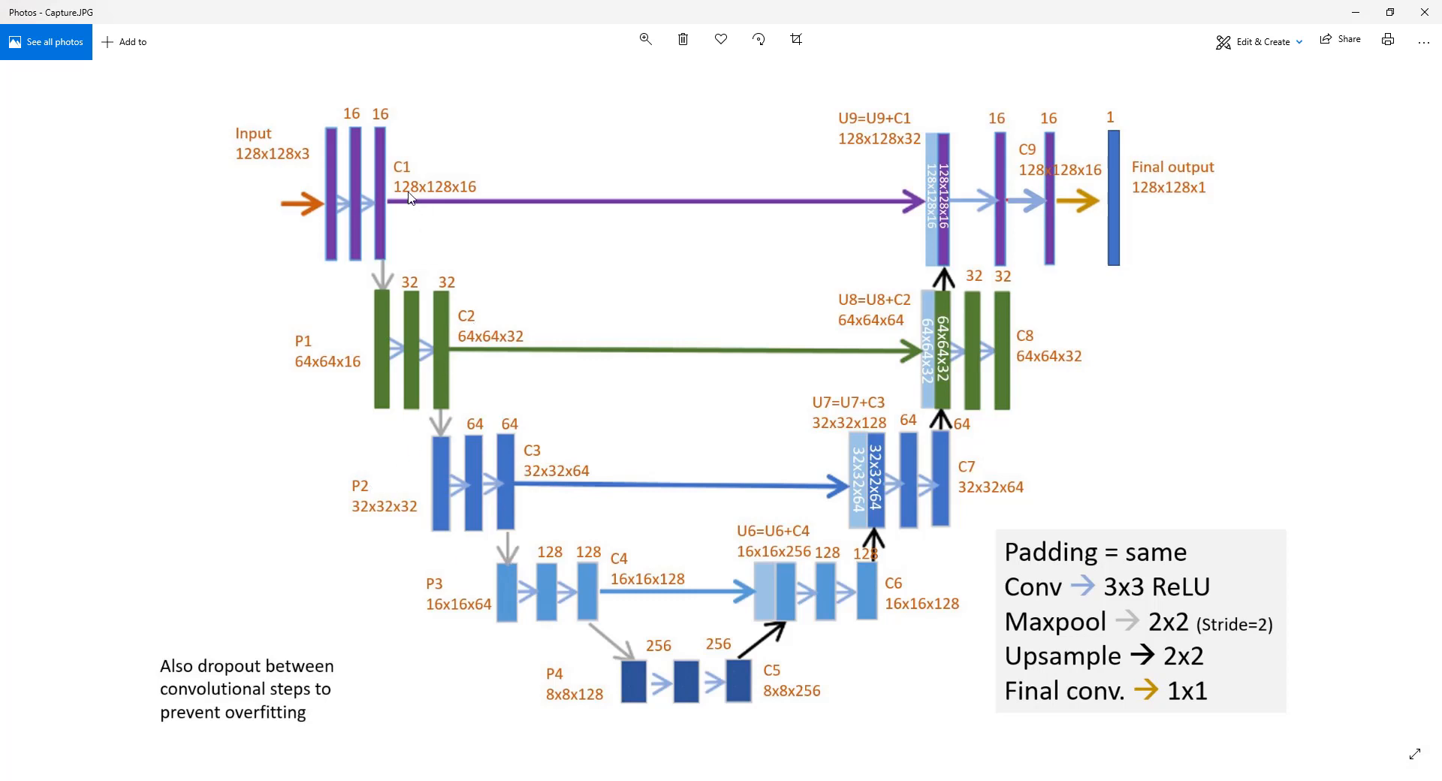
mouse_move(407, 183)
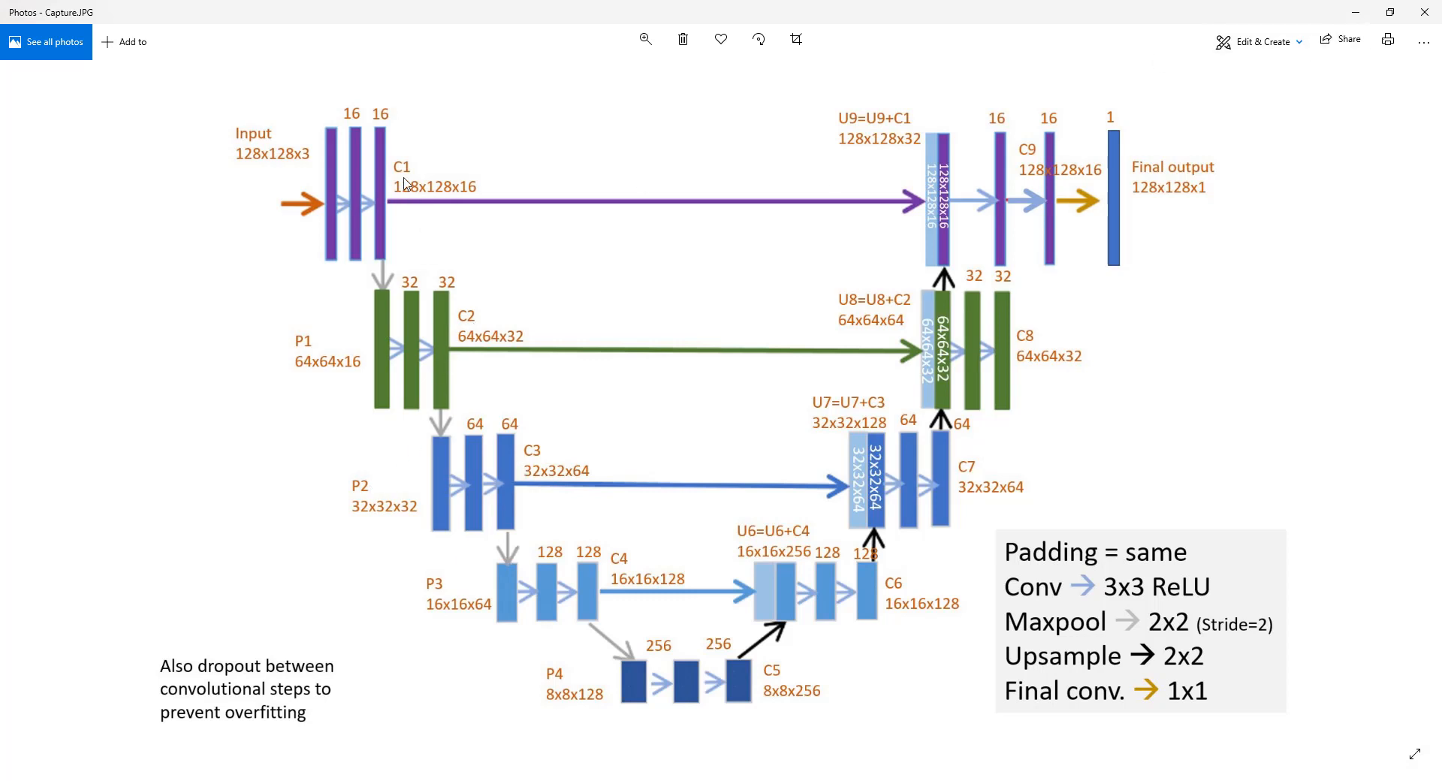
mouse_move(1260, 30)
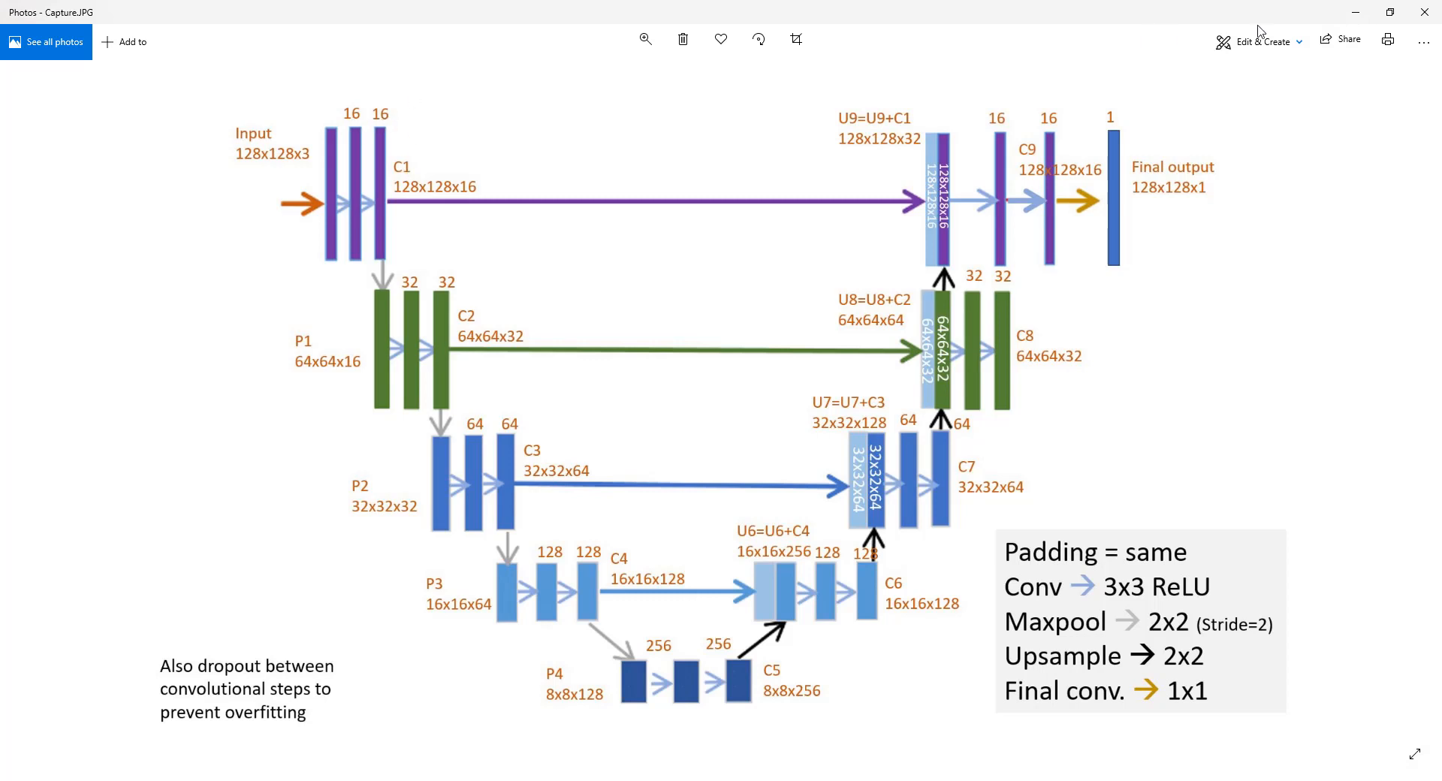
mouse_move(1130, 604)
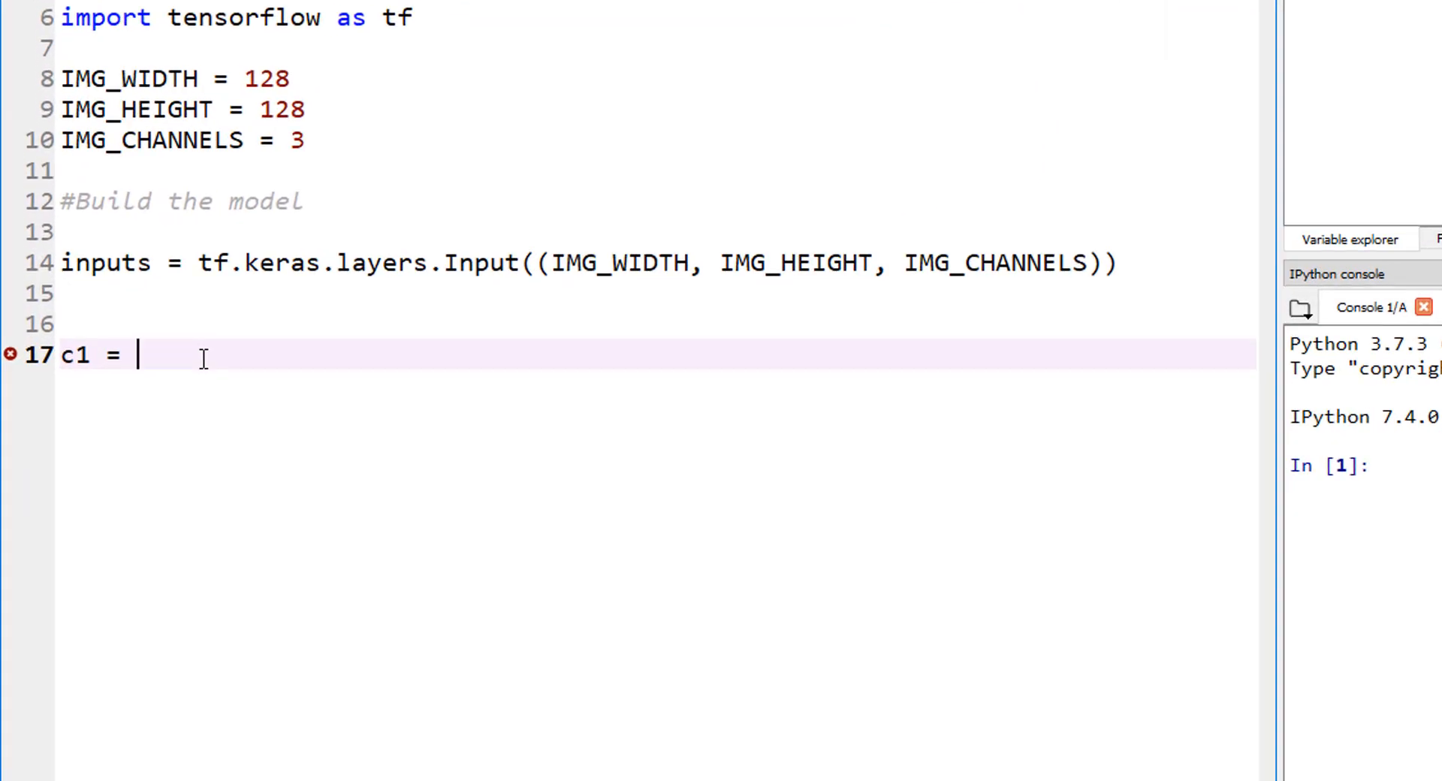
Write c1 as tf.keras.layers.Conv2D with 16 filters and a (3,3) kernel.
type("tf.keras.")
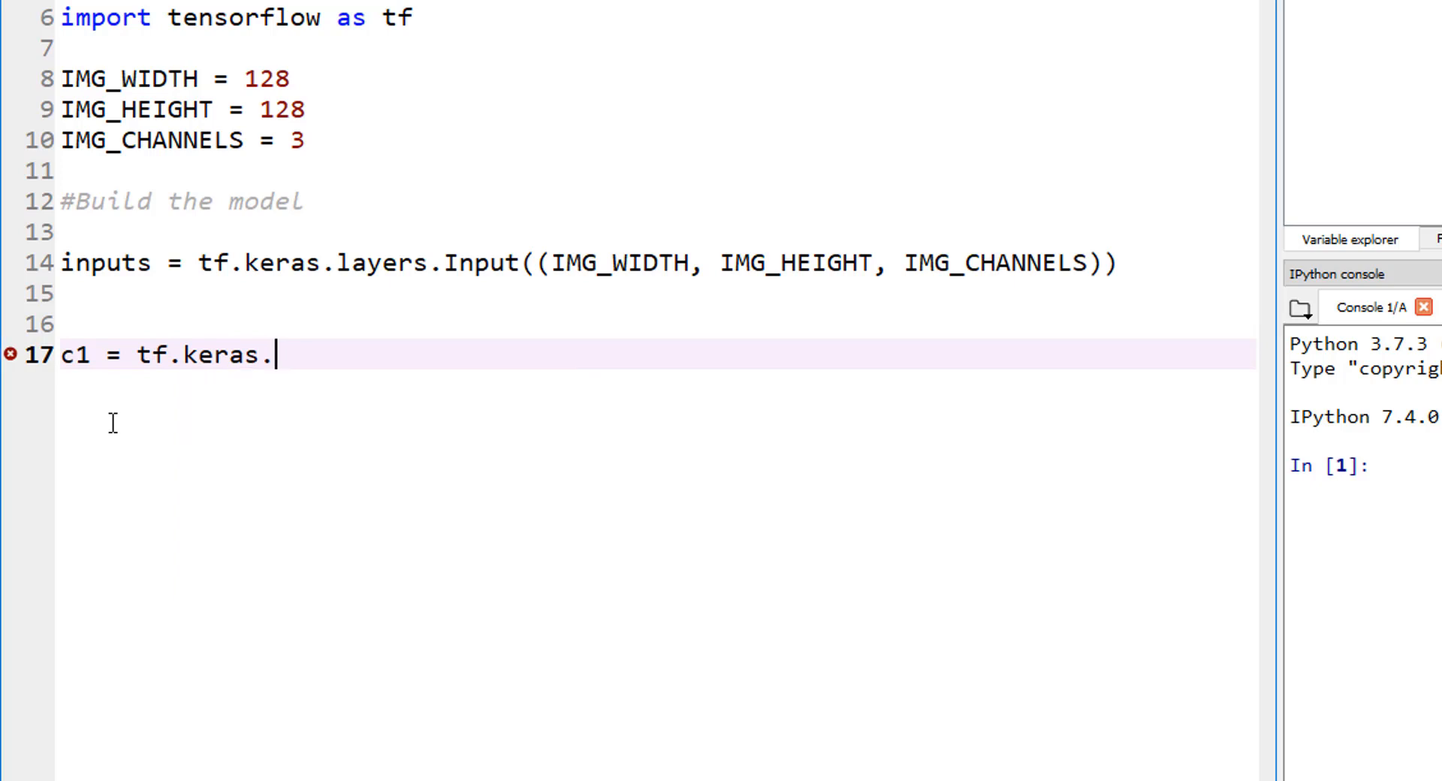
type("layers")
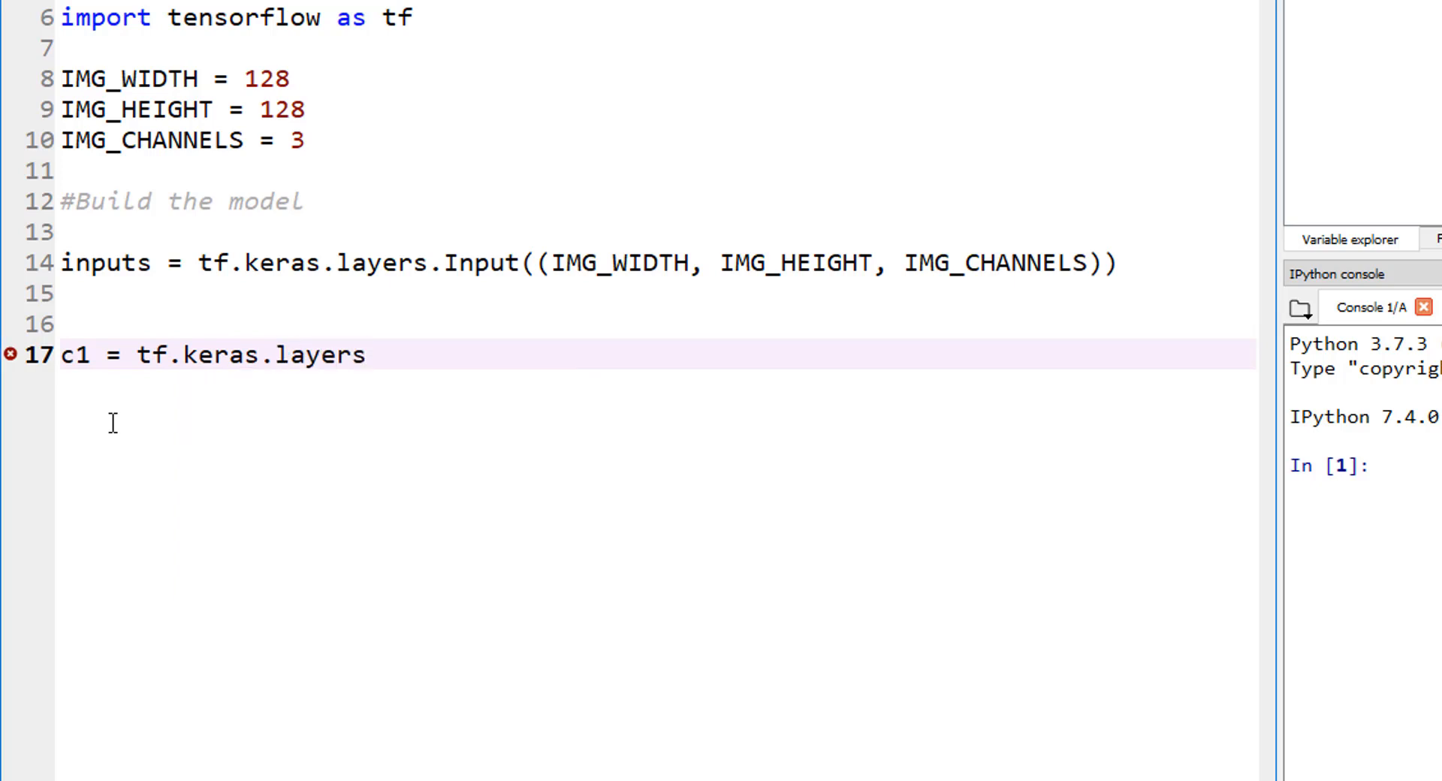
type(".")
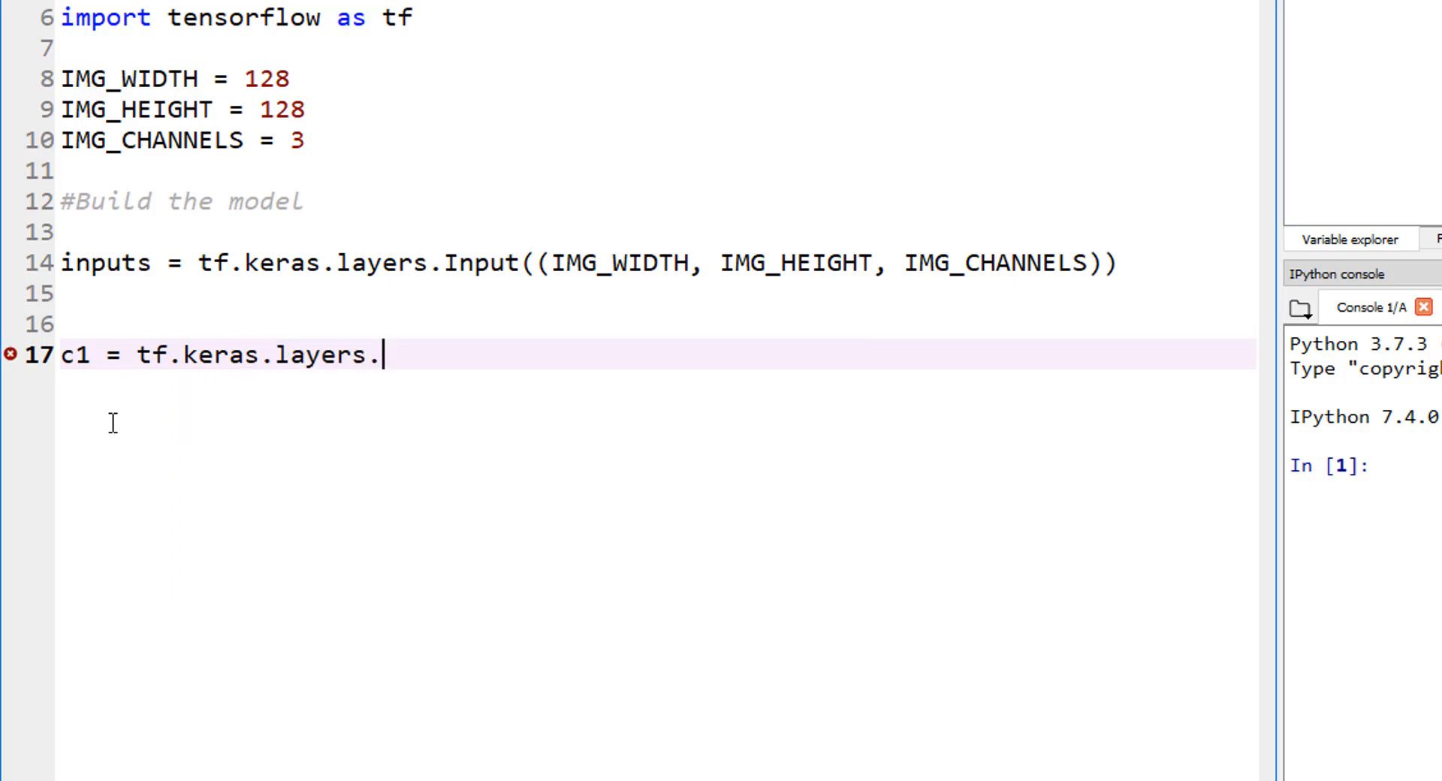
type("Conv2D")
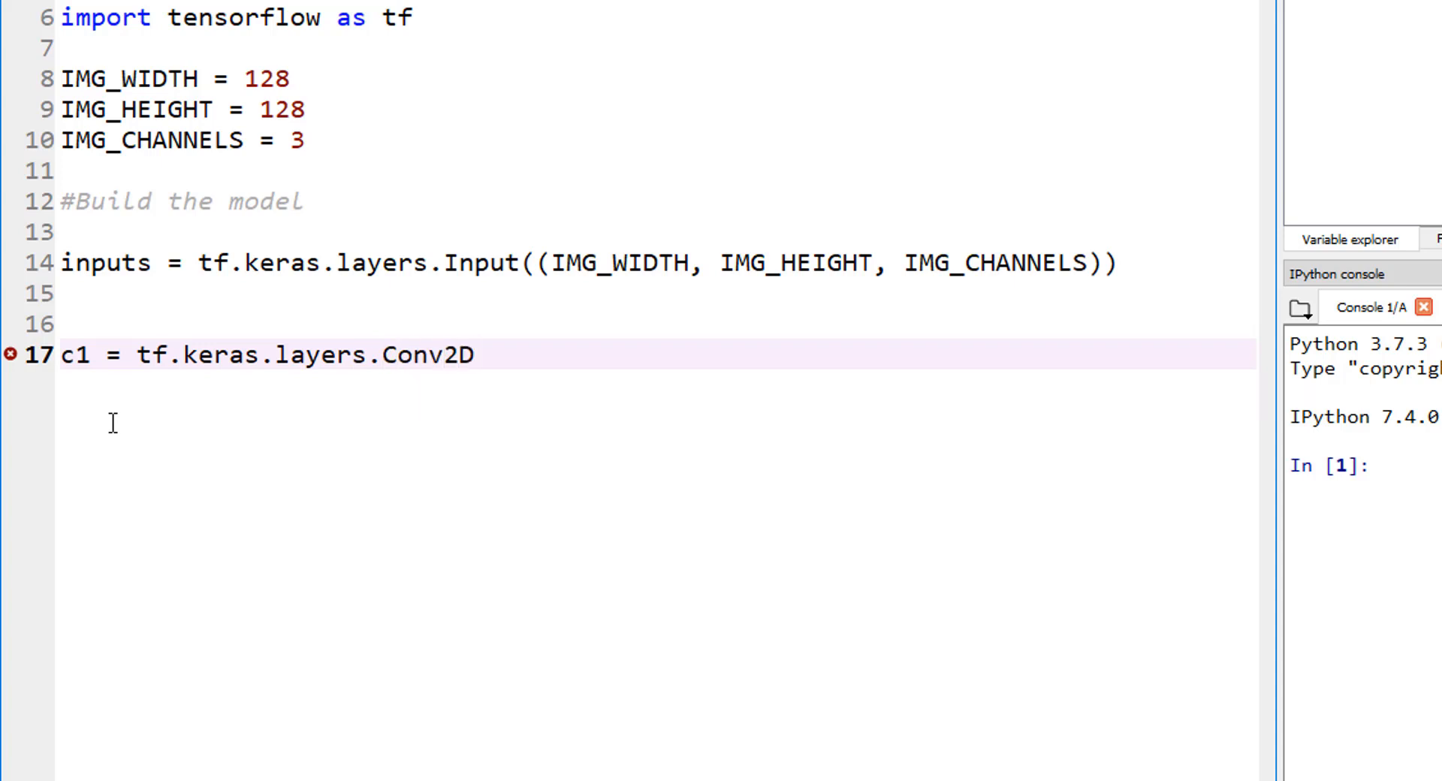
type("(16,")
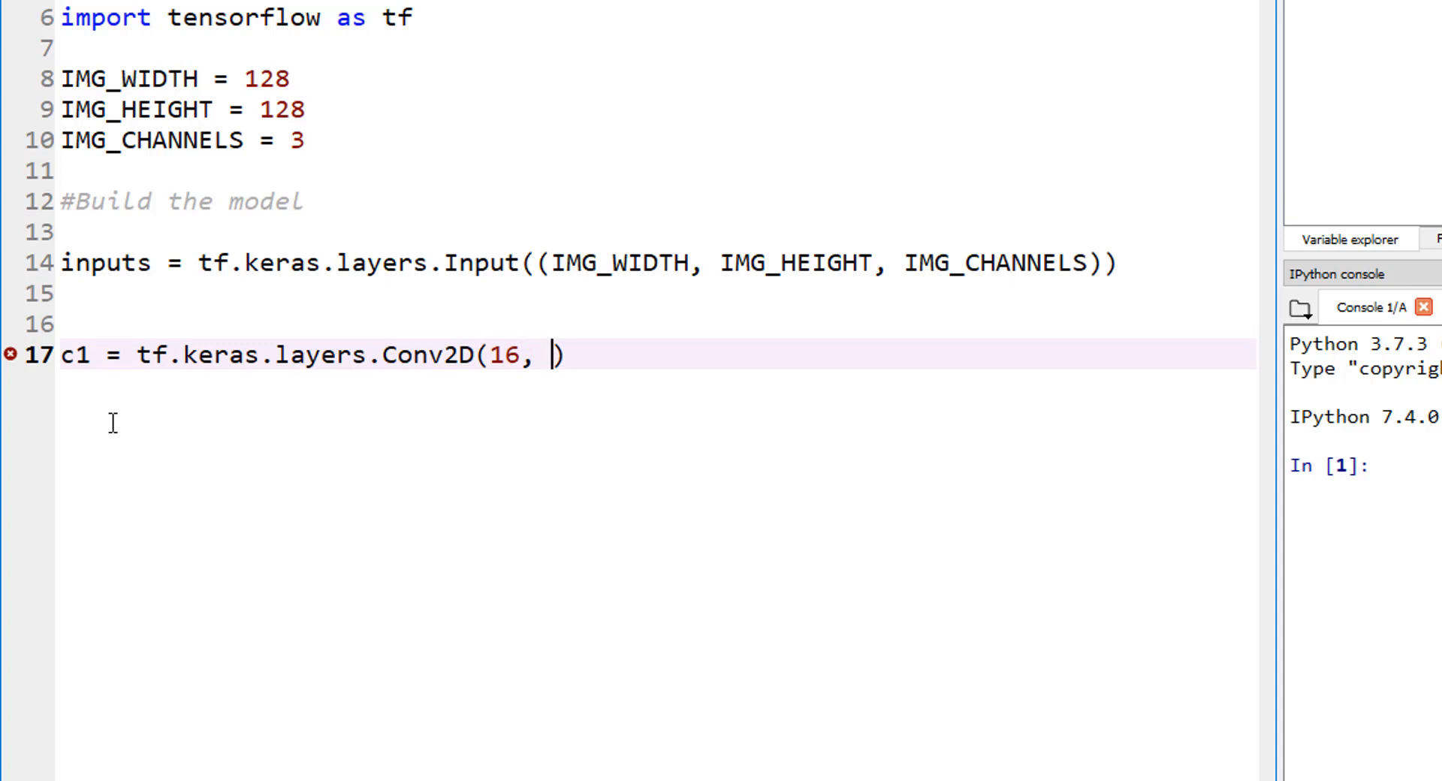
type("(3,3)")
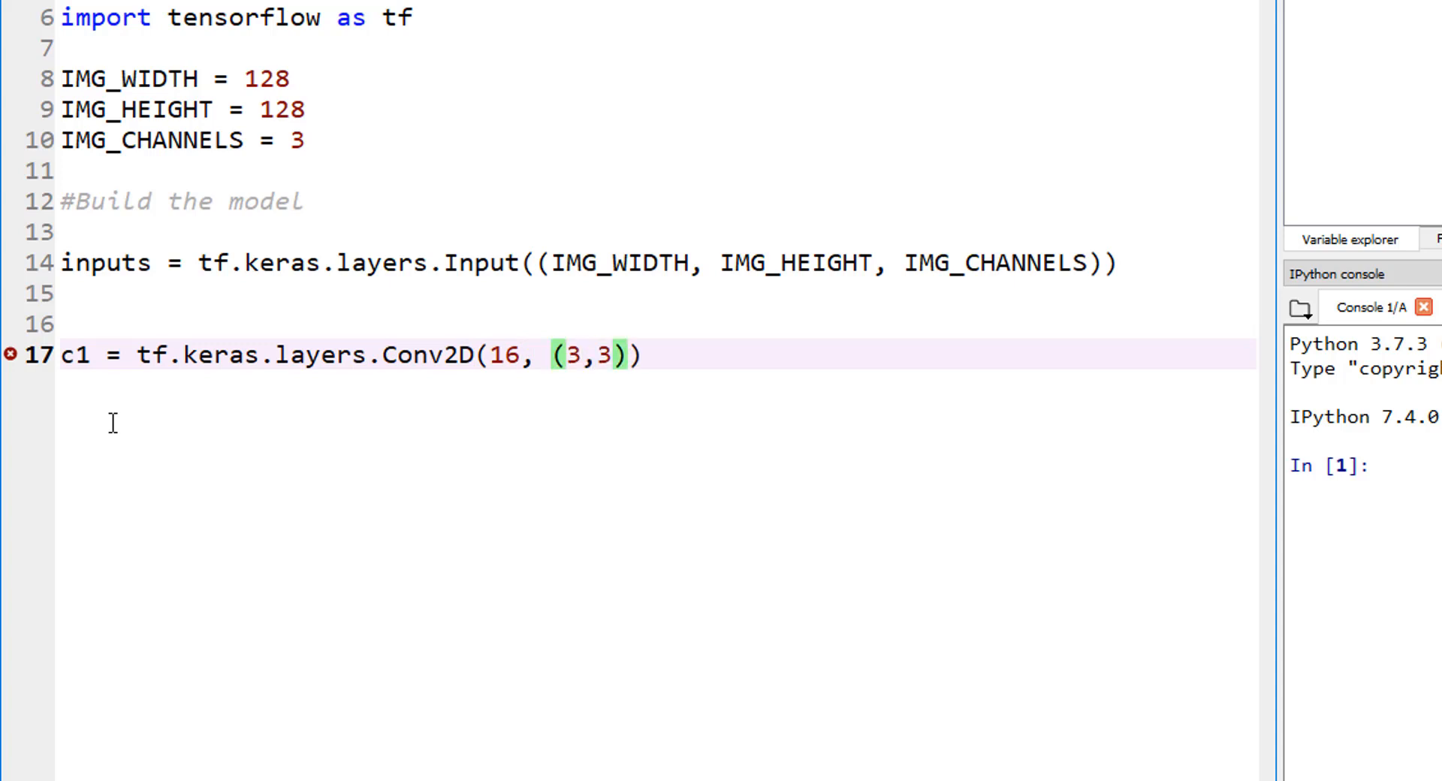
Add activation='relu' with a trailing comma to the c1 Conv2D call.
type(", a")
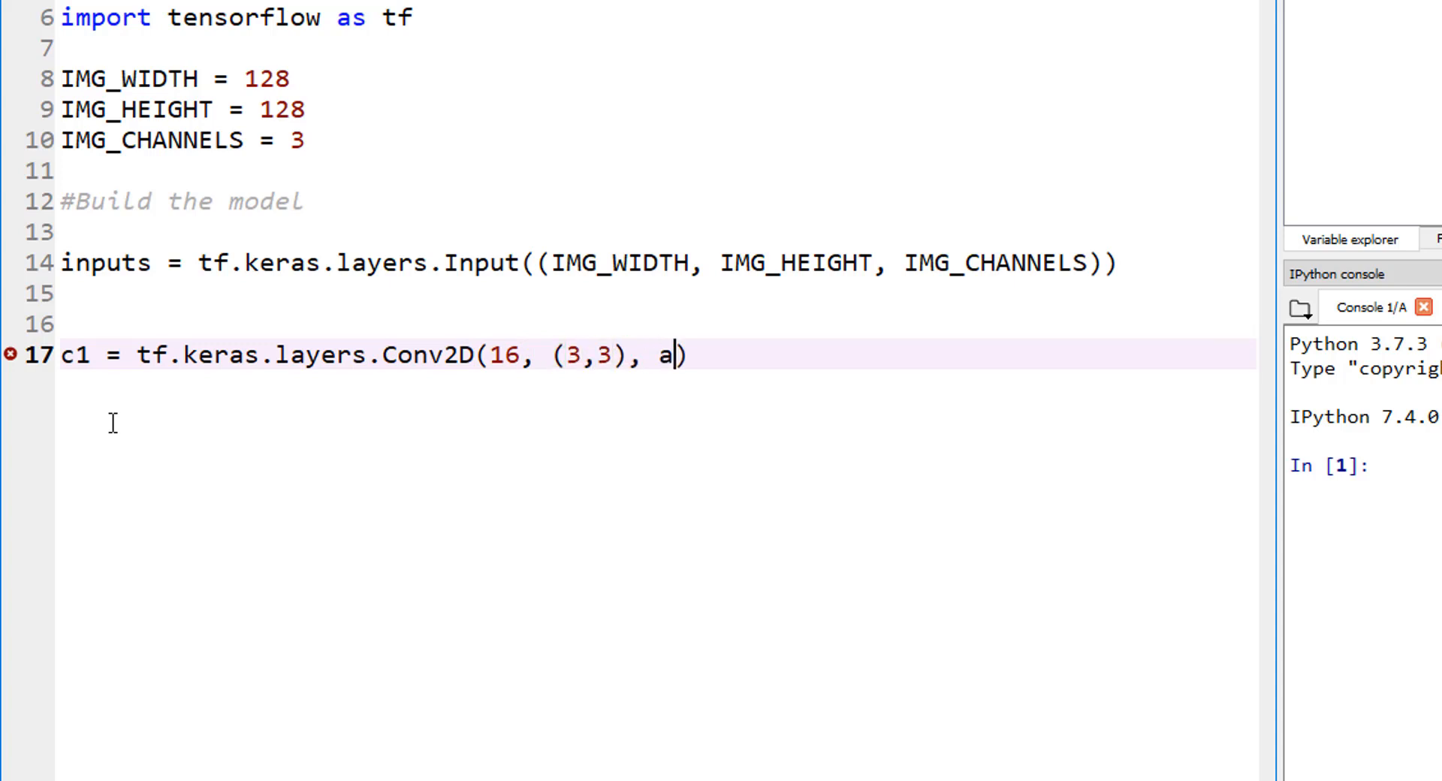
type("ctivation=")
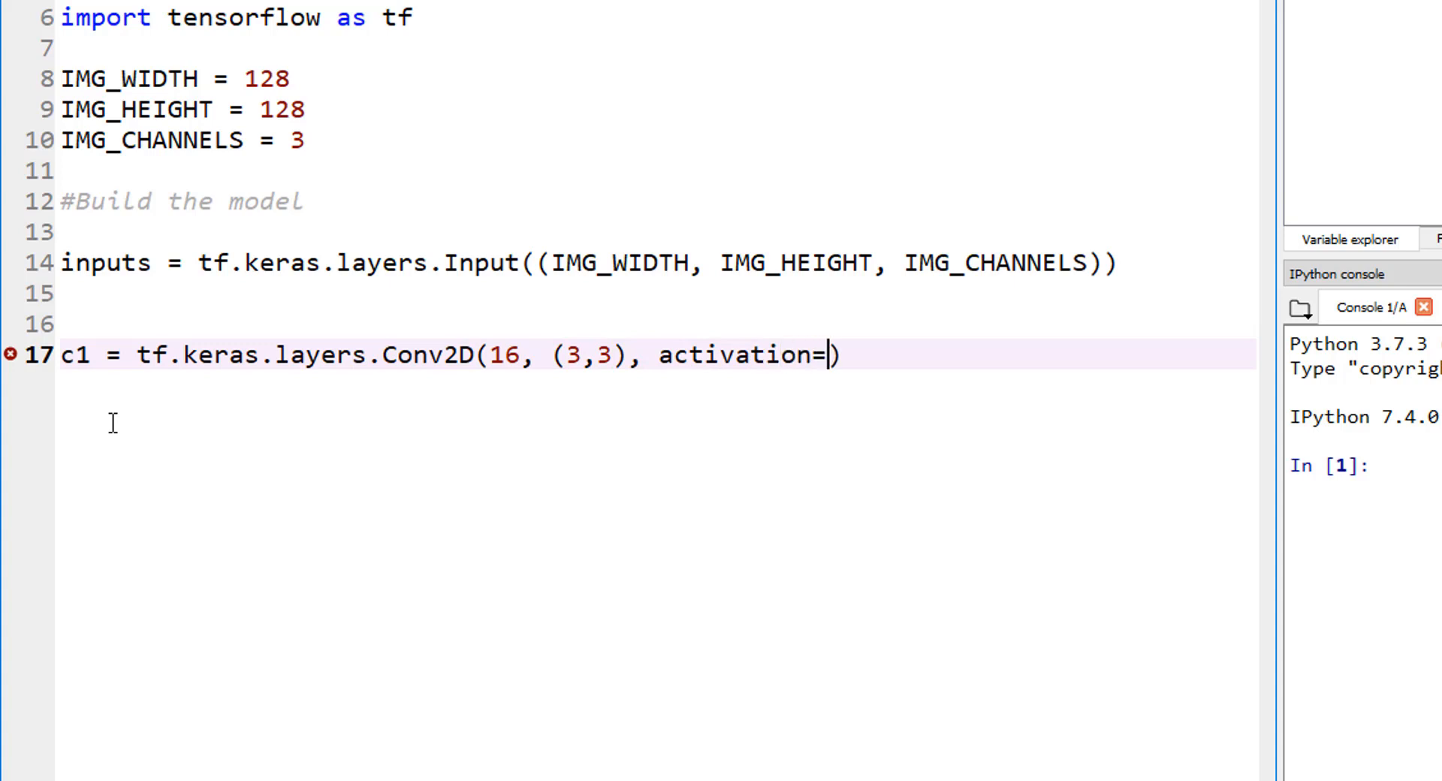
type("'relu")
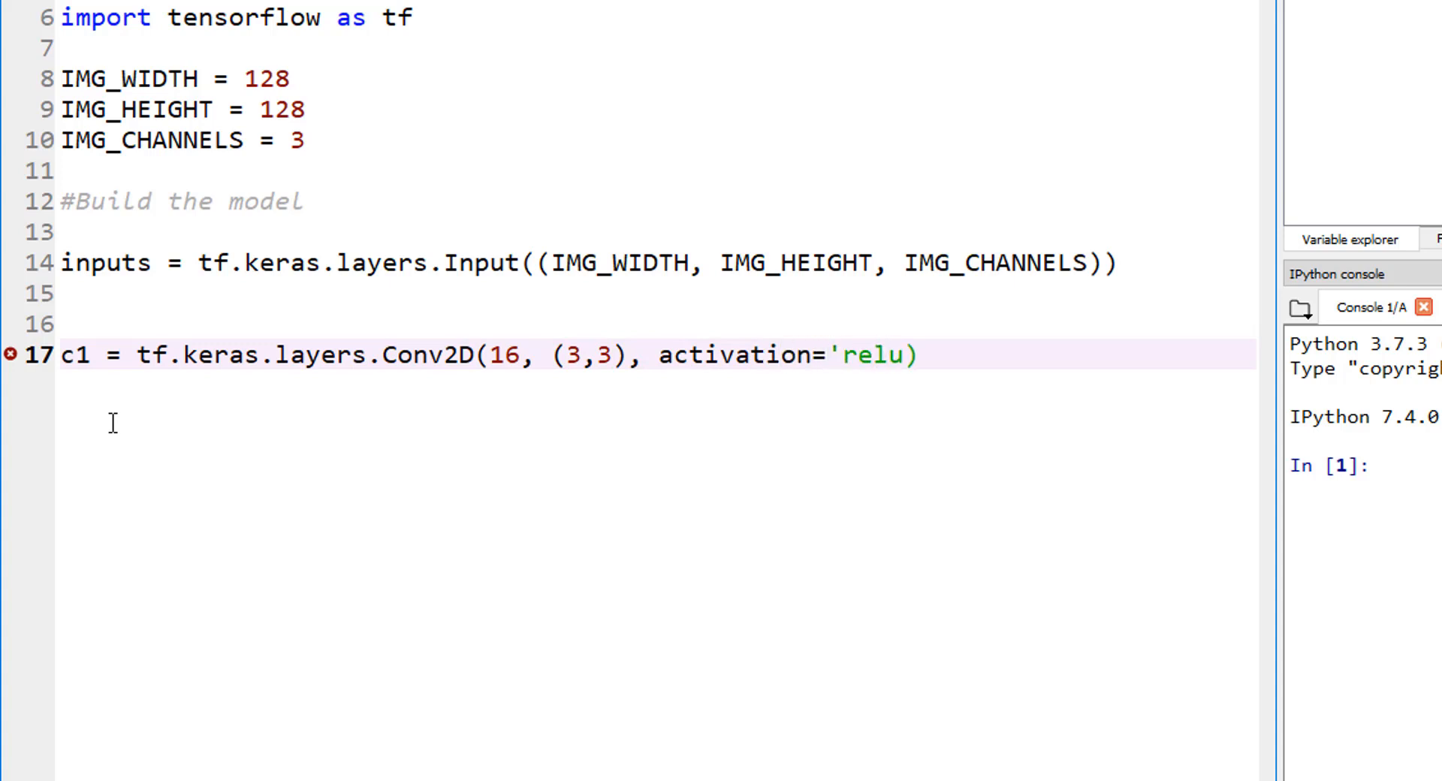
type("'")
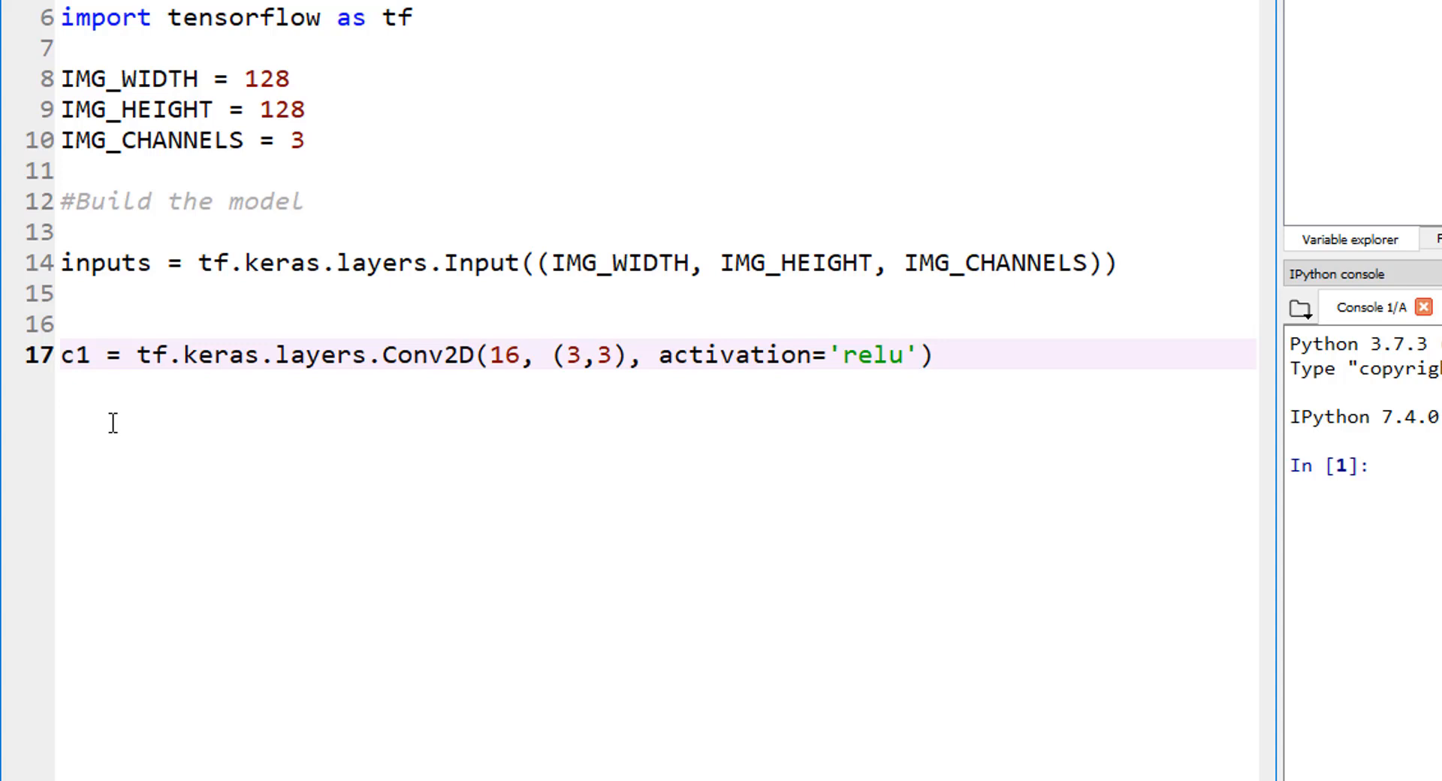
type(",")
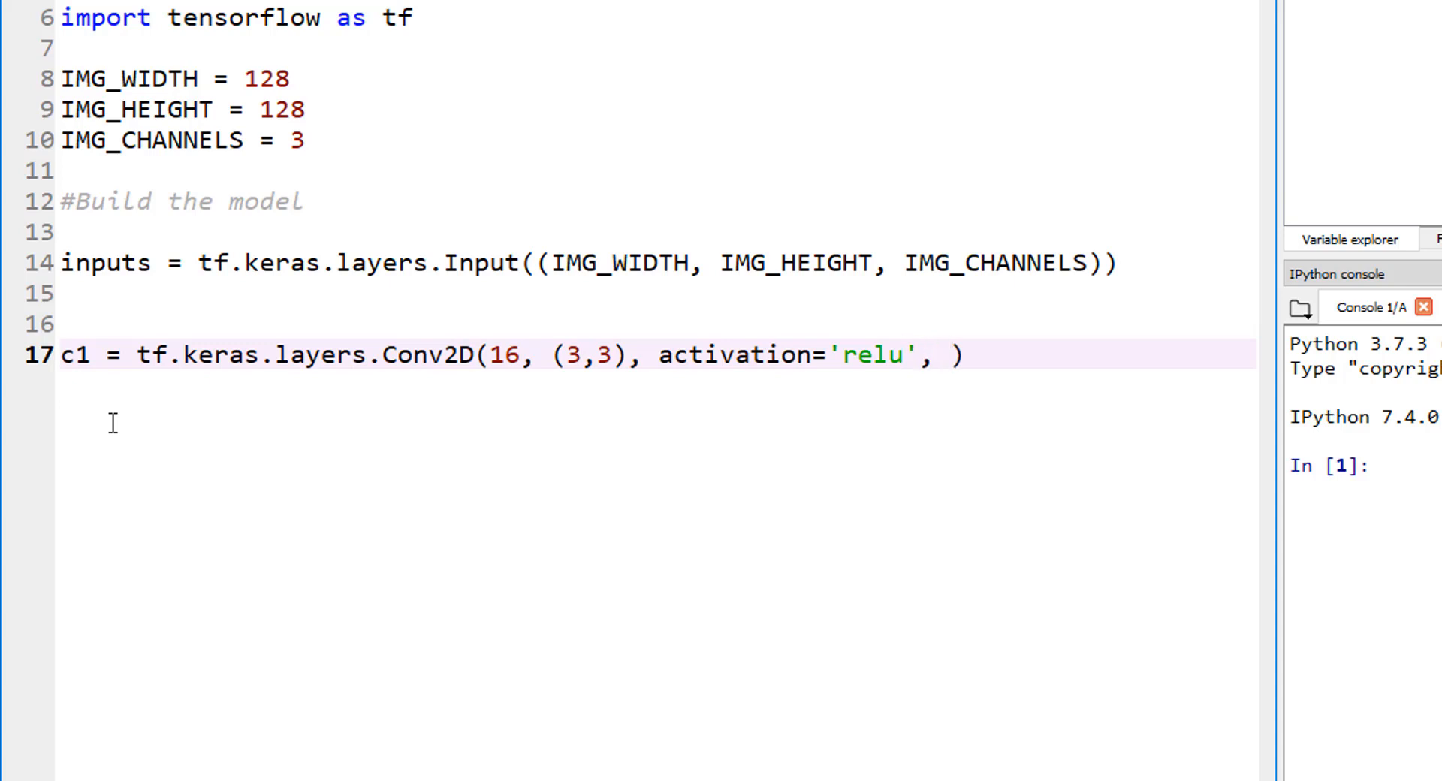
left_click(950, 356)
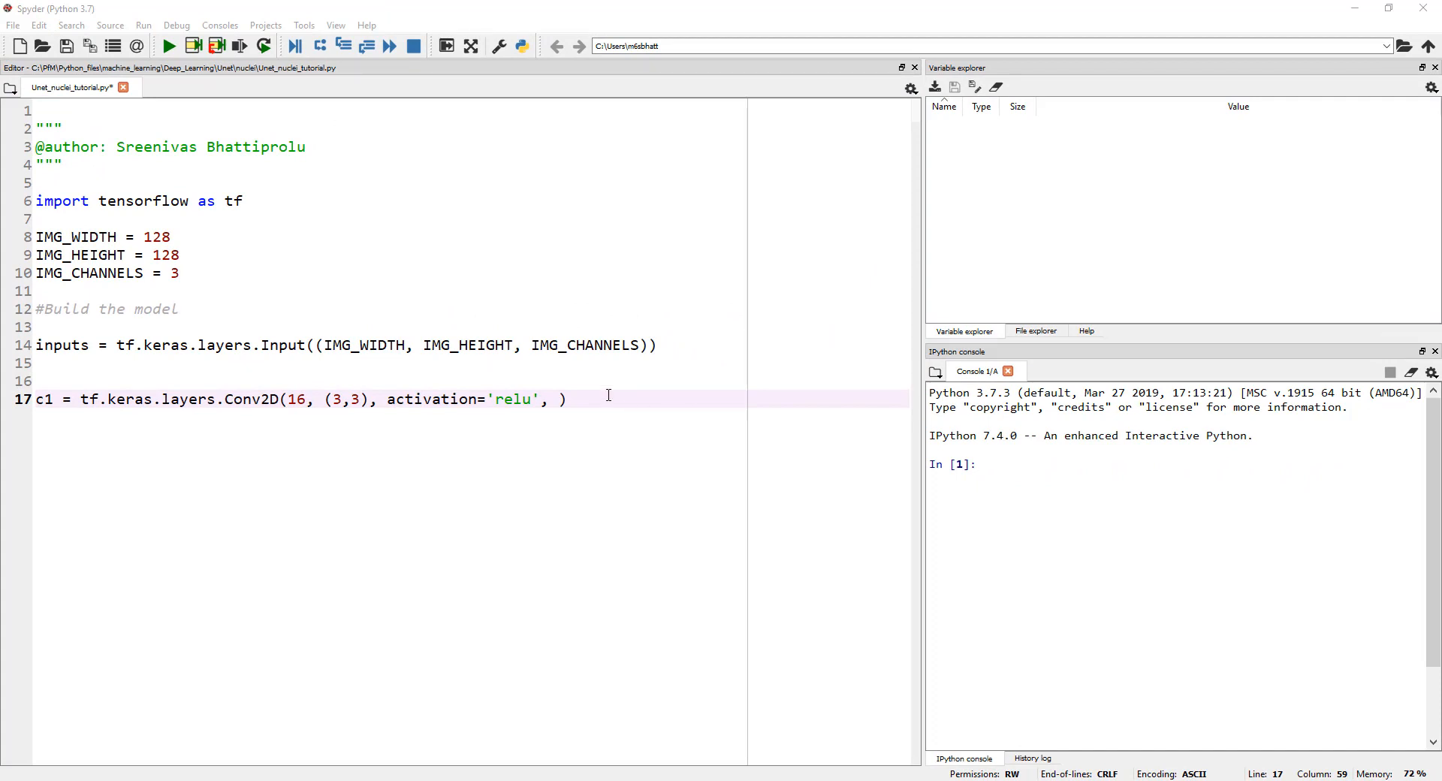
mouse_move(613, 457)
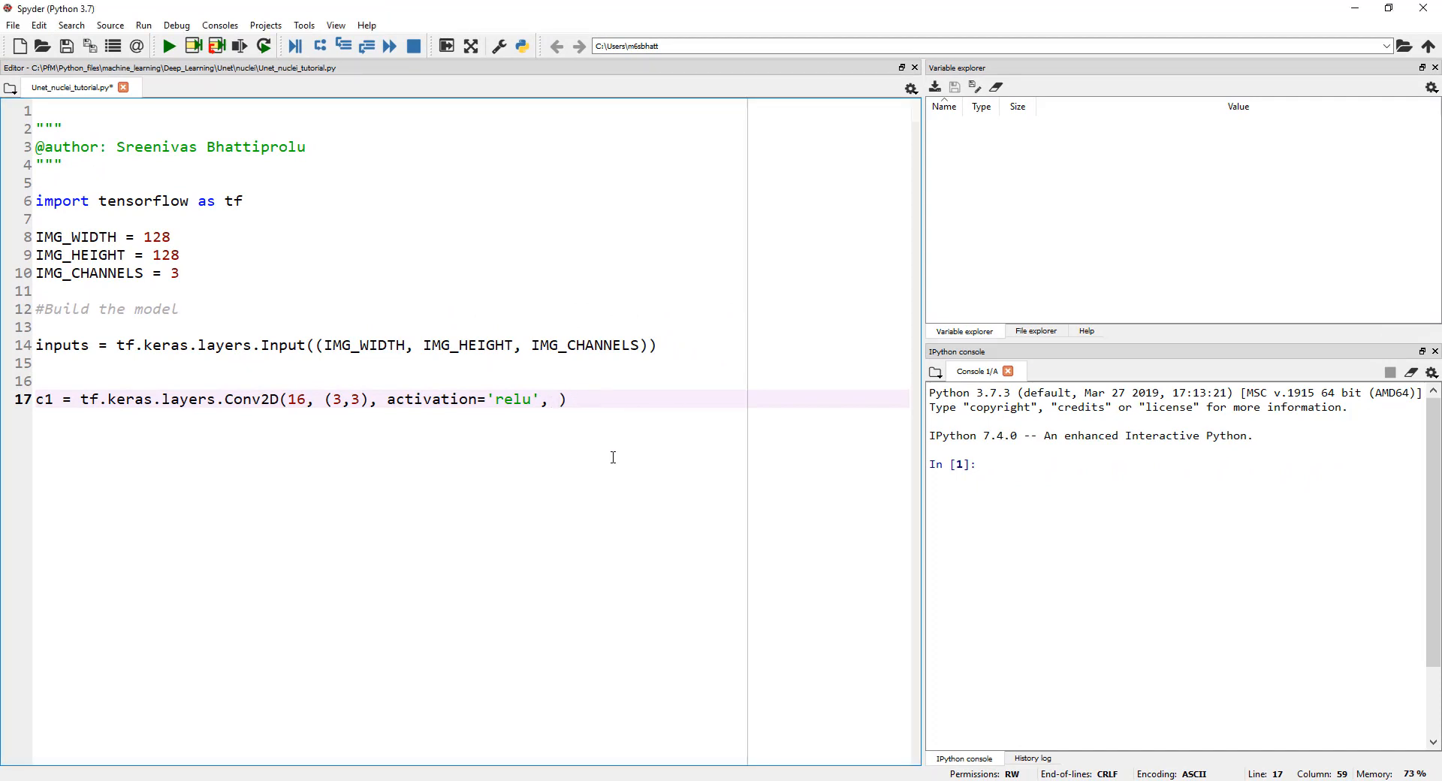
Add kernel_initializer='he_normal' to the c1 Conv2D call.
type("kernel_i")
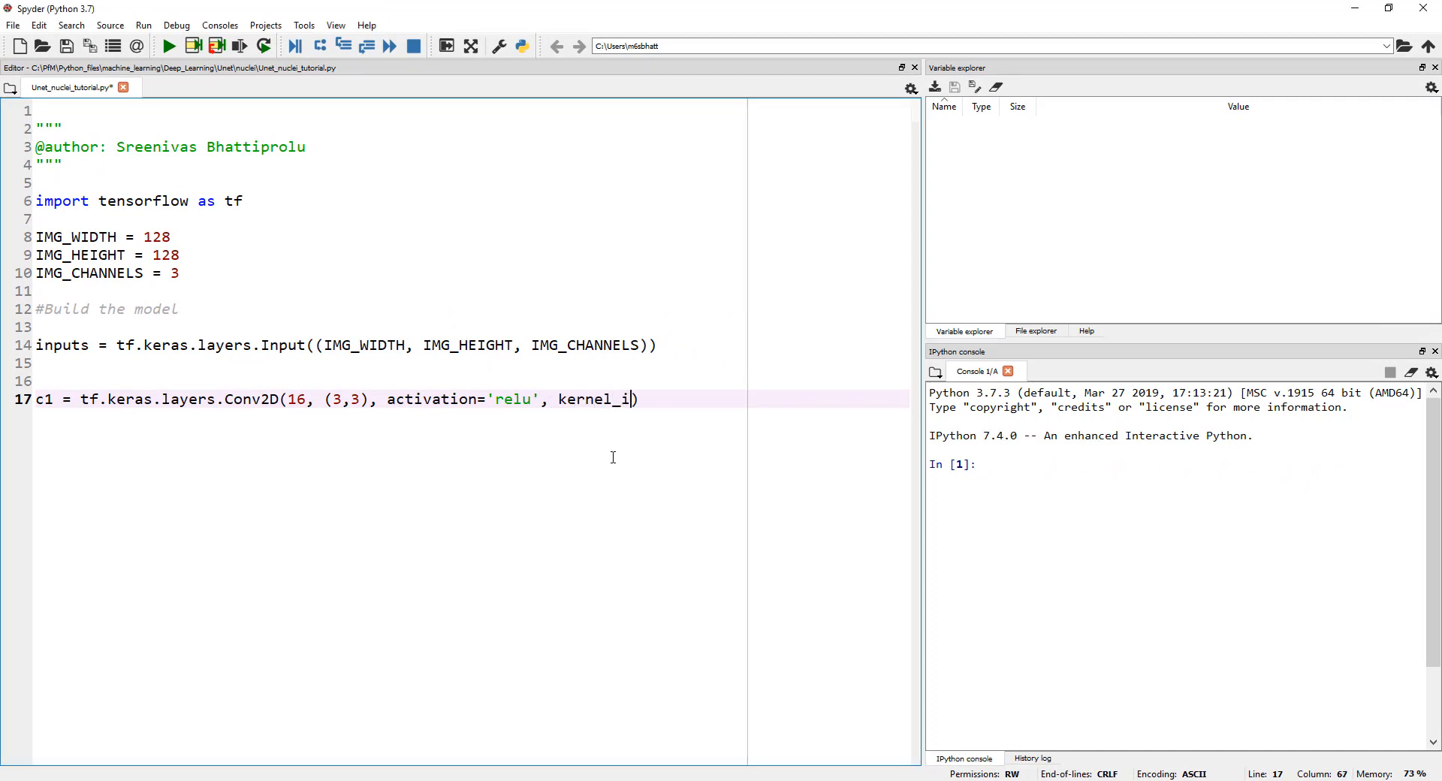
type("nitializer)")
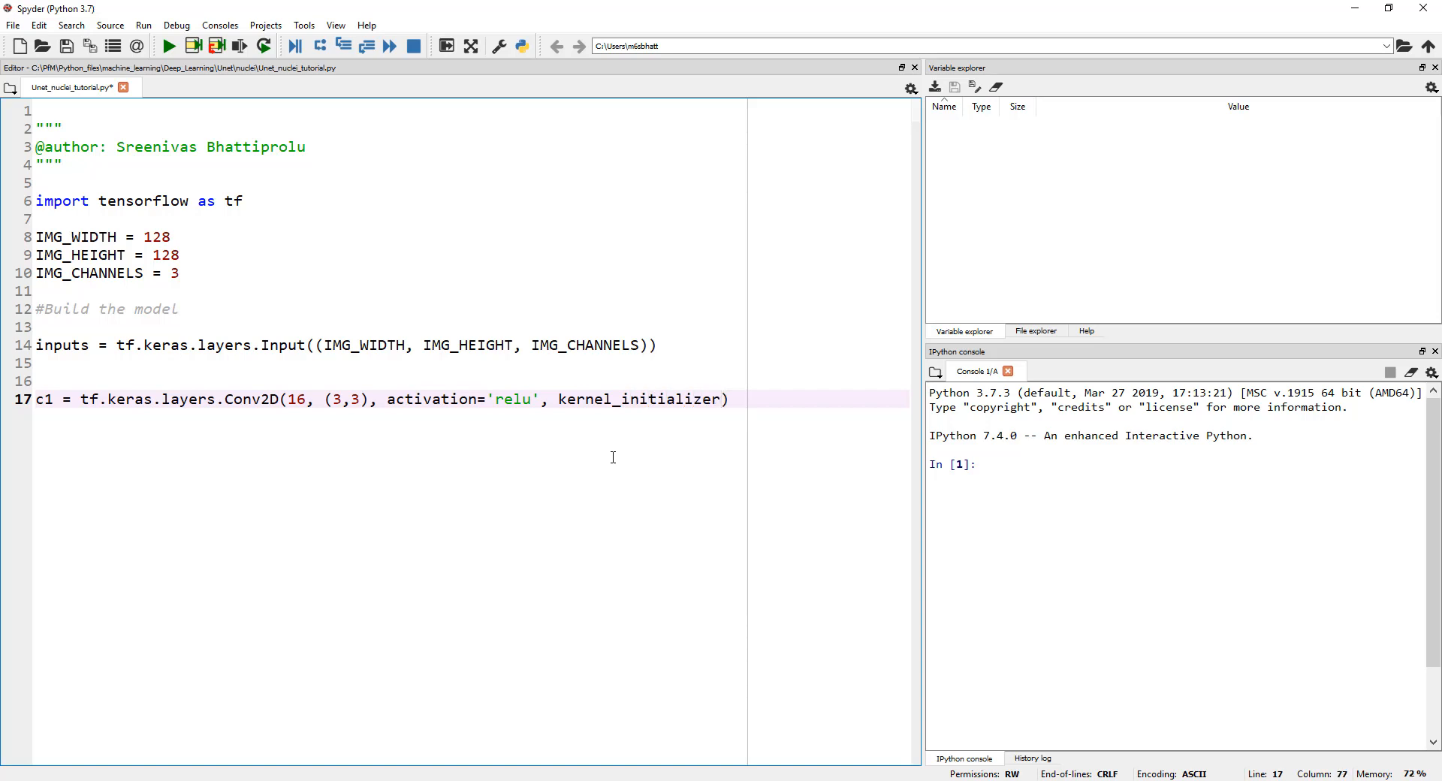
type("='")
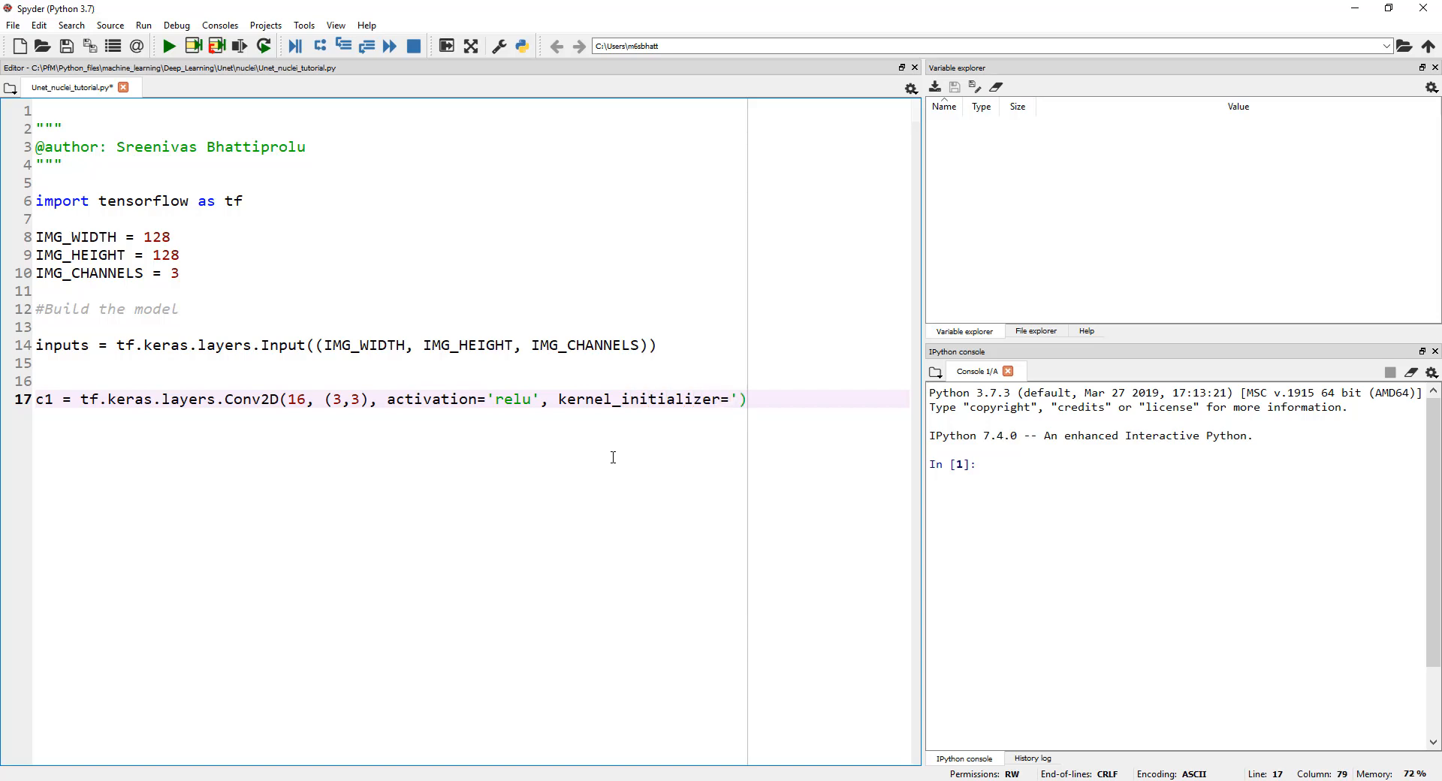
type("he")
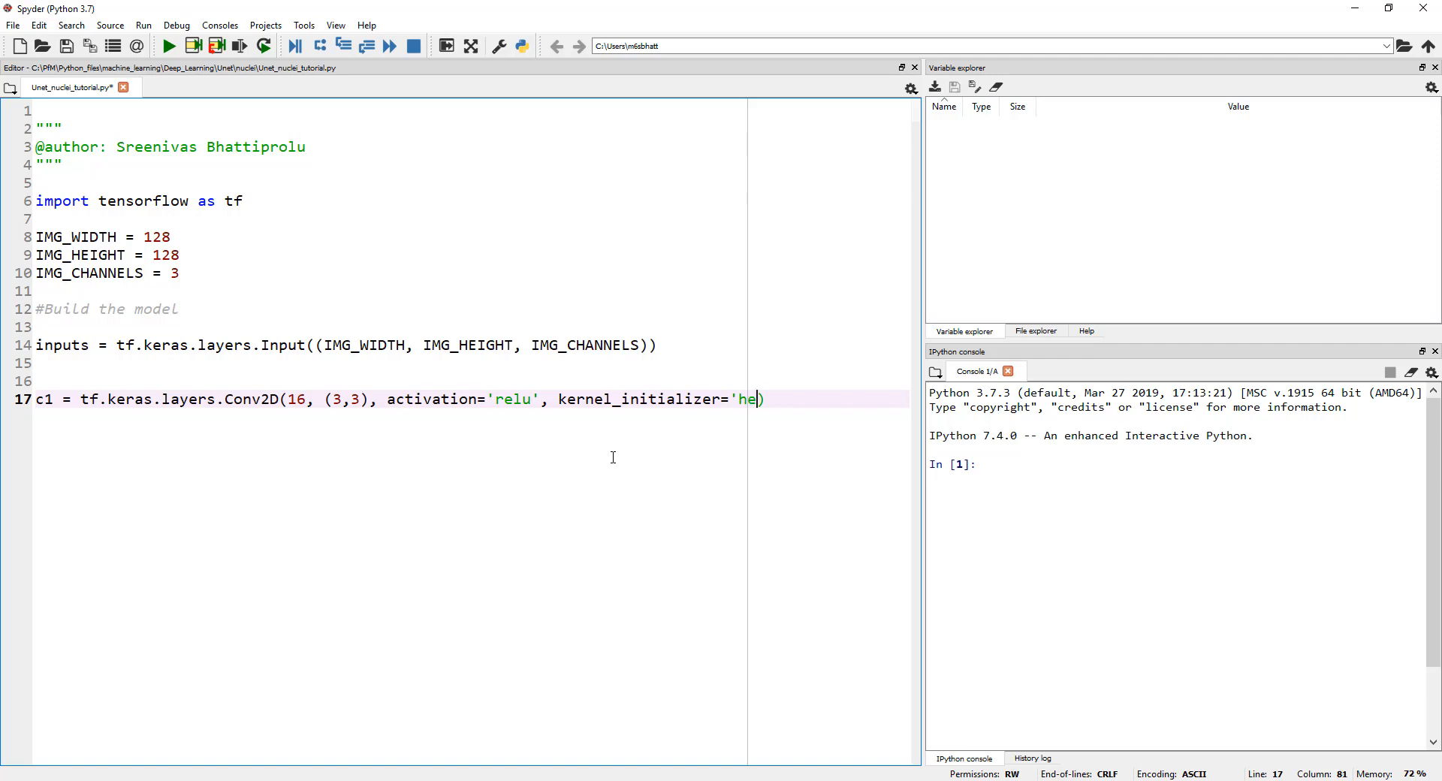
type("_no")
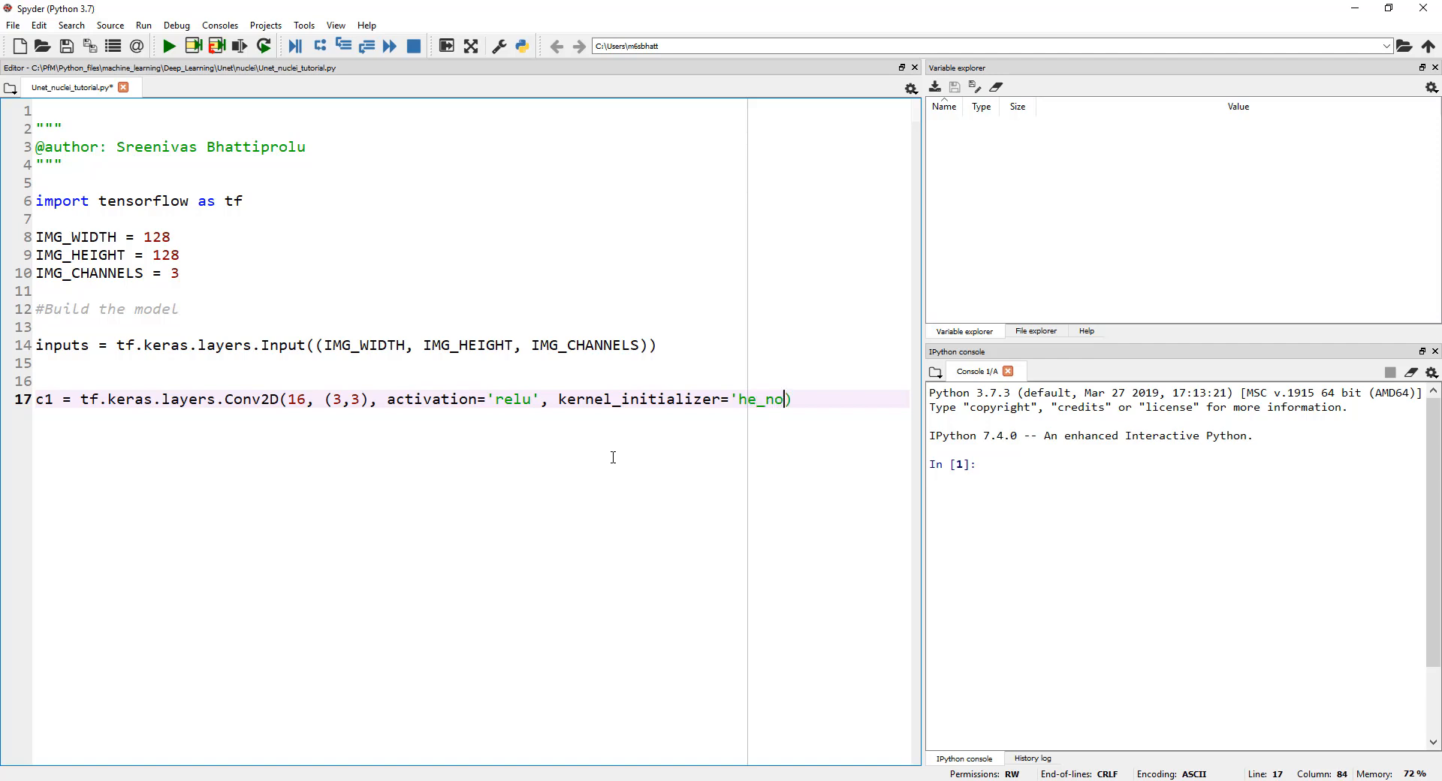
type("rmal',")
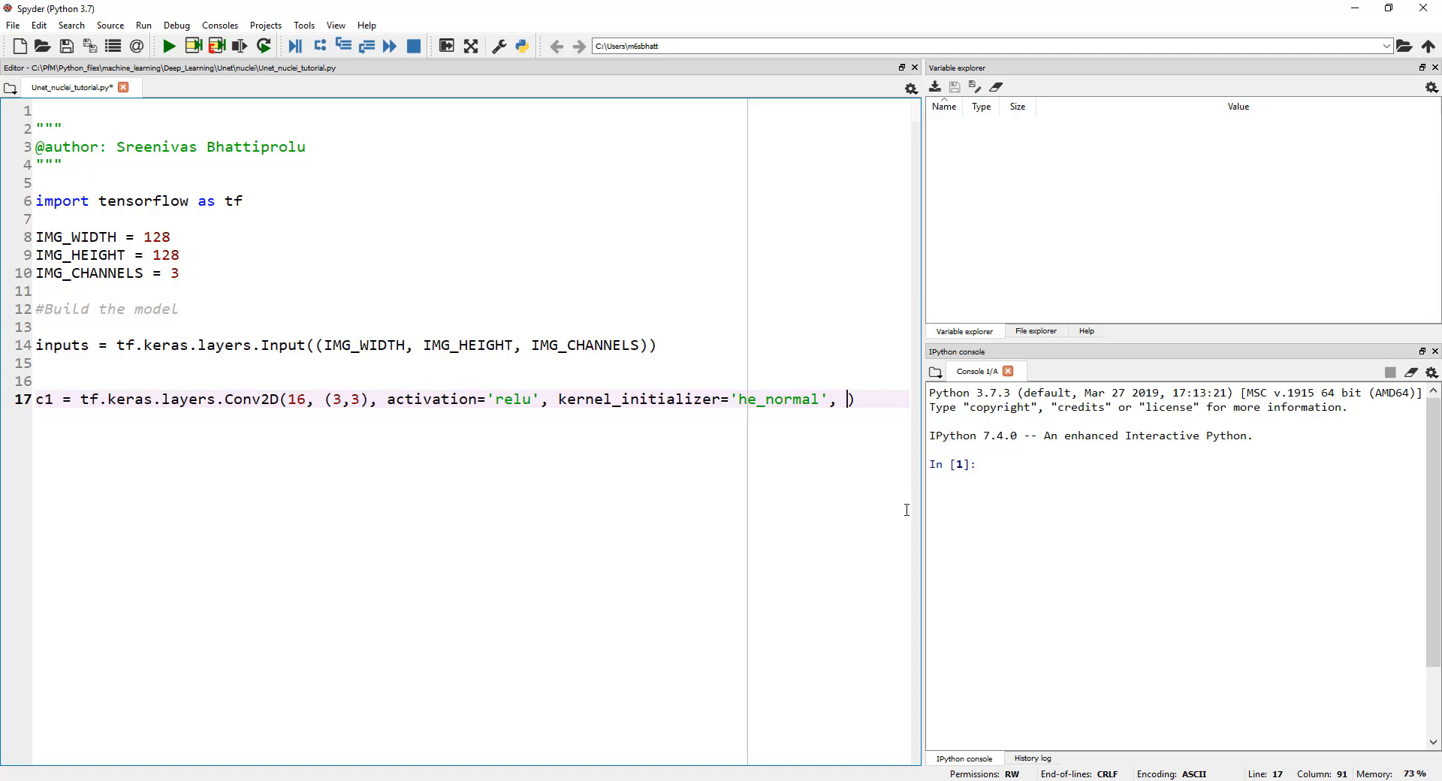
left_click_drag(919, 511, 1099, 511)
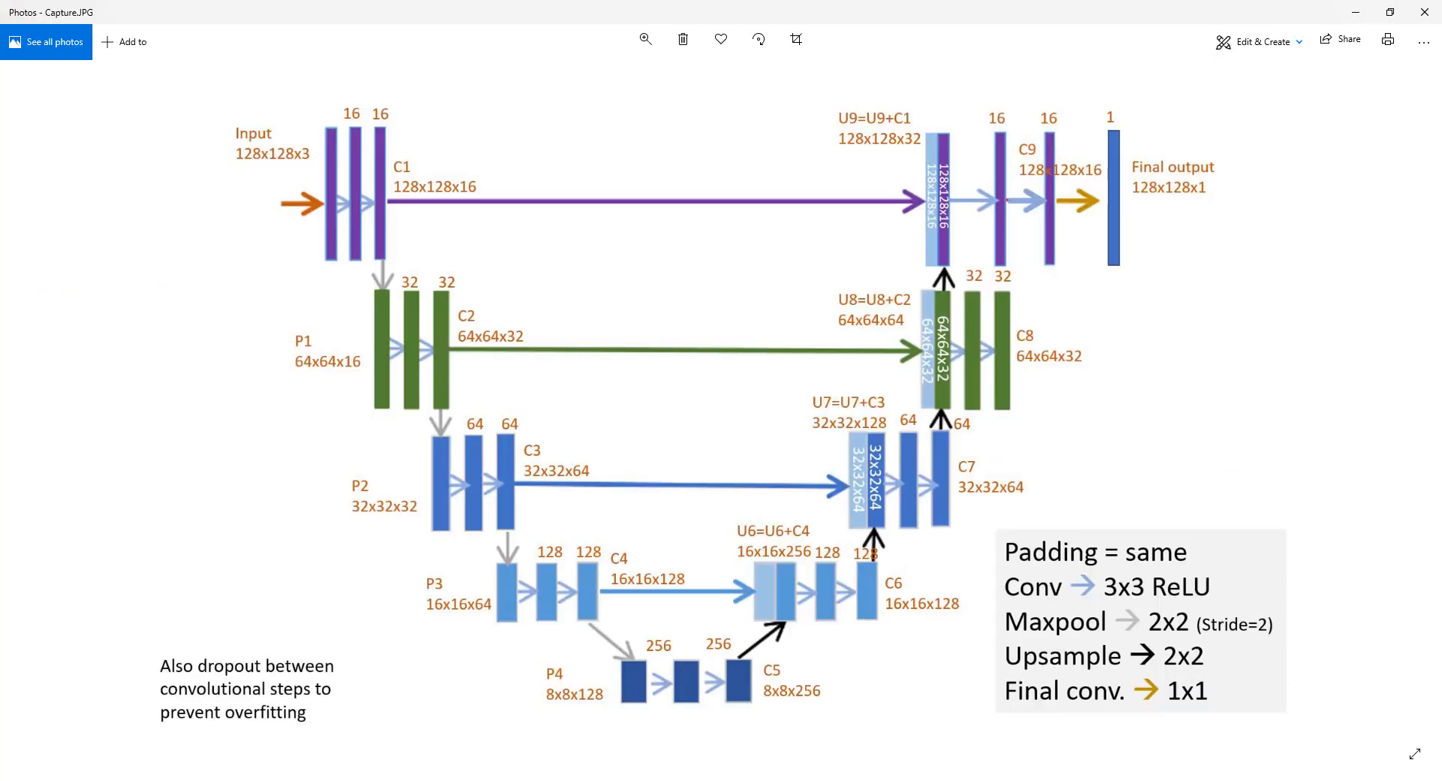
mouse_move(1085, 568)
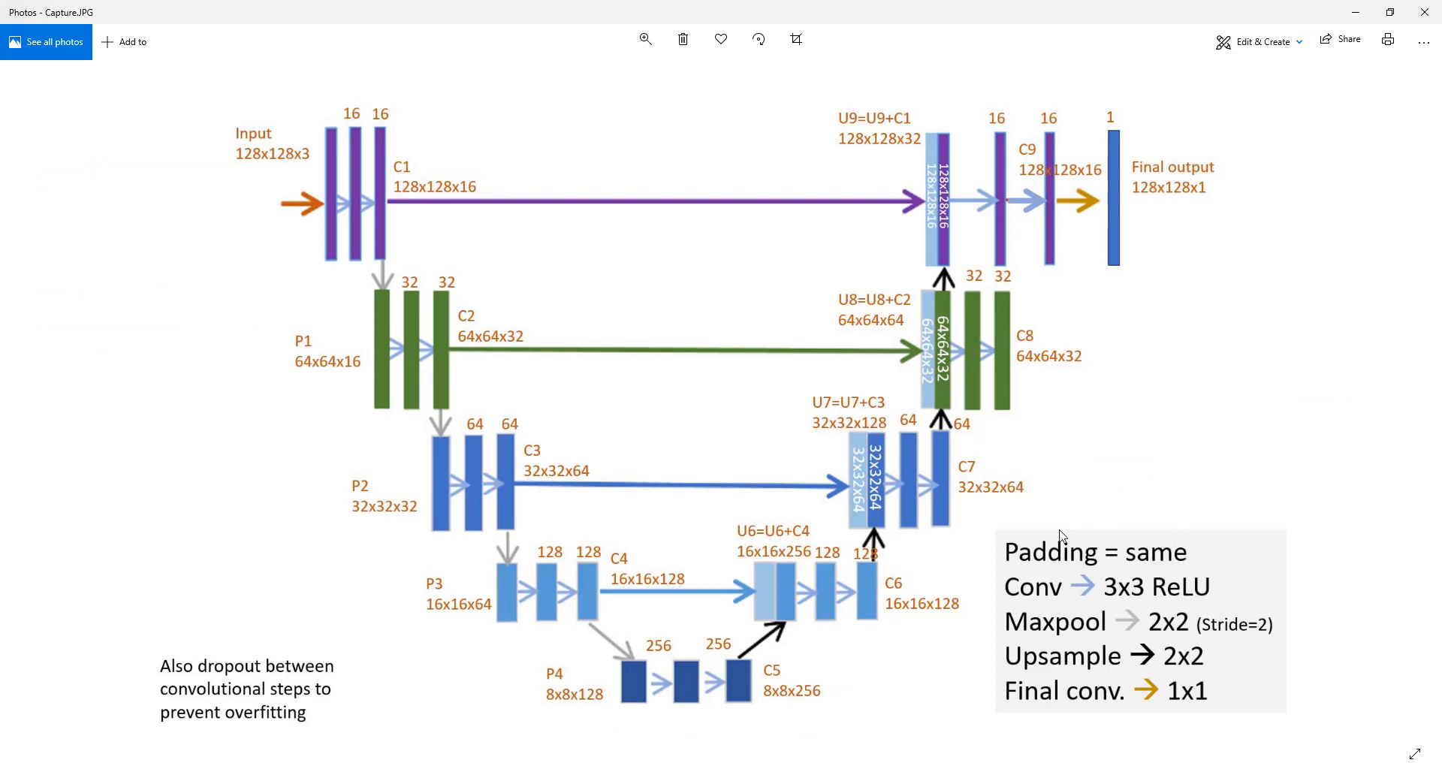
mouse_move(1064, 566)
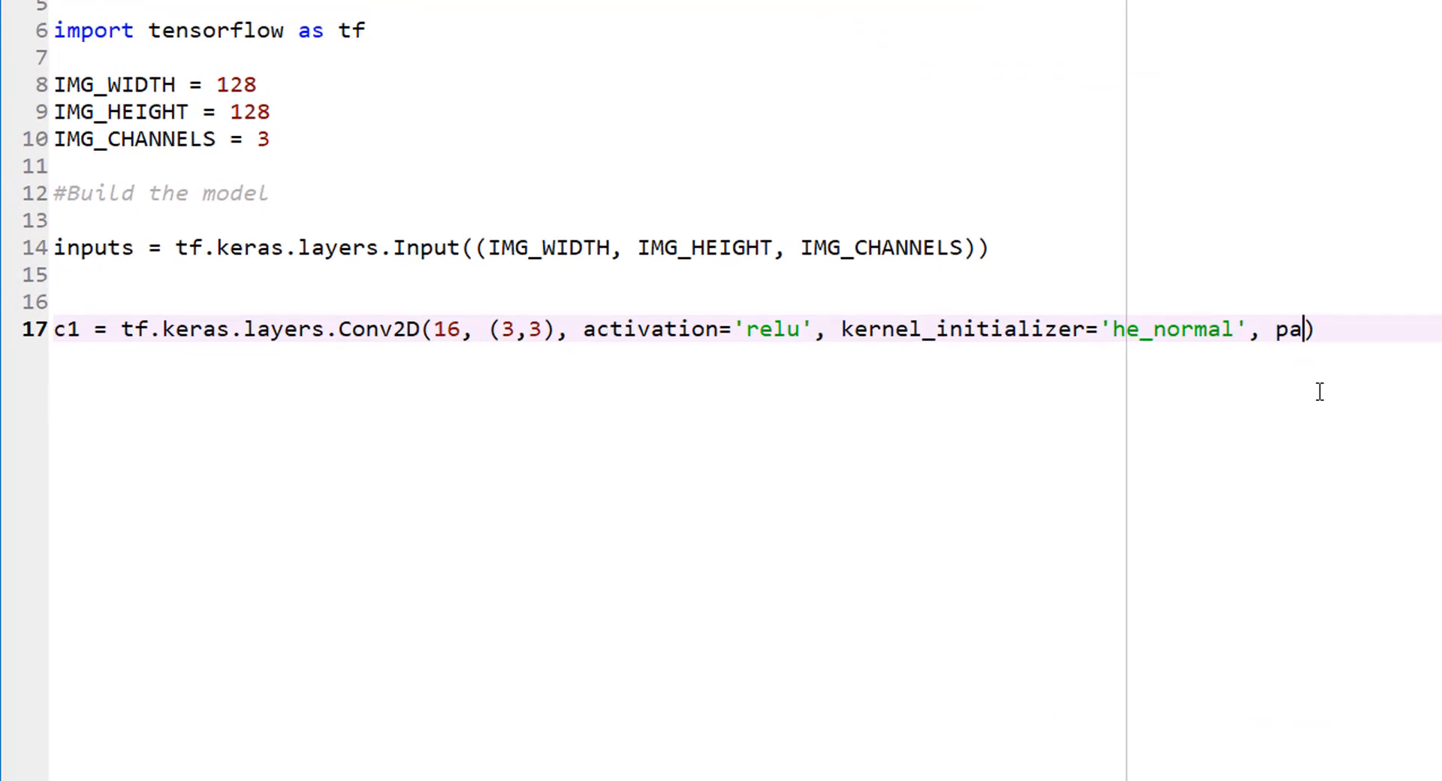
Add padding='same' to c1's Conv2D and apply the layer to (inputs).
type("dding")
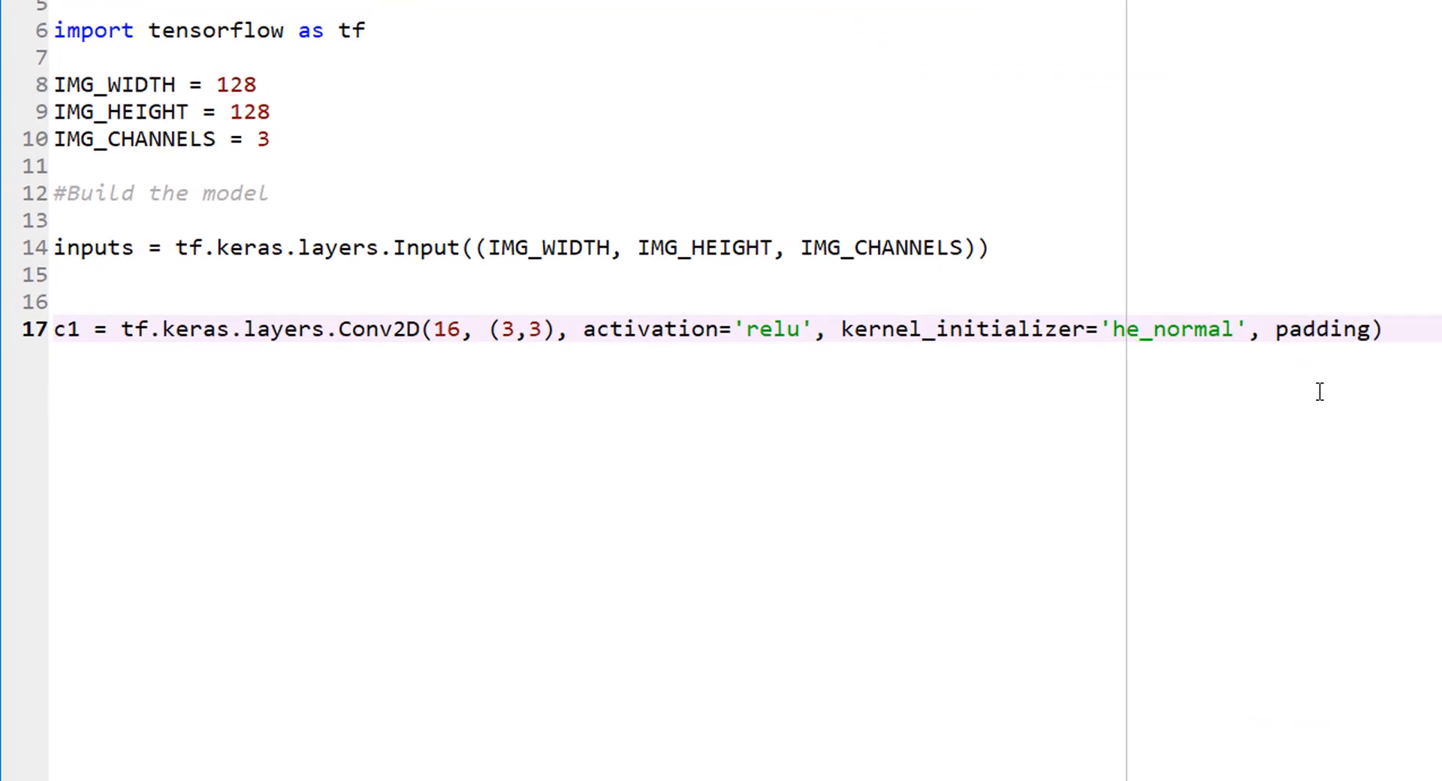
type("='same")
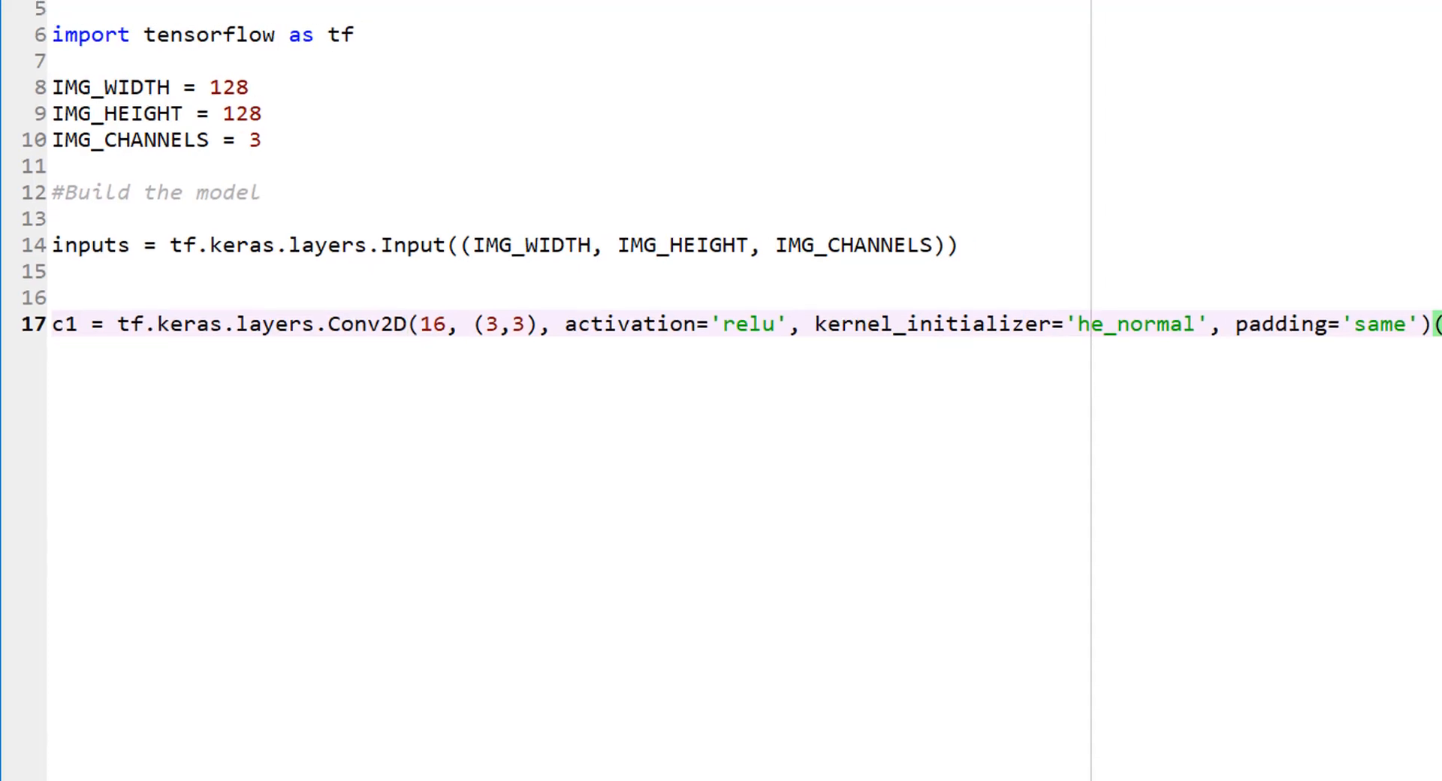
type("(inputs)")
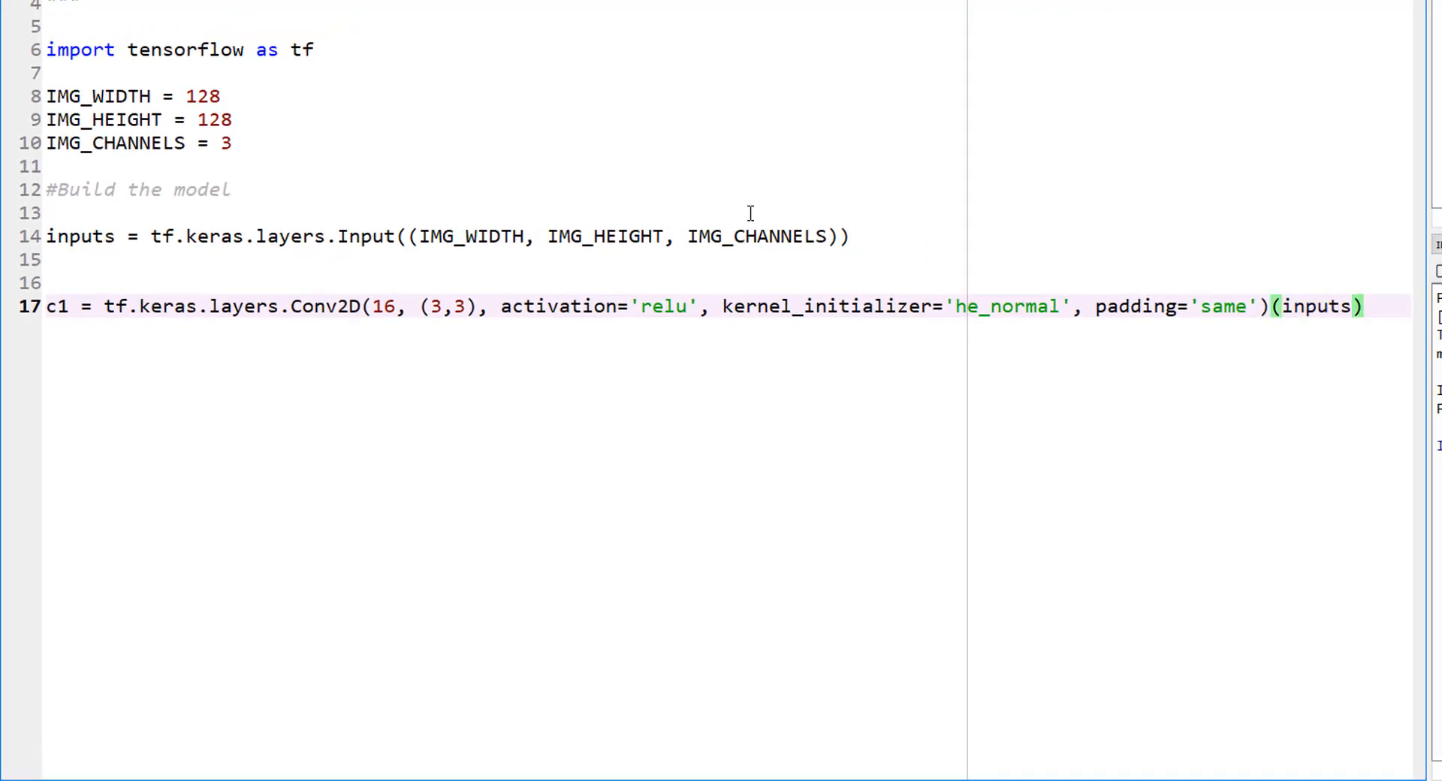
mouse_move(1387, 293)
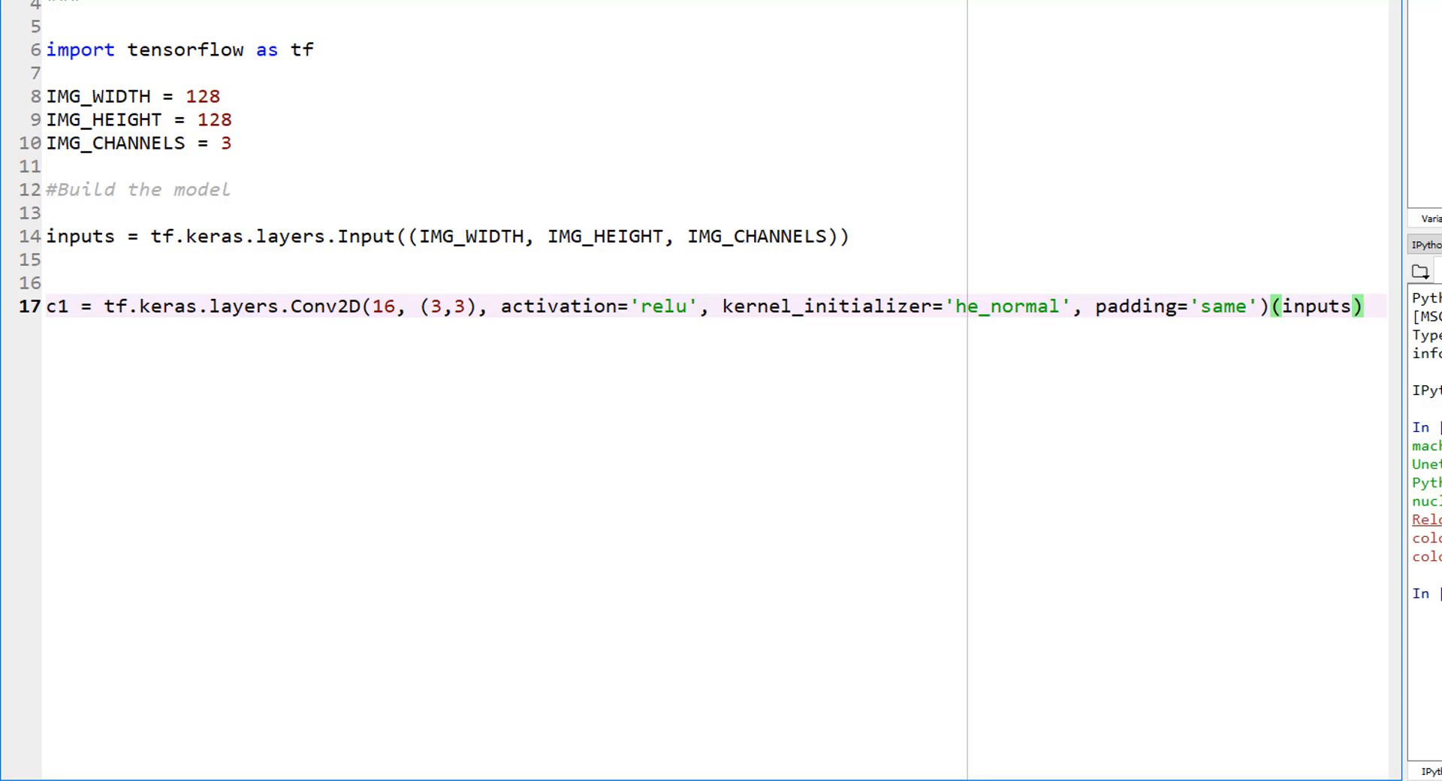
mouse_move(390, 278)
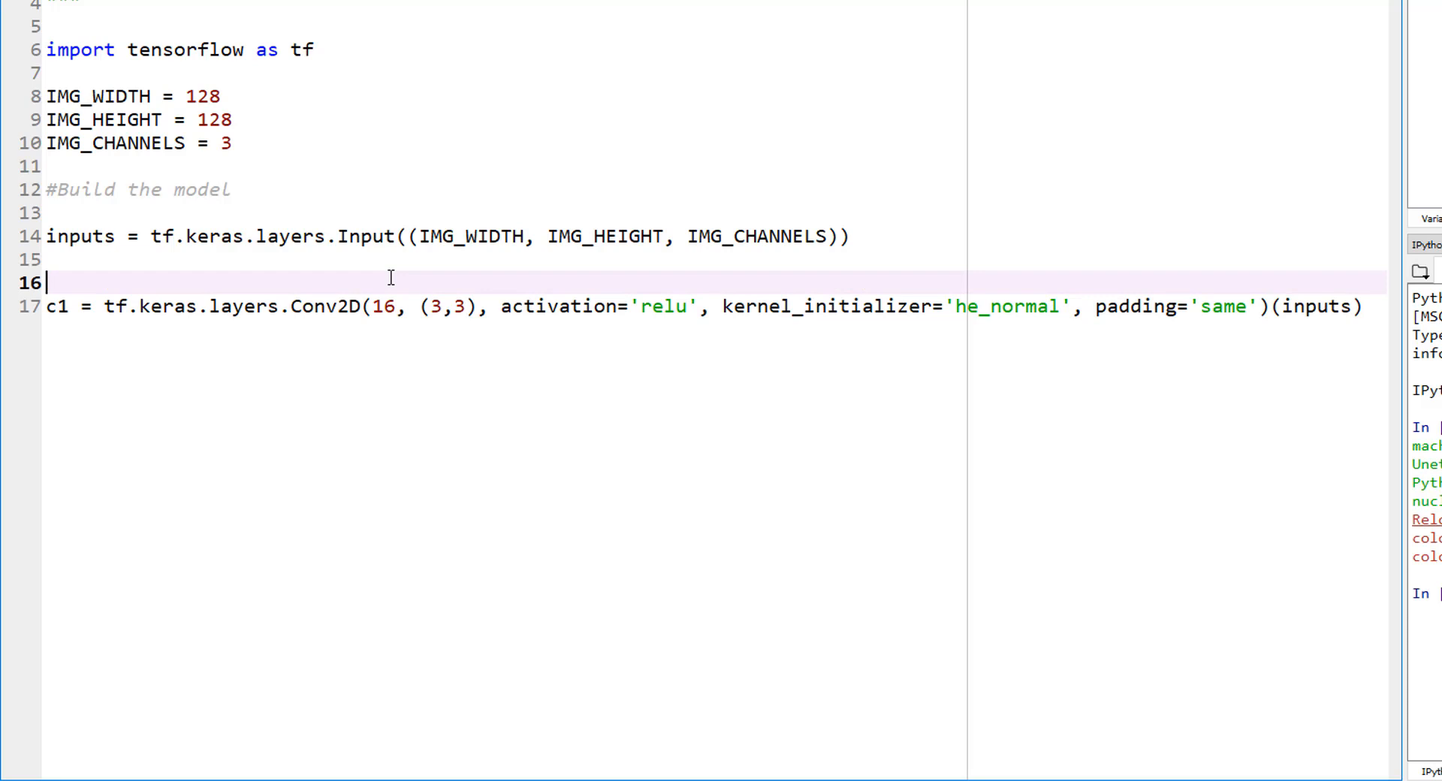
mouse_move(243, 306)
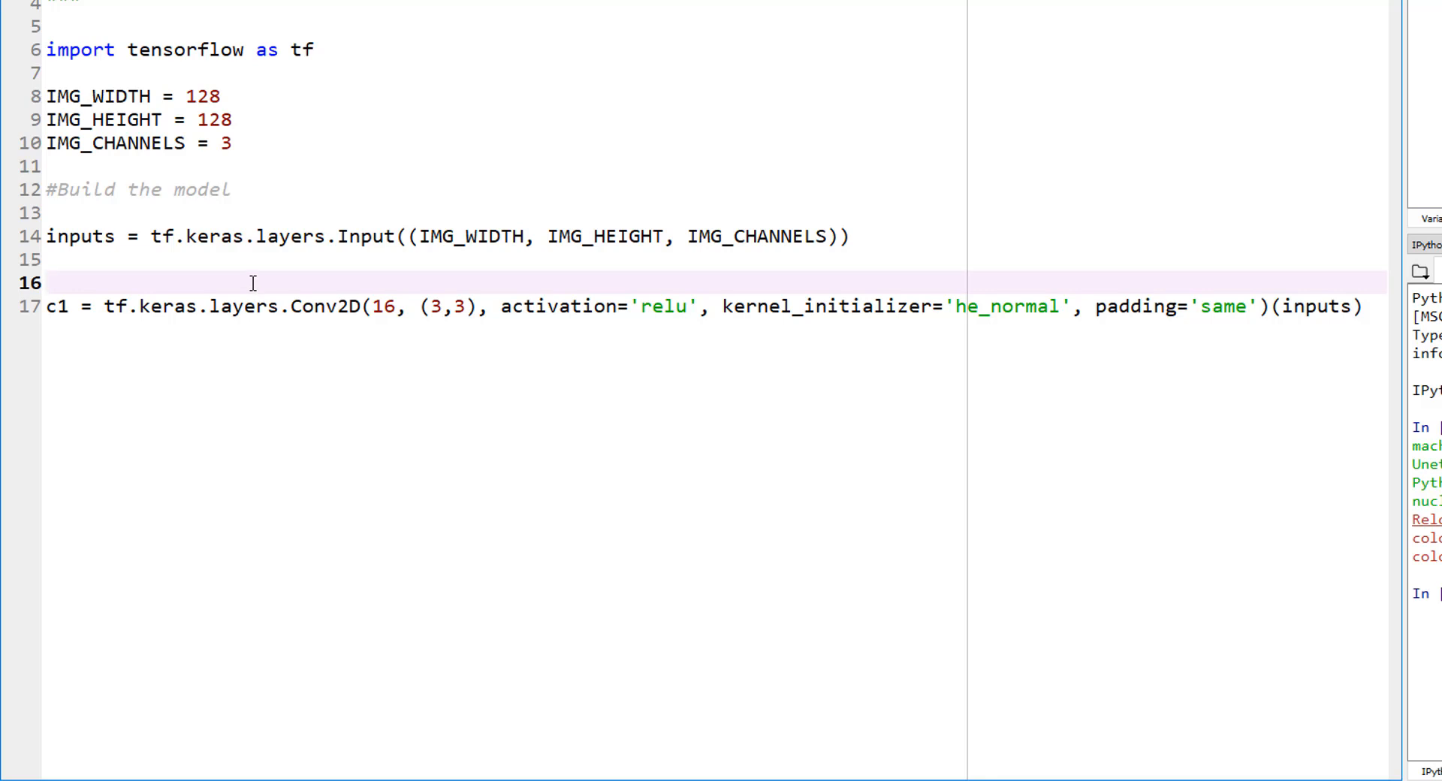
mouse_move(289, 512)
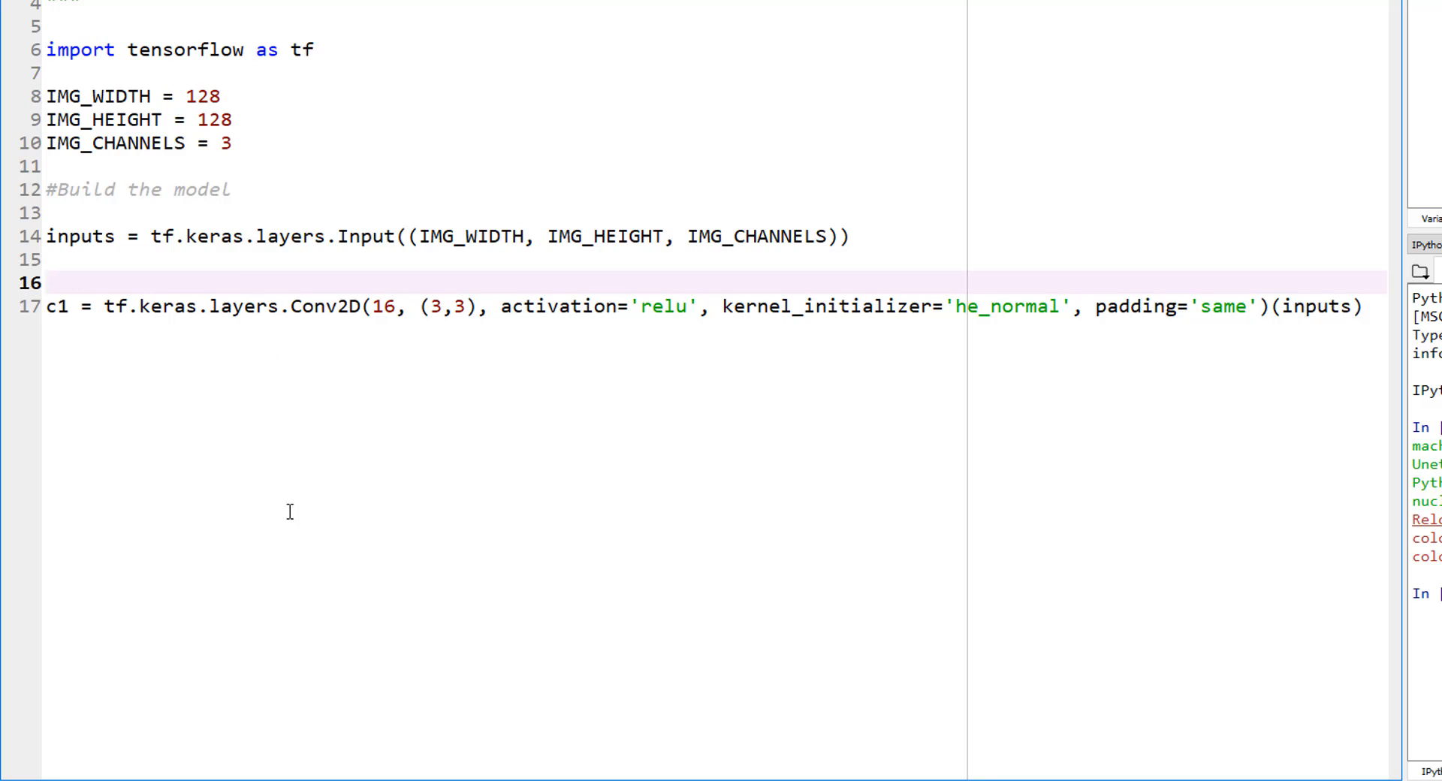
mouse_move(541, 350)
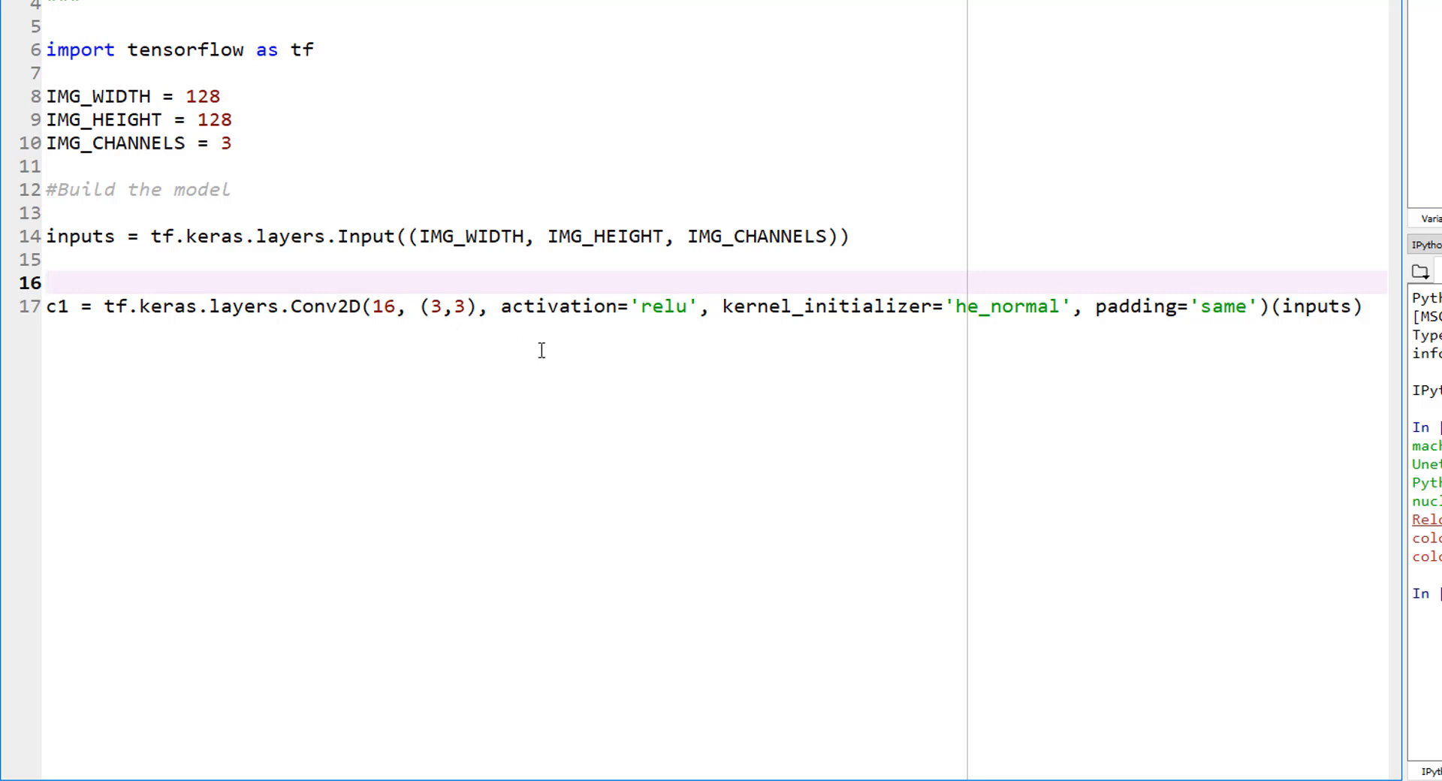
mouse_move(556, 480)
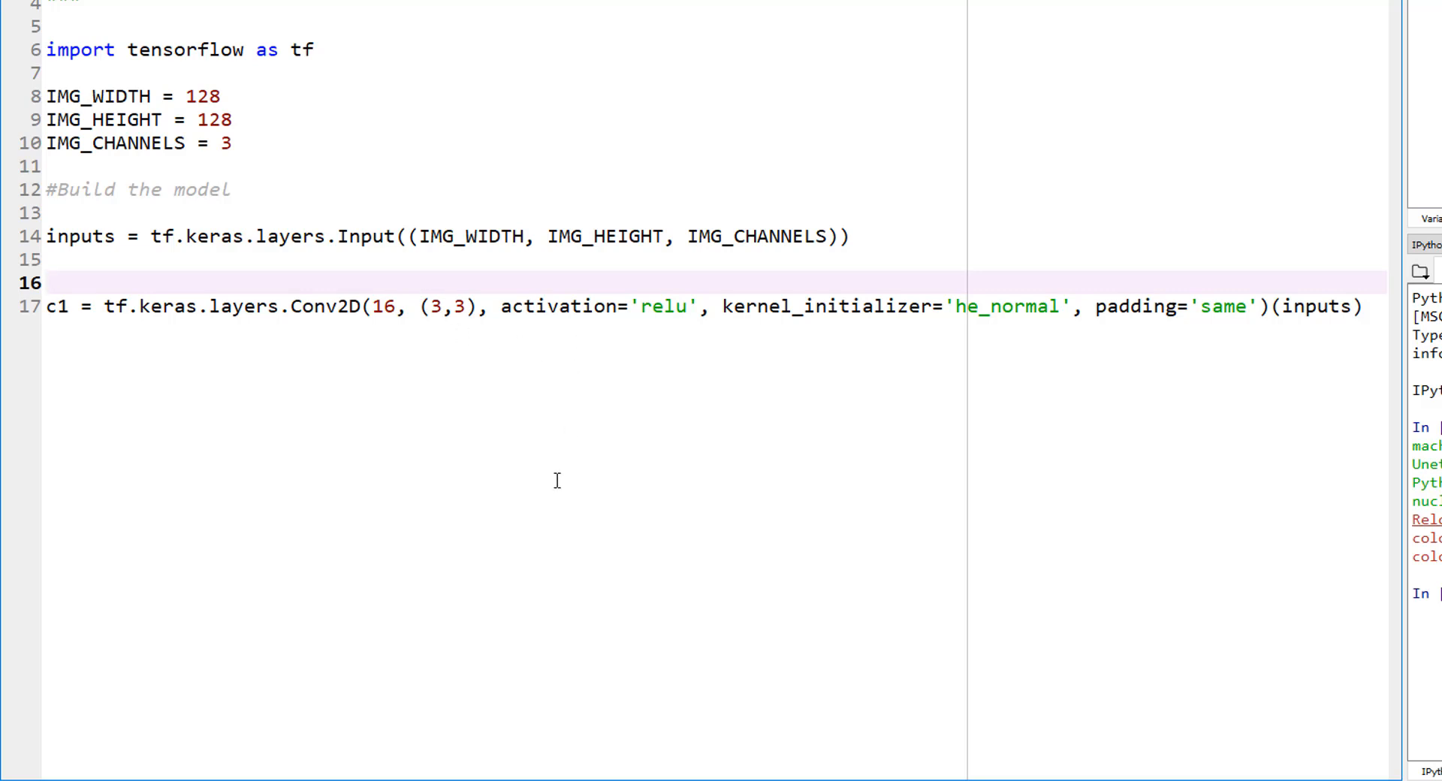
left_click(46, 281)
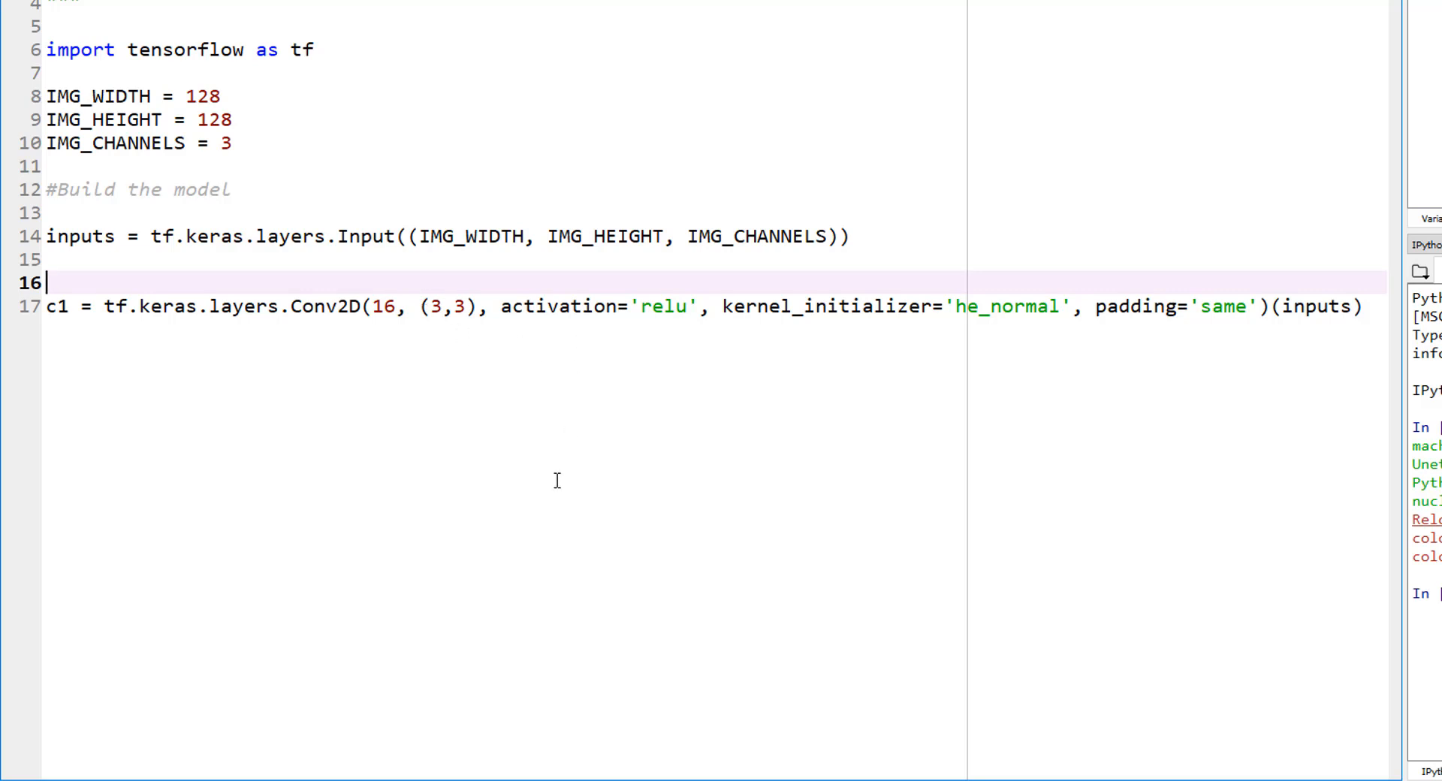
mouse_move(577, 483)
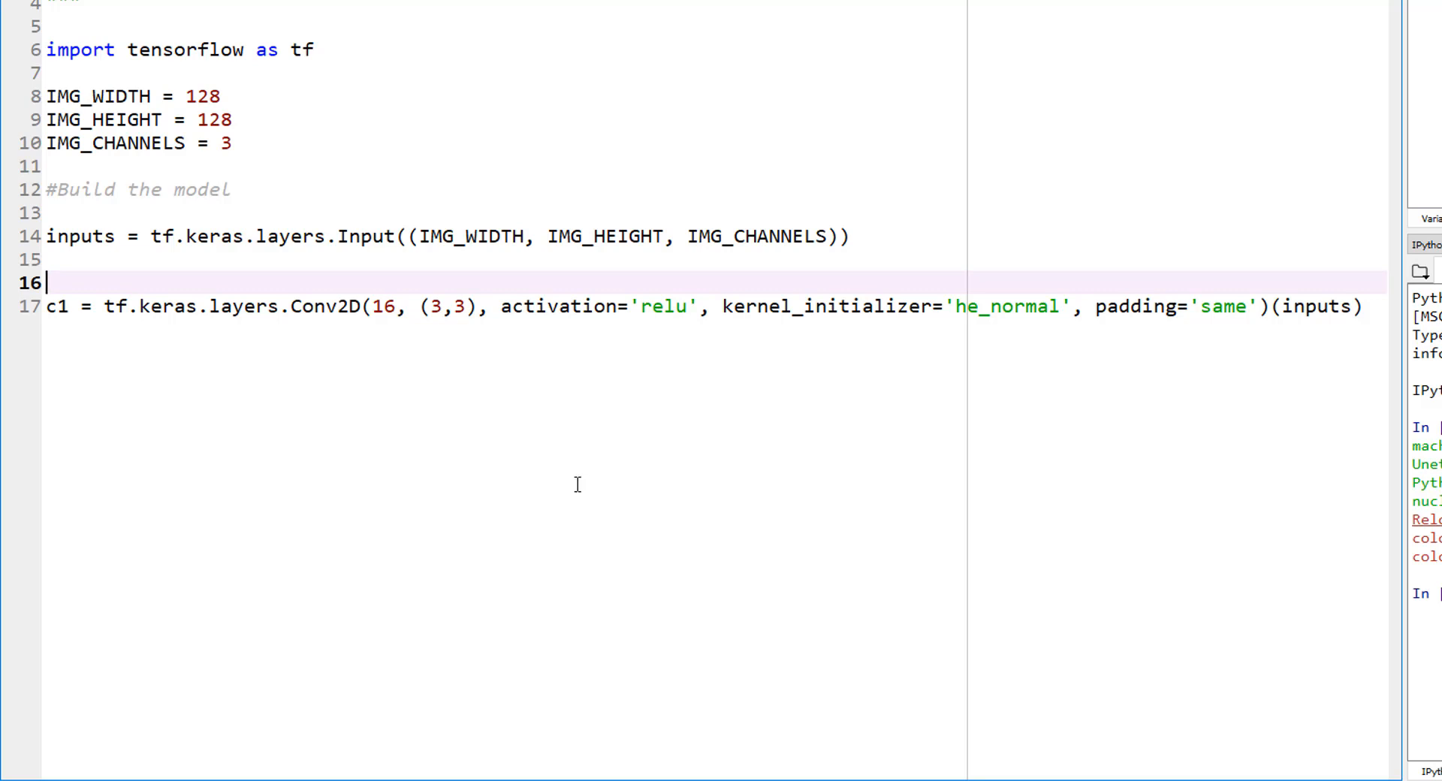
mouse_move(165, 287)
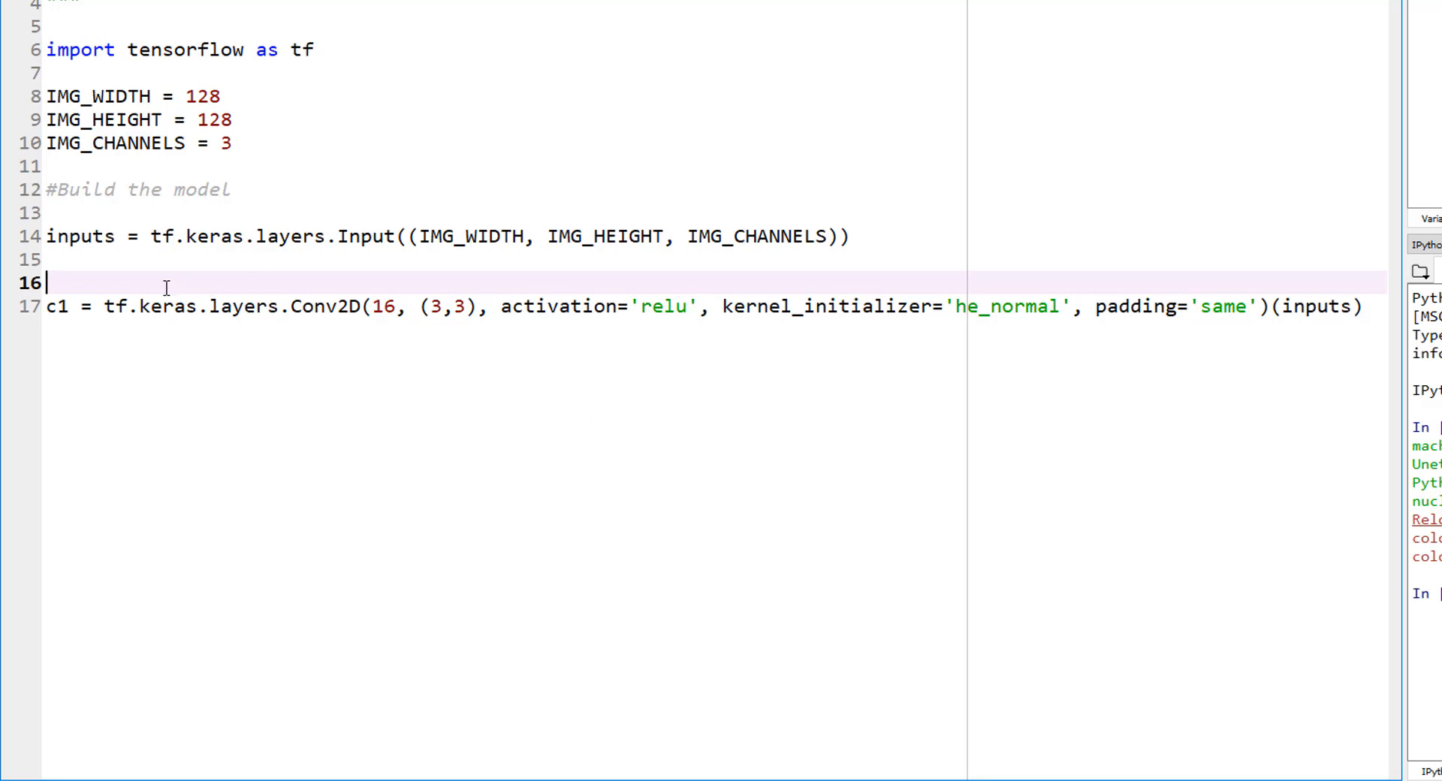
mouse_move(514, 265)
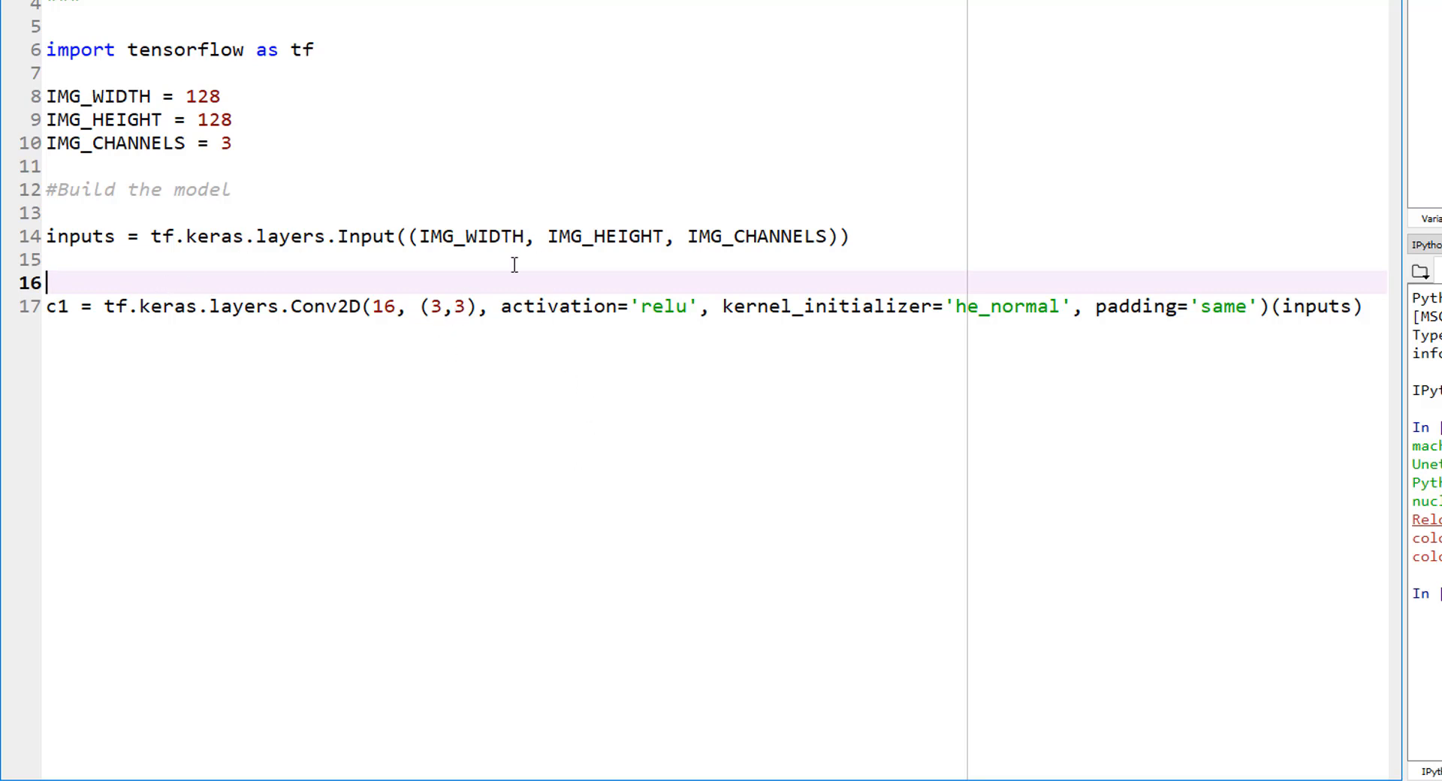
mouse_move(668, 325)
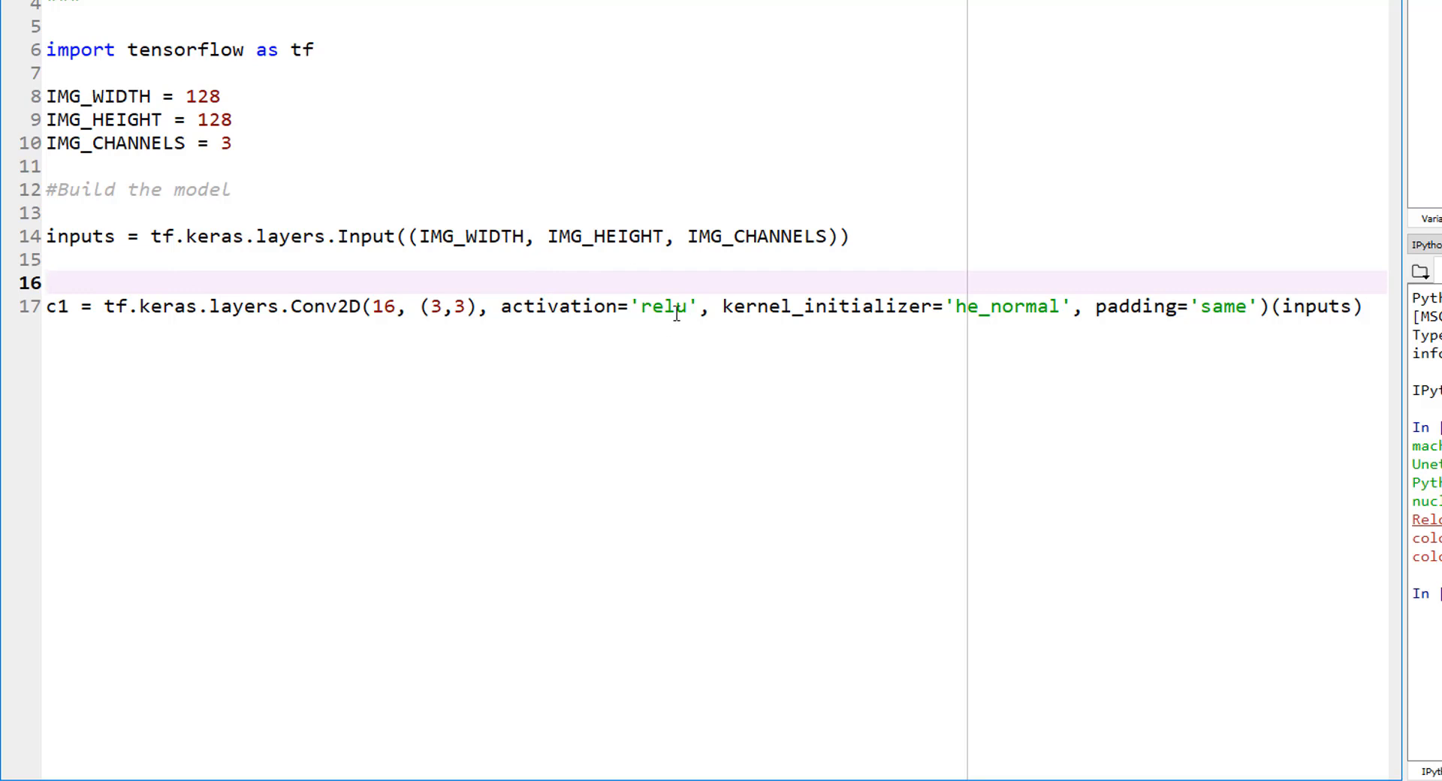
mouse_move(248, 364)
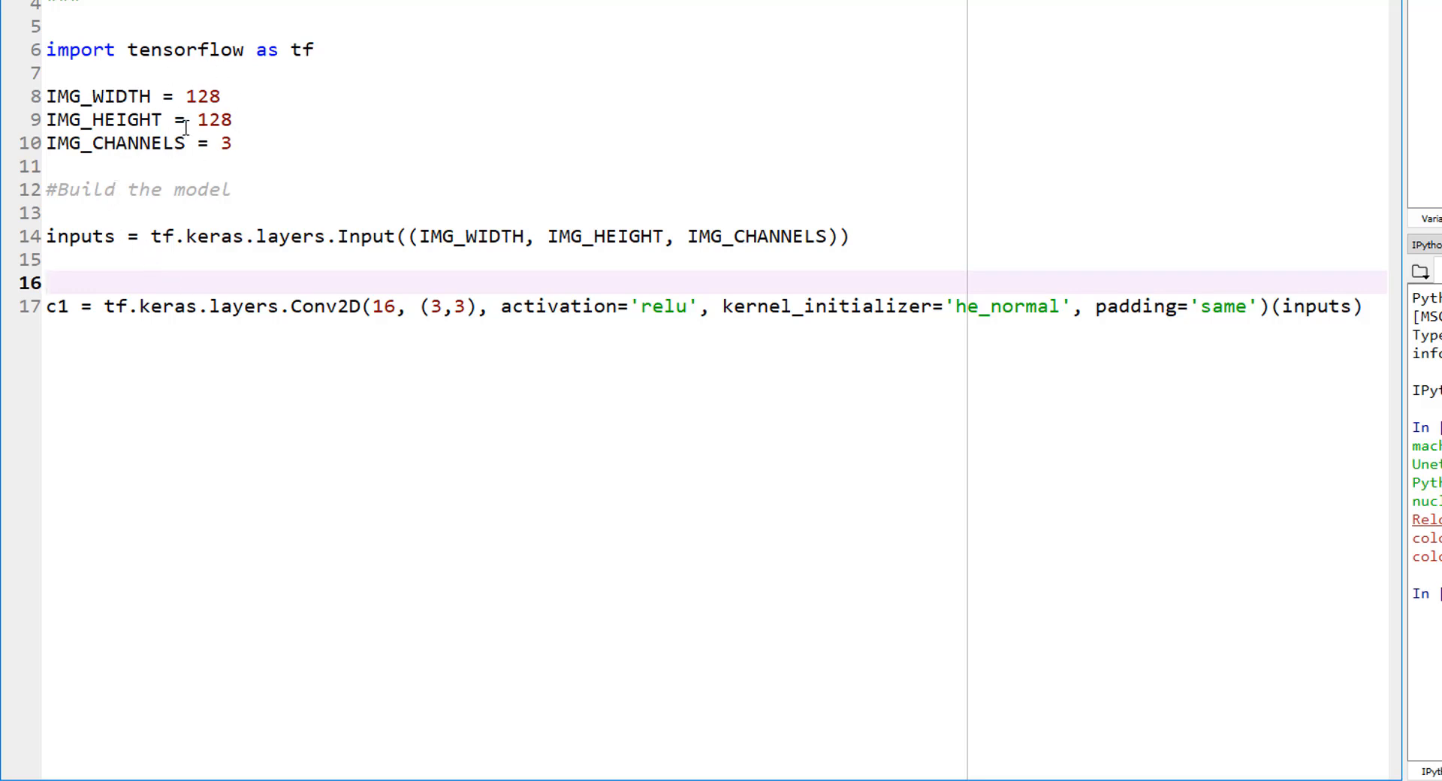
mouse_move(185, 329)
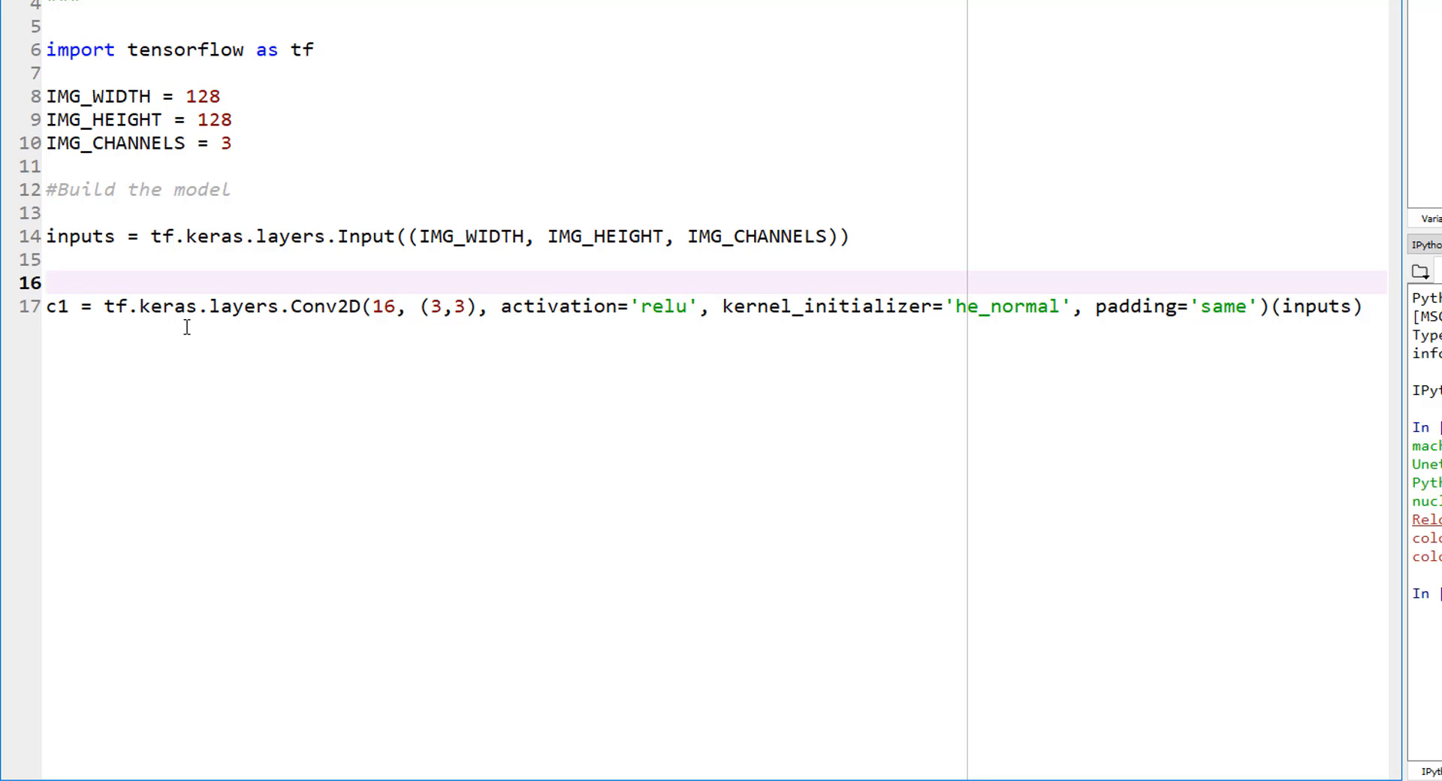
mouse_move(183, 307)
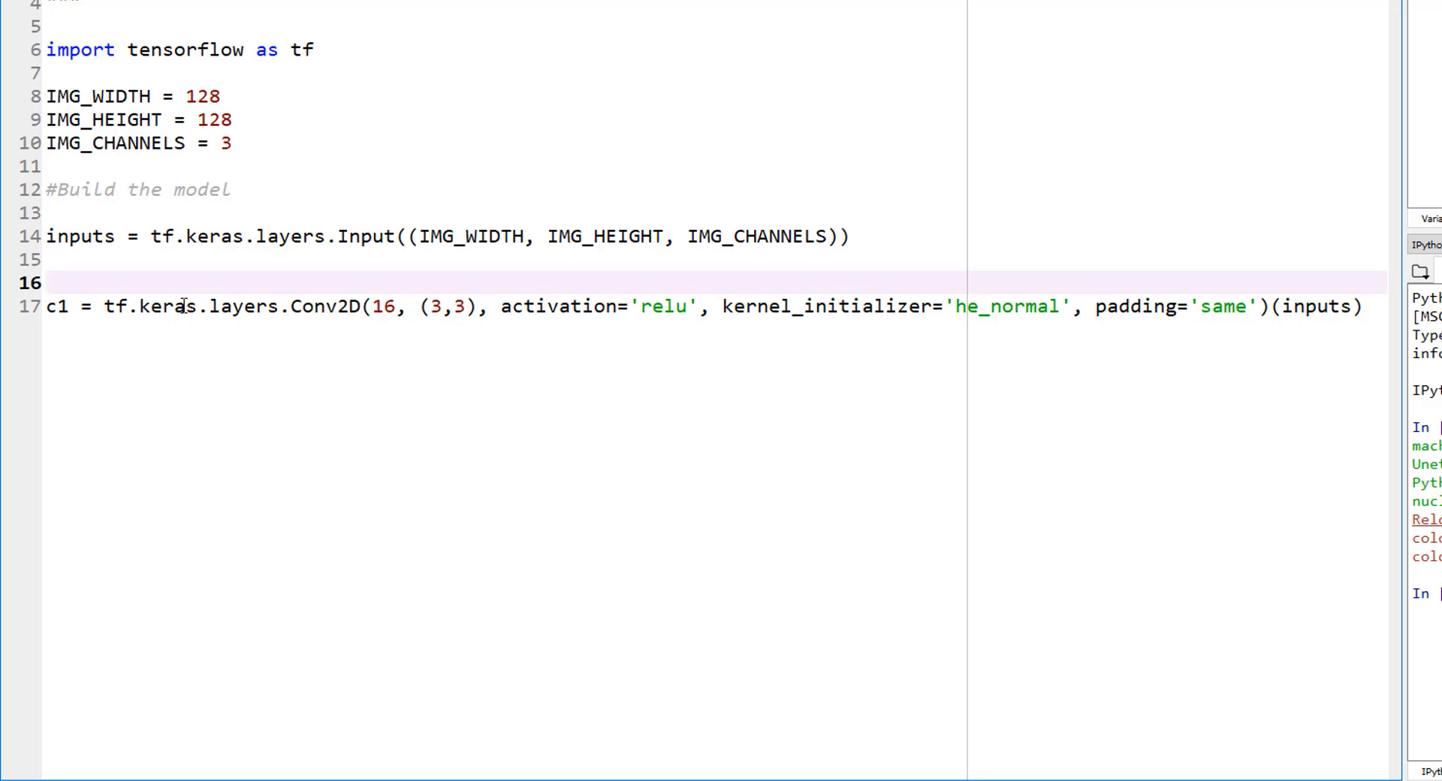
mouse_move(110, 279)
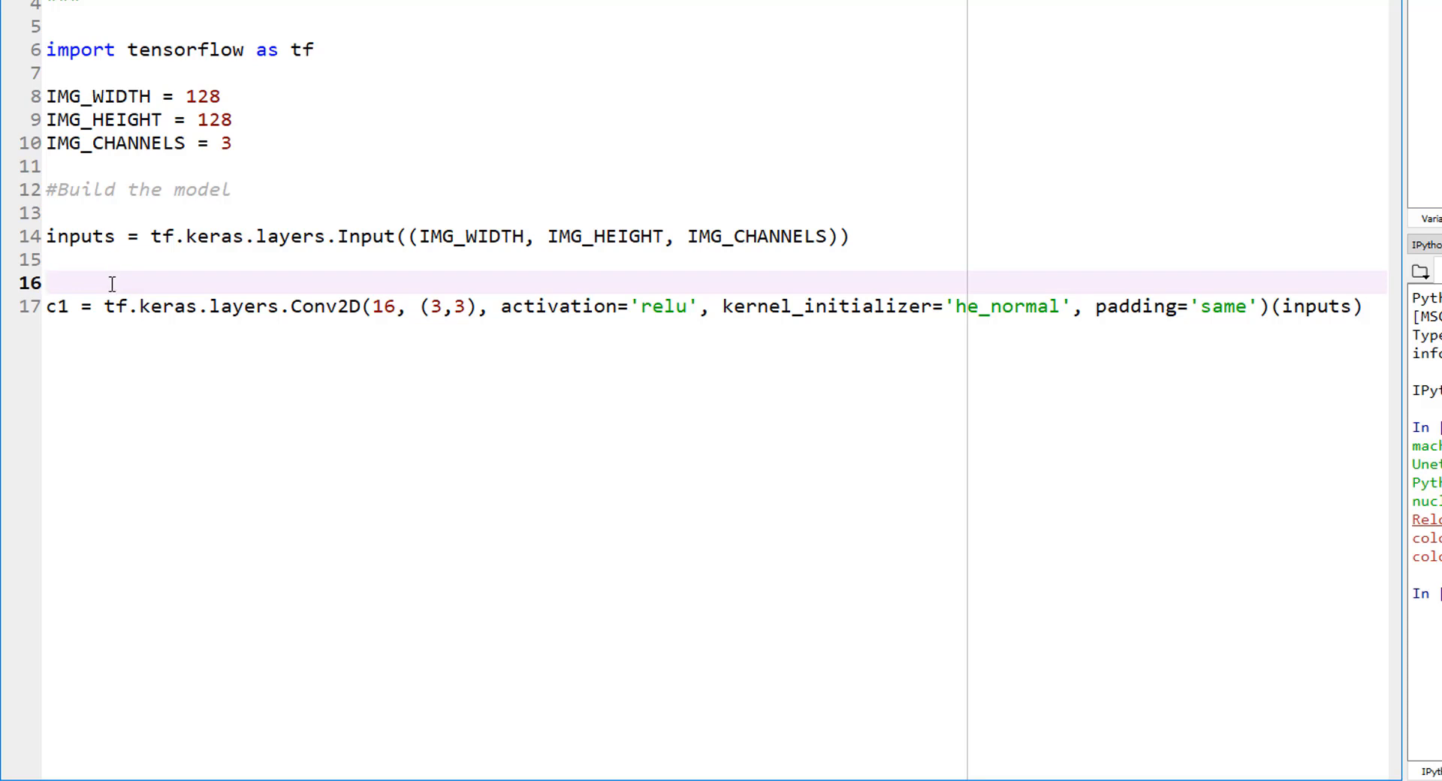
left_click(46, 283)
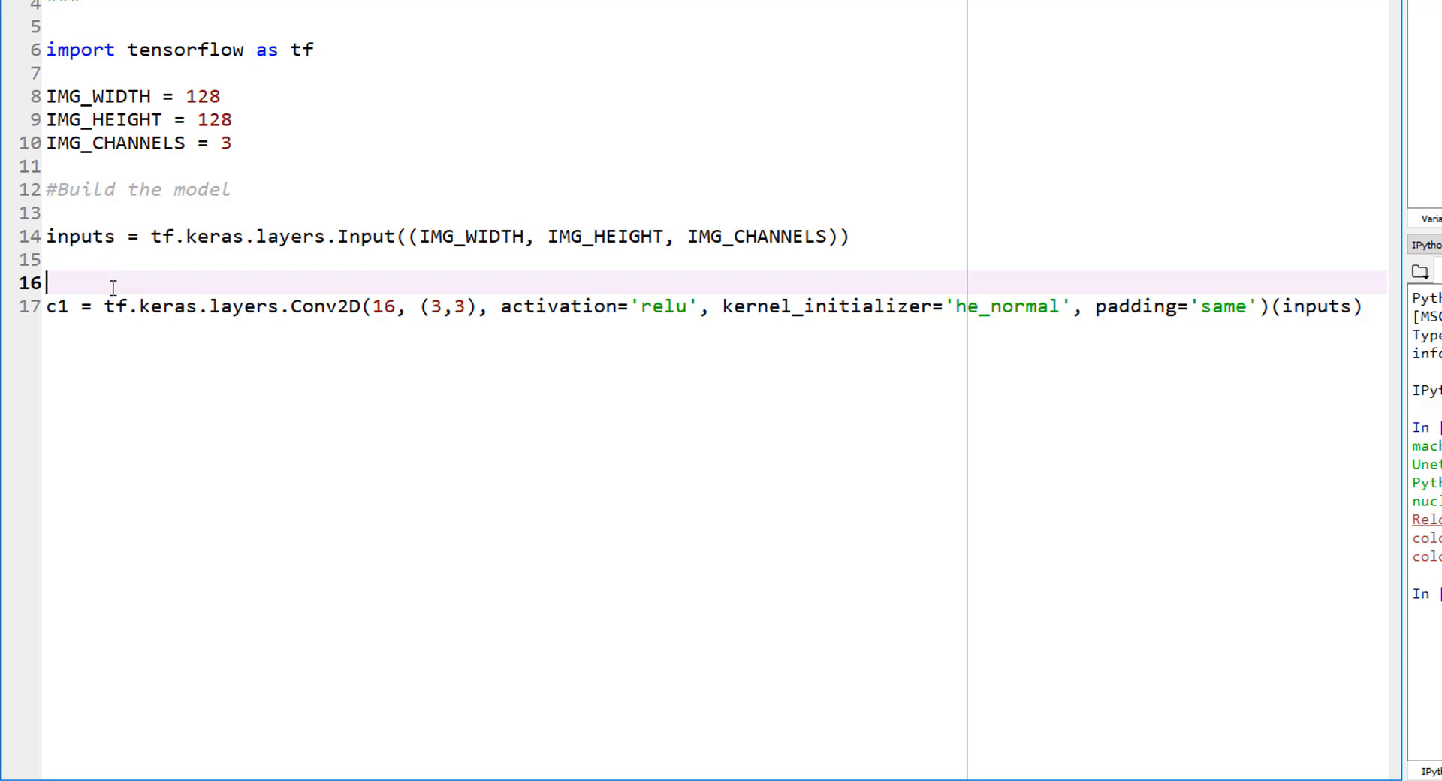
mouse_move(184, 288)
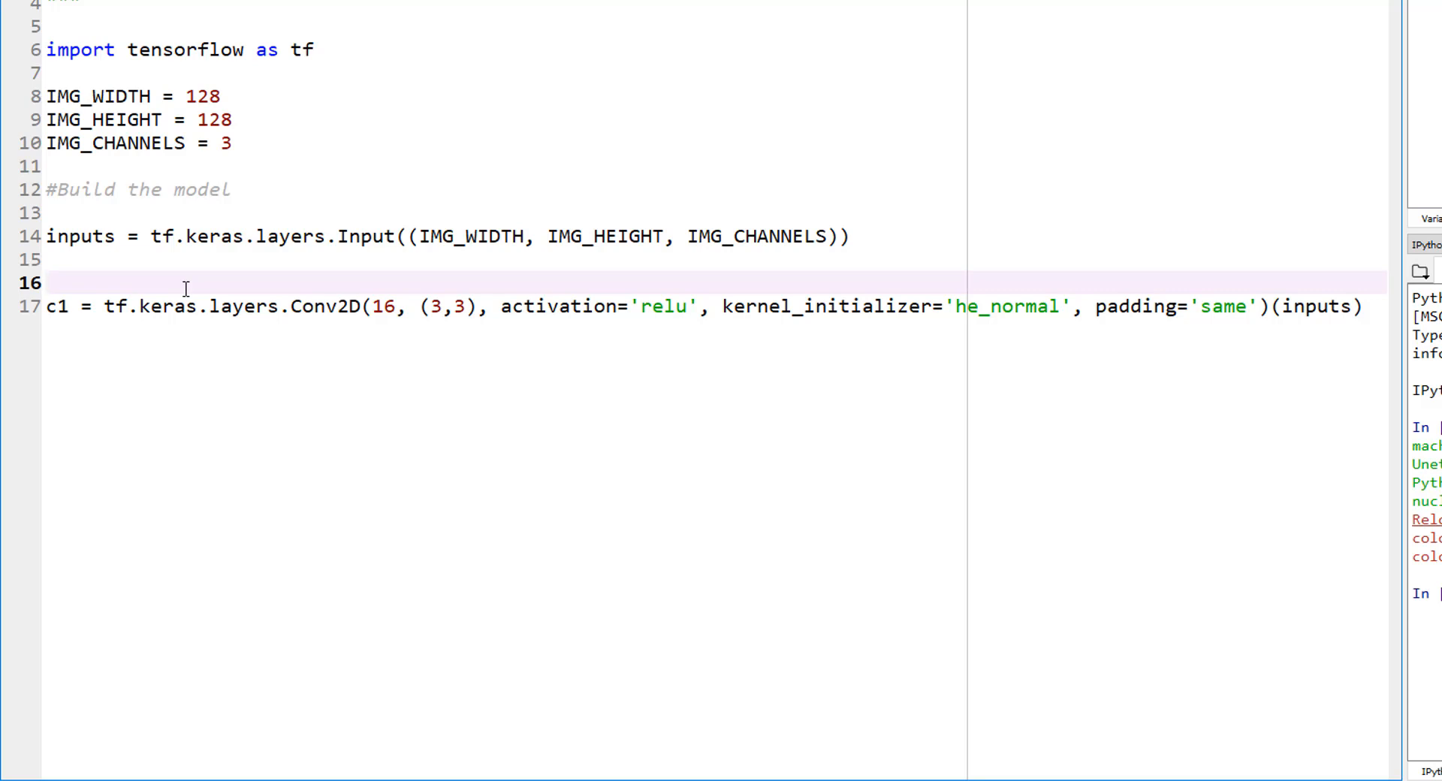
left_click(47, 282)
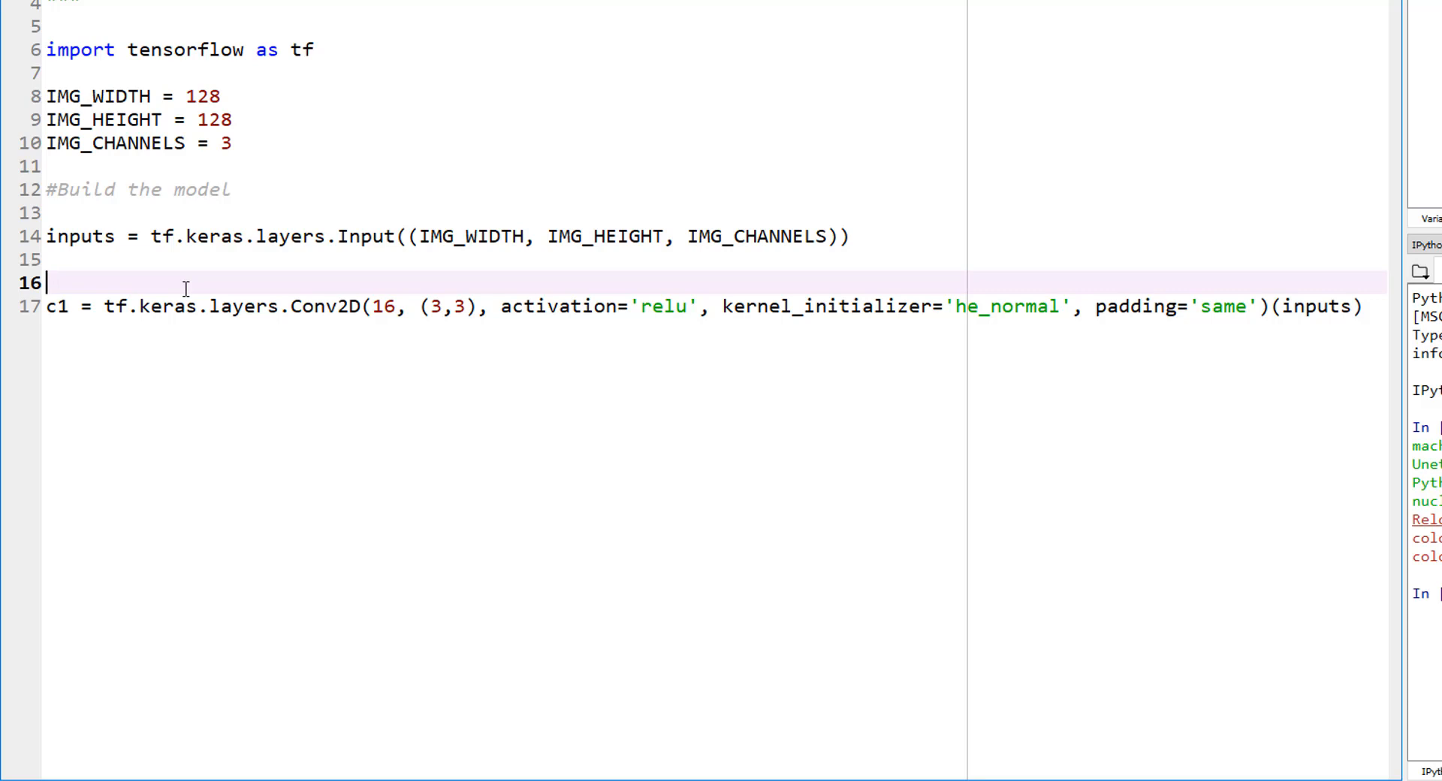
Start line 16 as s = tf.keras.layers.Lambda using autocomplete.
type("s =")
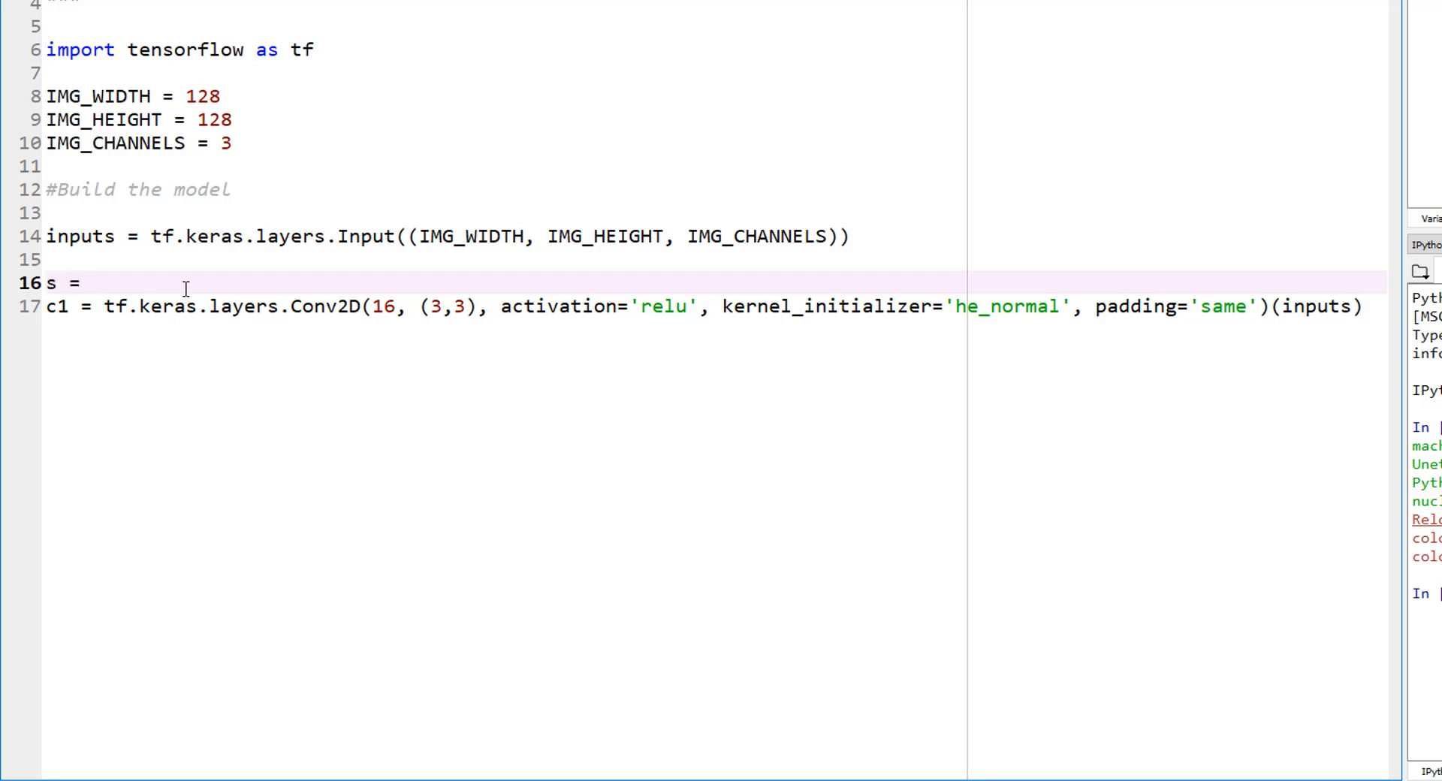
type("tf.keras.")
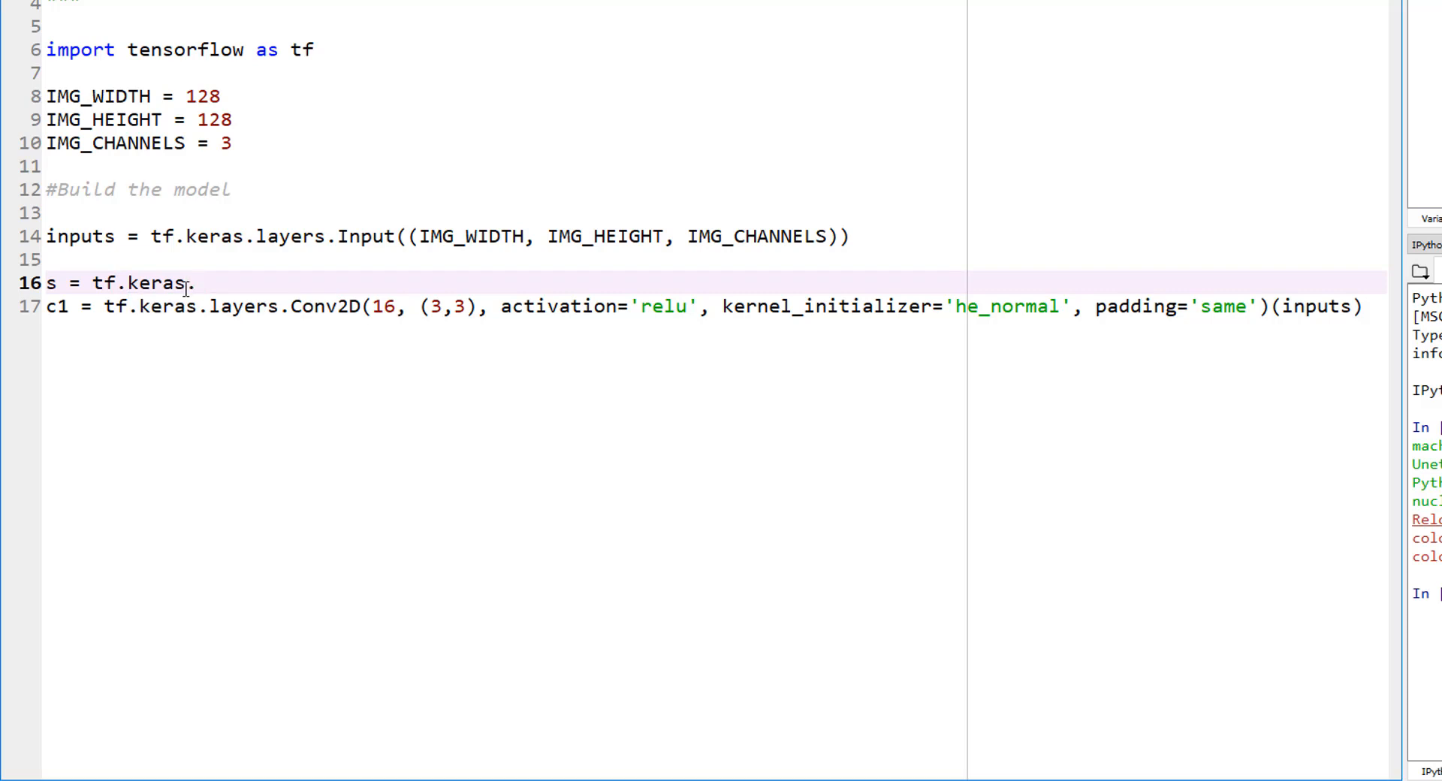
left_click(195, 283)
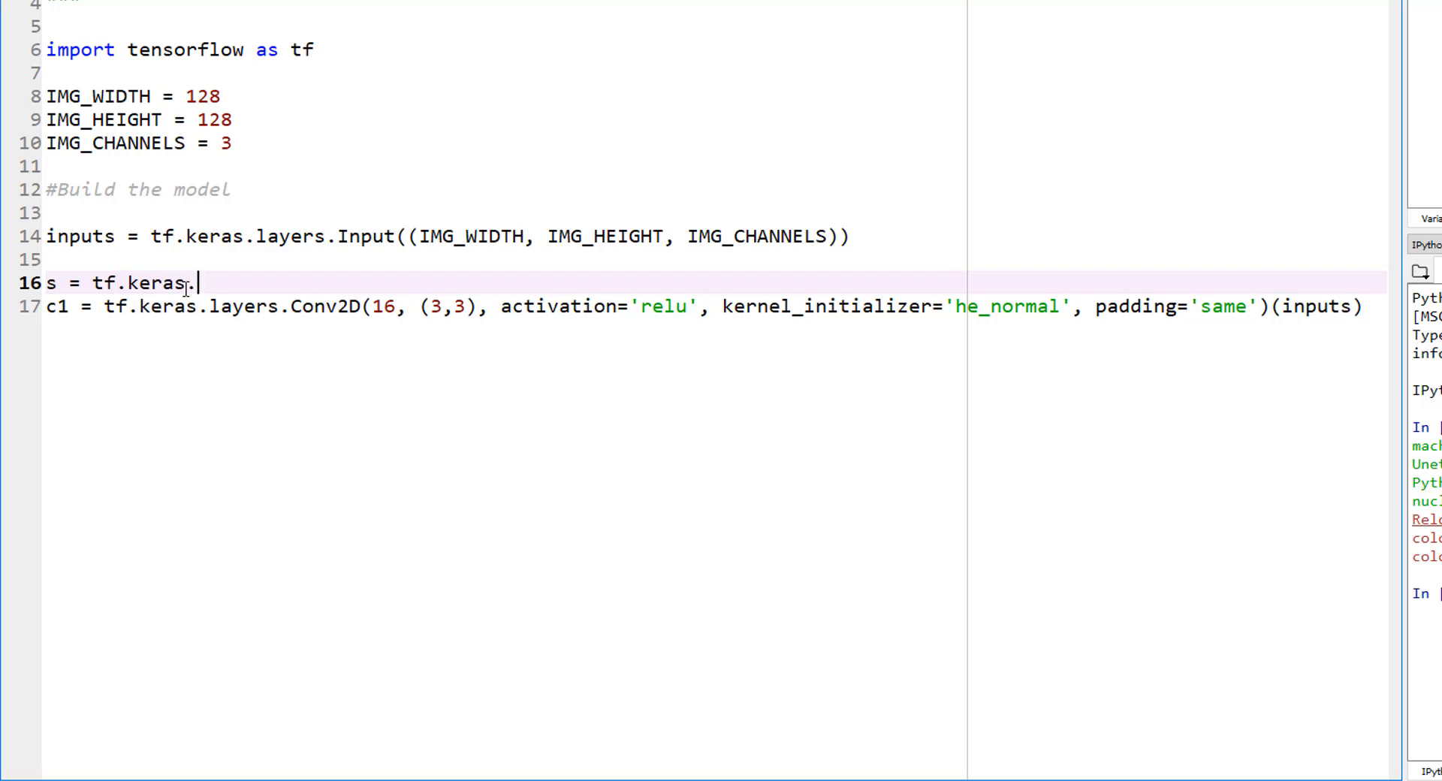
type("layers")
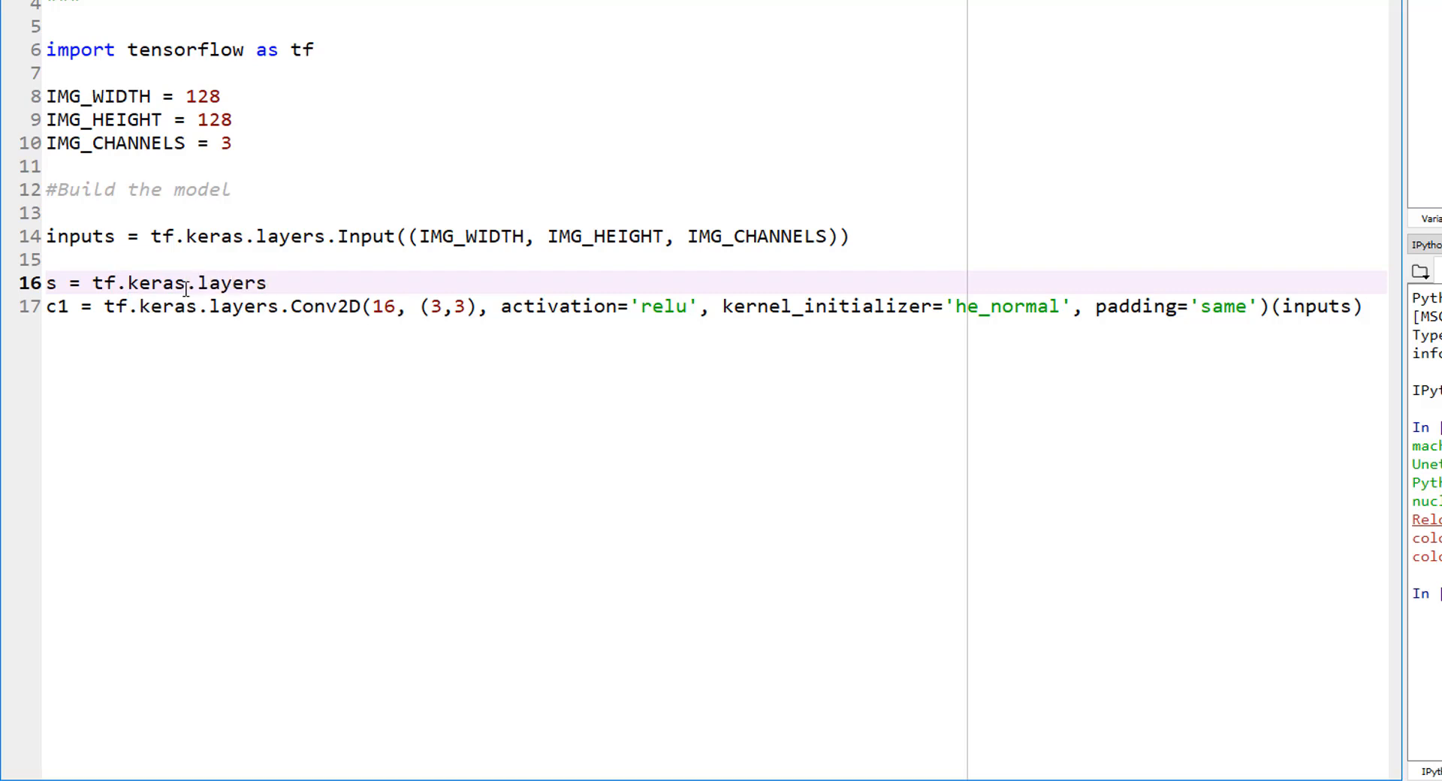
type("Lambda(")
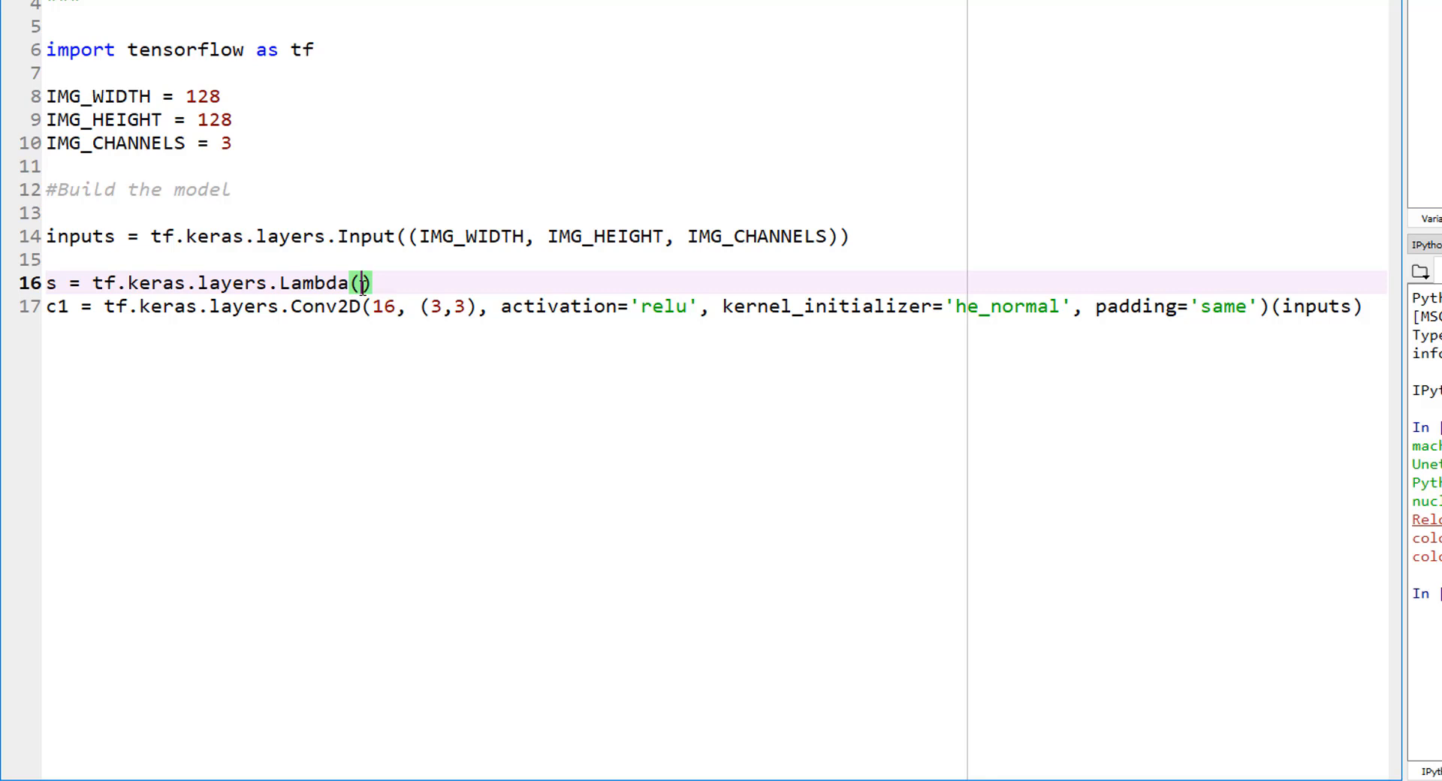
Fill the Lambda with 'lambda x: x / 255' to scale input values.
type("lambda")
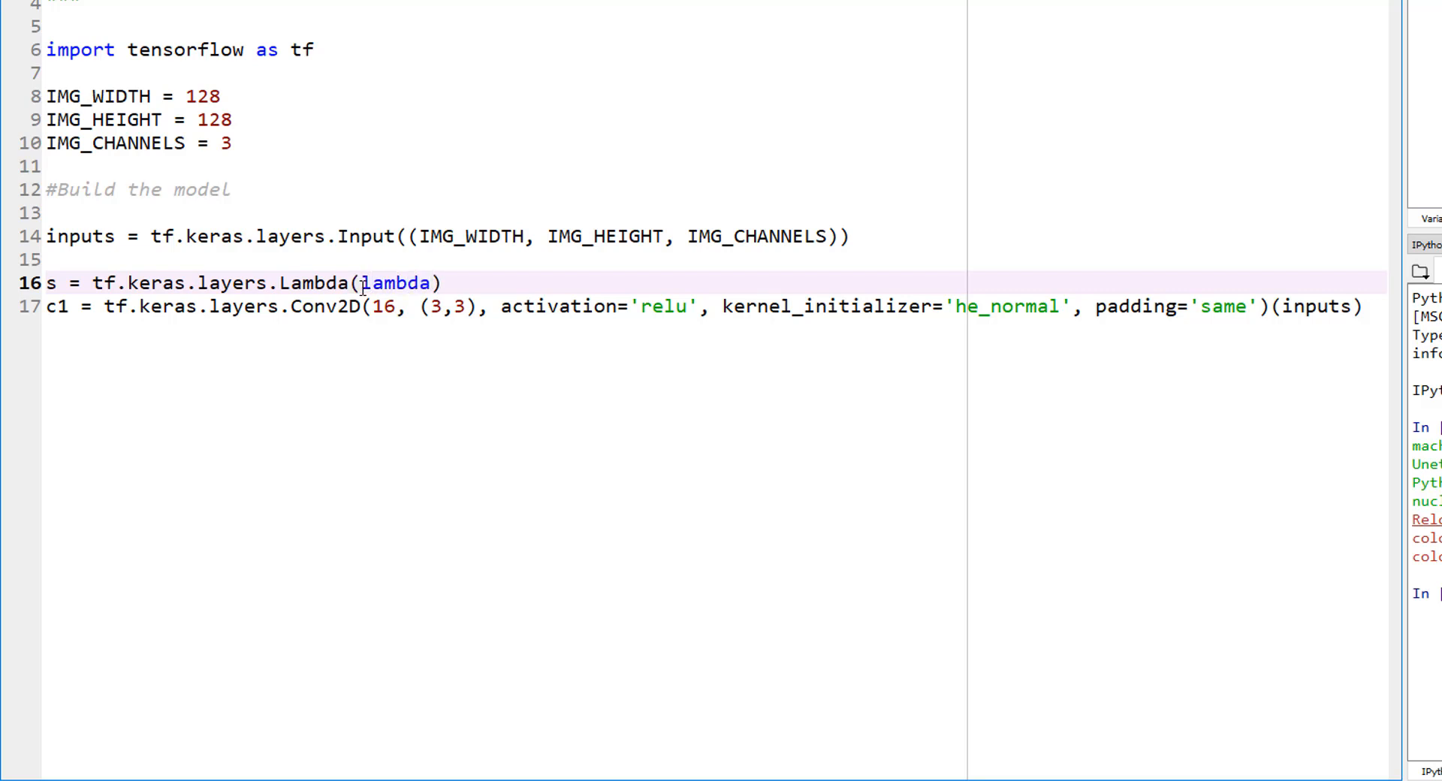
type("x")
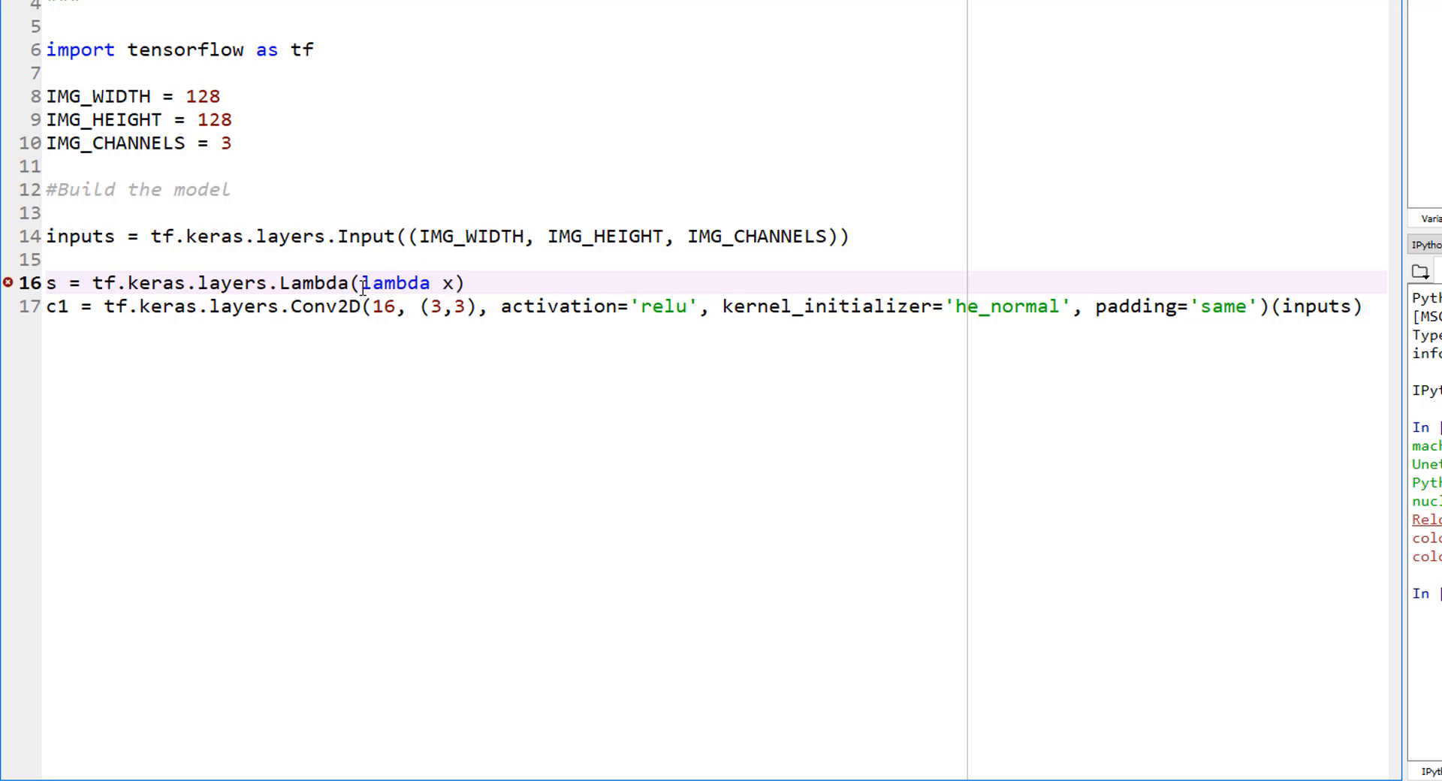
type(":")
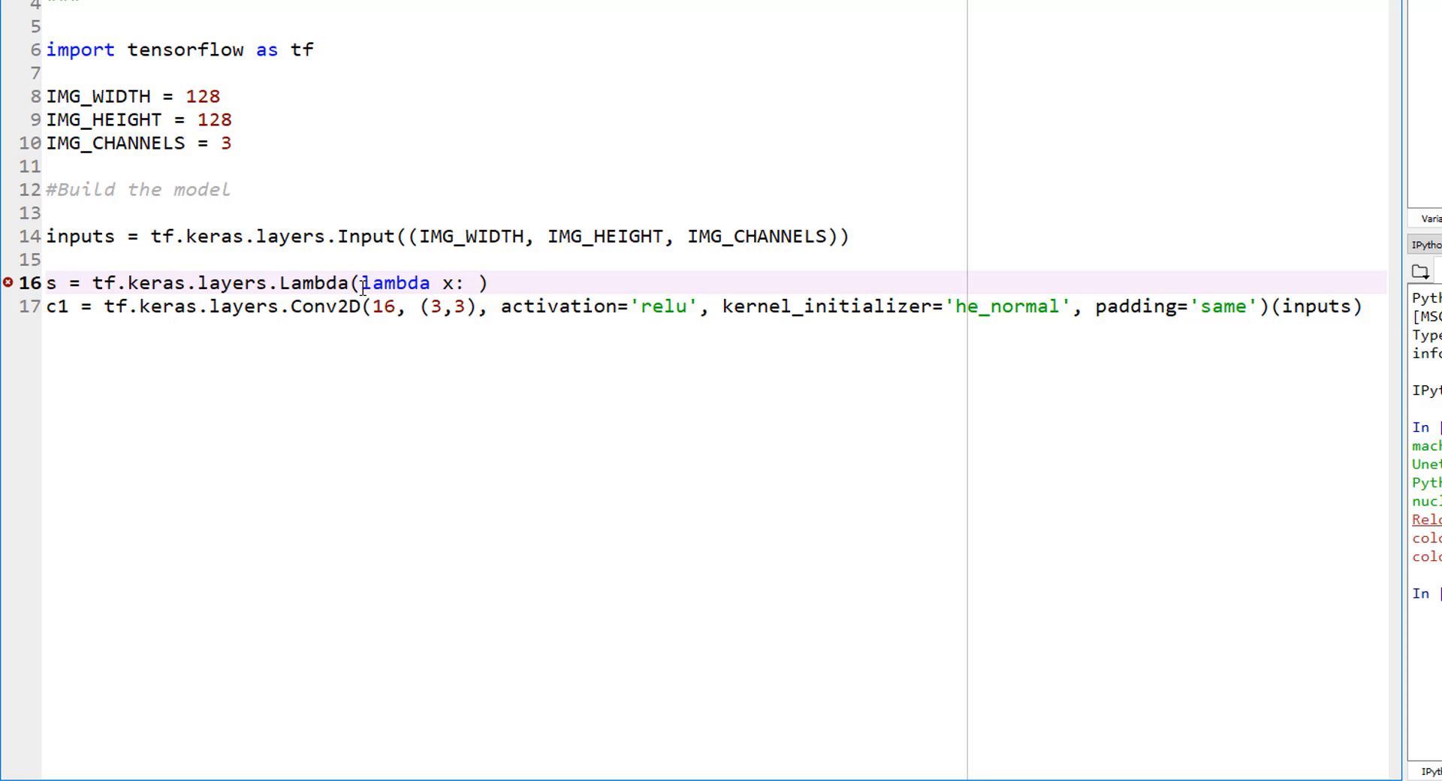
type("x")
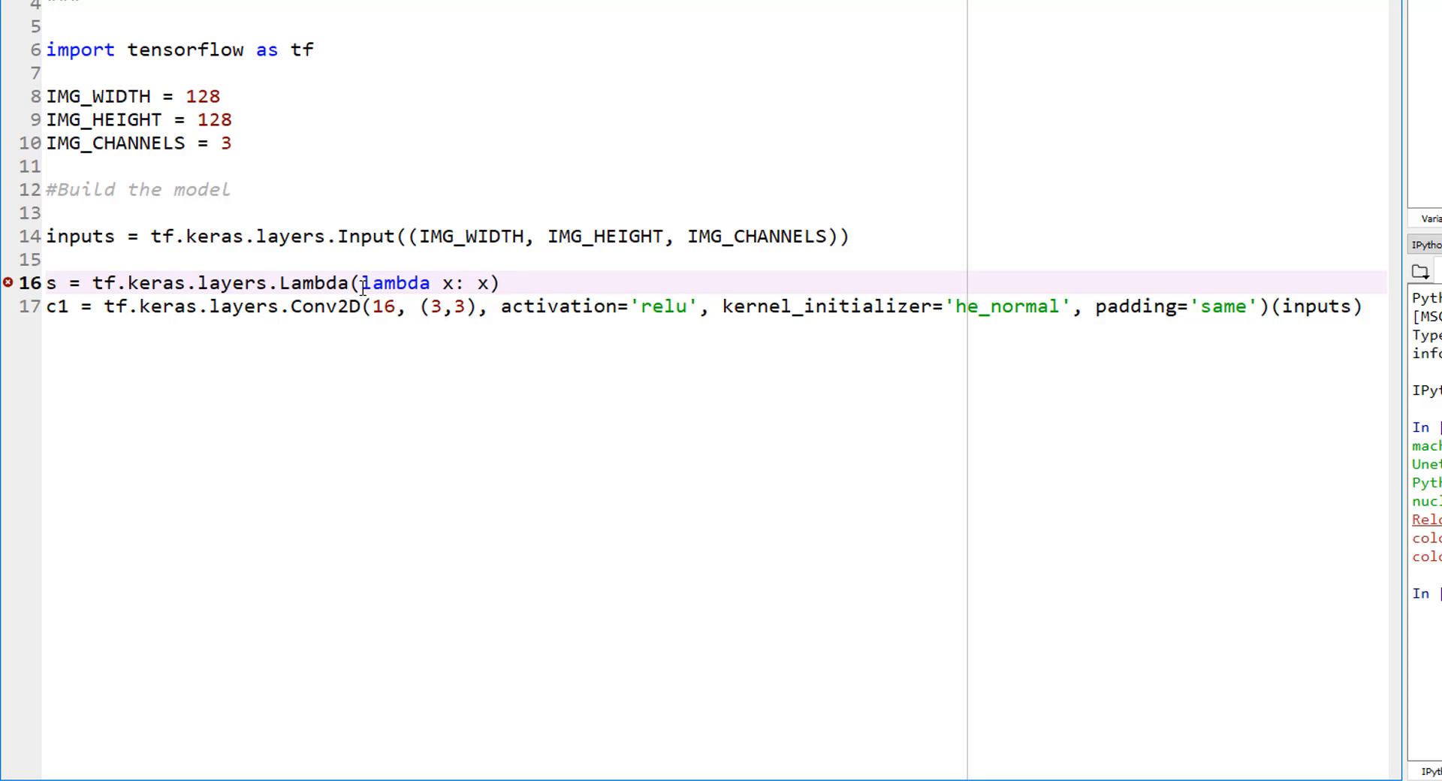
type("/ 255")
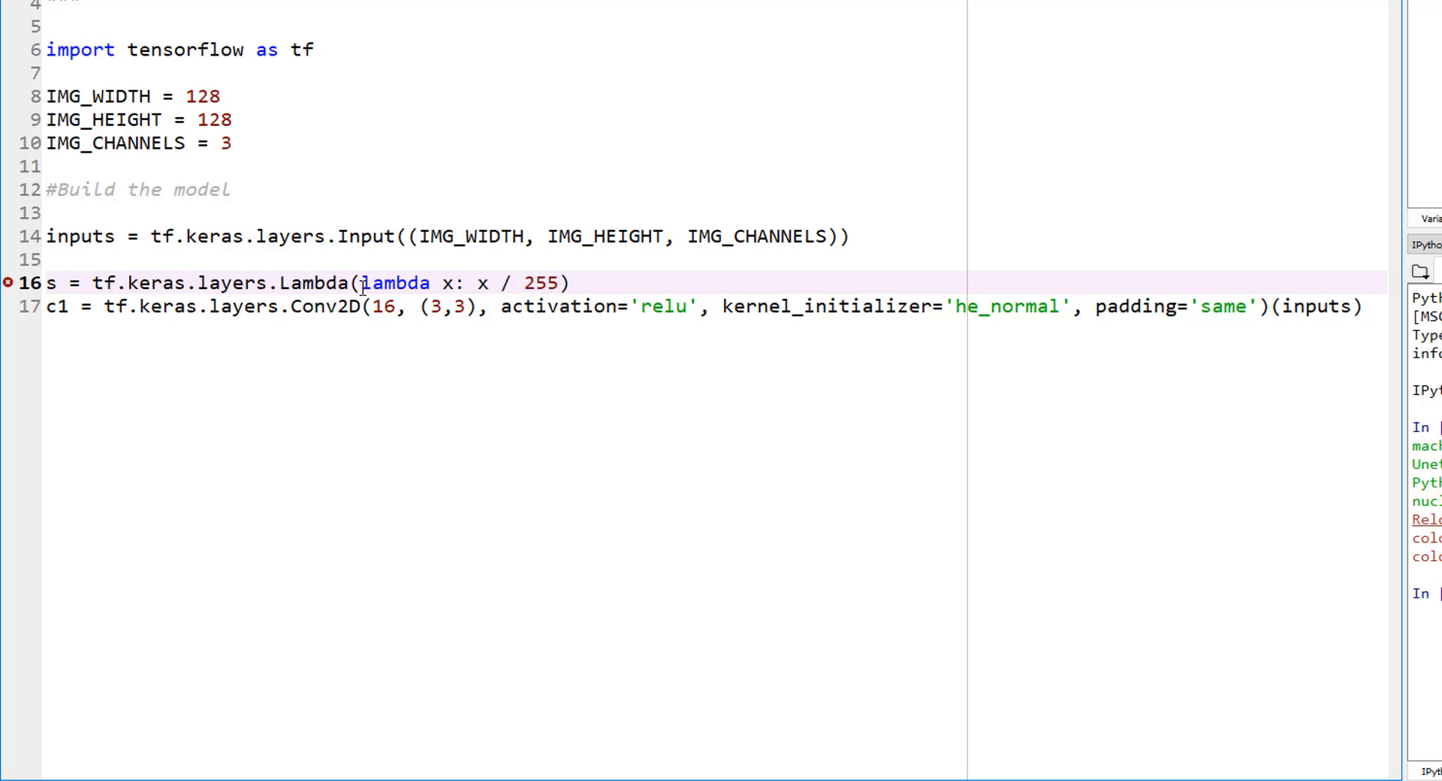
left_click(575, 283)
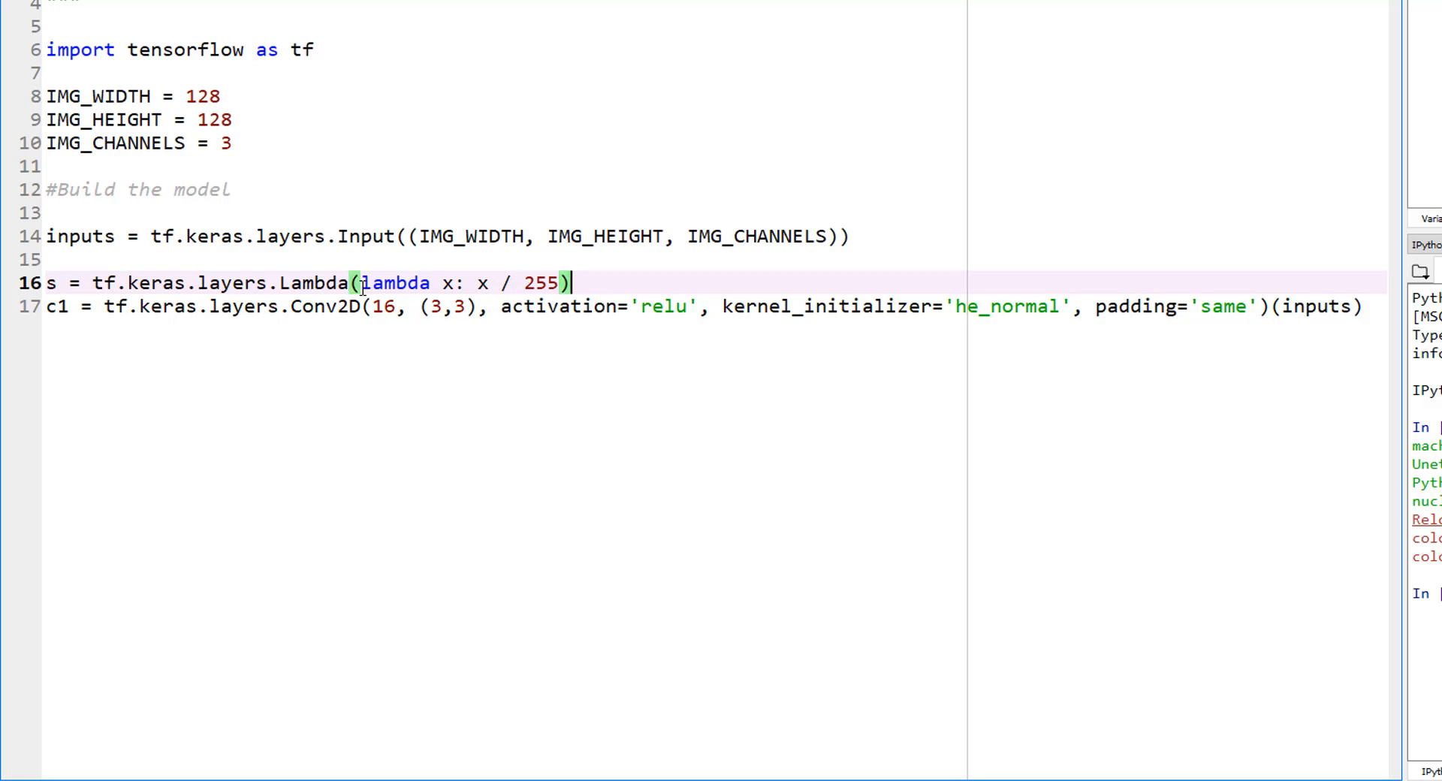
mouse_move(96, 262)
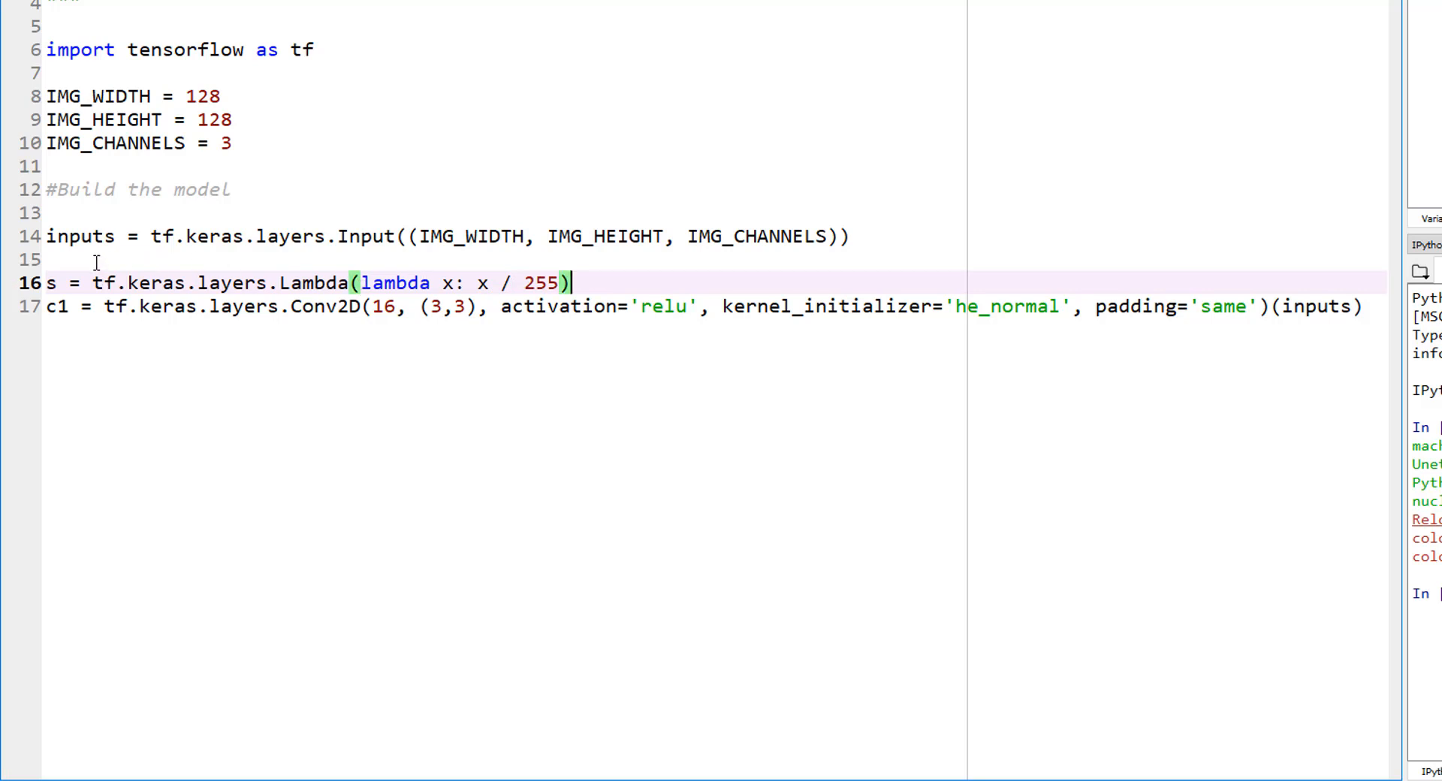
mouse_move(649, 337)
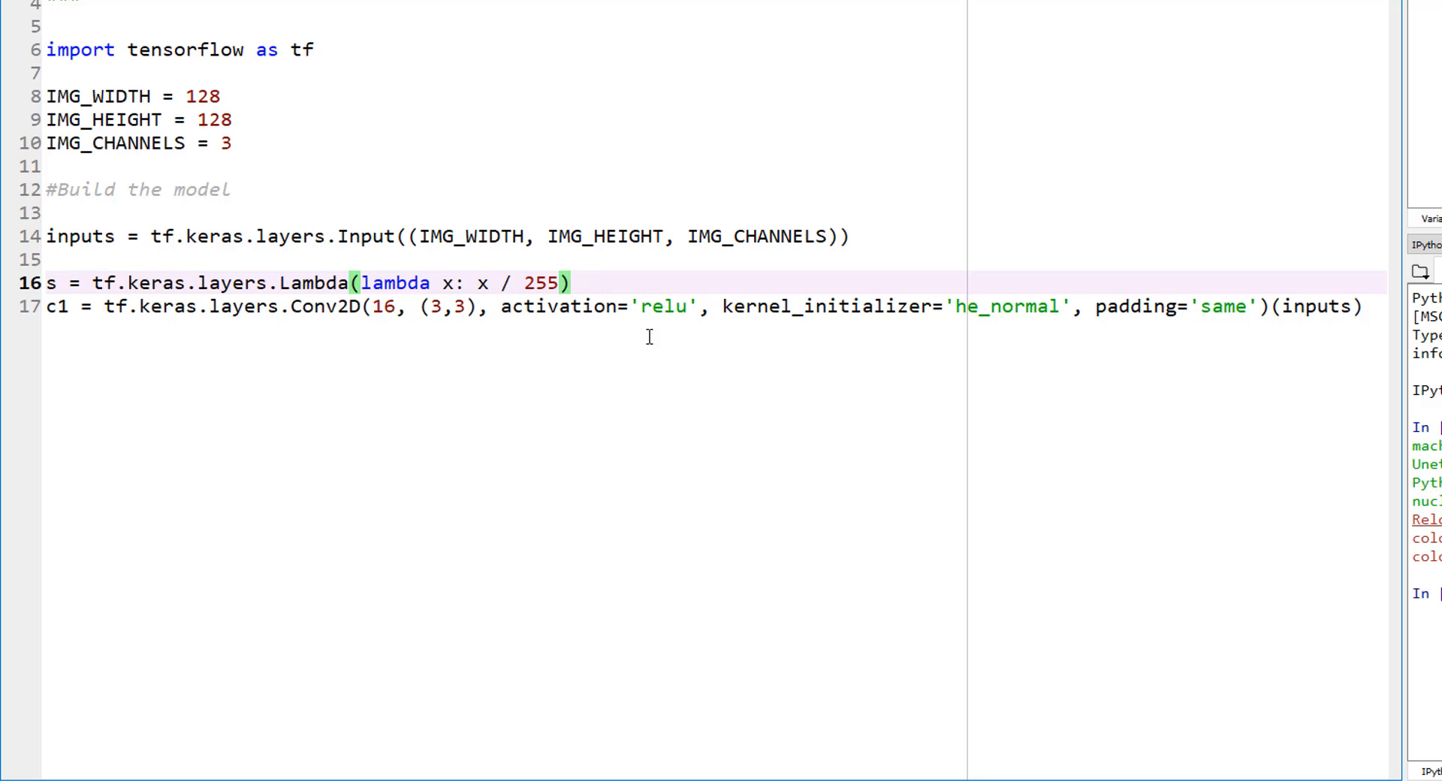
Apply the Lambda layer s to inputs and start a fresh line after the c1 convolution.
type("(inputs")
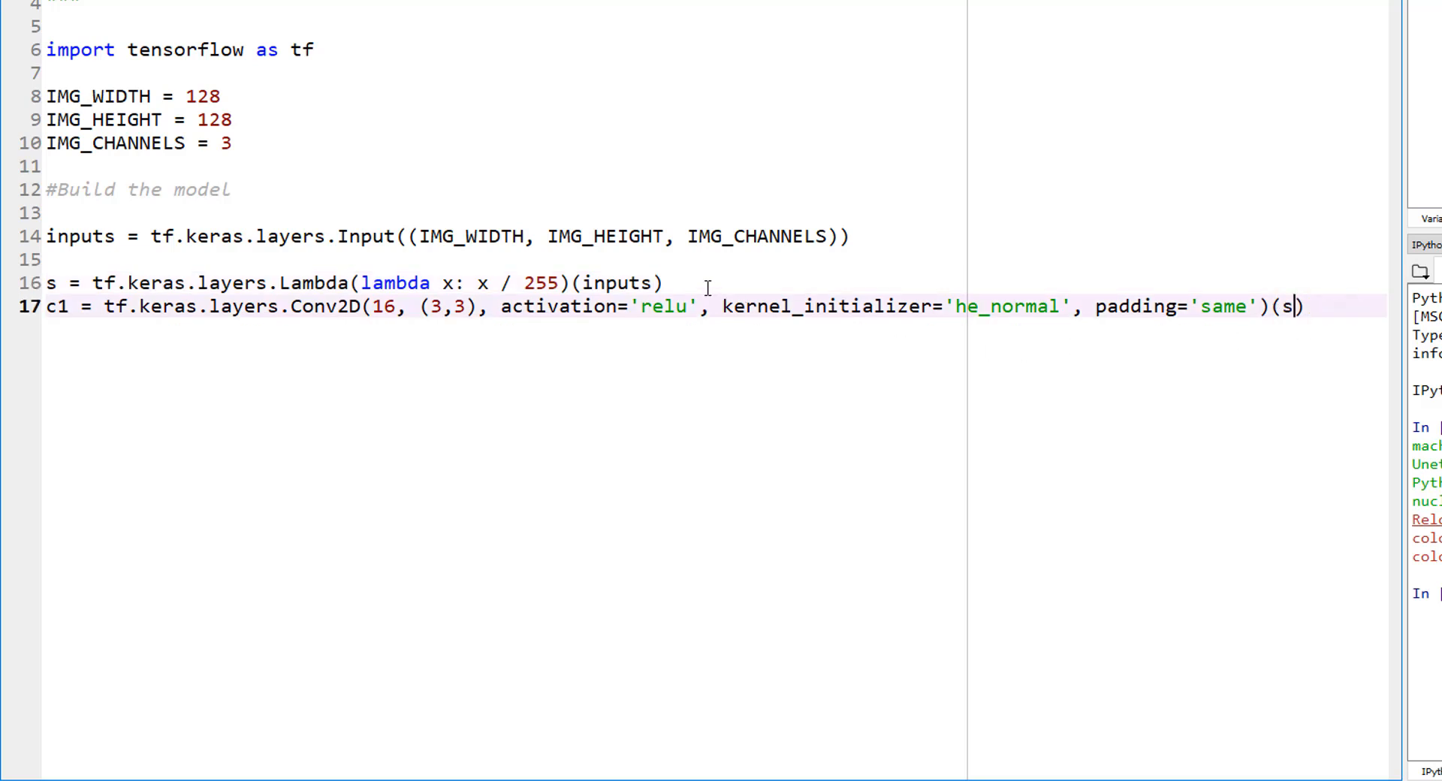
left_click(564, 283)
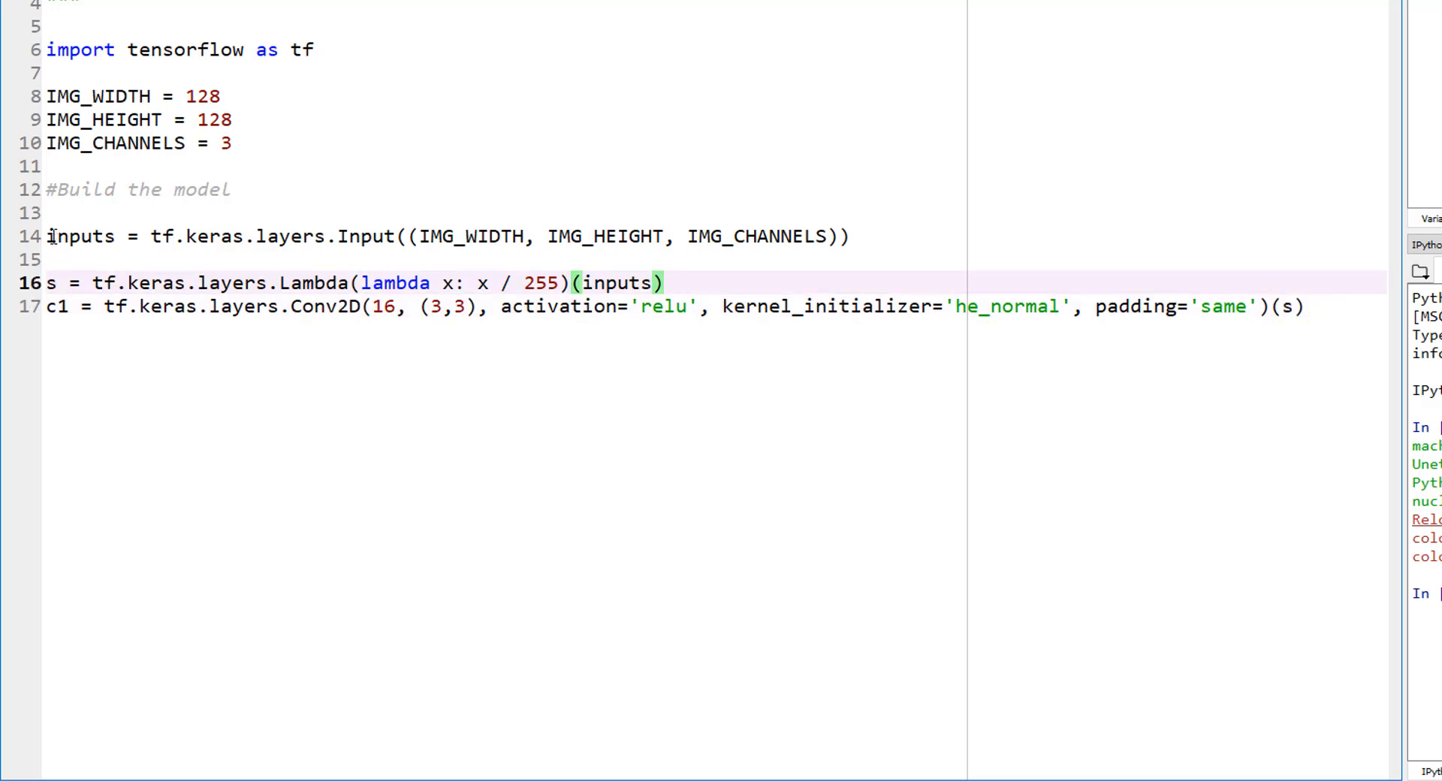
mouse_move(464, 260)
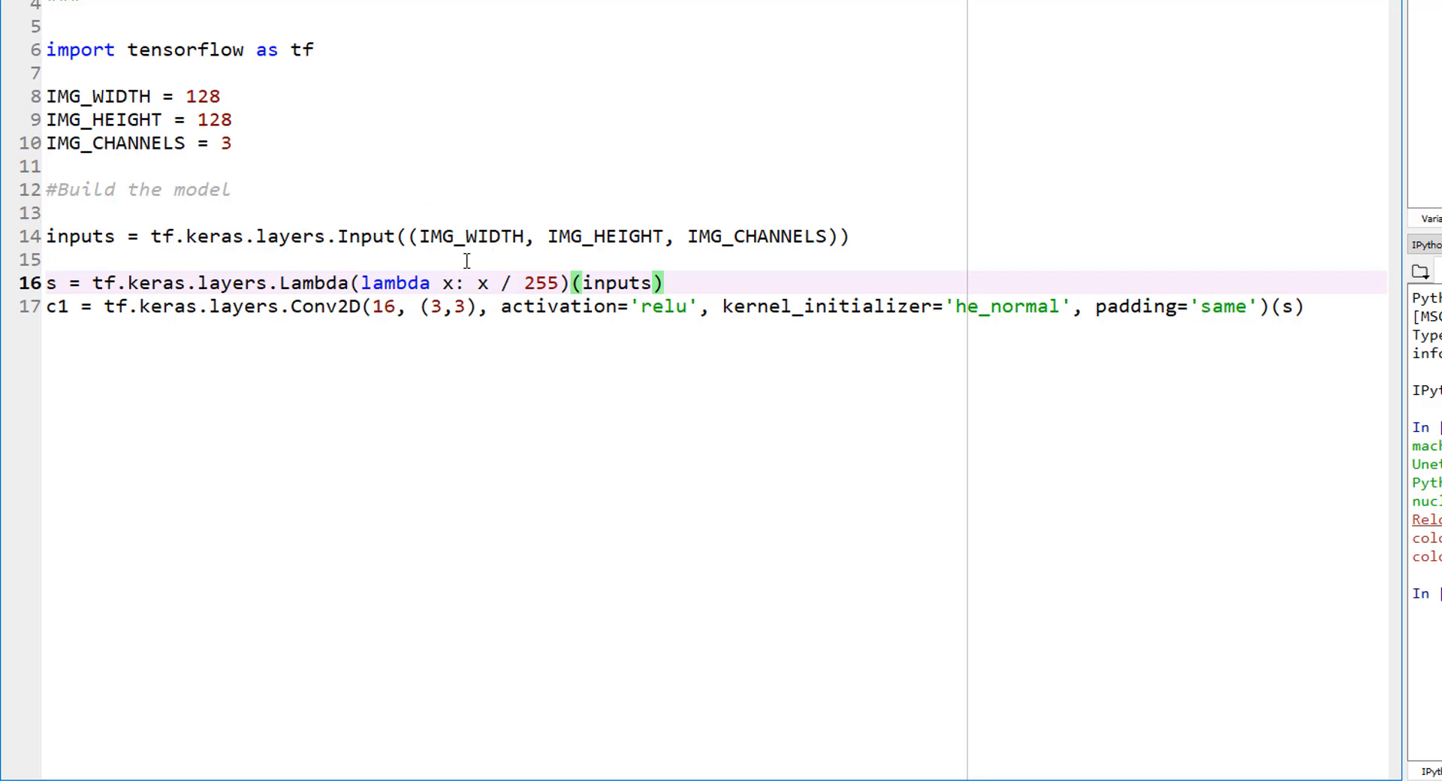
mouse_move(490, 215)
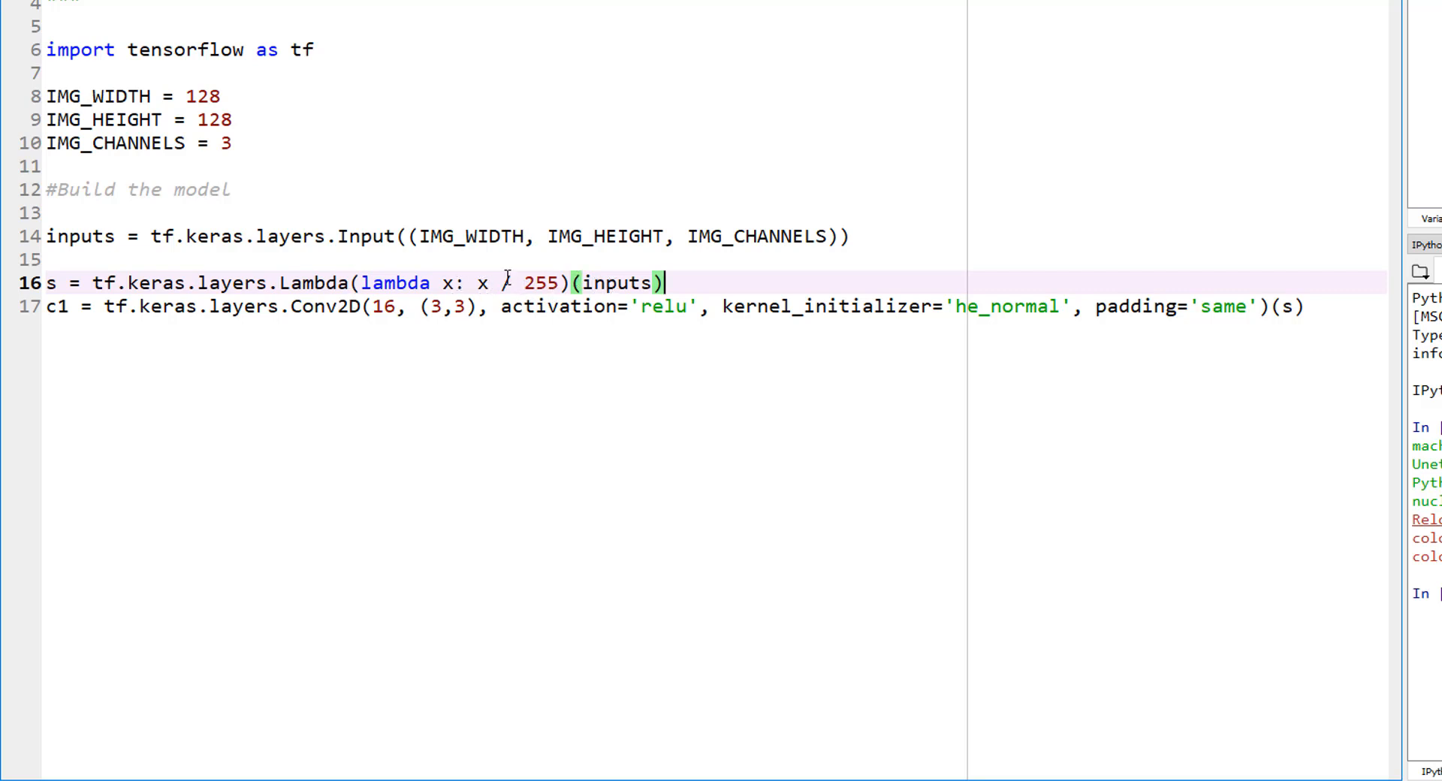
mouse_move(1089, 271)
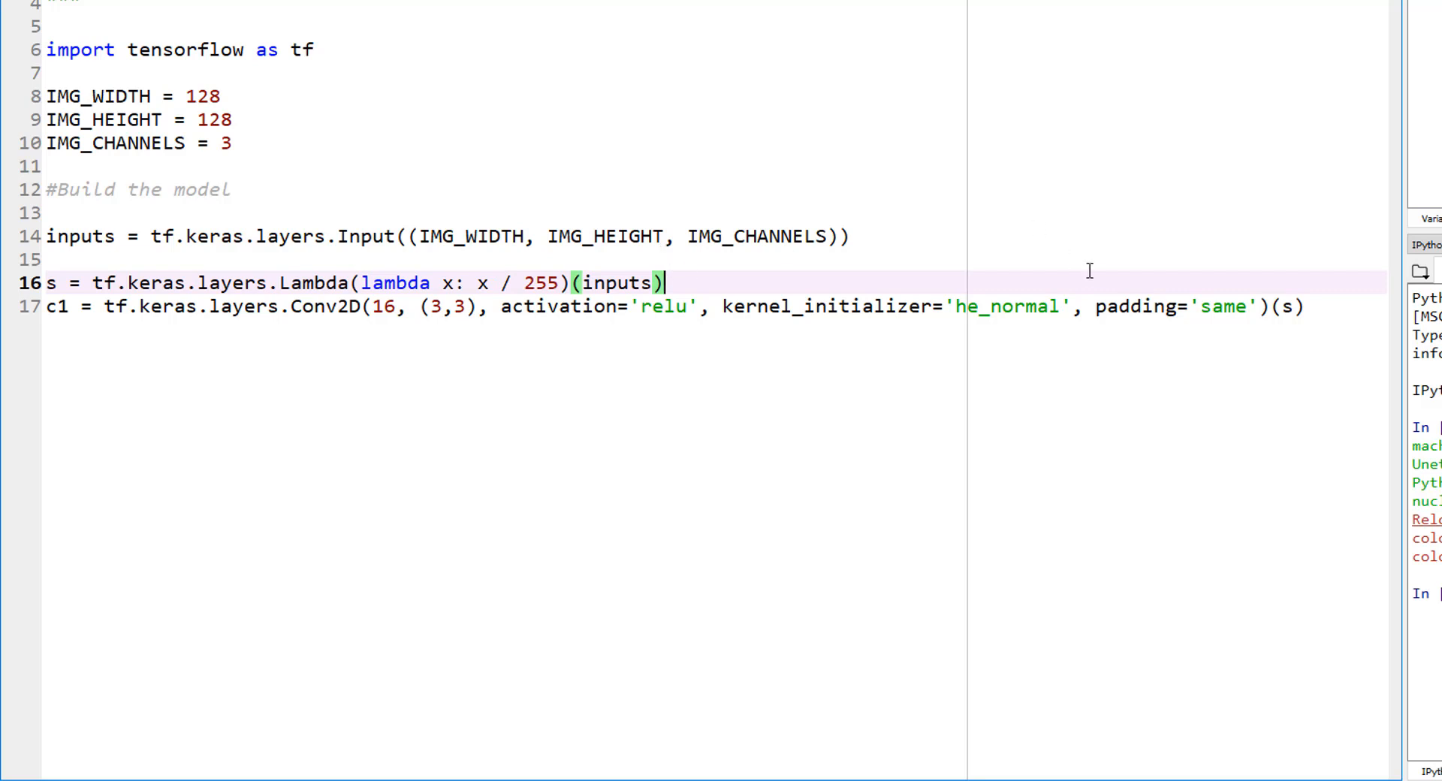
mouse_move(1314, 312)
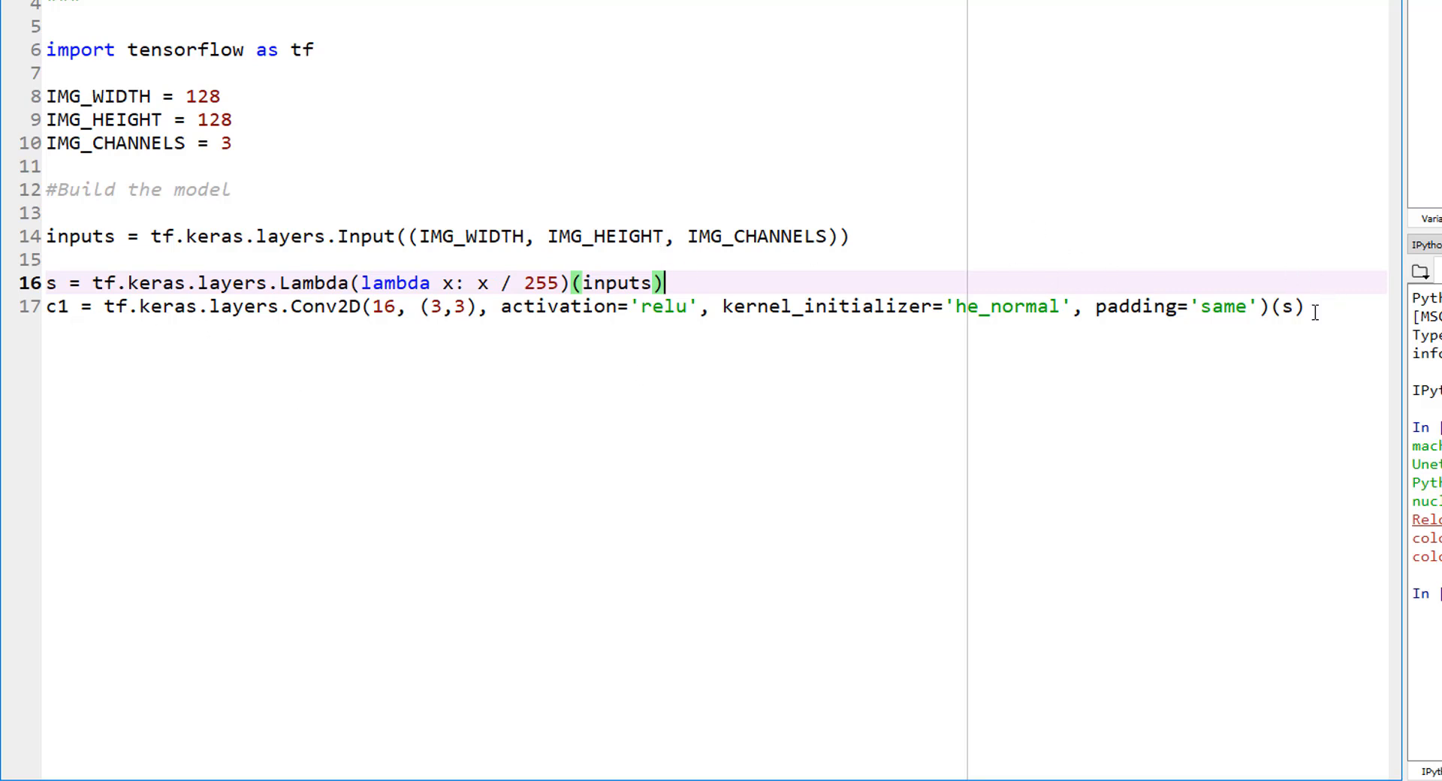
key("Return")
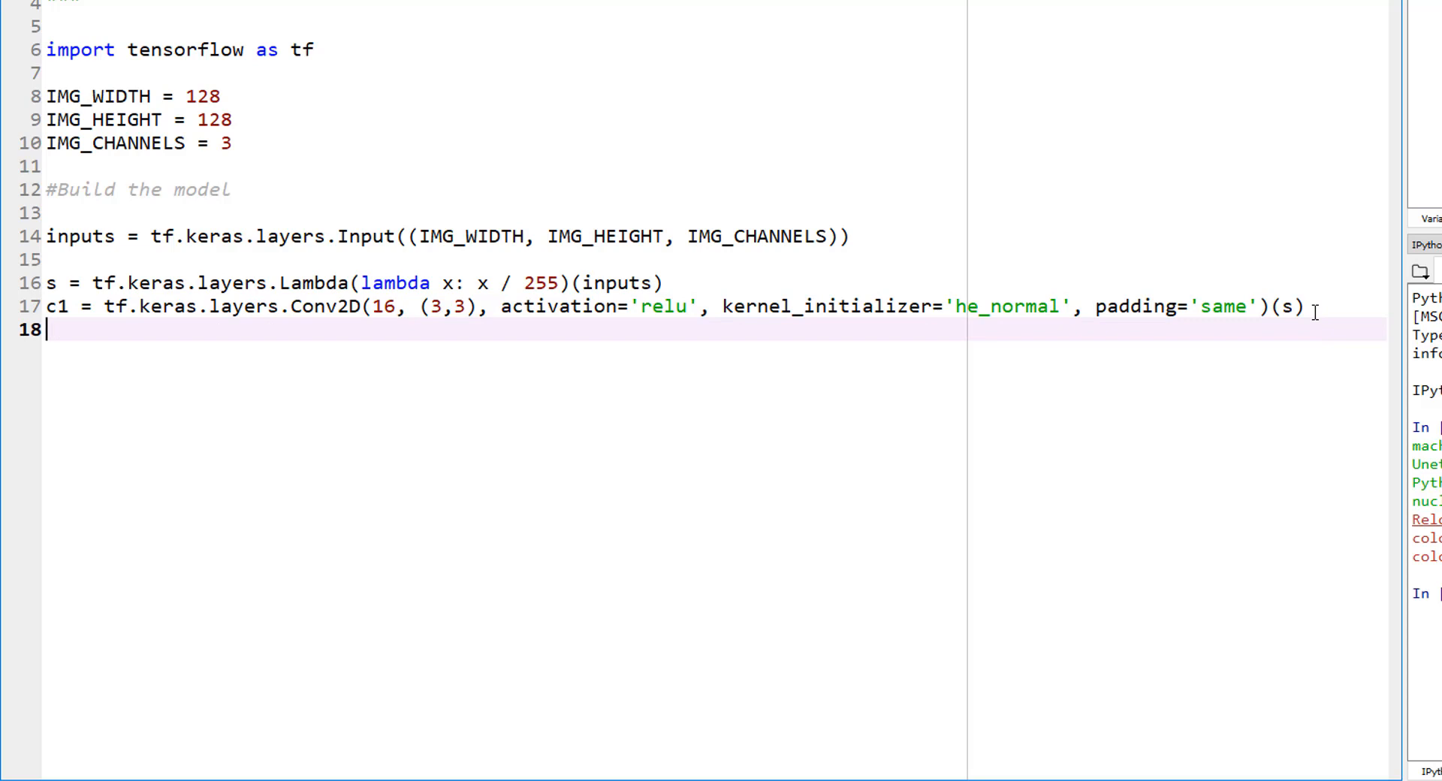
Add c1 = tf.keras.layers.Dropout(0.1)(c1) on line 18.
type("c1 =")
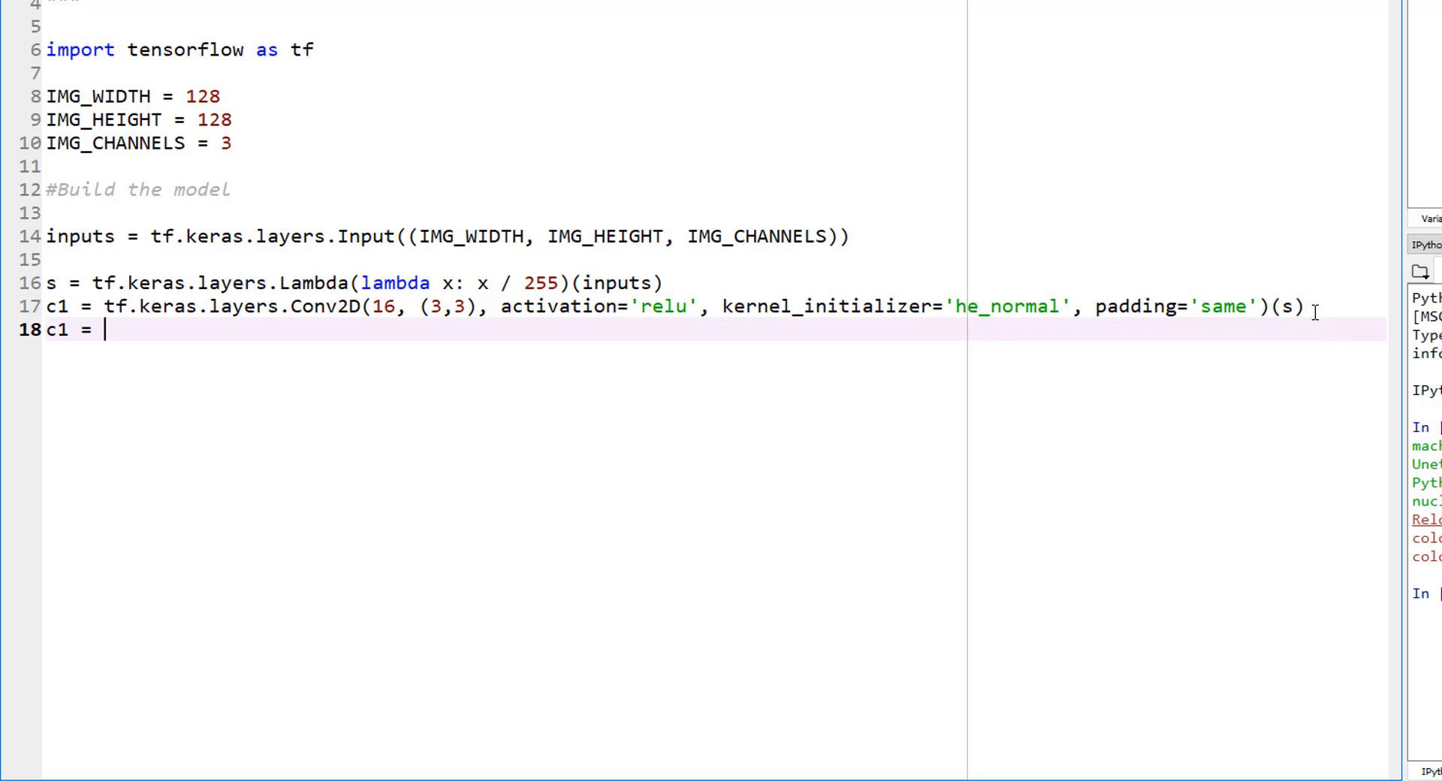
type("tf")
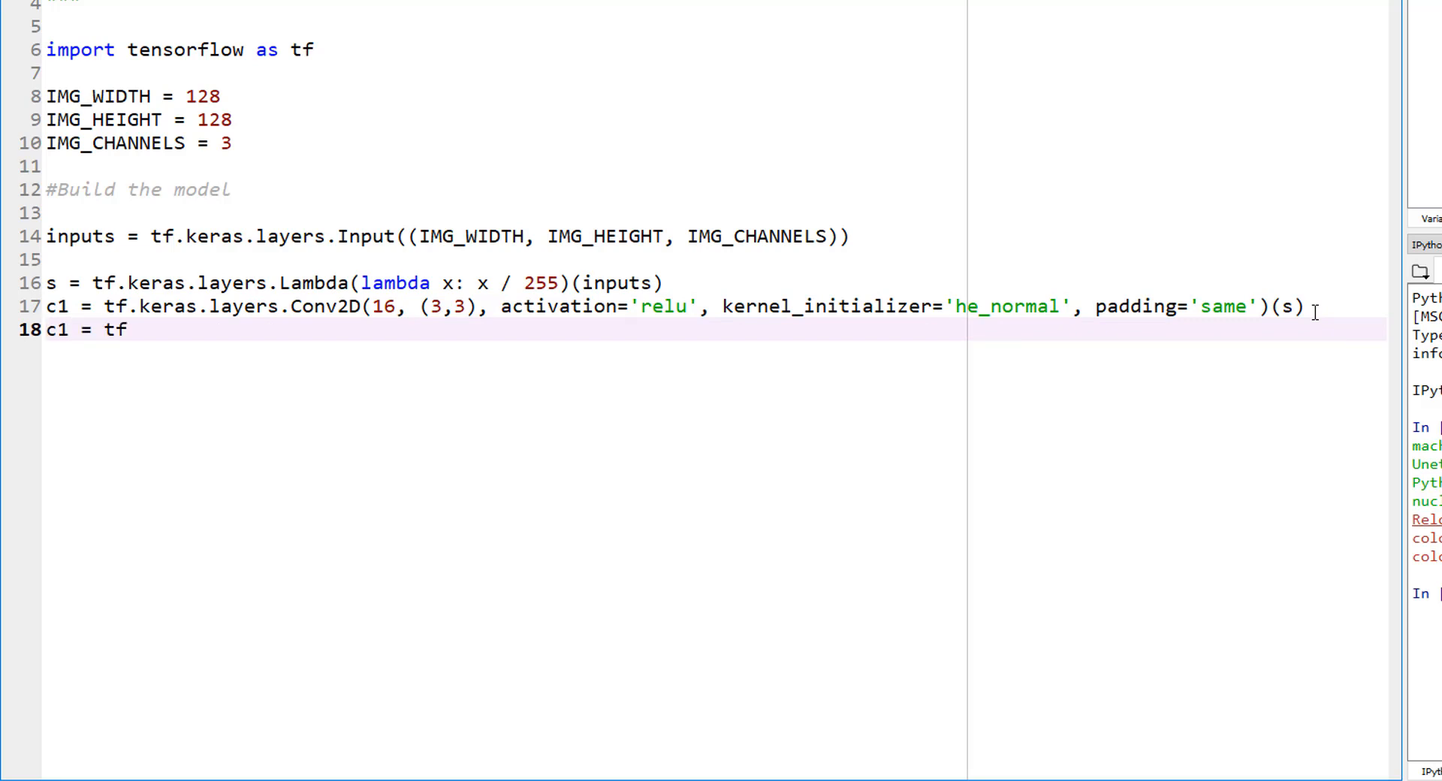
type("je")
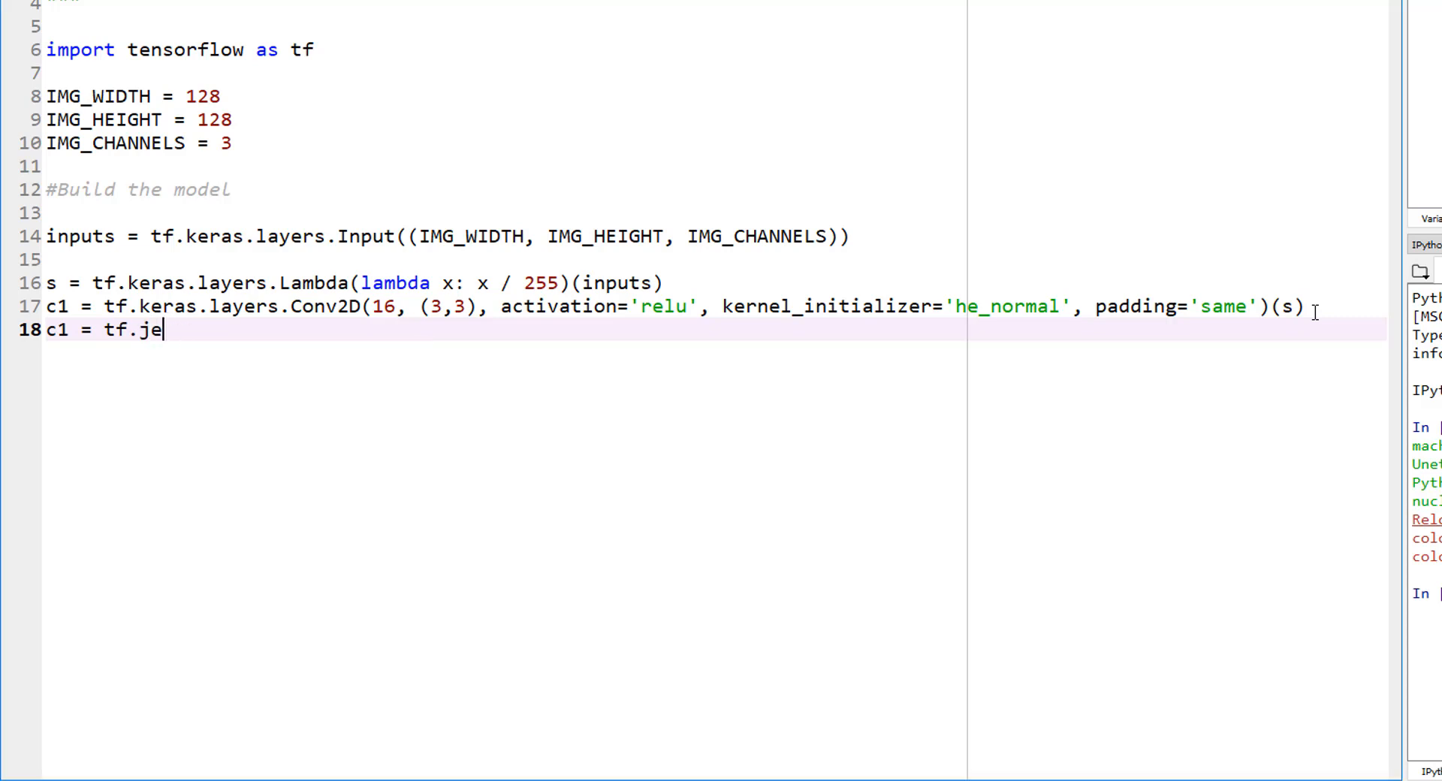
type("ras.laye")
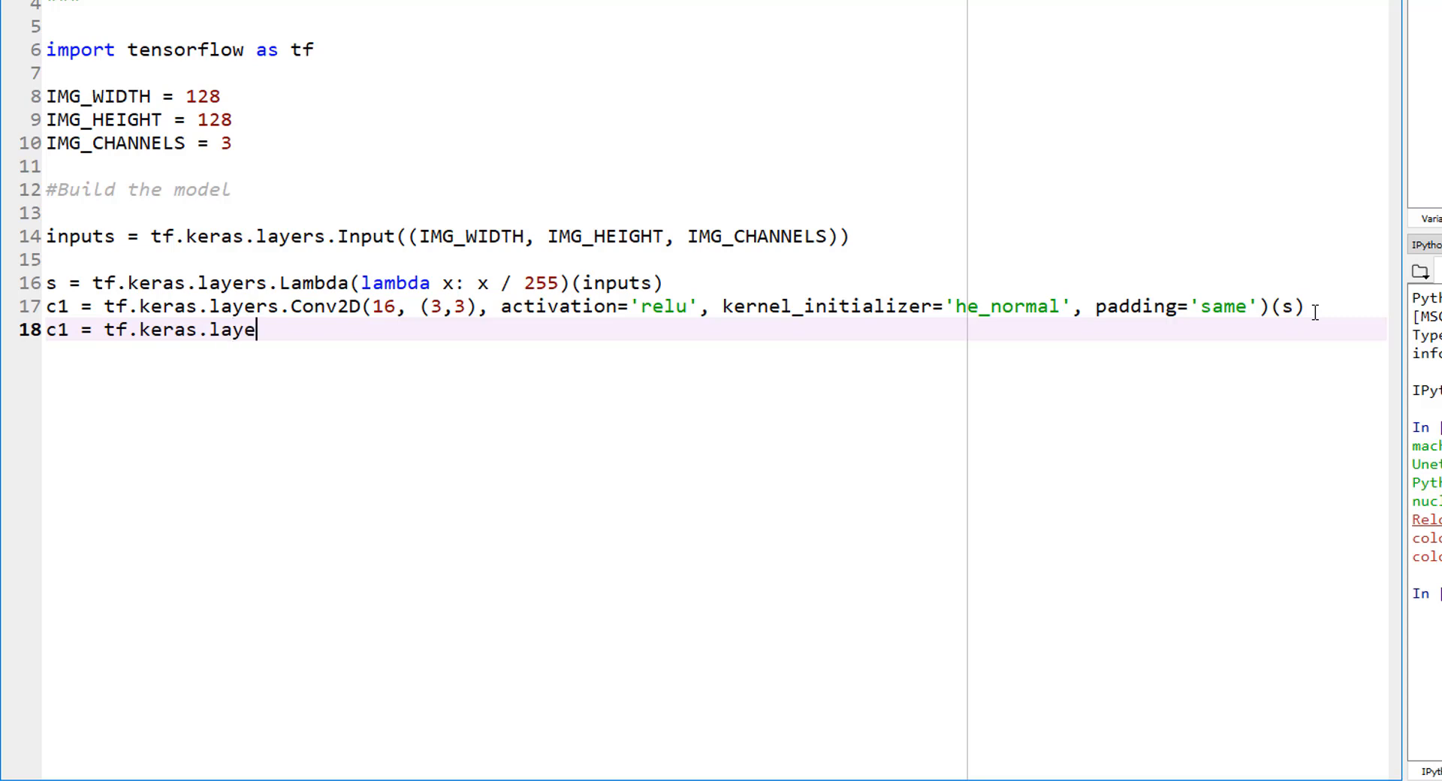
type("rs.")
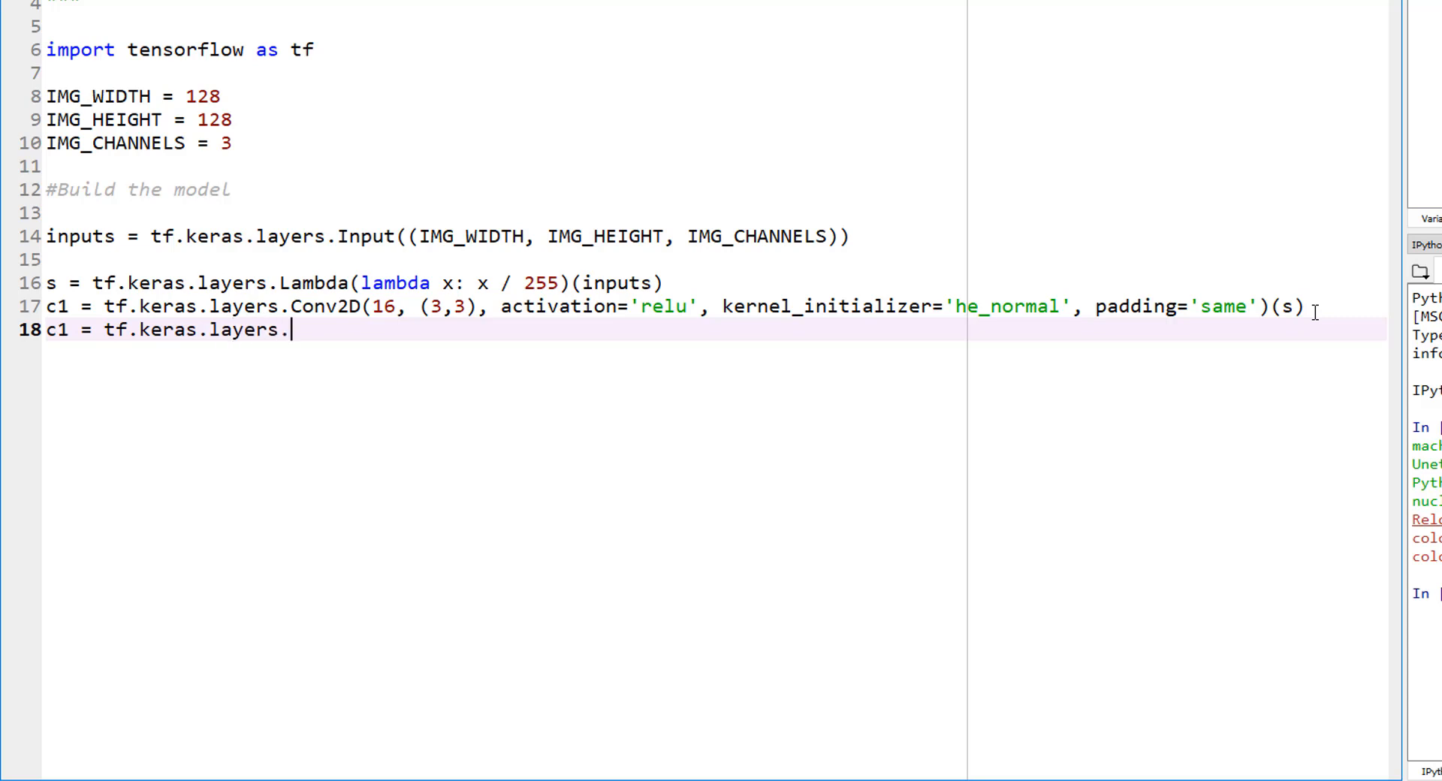
type("Dropout")
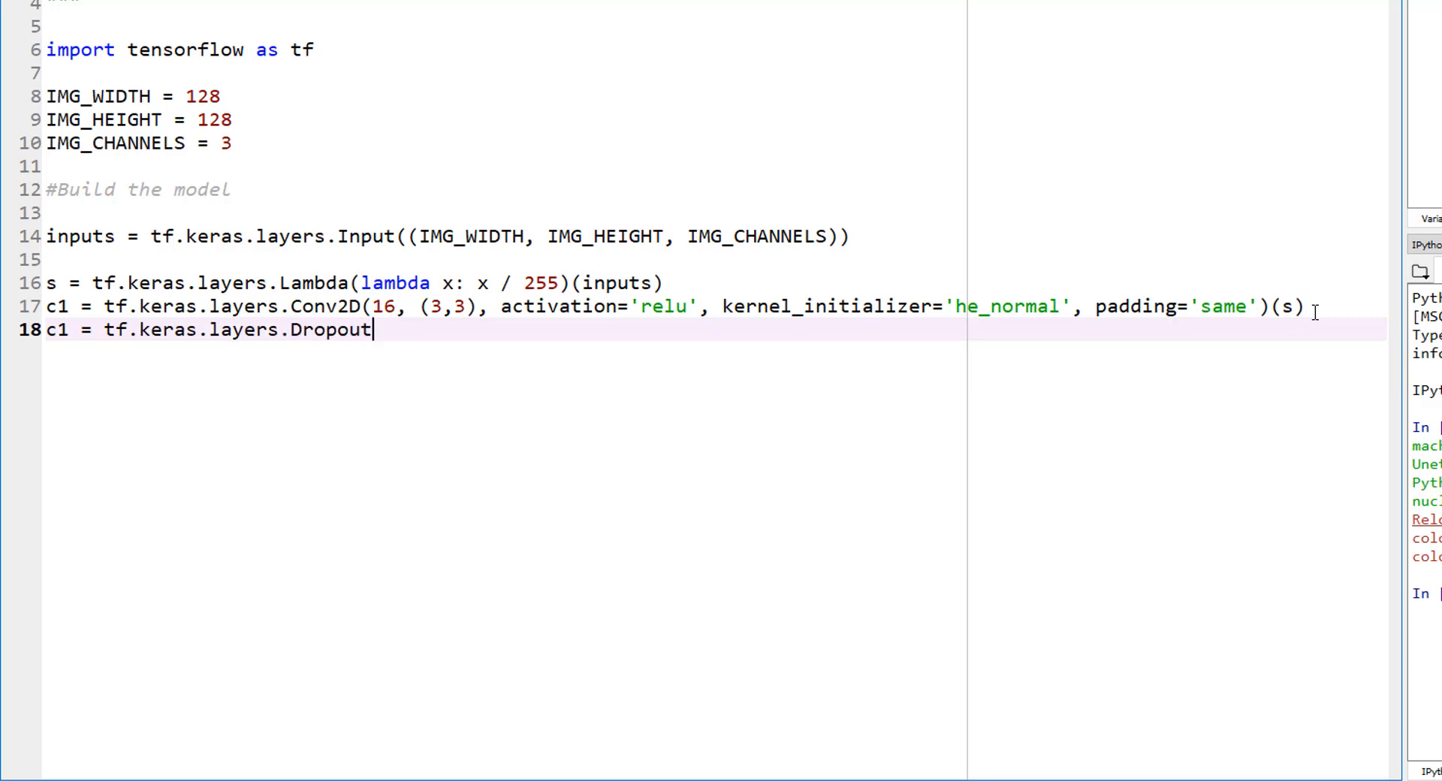
type("(0.1)")
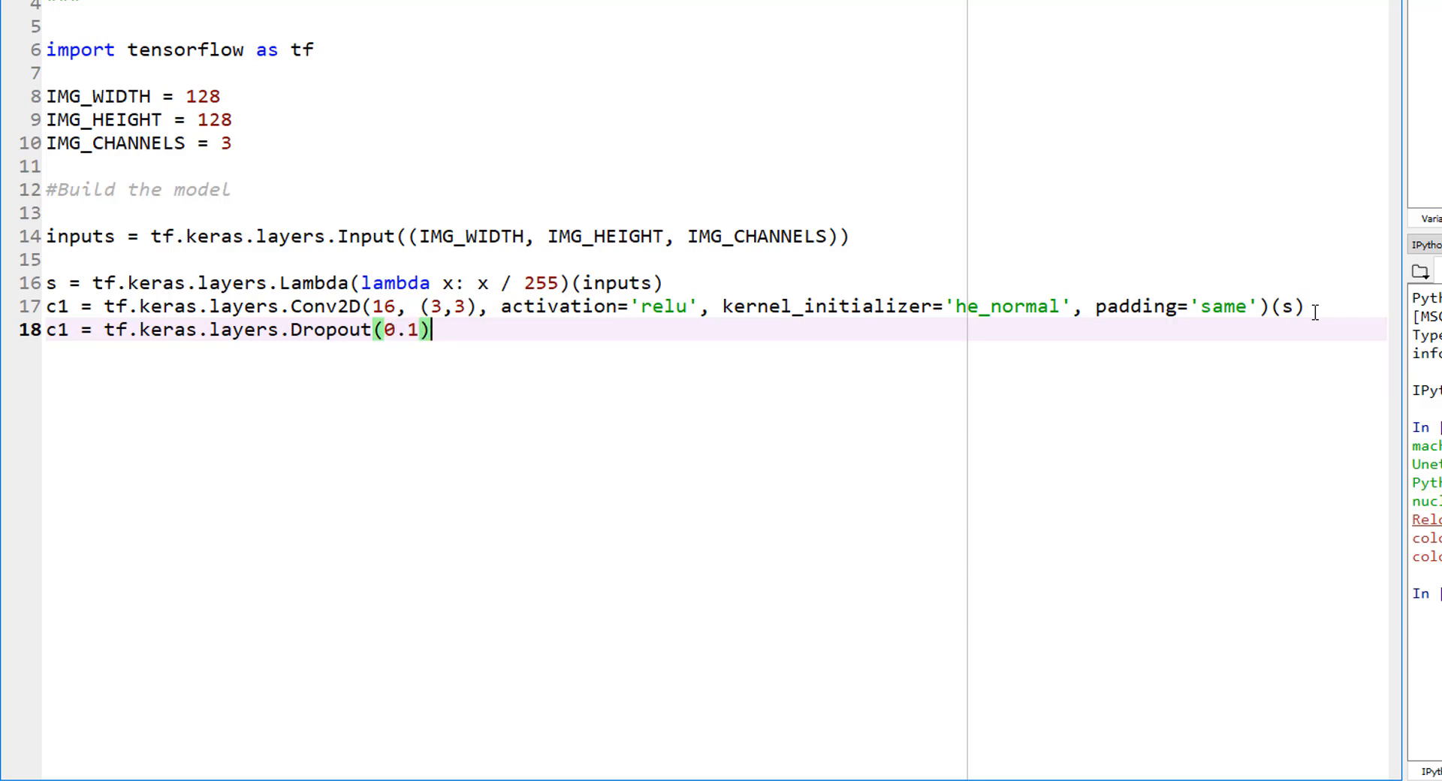
type("(c1)")
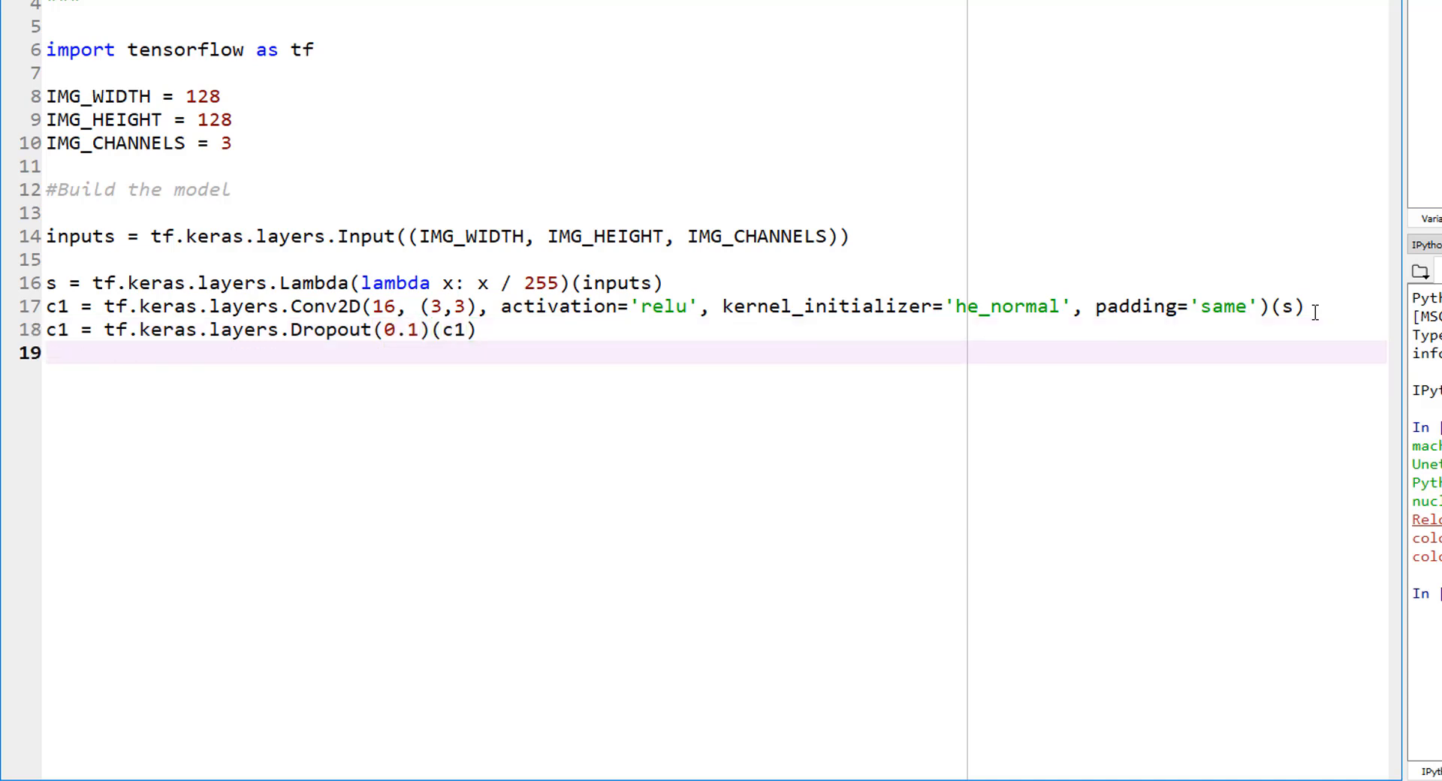
Add p1 = tf.keras.layers.MaxPooling2D((2,2)) applied to c1 on line 19.
type("p1")
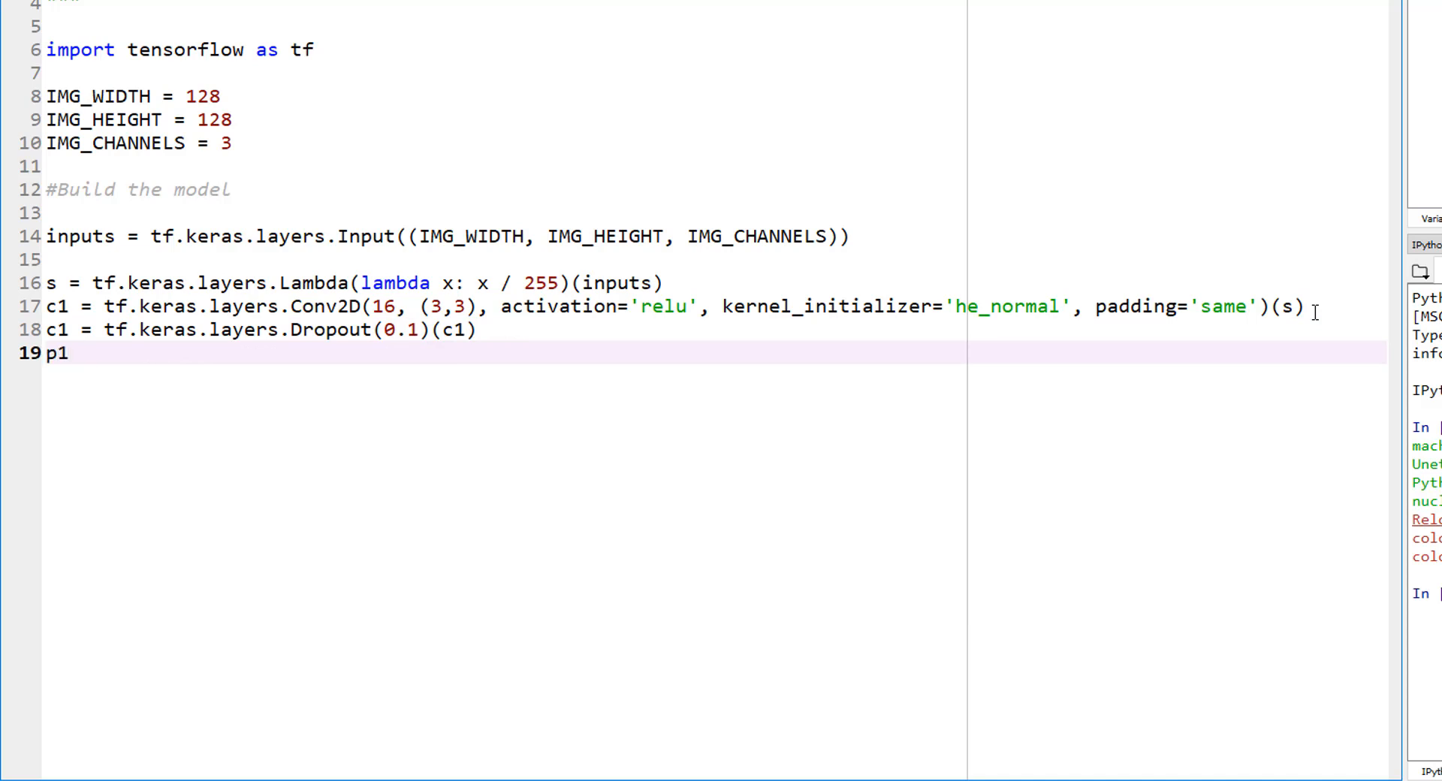
type("=")
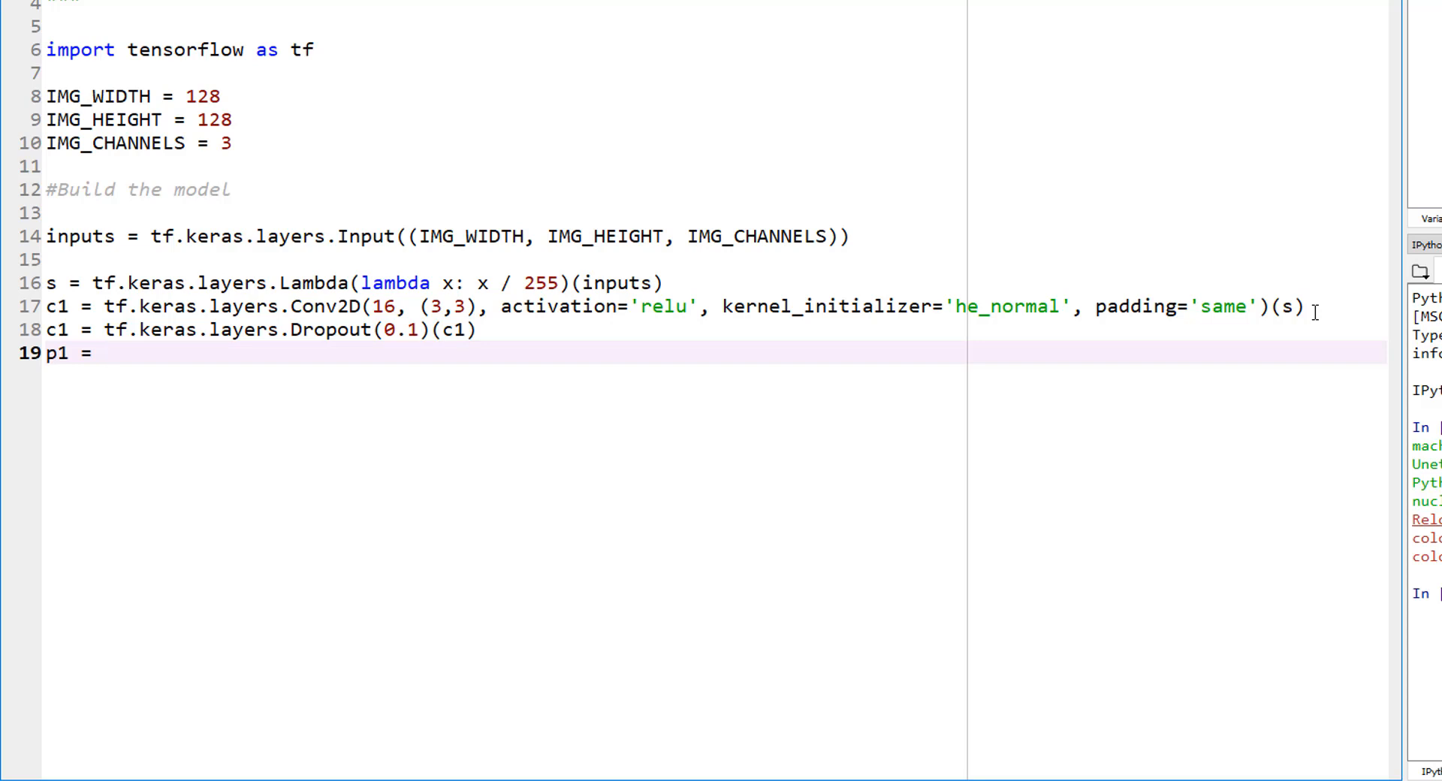
type("tf.keras.layers")
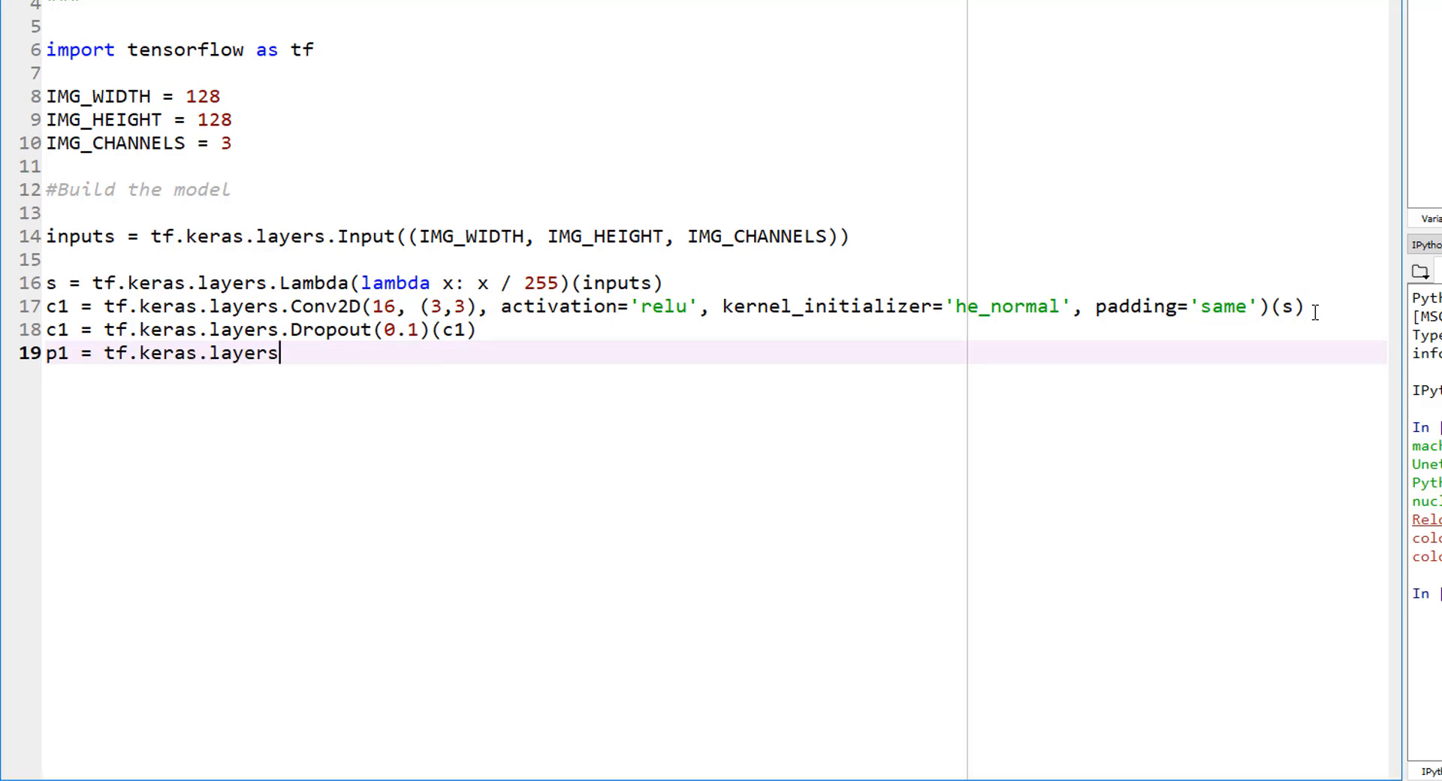
type(".M")
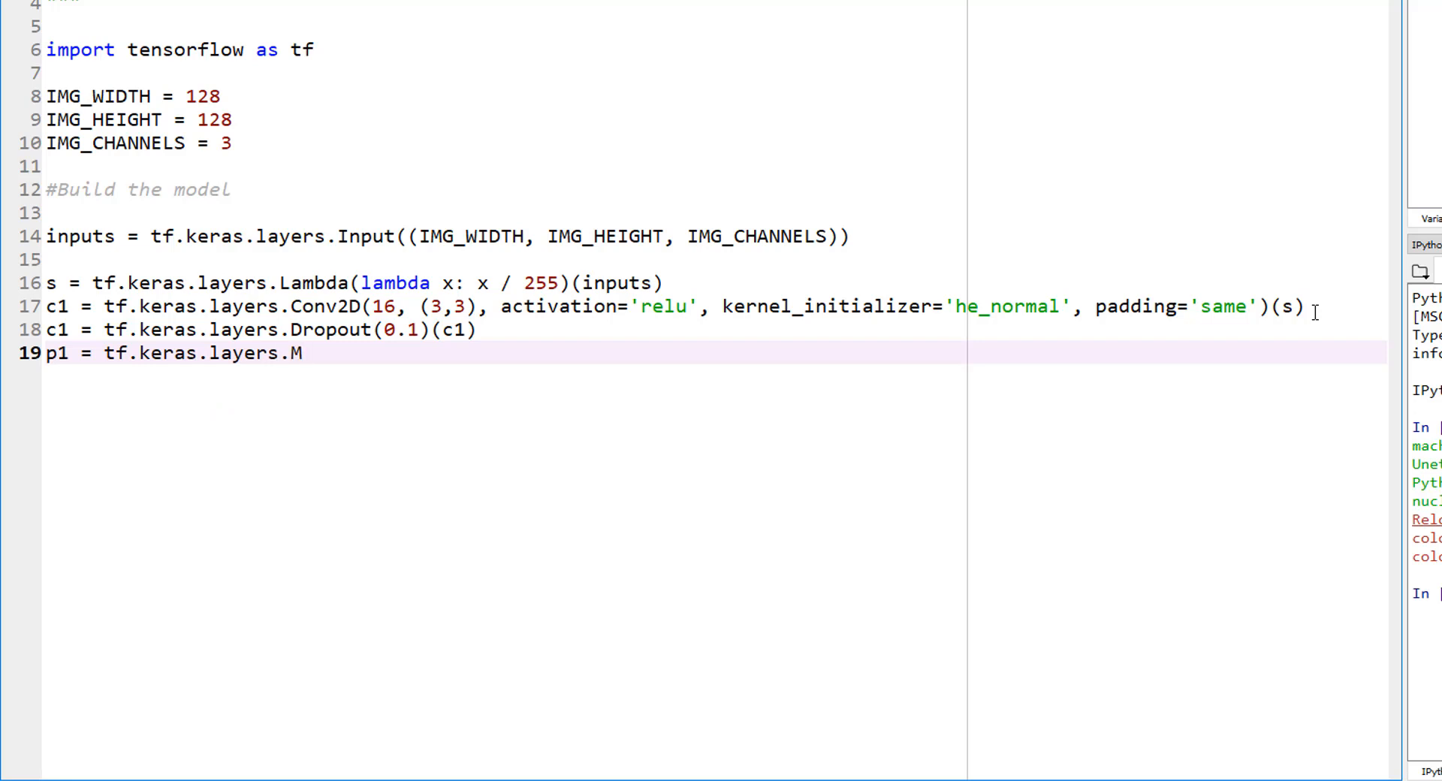
type("axPo")
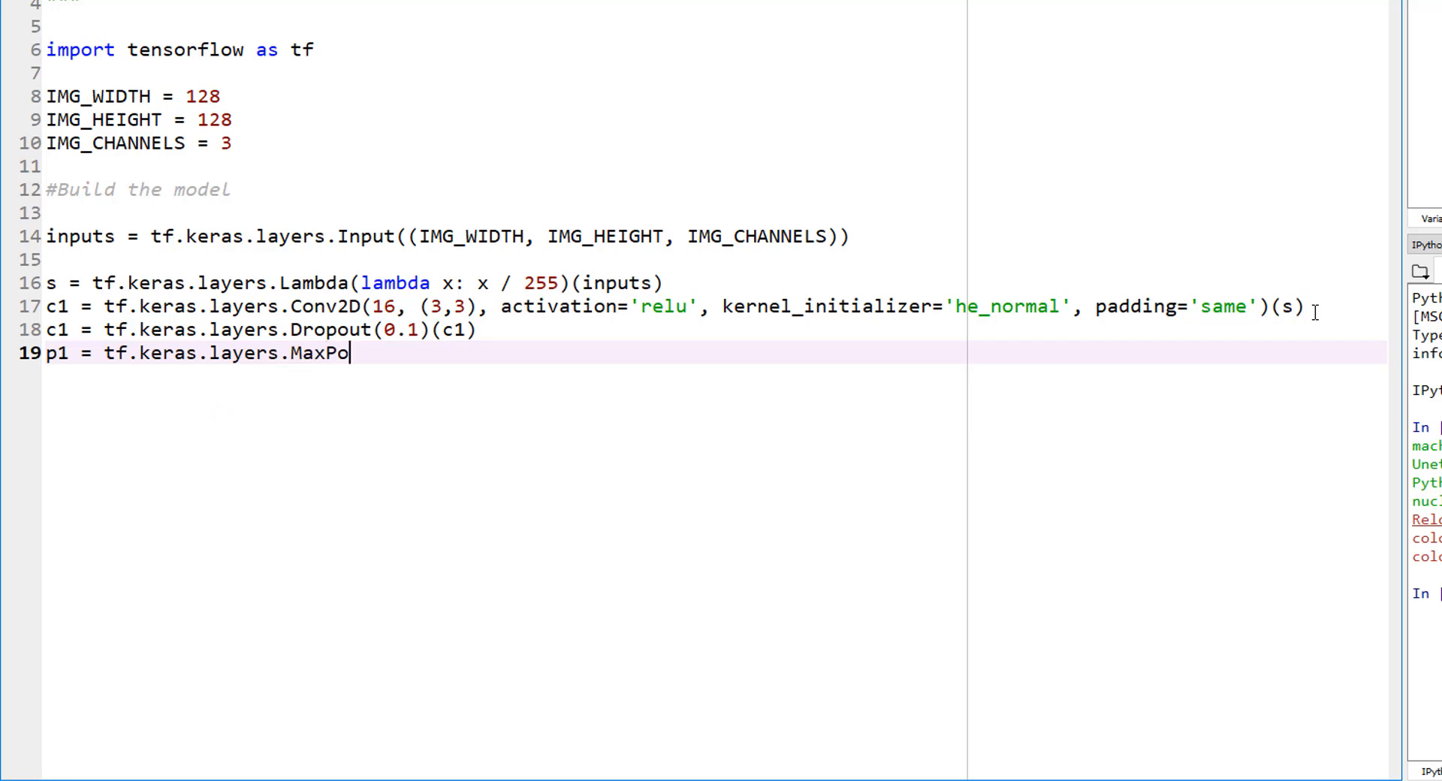
type("oling2D((")
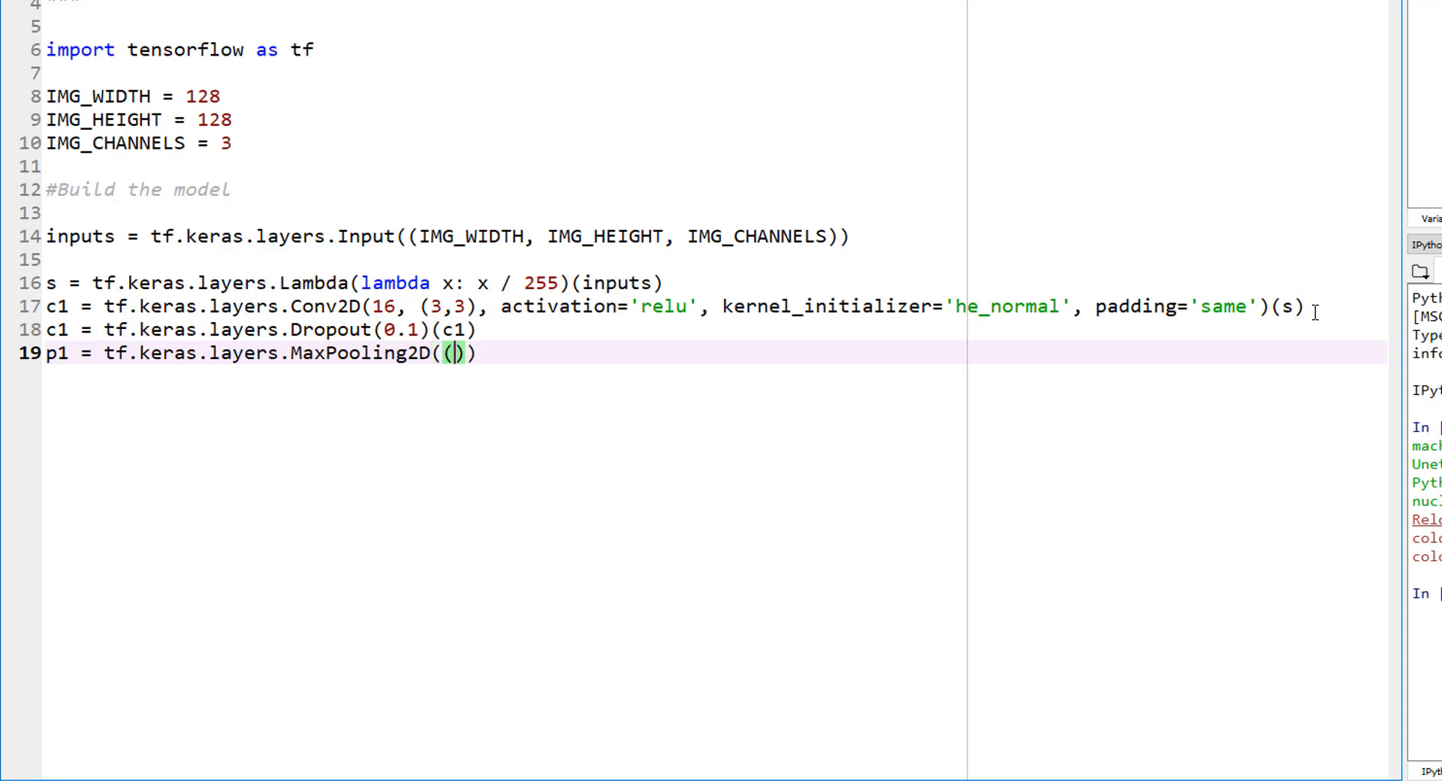
type("2,2")
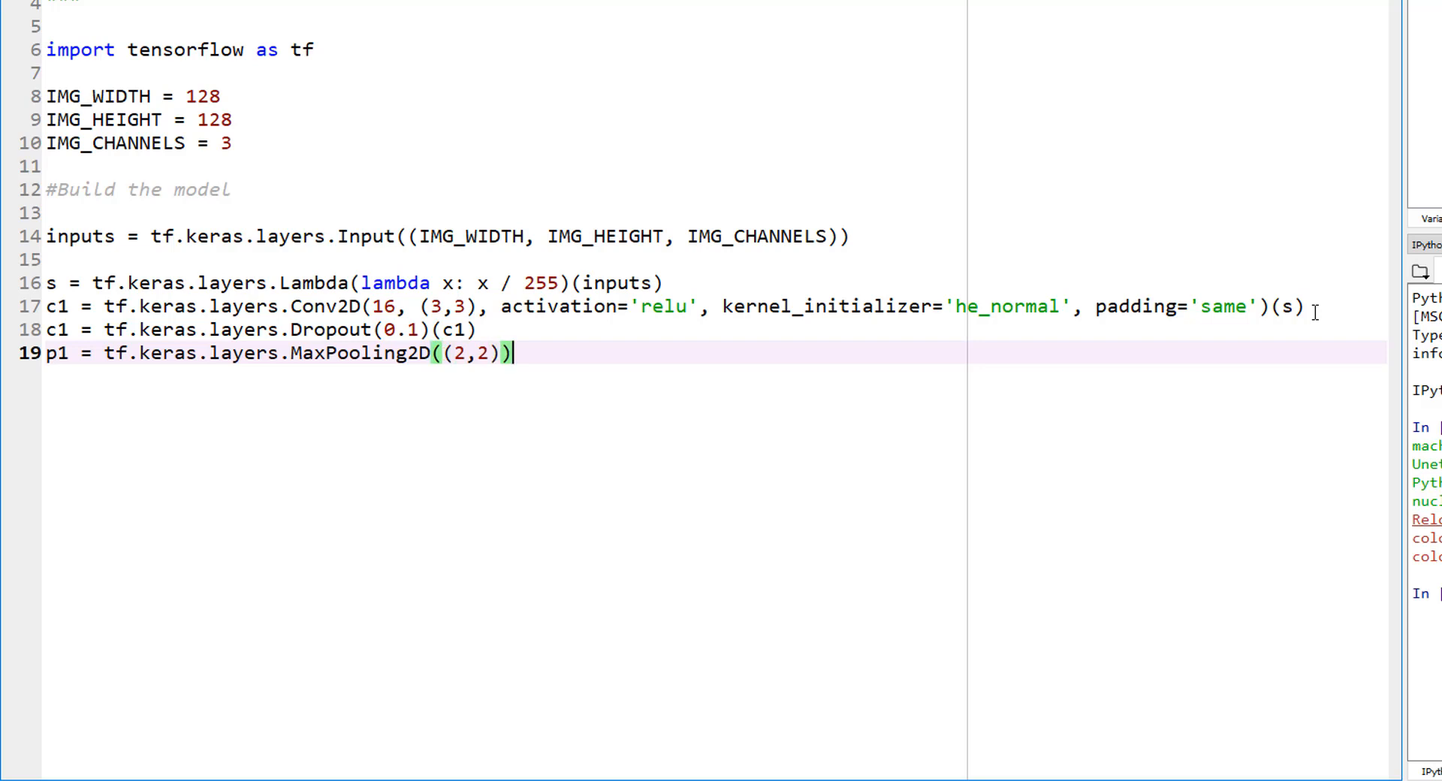
type("(c1")
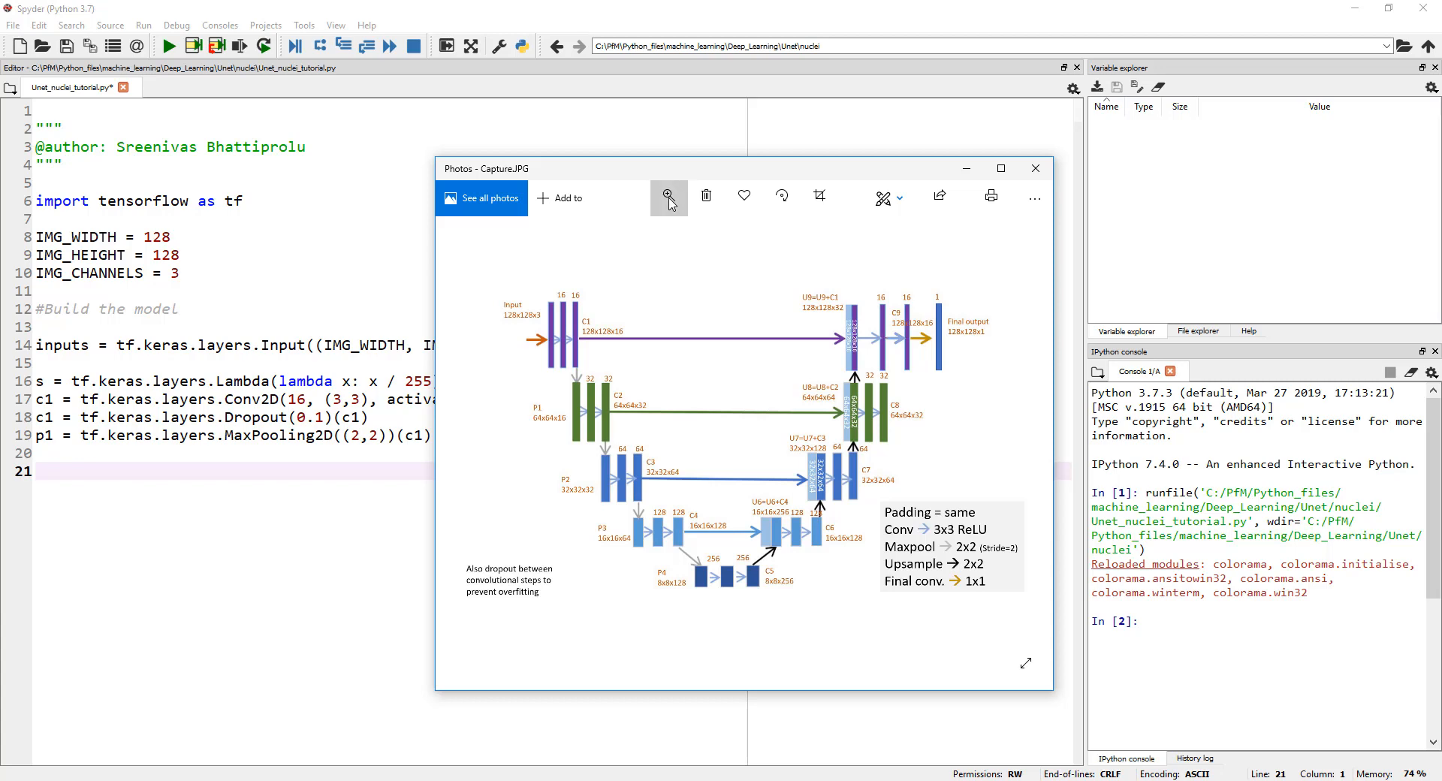
Zoom into the U-Net diagram around the Input and C1 block with its two 16-filter convolutions.
left_click(669, 195)
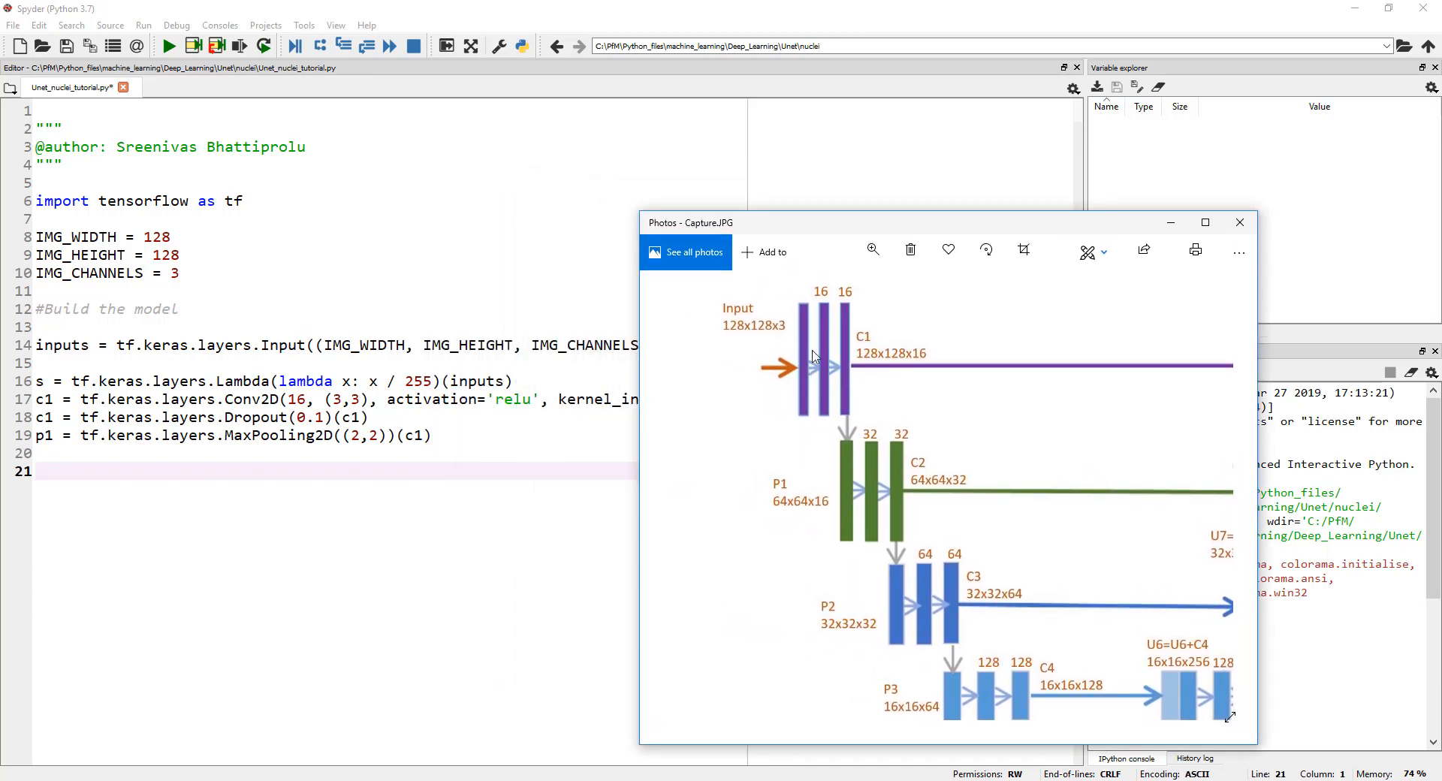
mouse_move(209, 486)
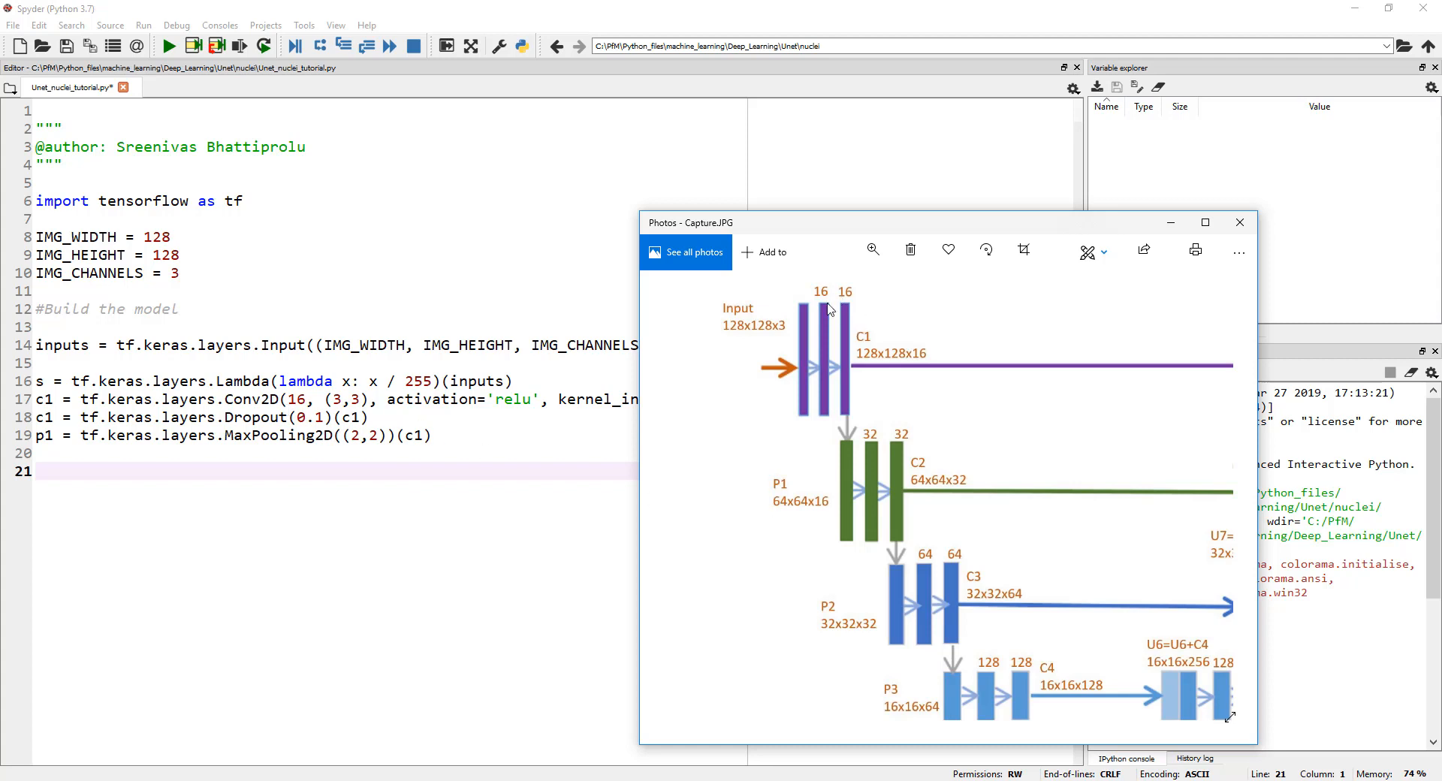
mouse_move(853, 305)
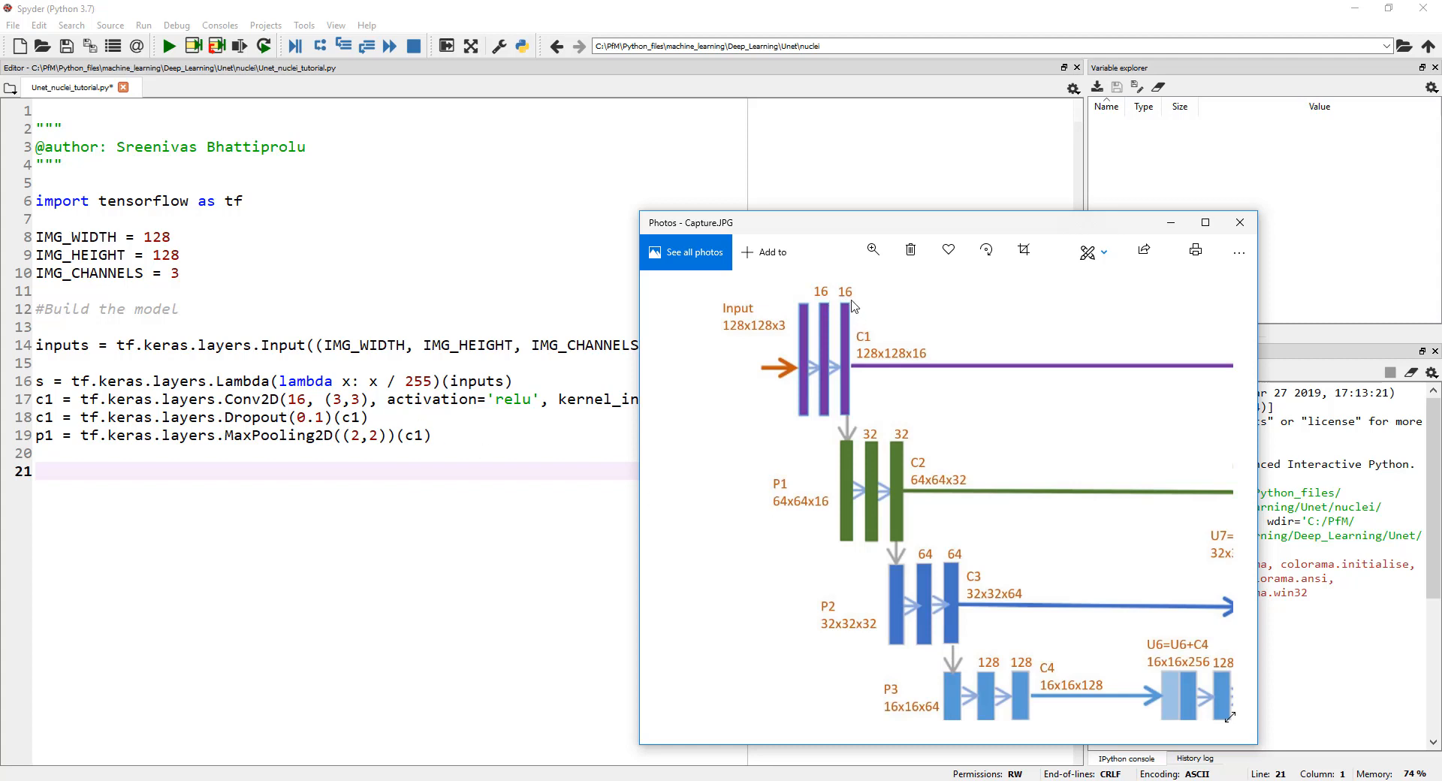
left_click(1239, 222)
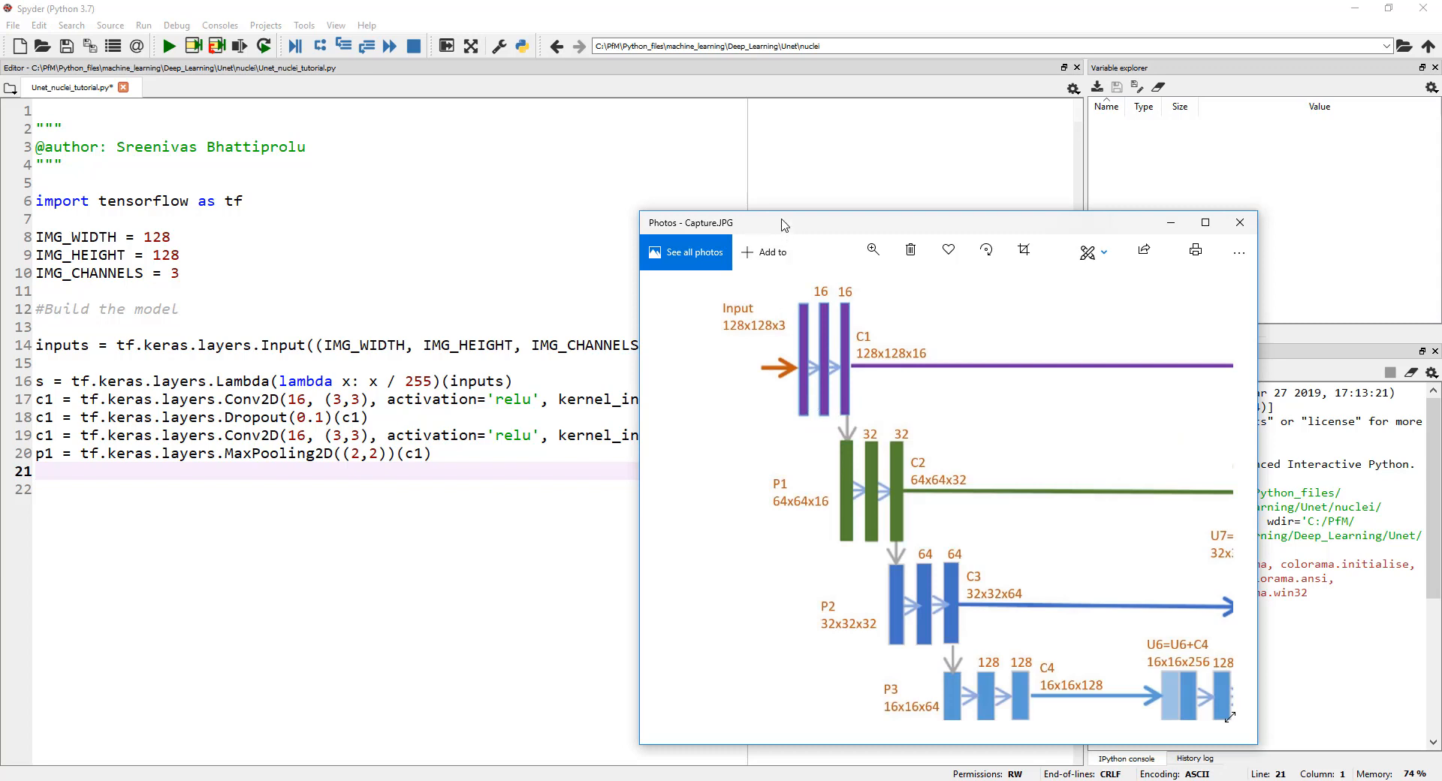
Move the U-Net diagram aside so the full script's c1 Conv2D lines are visible.
left_click_drag(781, 223, 846, 221)
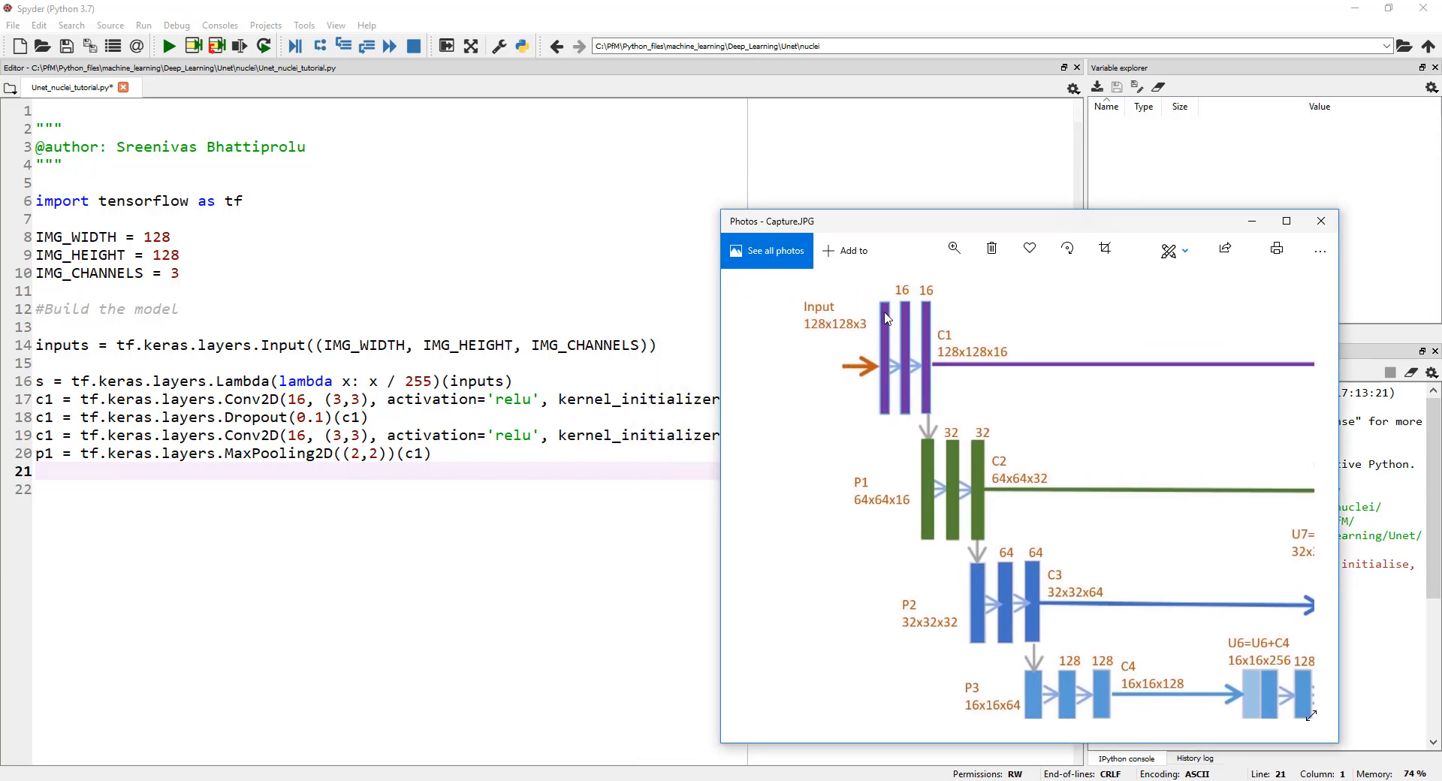
mouse_move(909, 317)
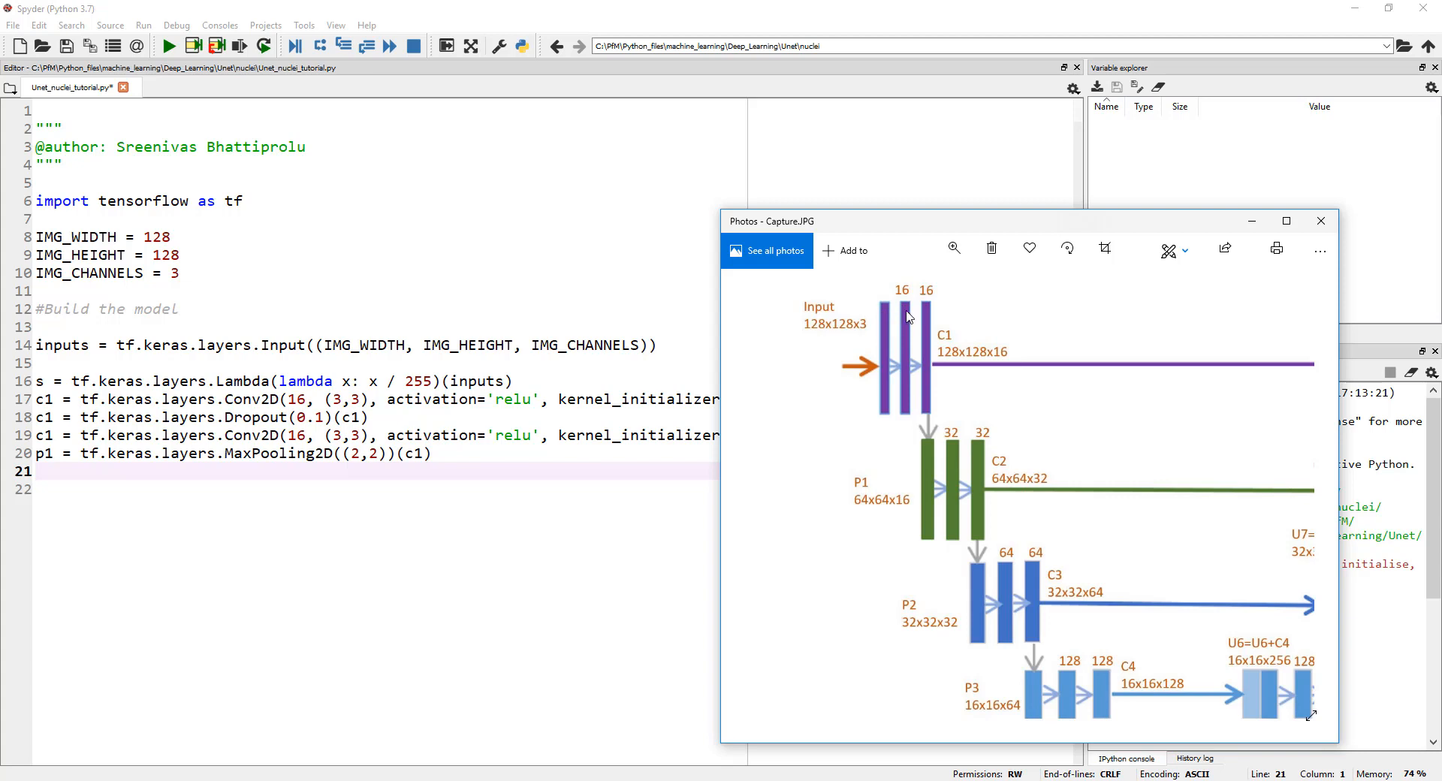
mouse_move(931, 338)
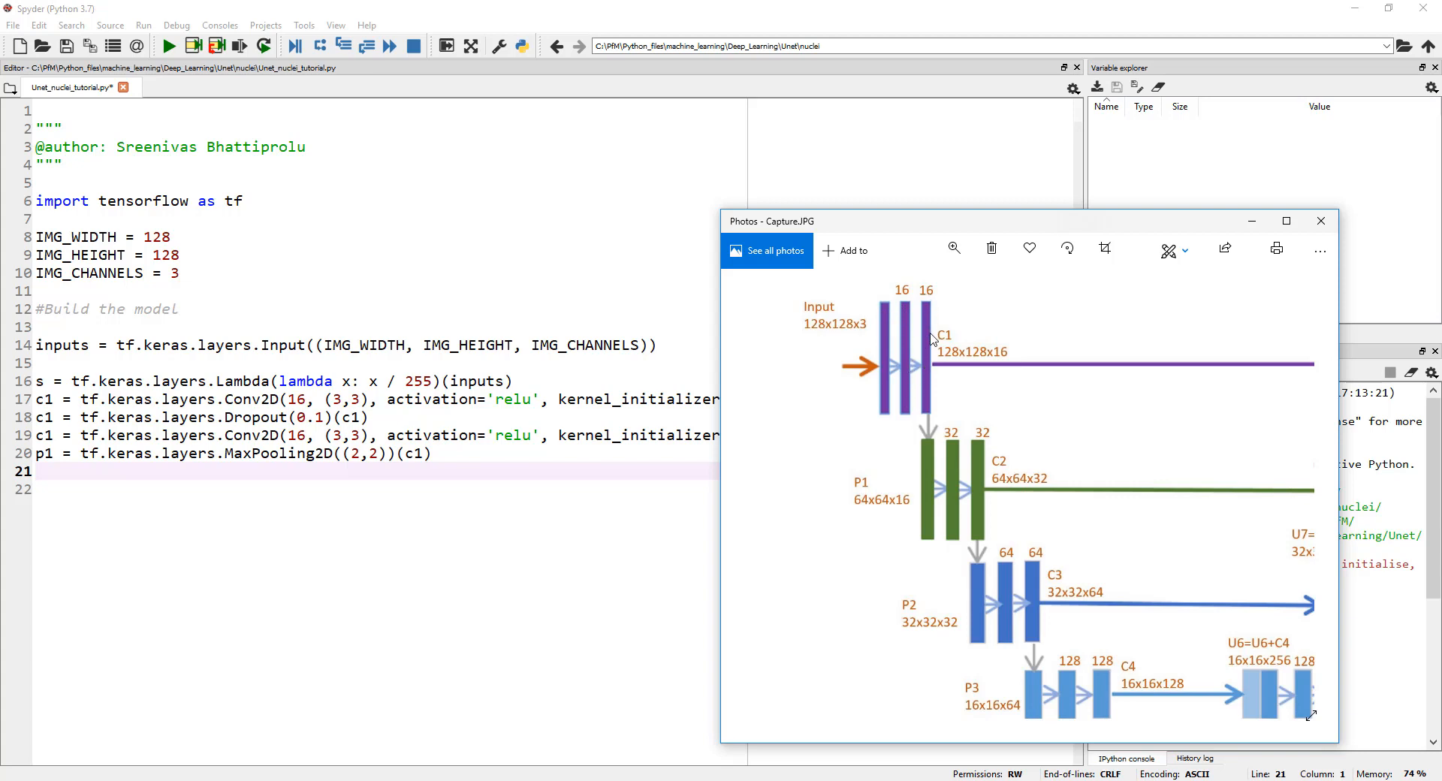
mouse_move(469, 526)
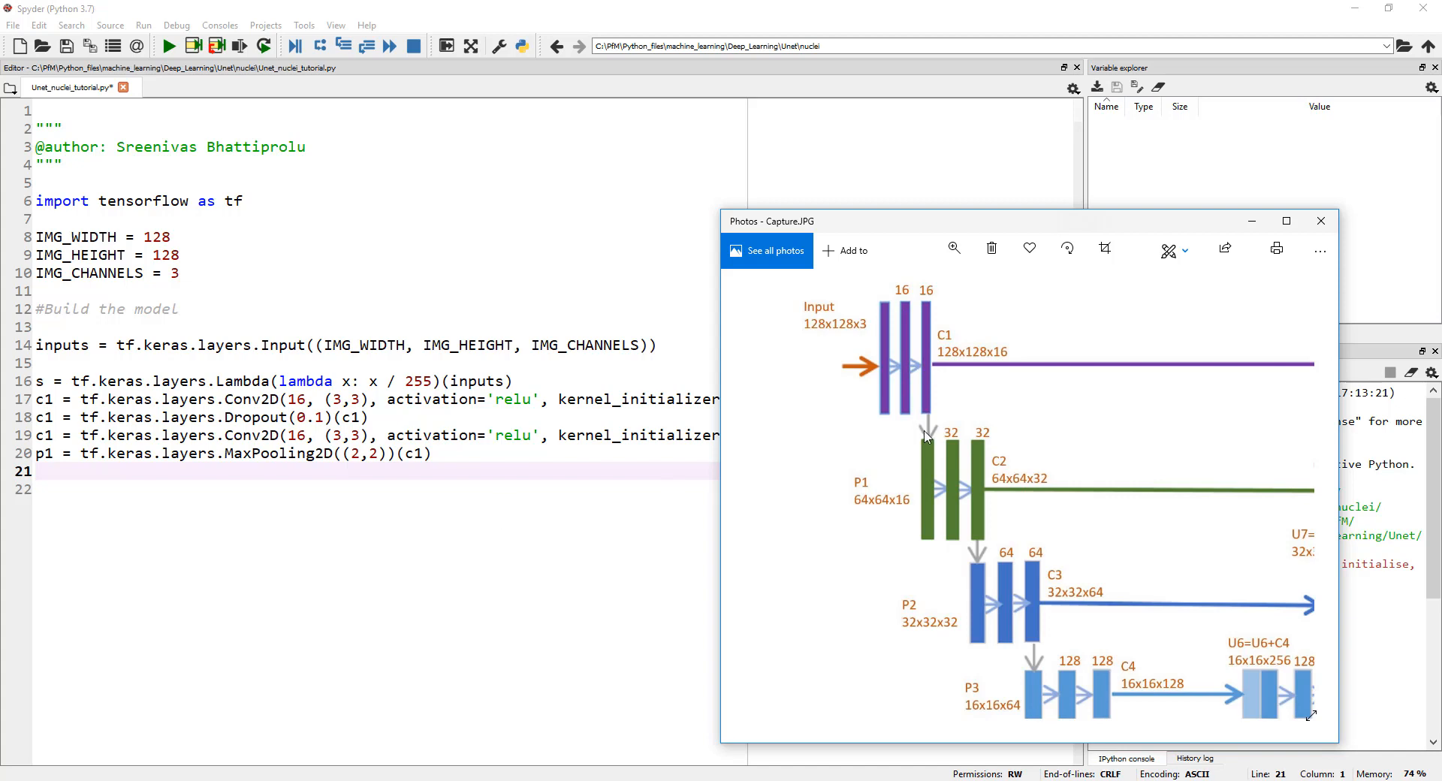
mouse_move(924, 515)
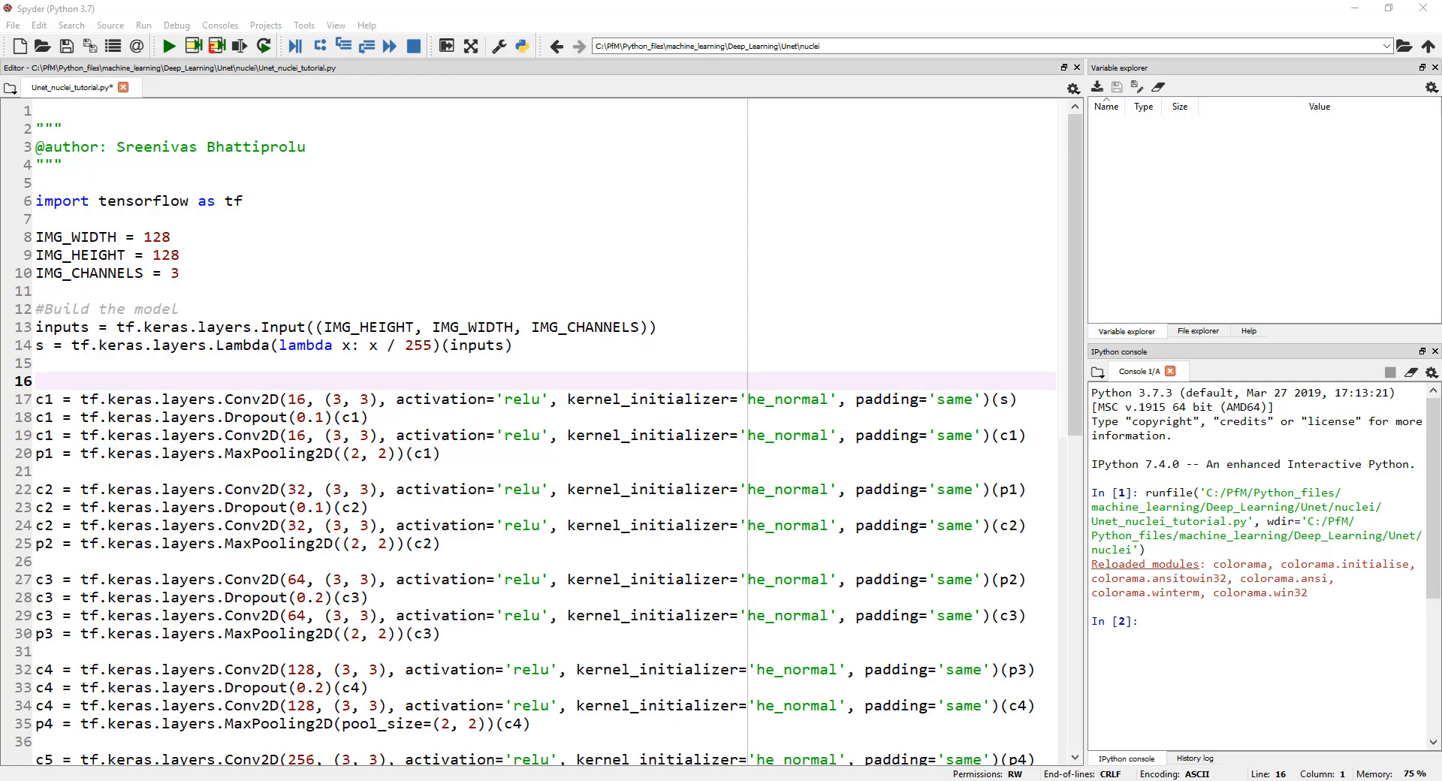
Add a '#Contraction path' comment above the c1 block, then look down toward the Expansive path code.
scroll("down", 3)
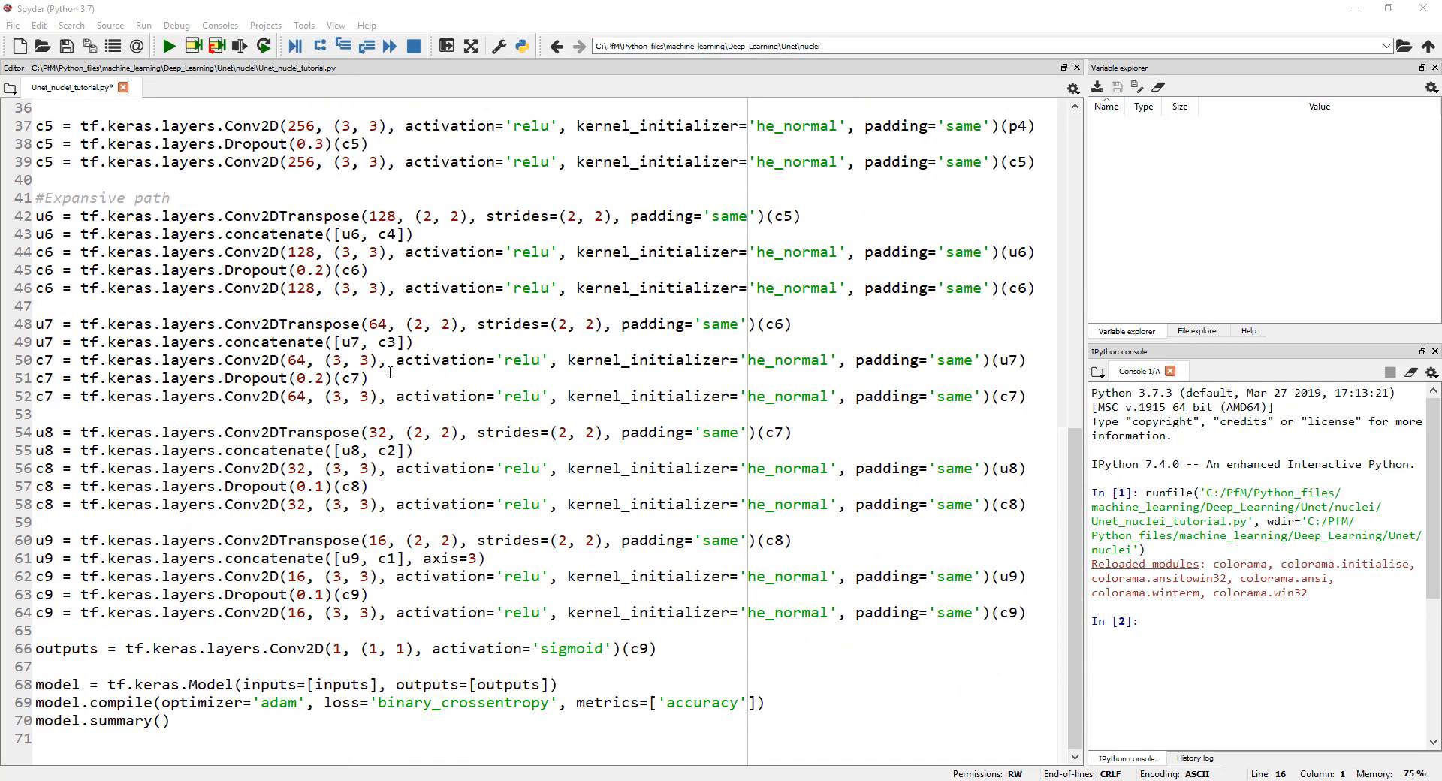
scroll("up", 3)
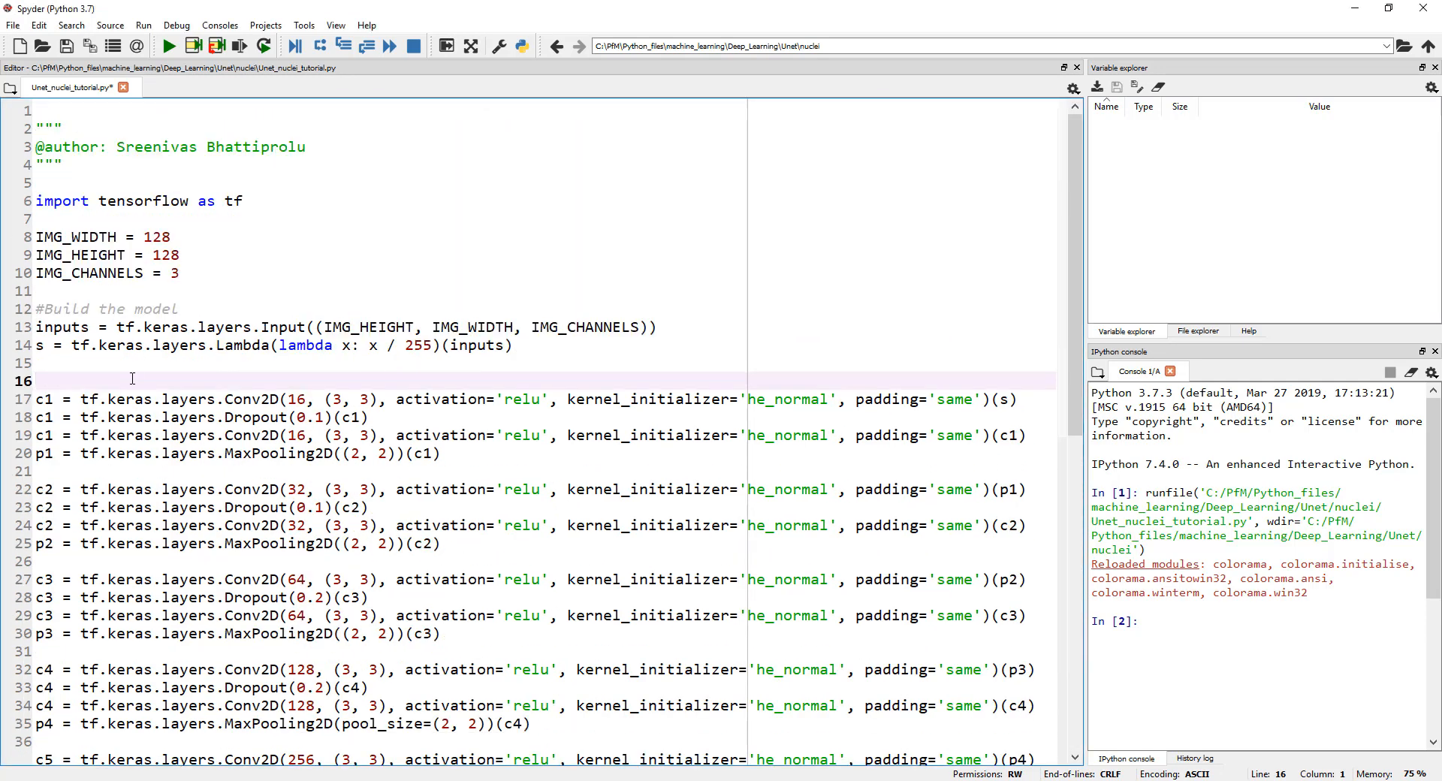
type("#Cont")
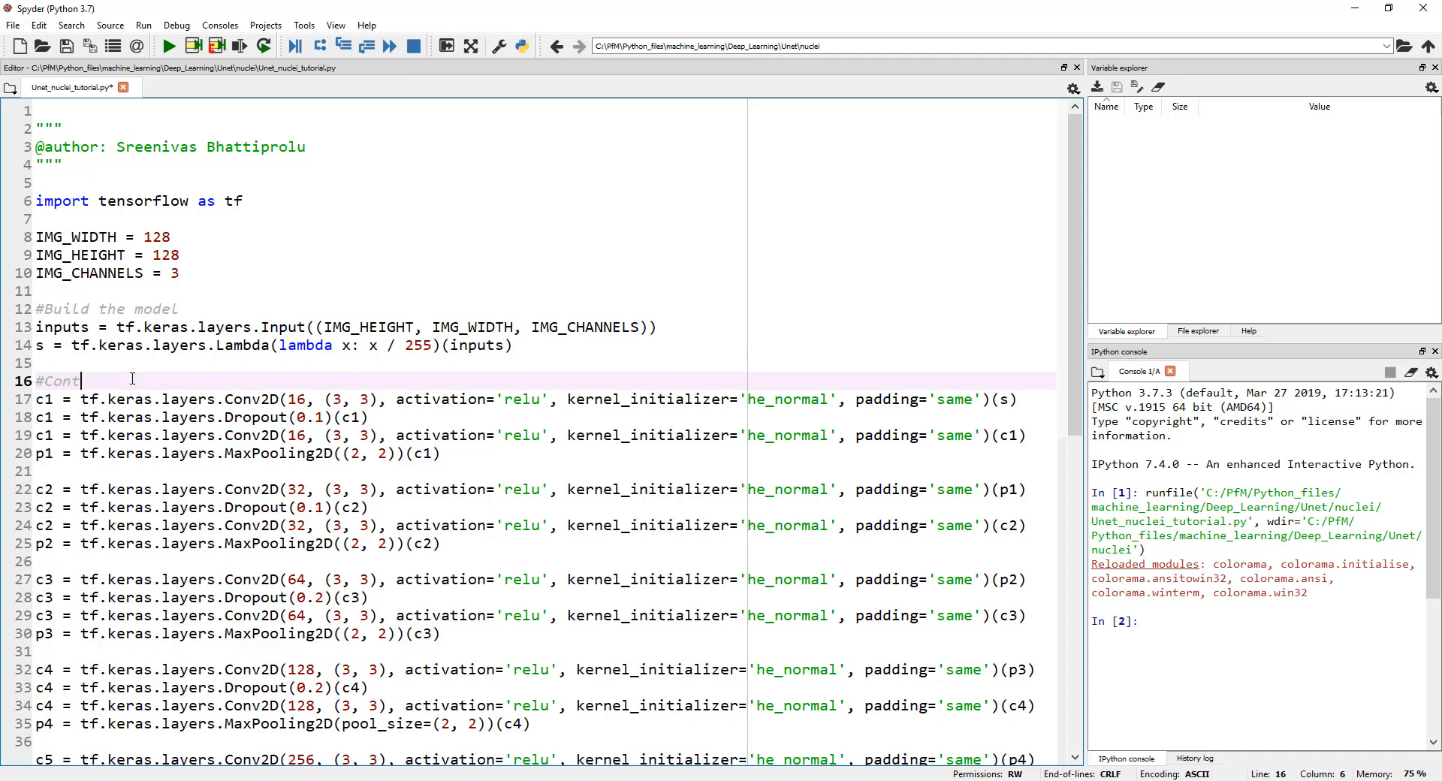
type("raction pa")
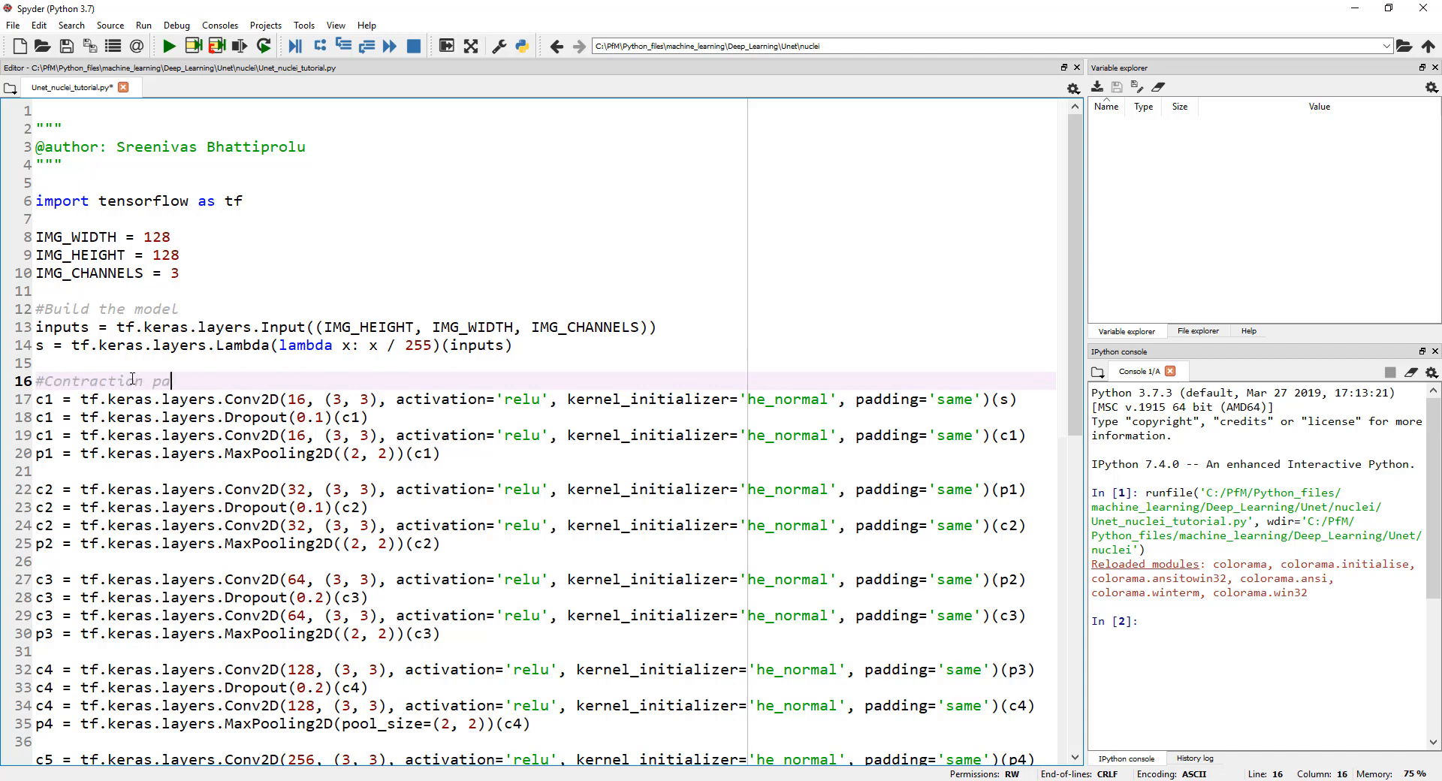
type("path")
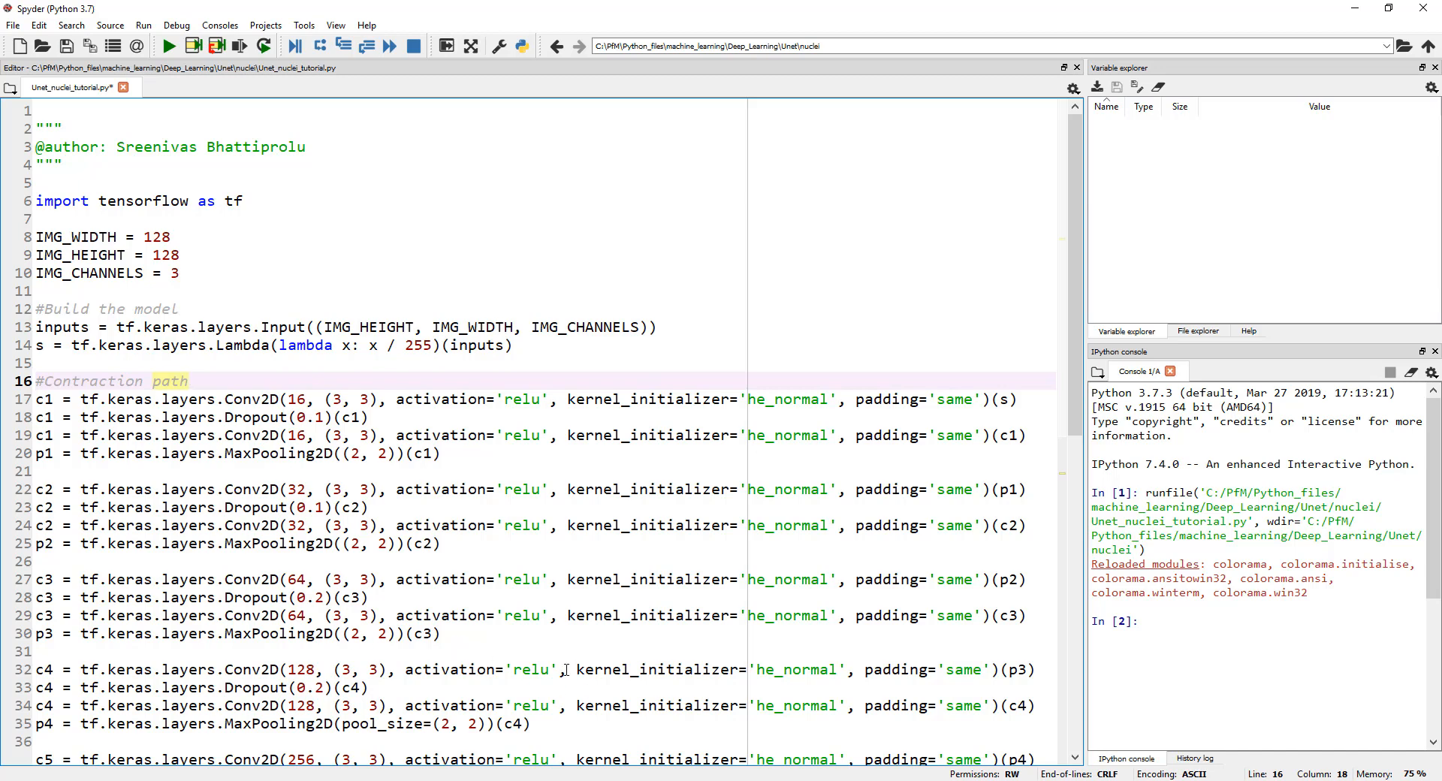
scroll("down", 3)
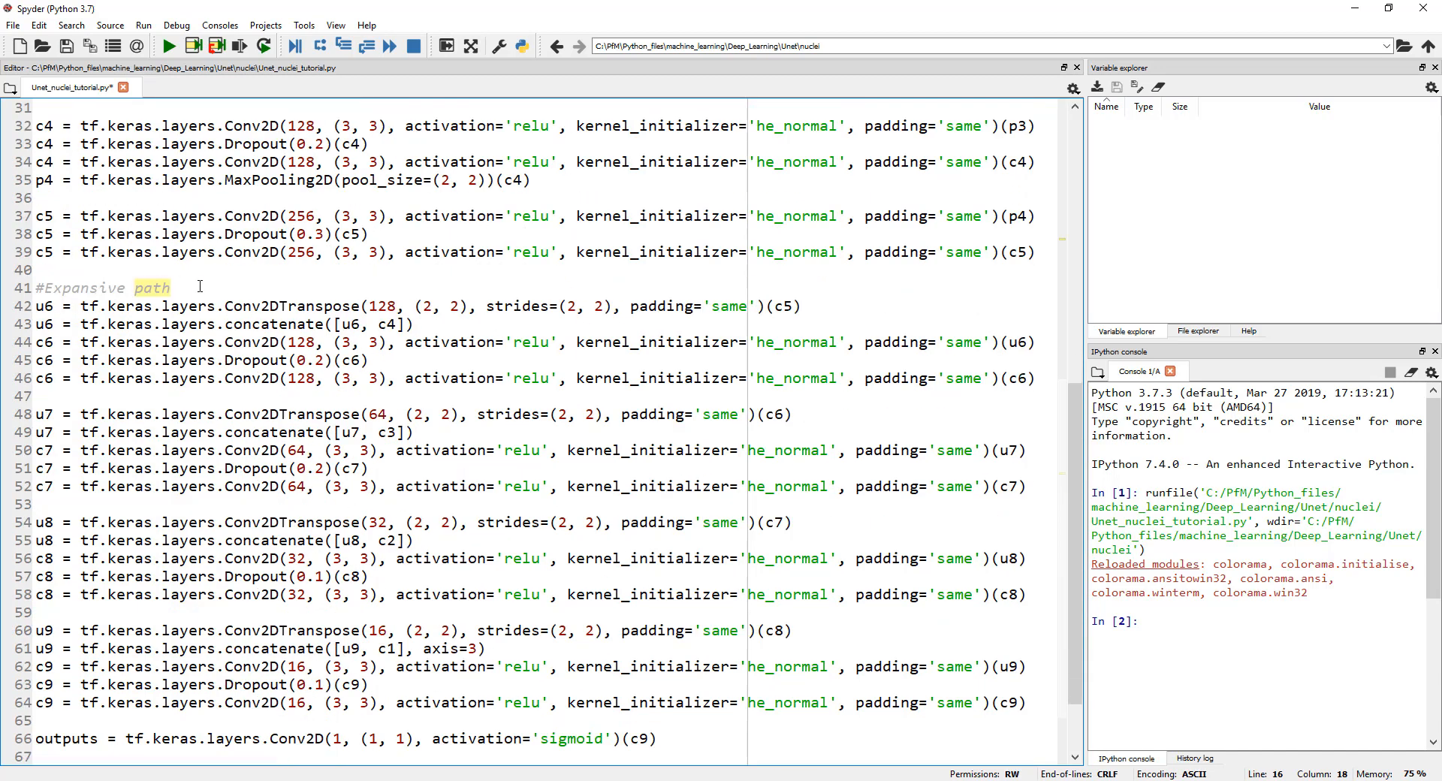
mouse_move(573, 764)
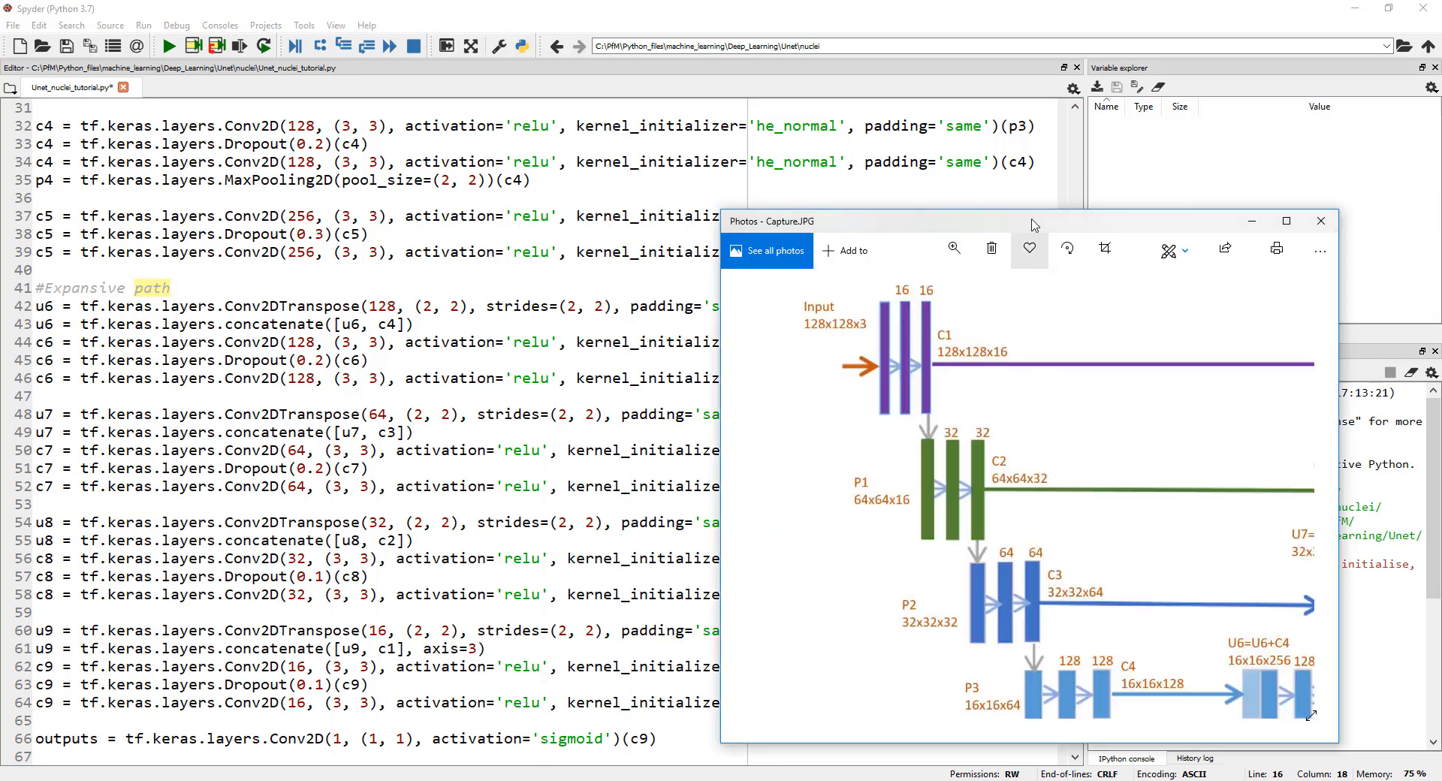
Maximize the Photos window so the U-Net diagram with layer sizes and legend fills the screen.
left_click(1284, 220)
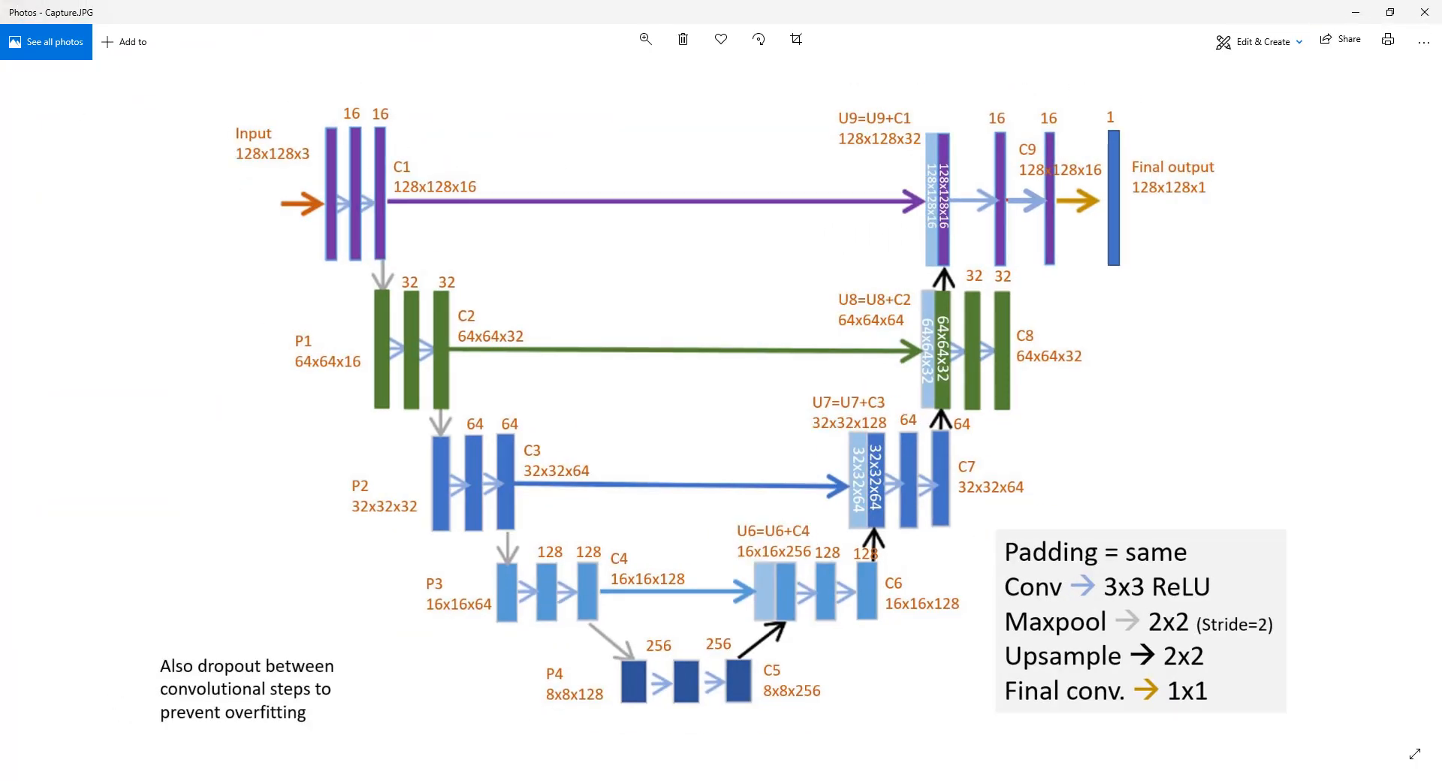
mouse_move(771, 485)
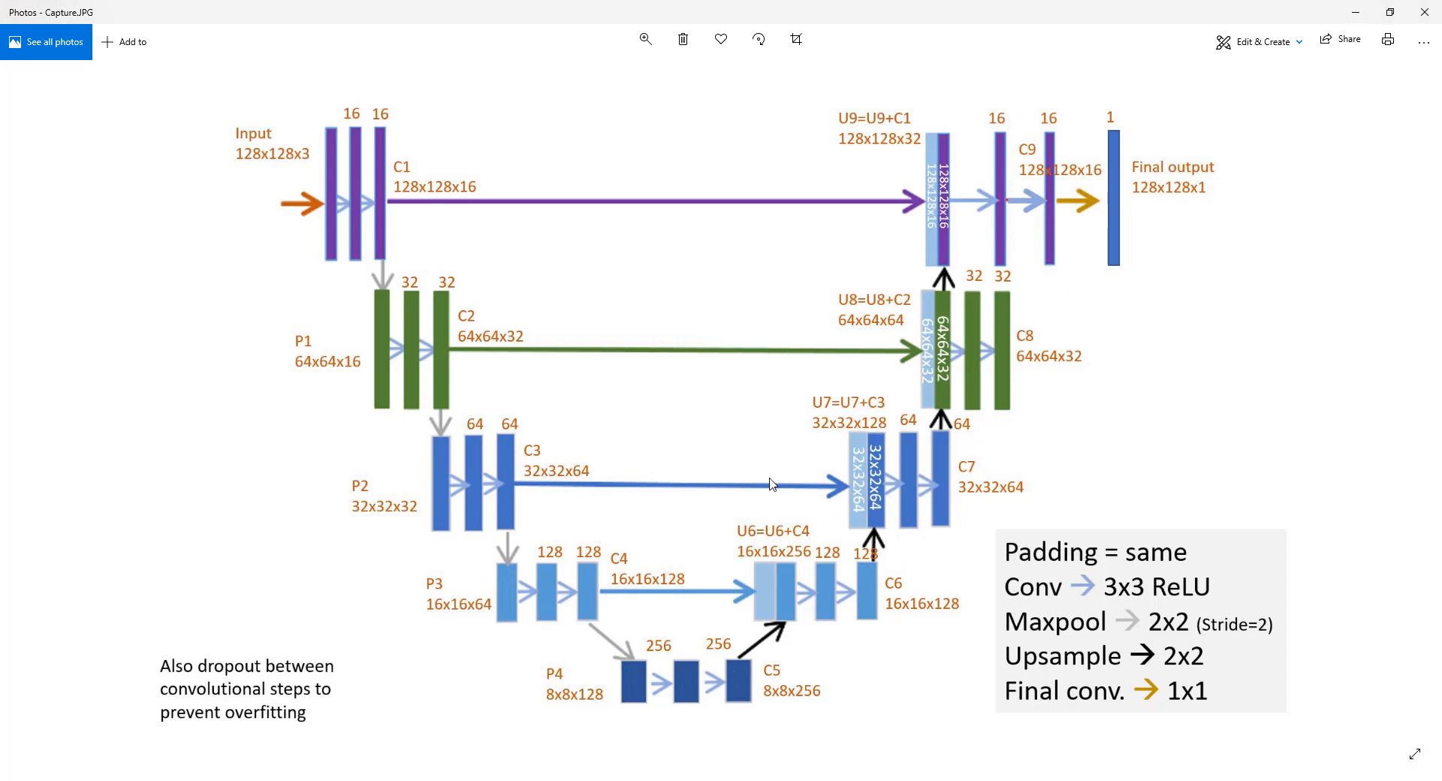
mouse_move(752, 541)
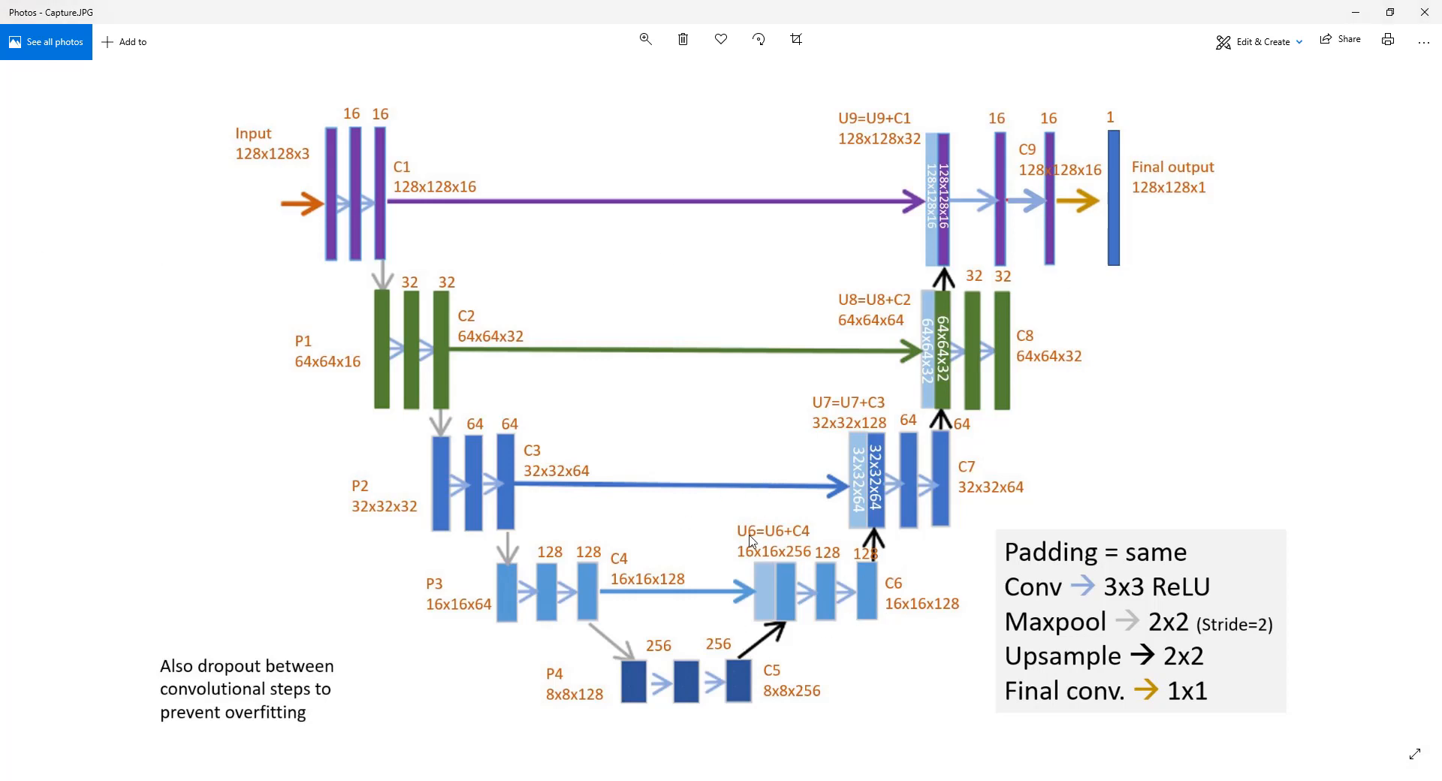
mouse_move(1113, 129)
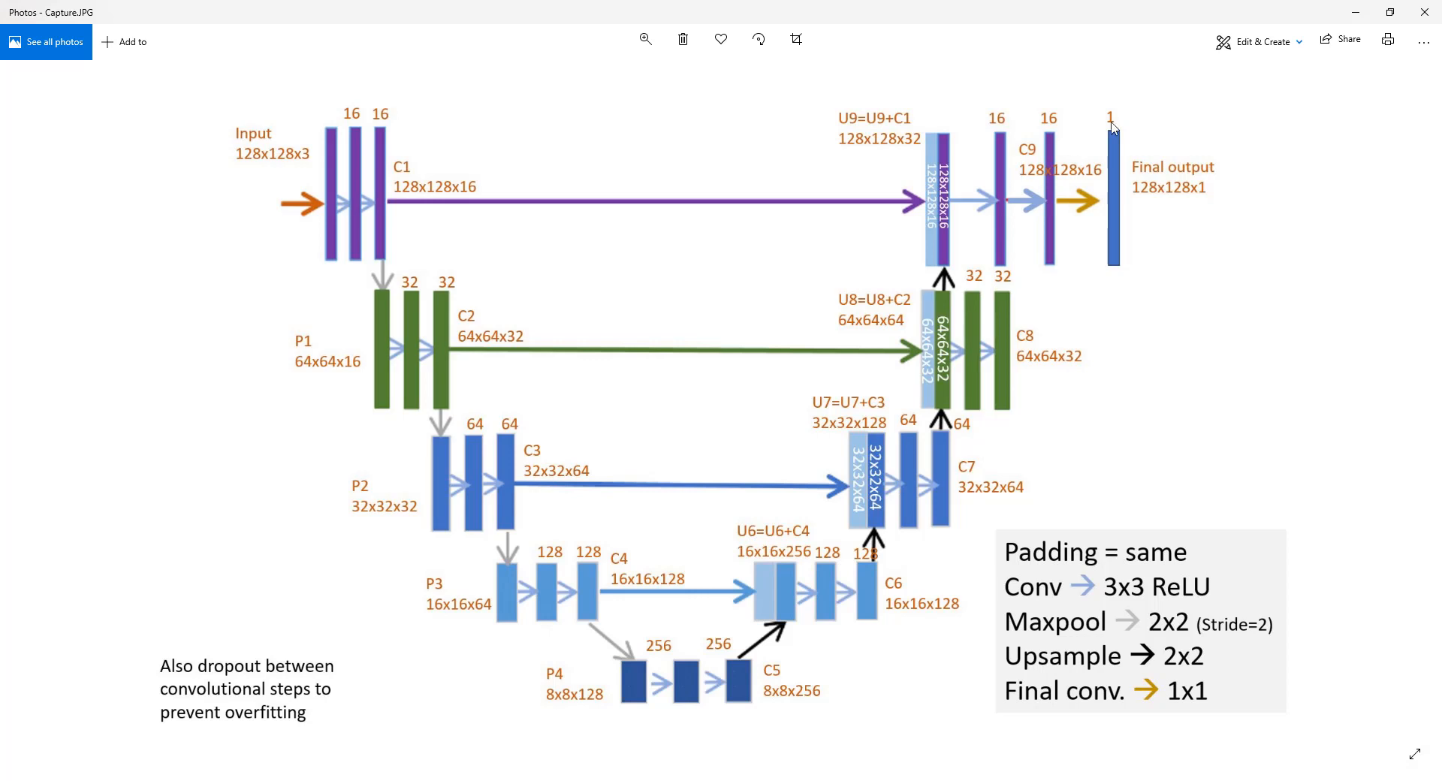
mouse_move(781, 509)
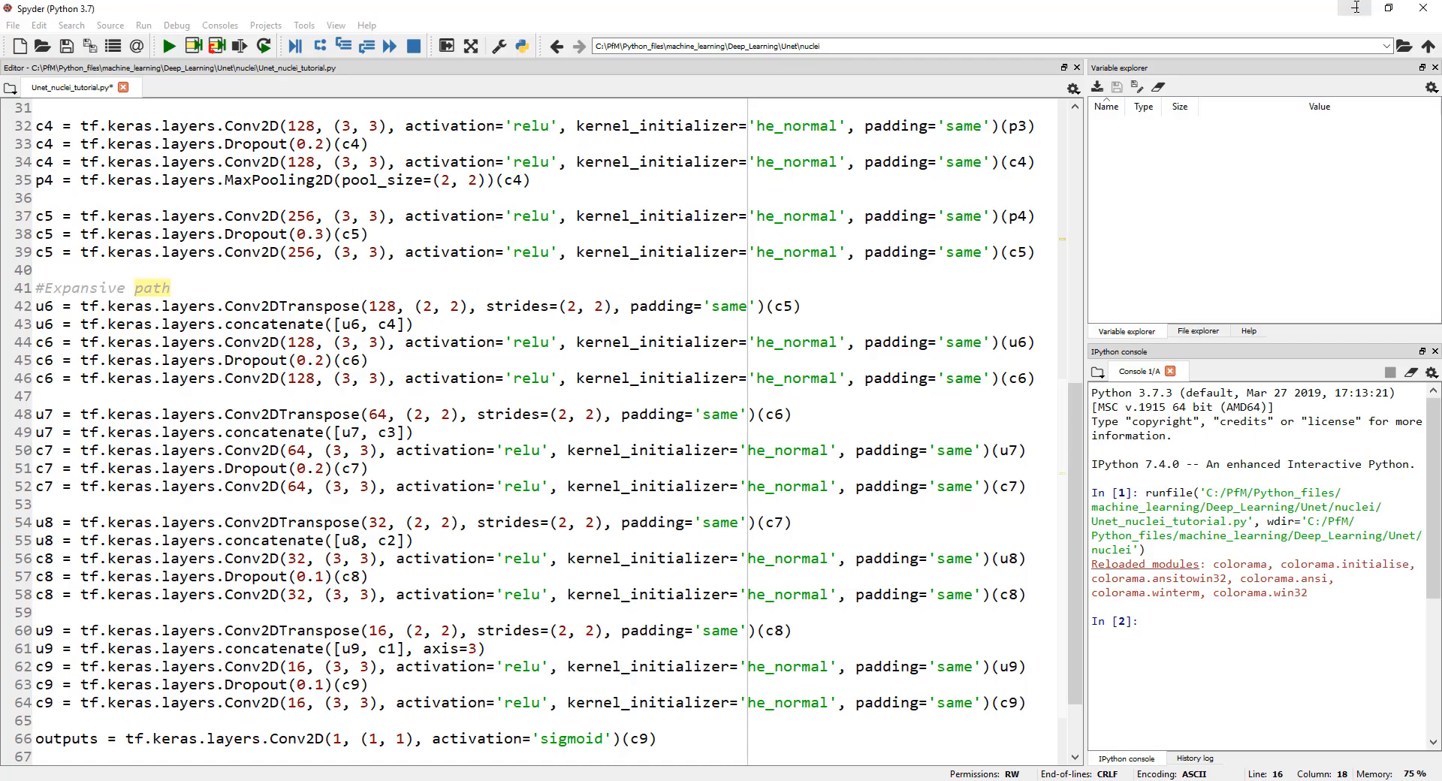
scroll("down", 3)
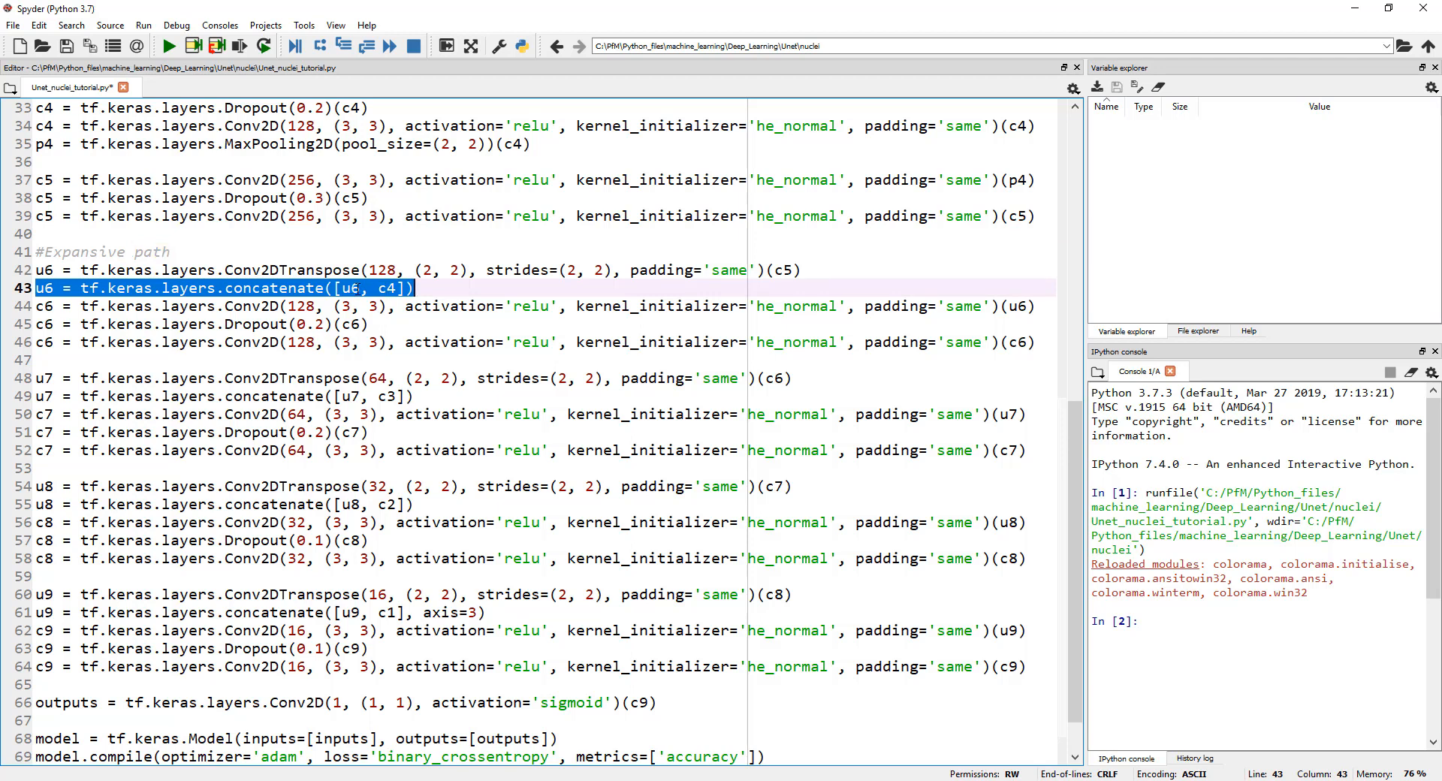
left_click(160, 269)
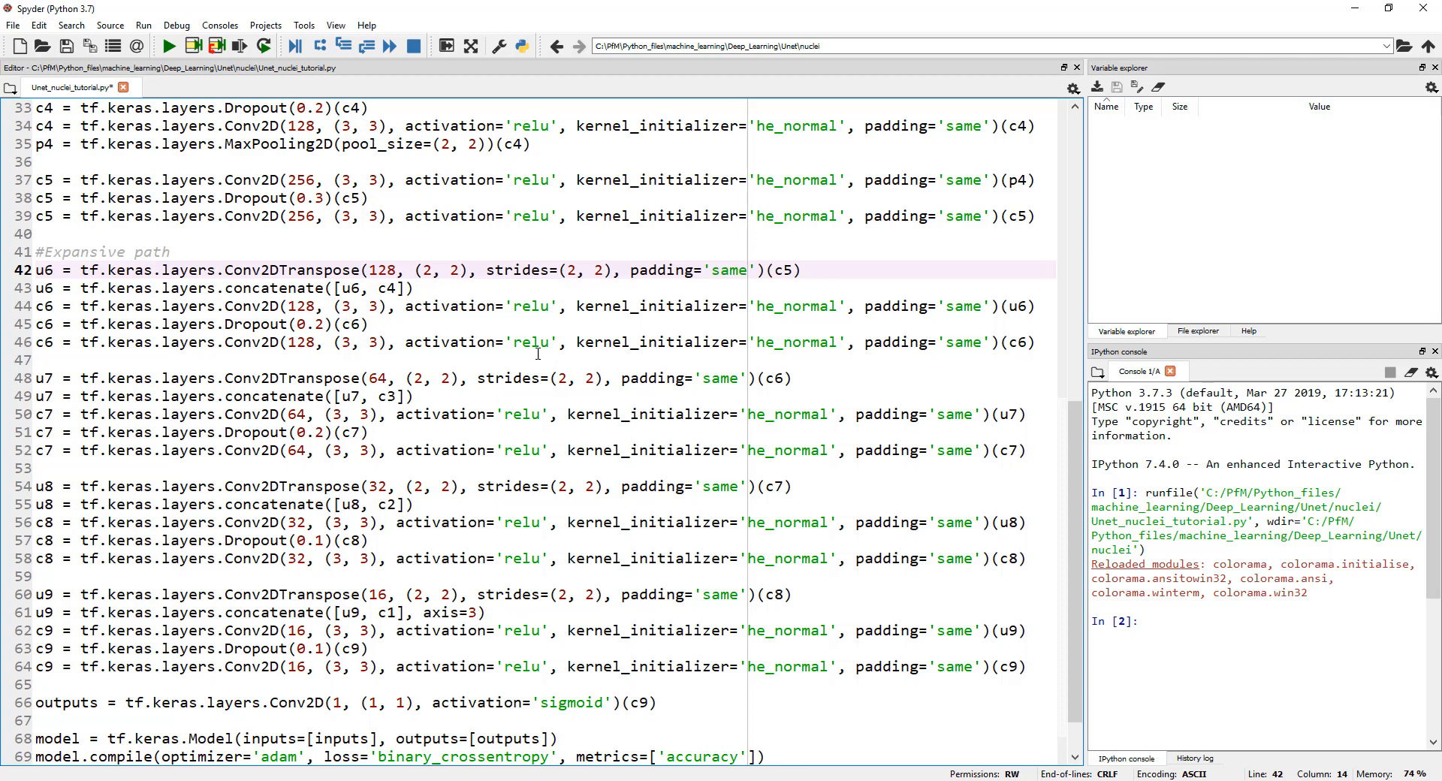
scroll("up", 3)
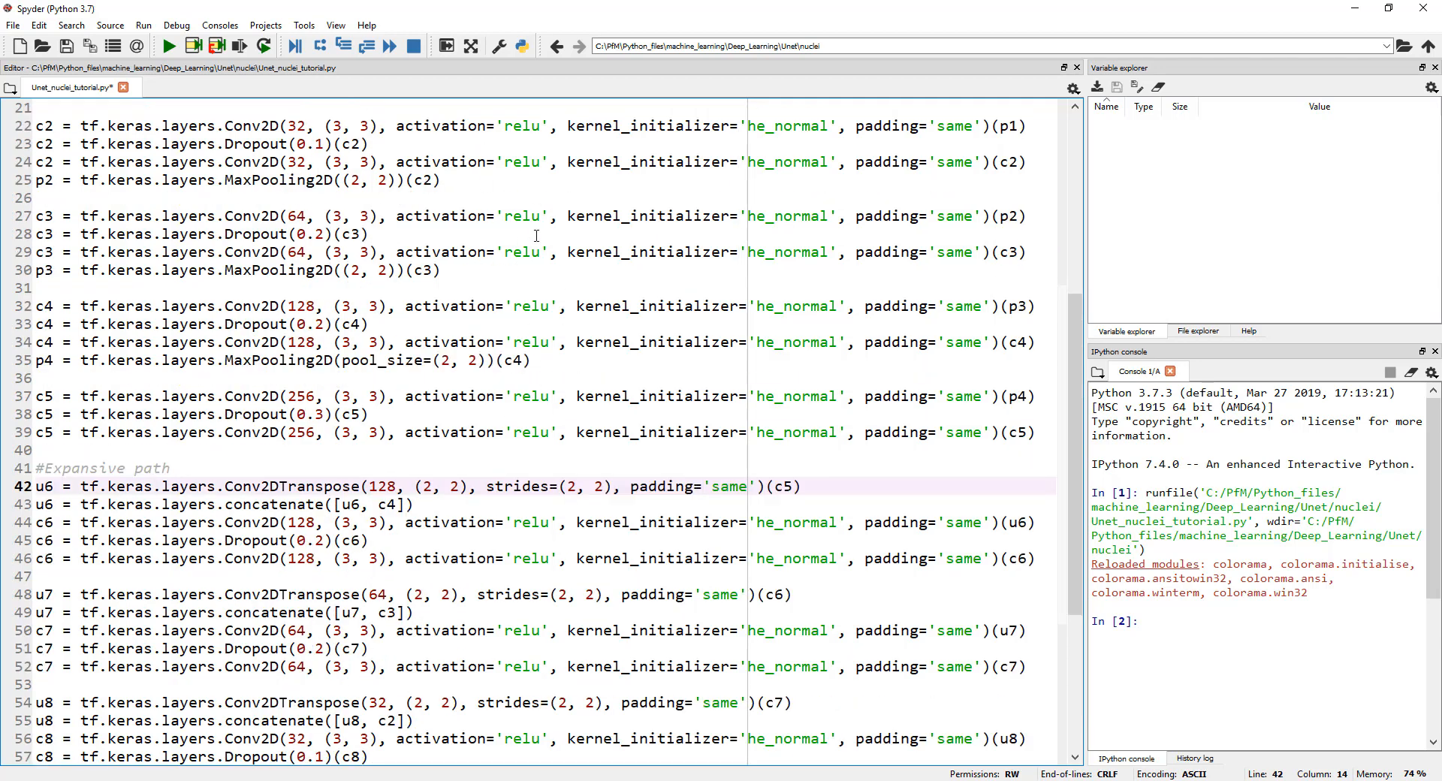
scroll("down", 3)
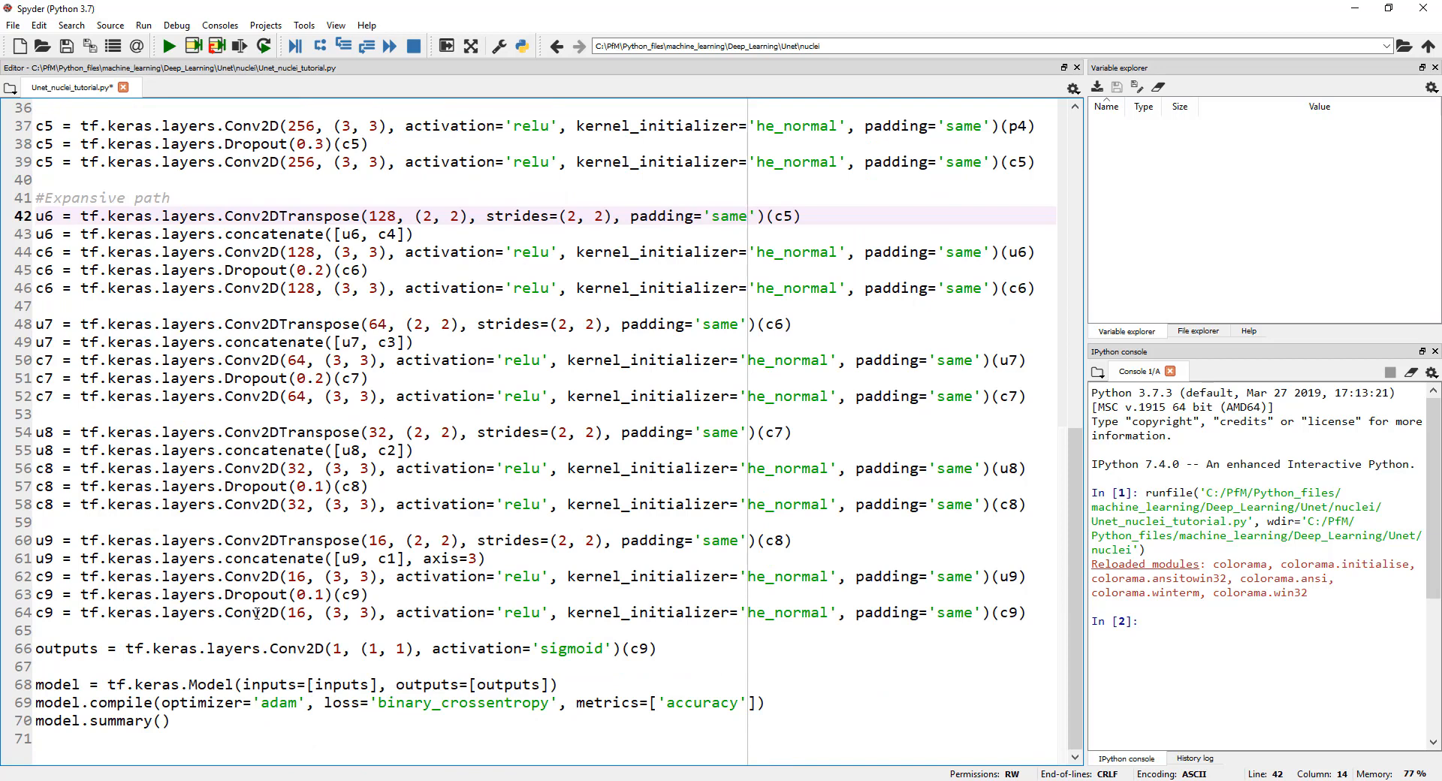
left_click(156, 215)
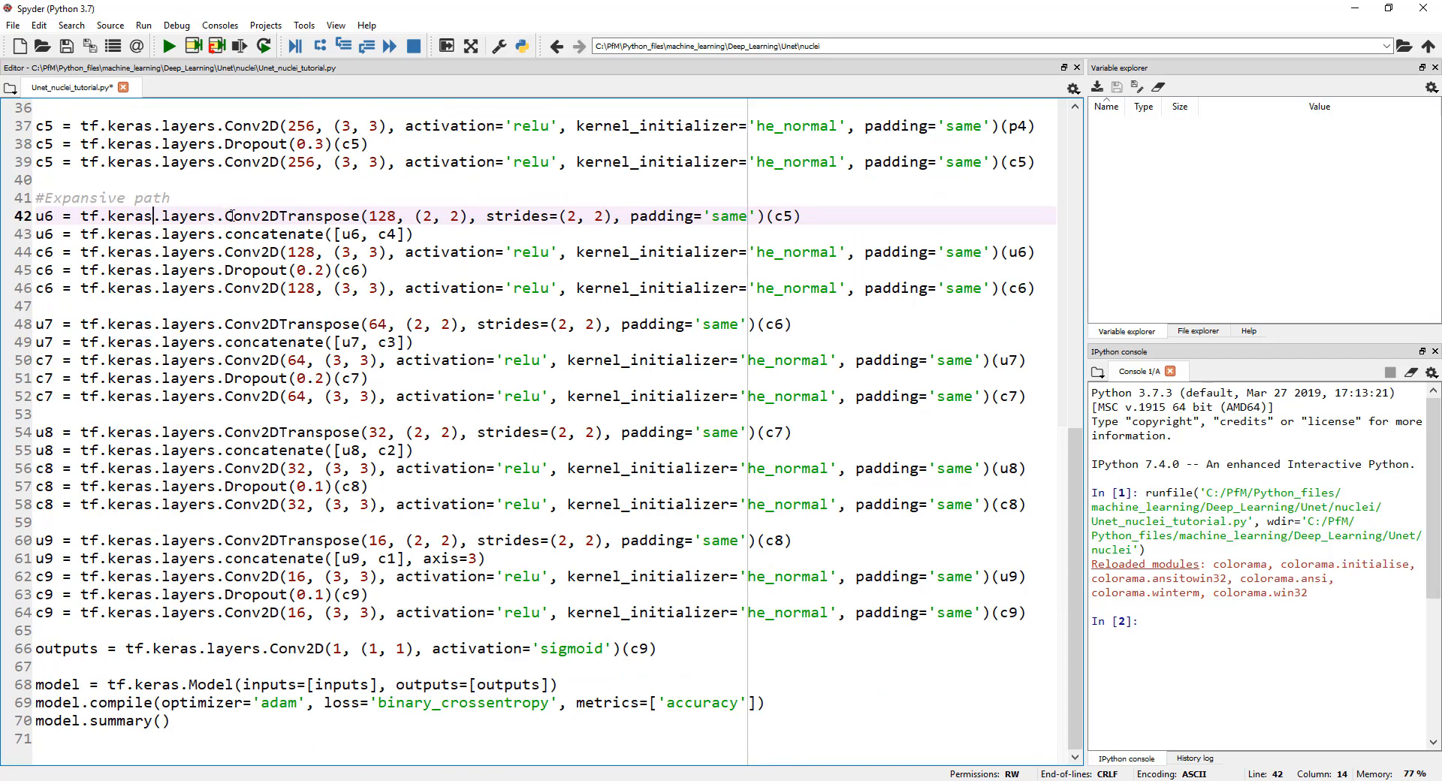
mouse_move(393, 359)
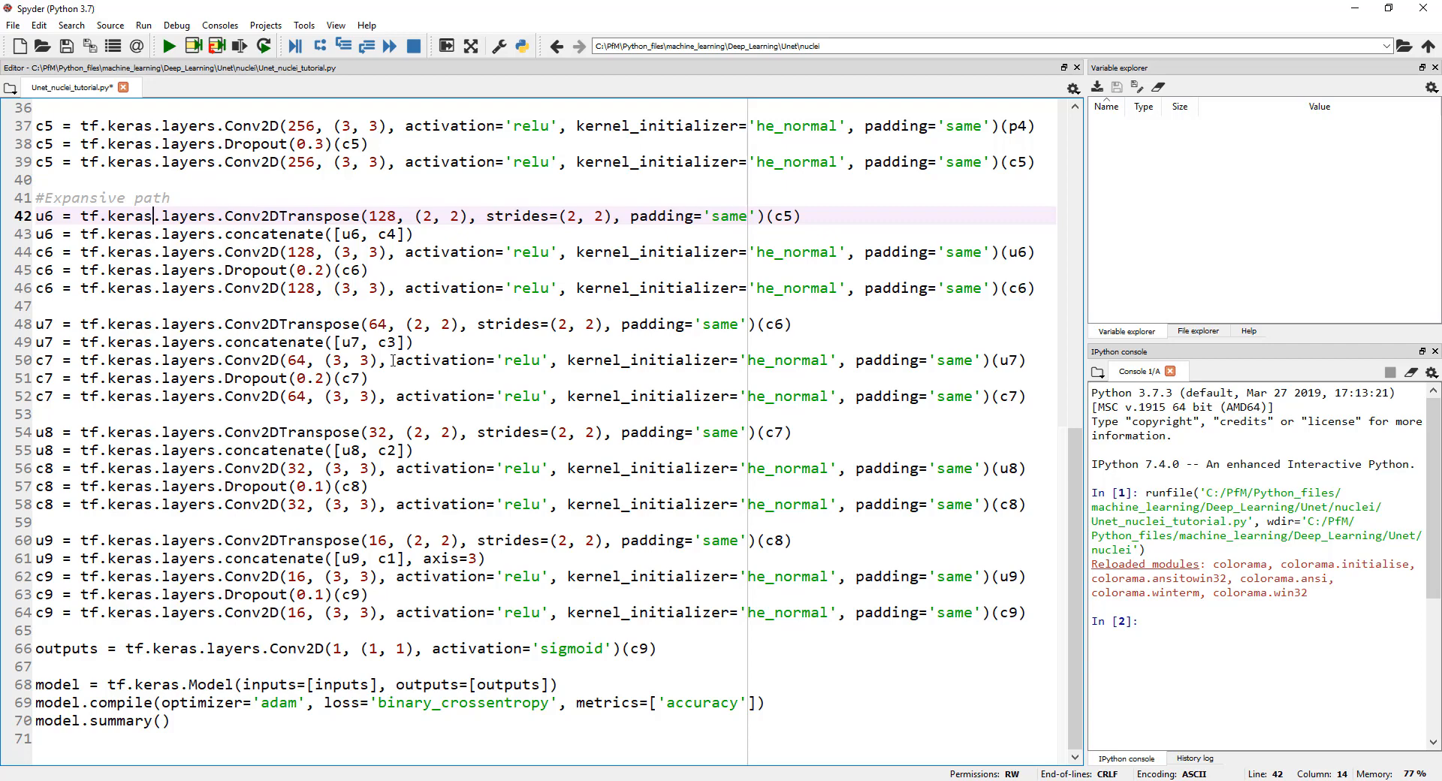
scroll("up", 3)
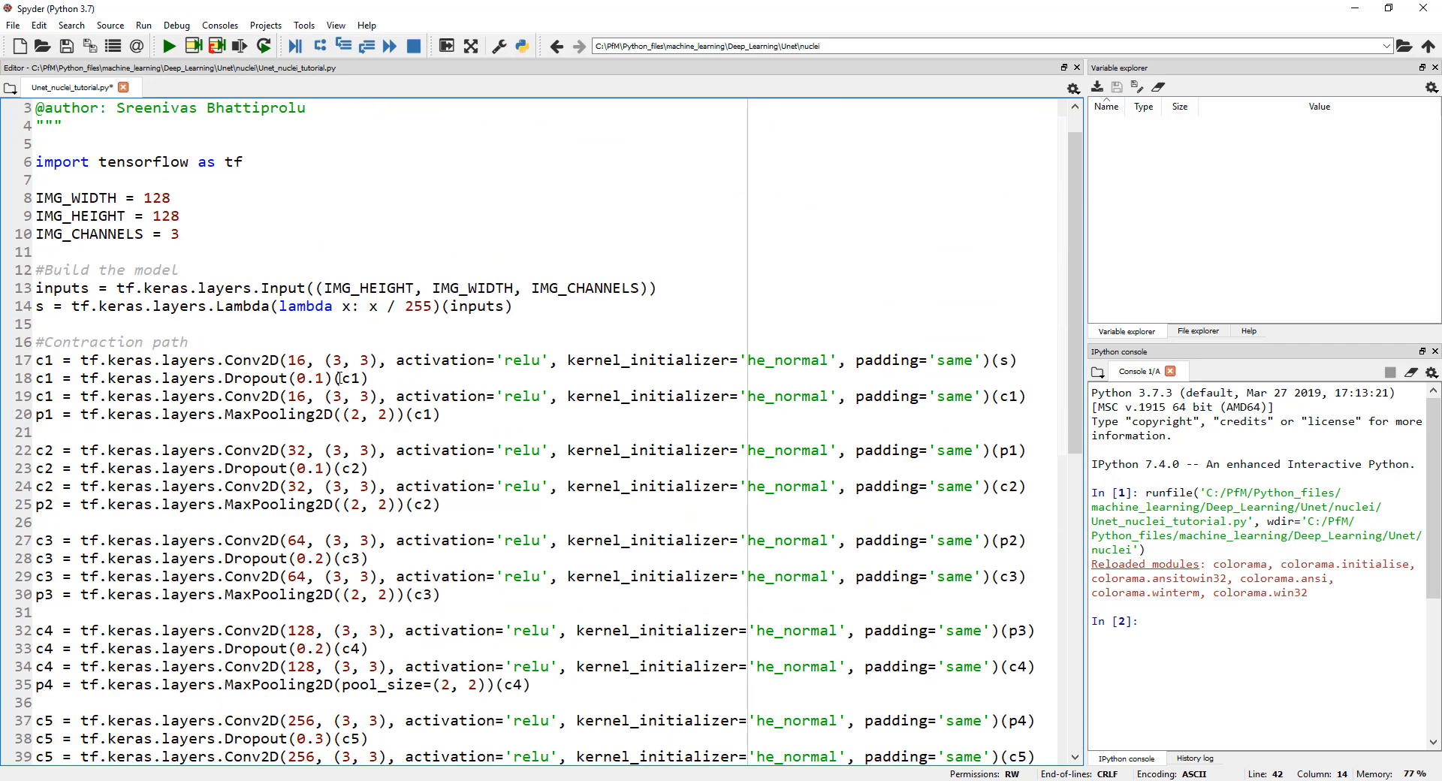
scroll("down", 3)
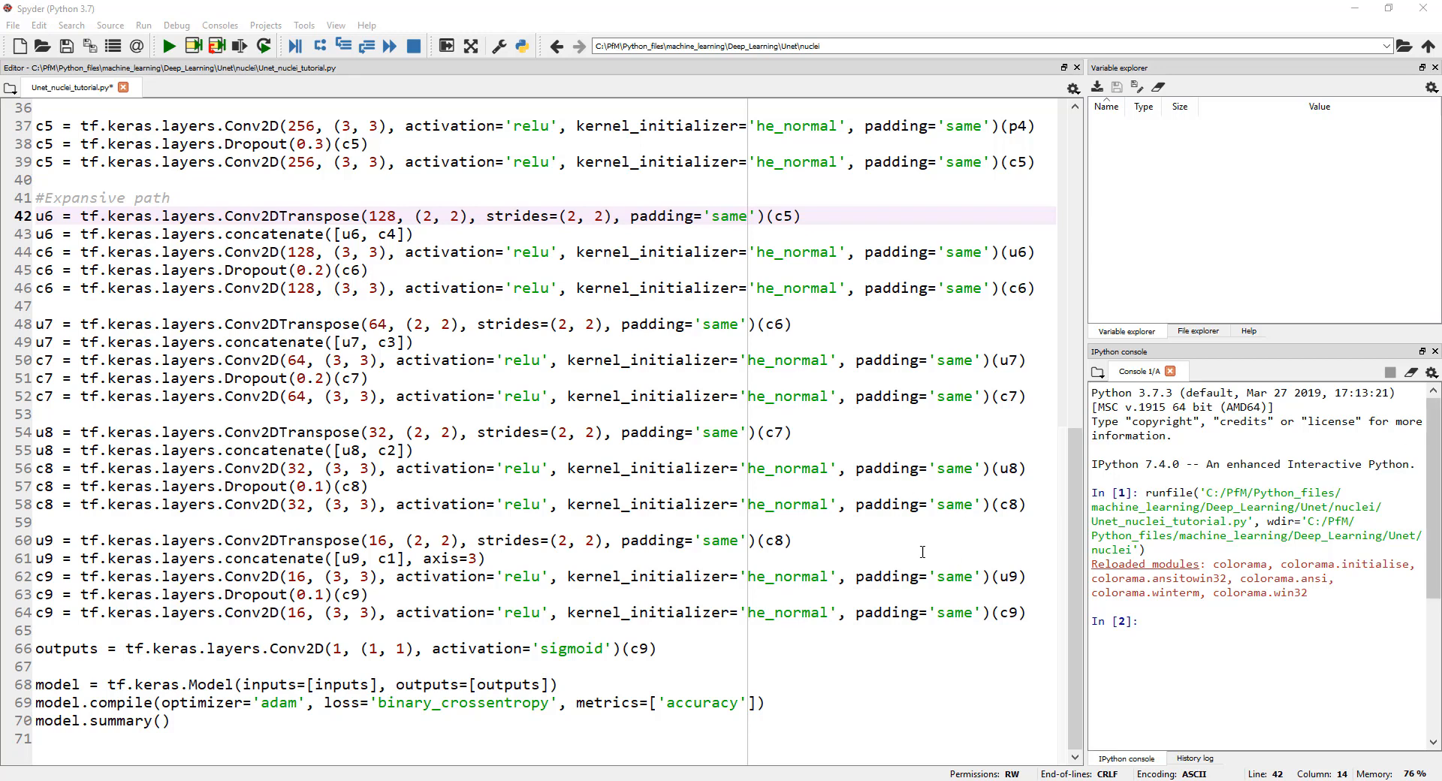
mouse_move(622, 581)
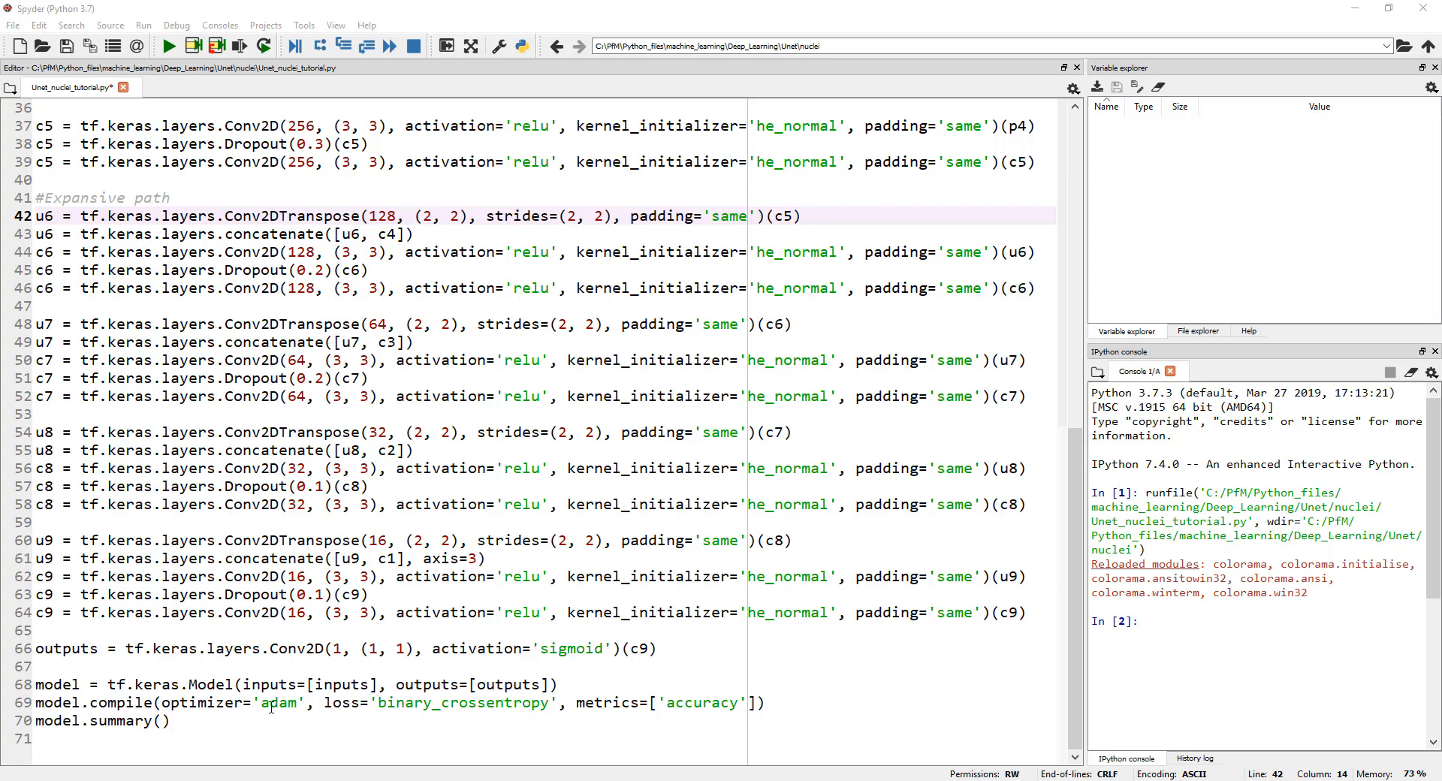
mouse_move(358, 704)
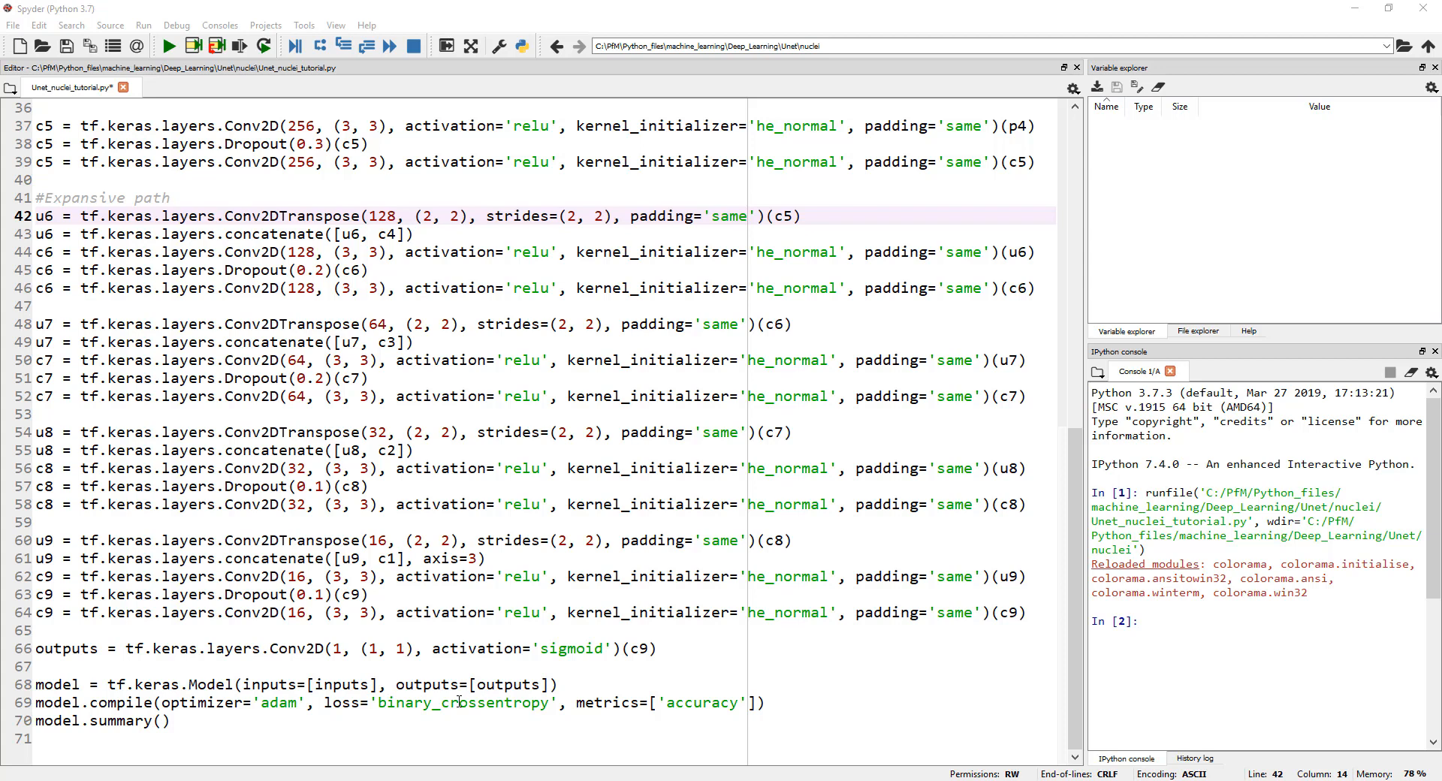
mouse_move(523, 701)
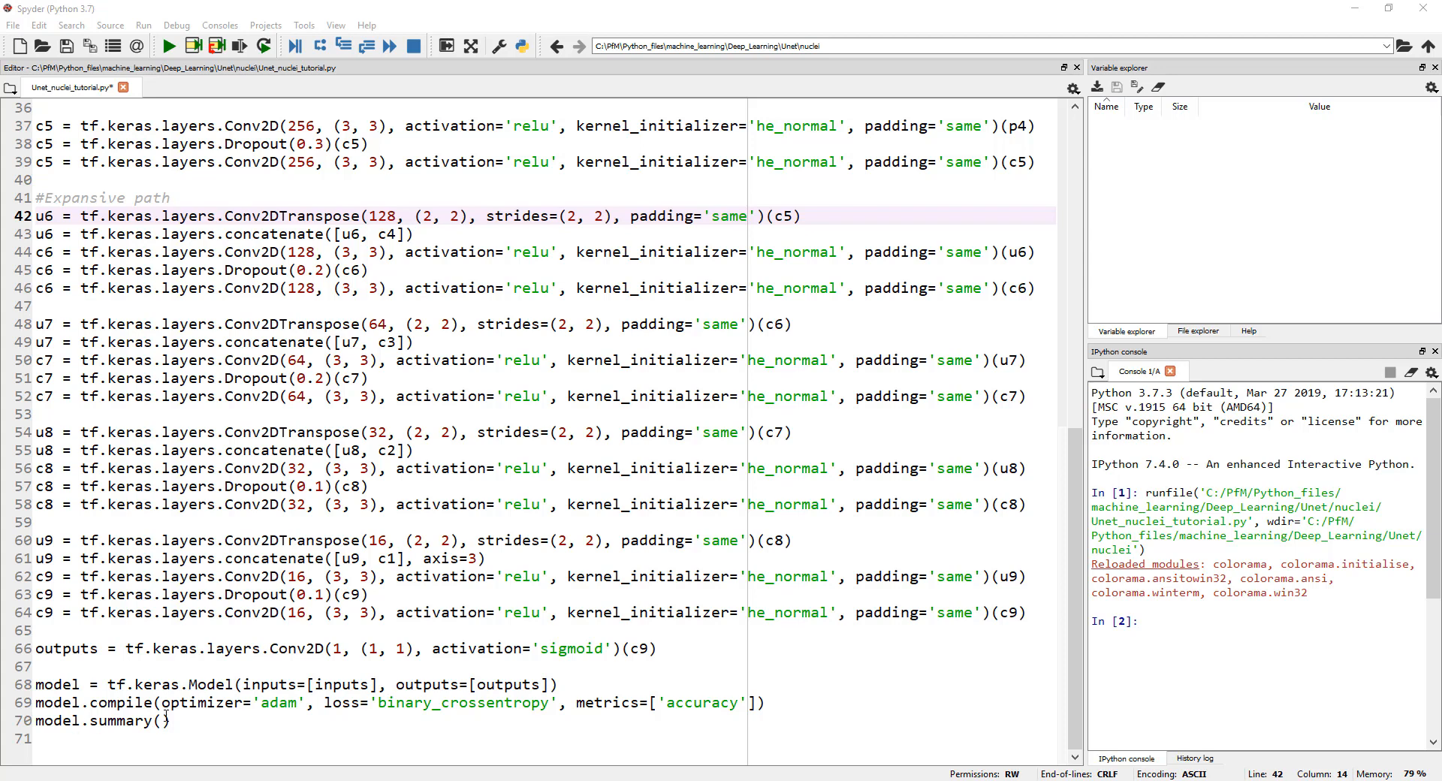
mouse_move(904, 238)
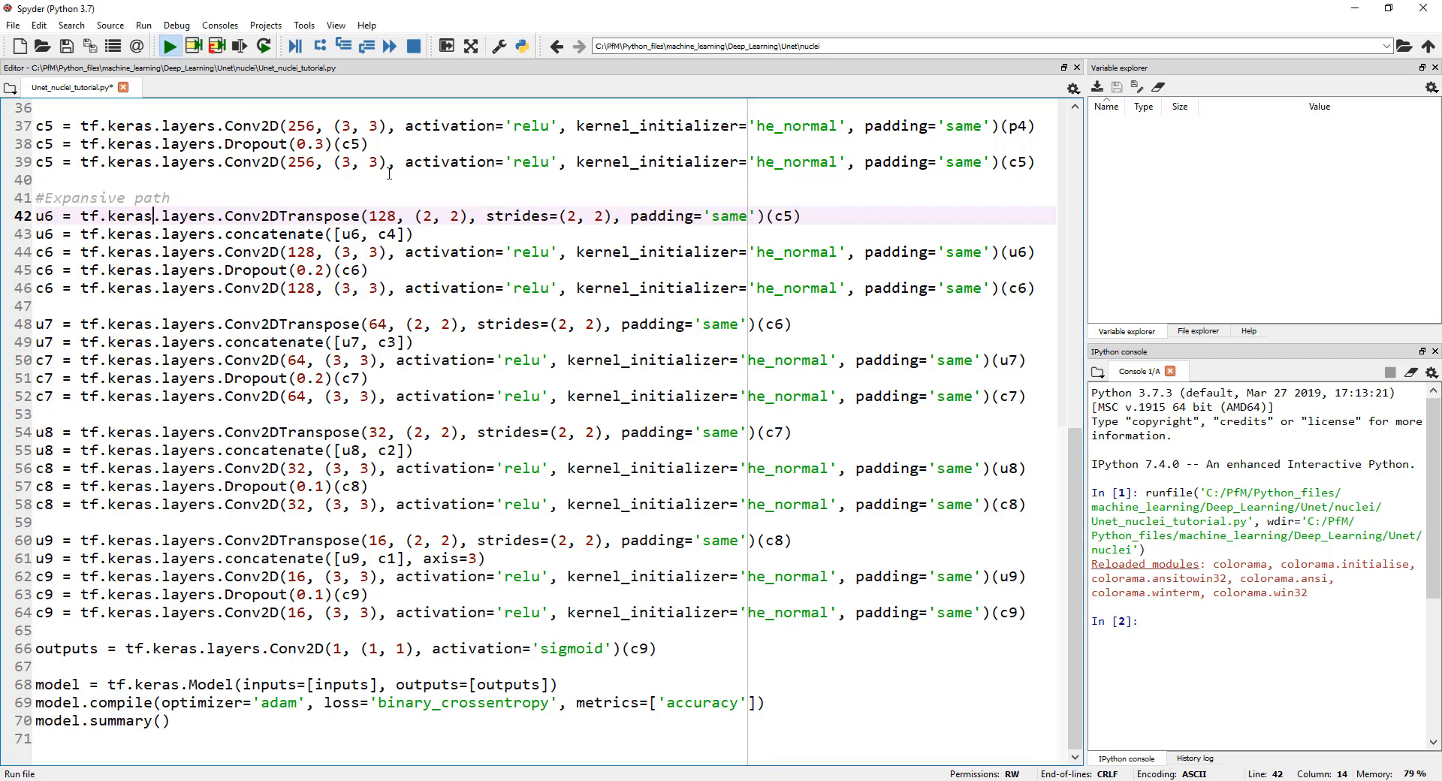
Run the script and widen the IPython console to read the model summary from input_2 onward.
left_click(170, 47)
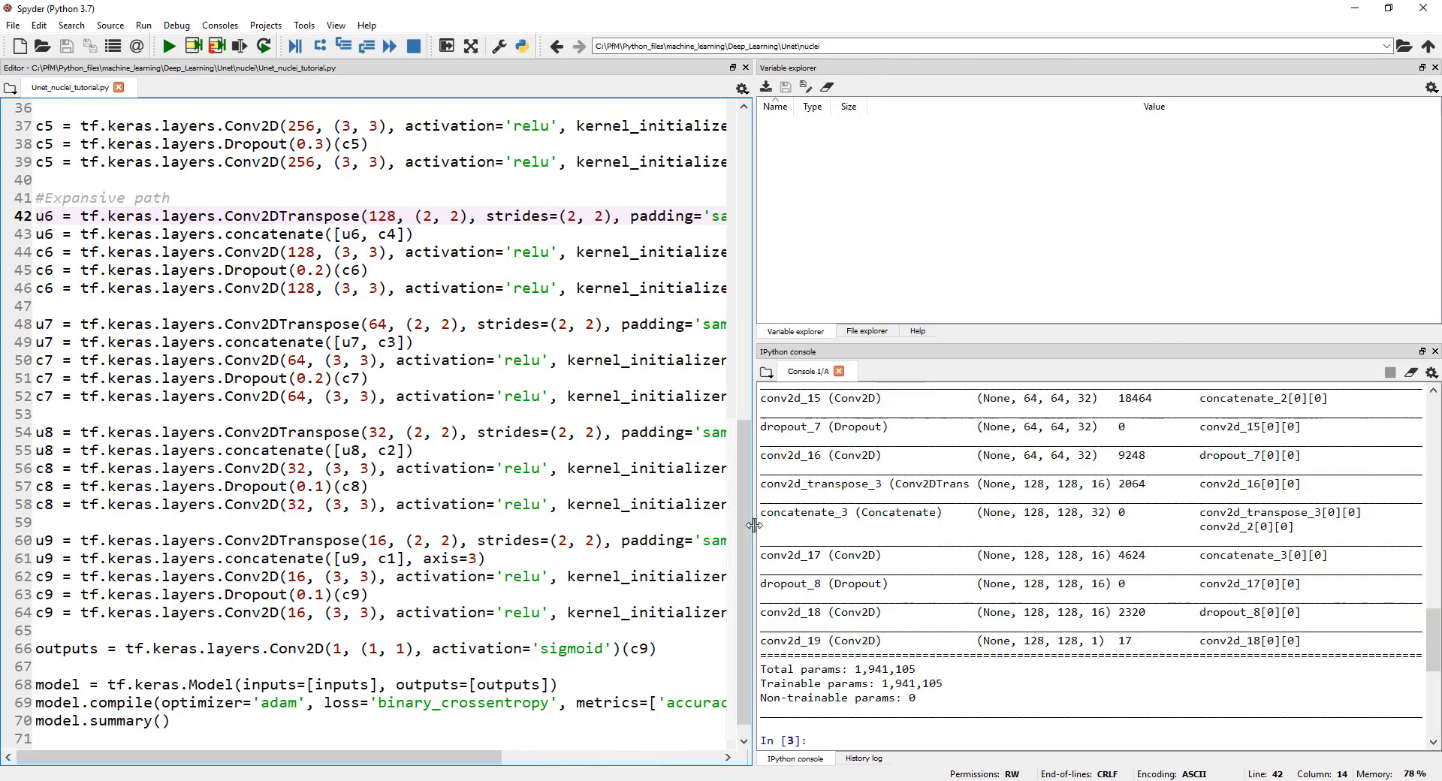
left_click_drag(752, 525, 661, 524)
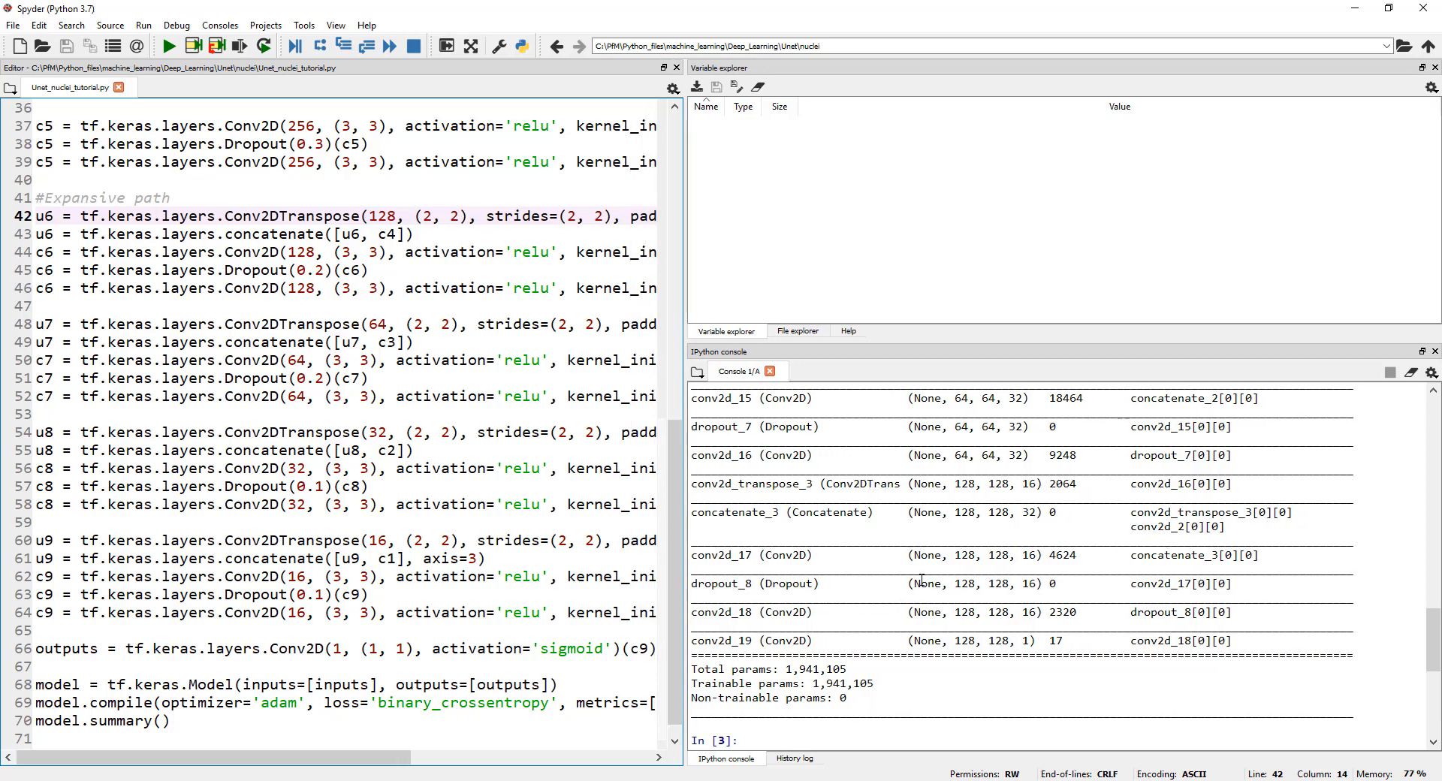
scroll("up", 3)
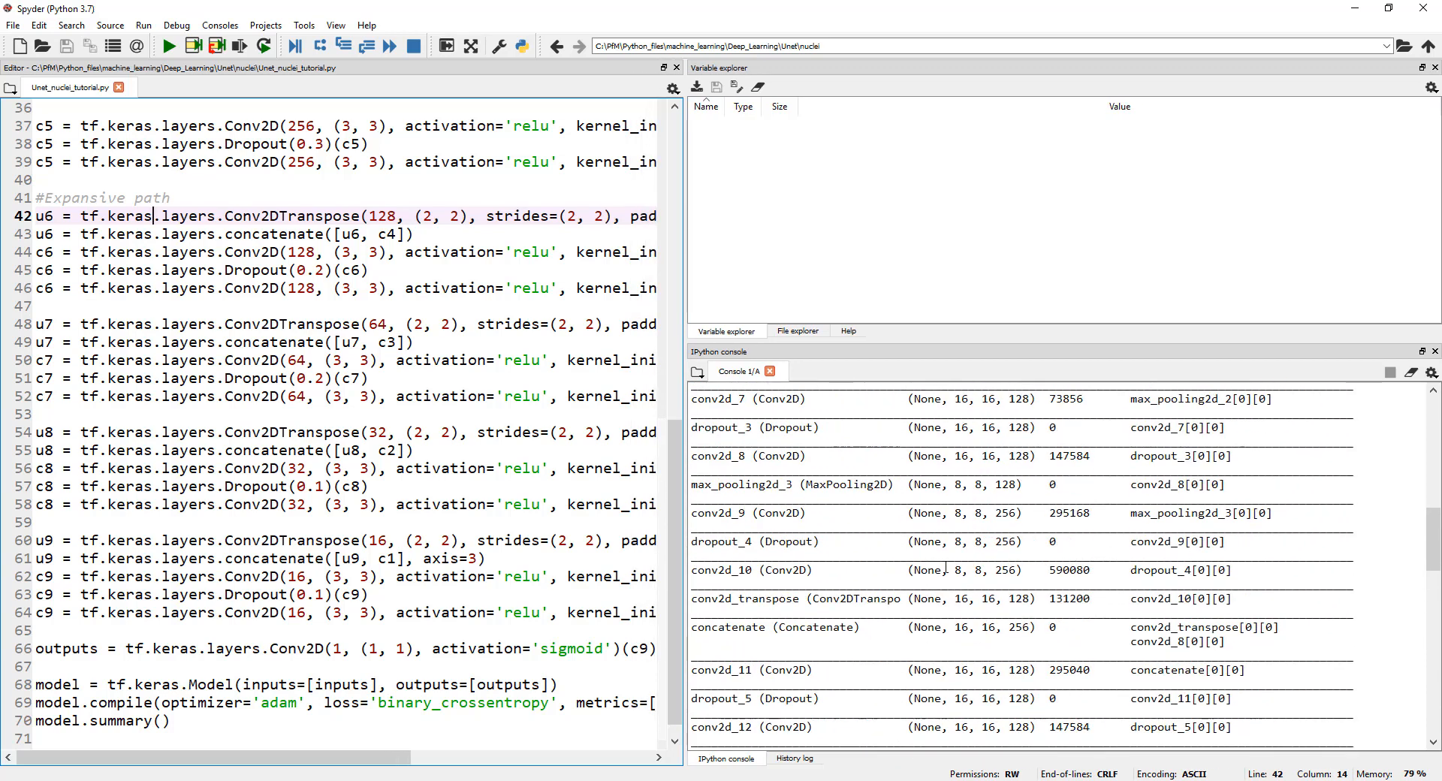
scroll("up", 3)
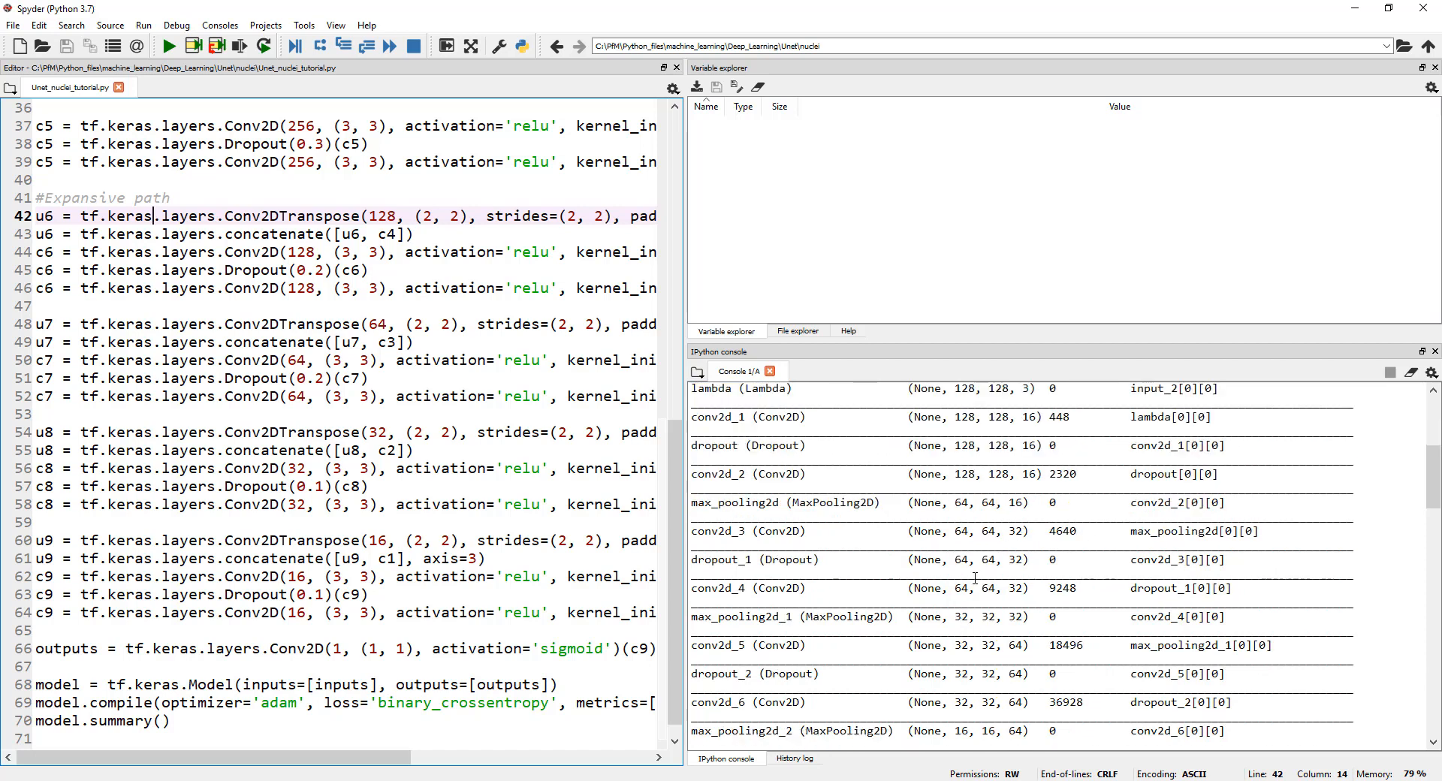
scroll("up", 3)
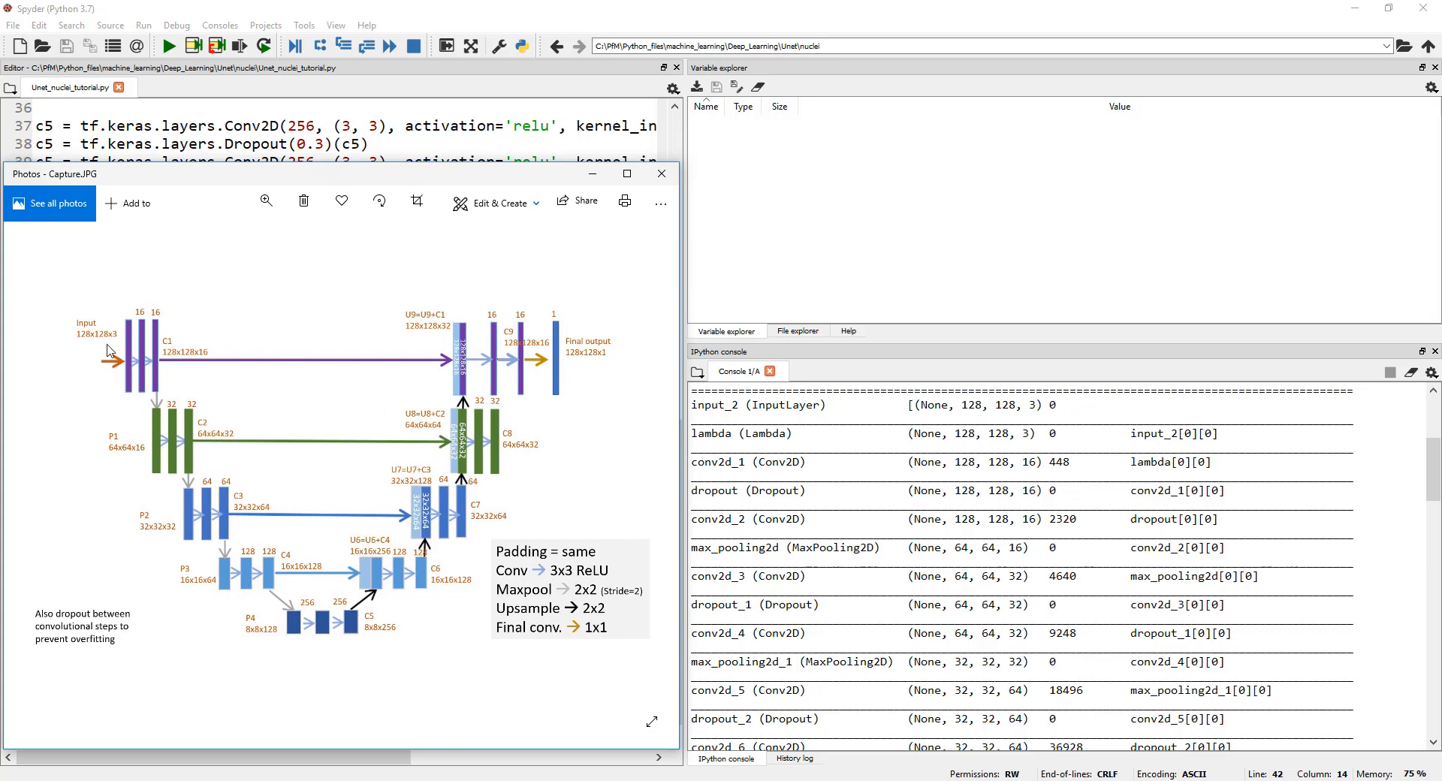
mouse_move(385, 374)
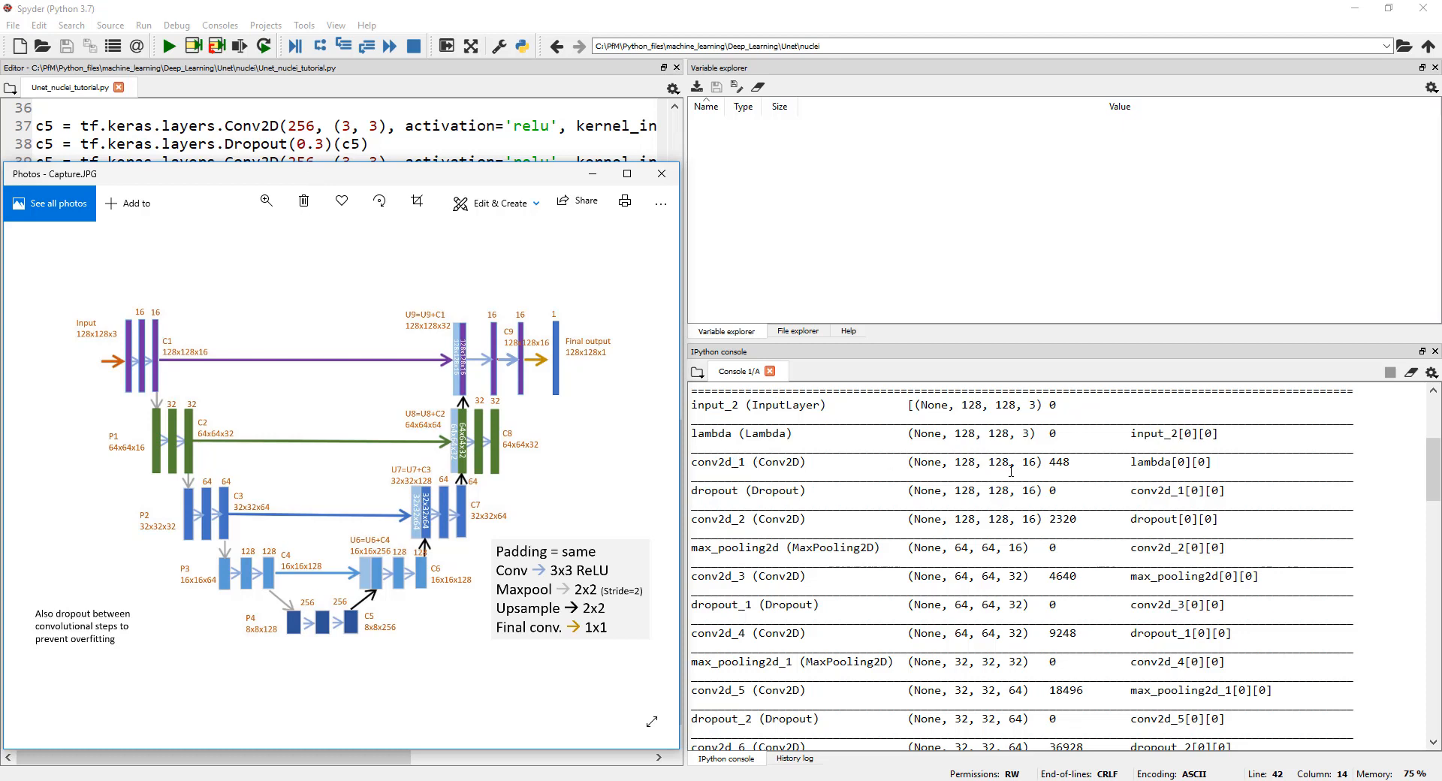
mouse_move(202, 363)
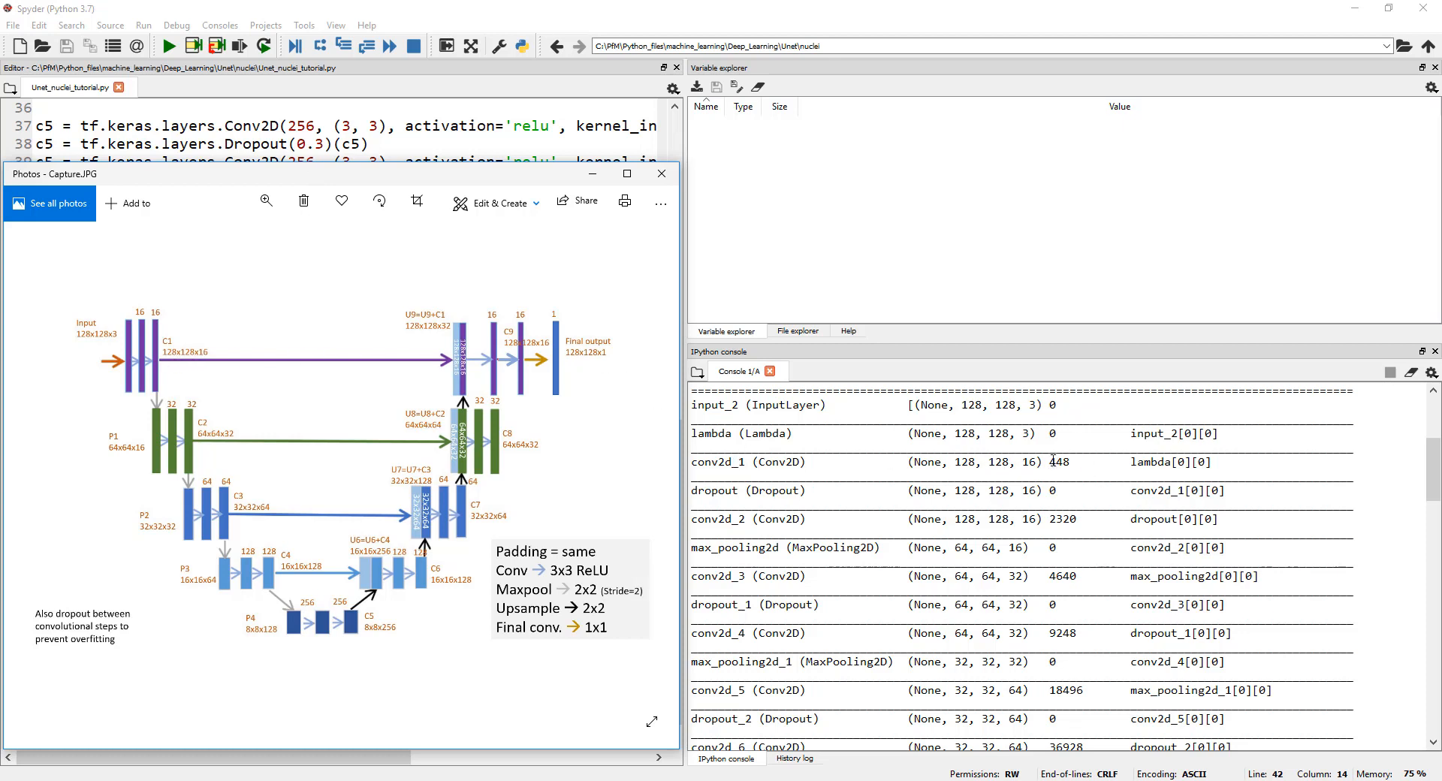
Scroll the console summary down to conv2d_19 and the 1,941,105 total and trainable parameters.
scroll("up", 3)
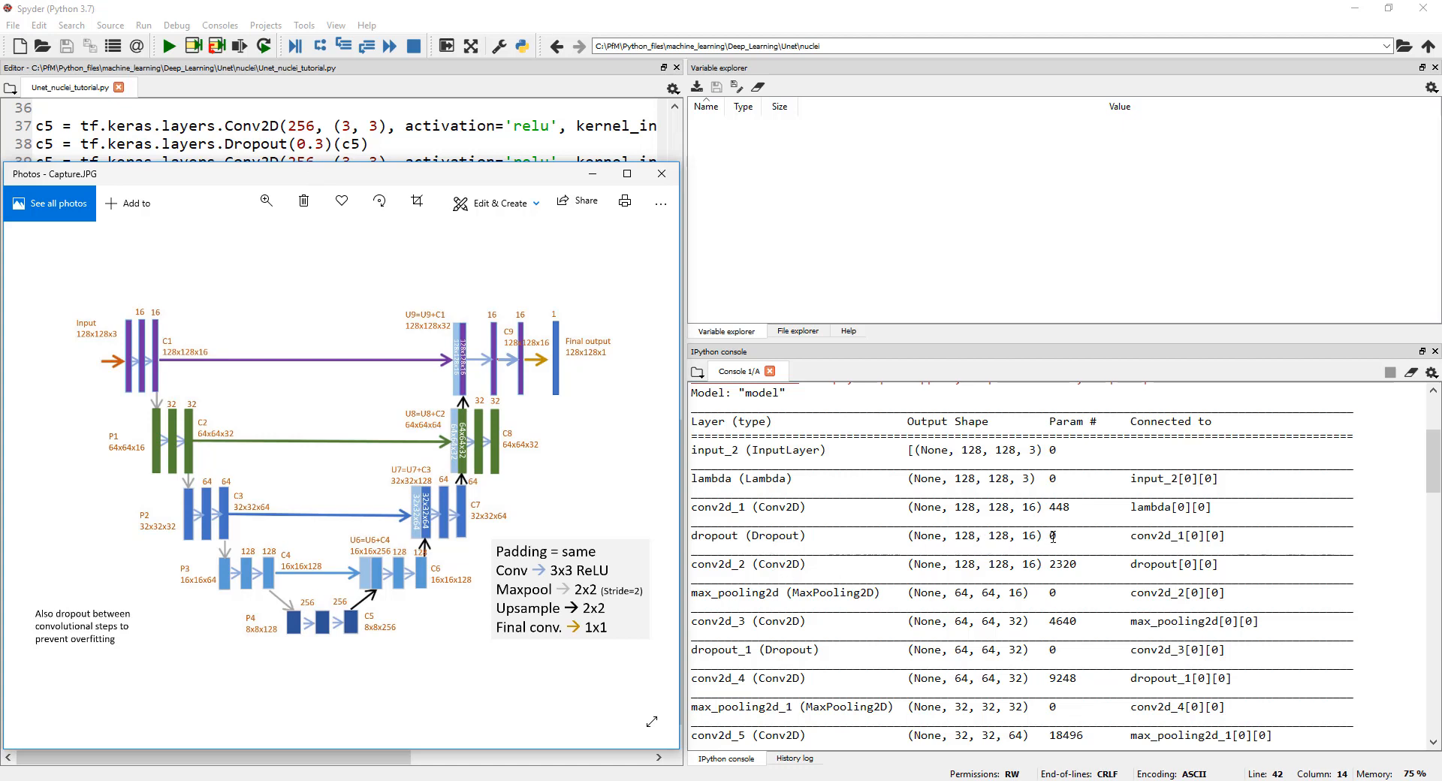
mouse_move(893, 559)
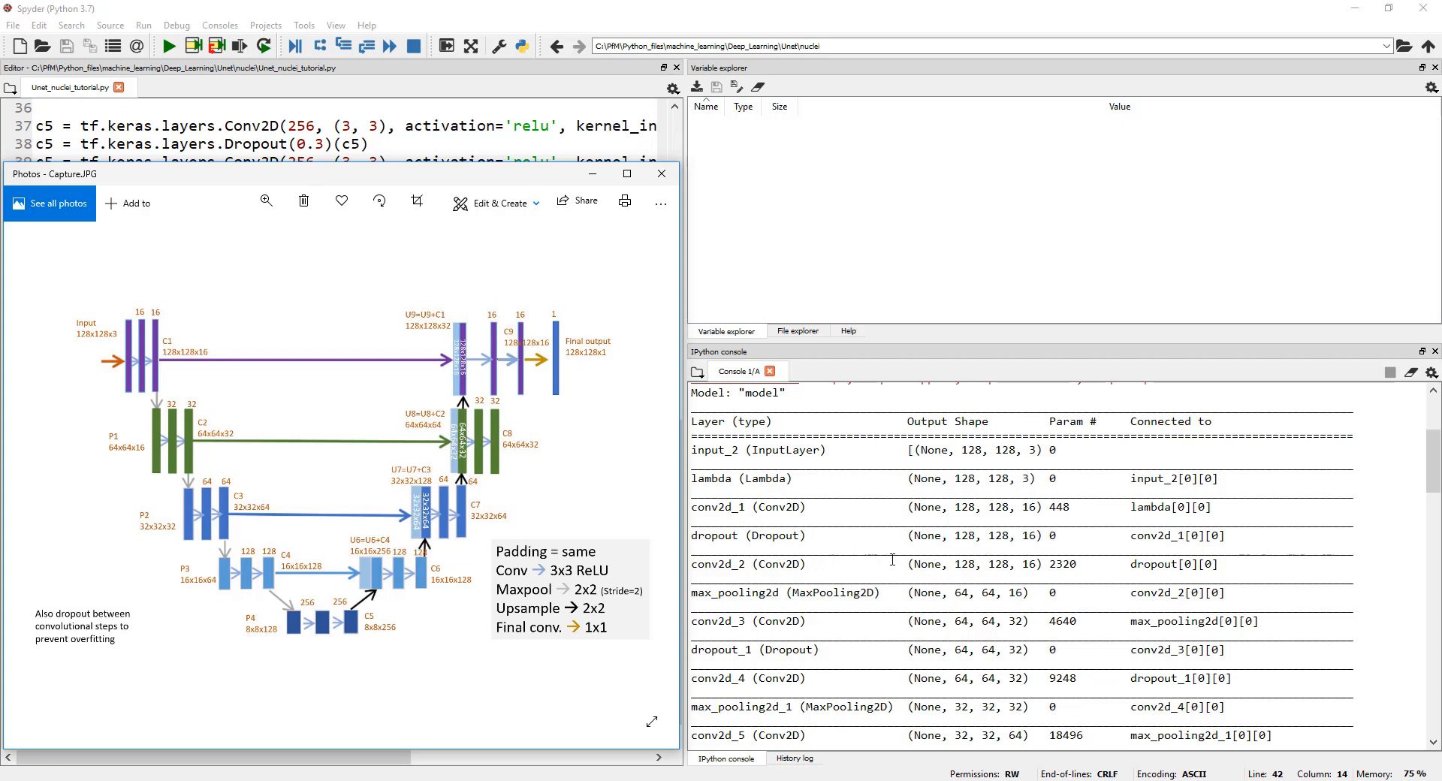
mouse_move(1039, 563)
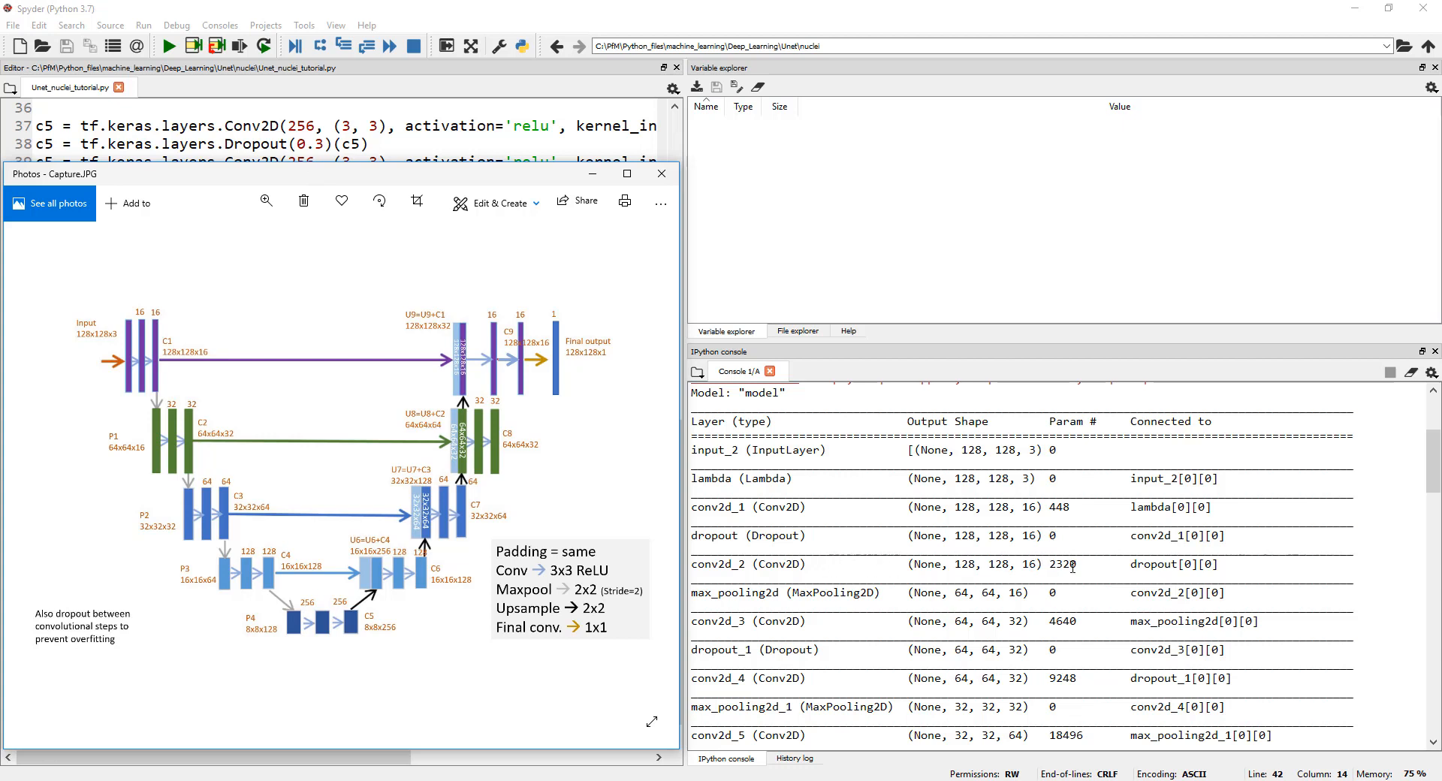
scroll("down", 3)
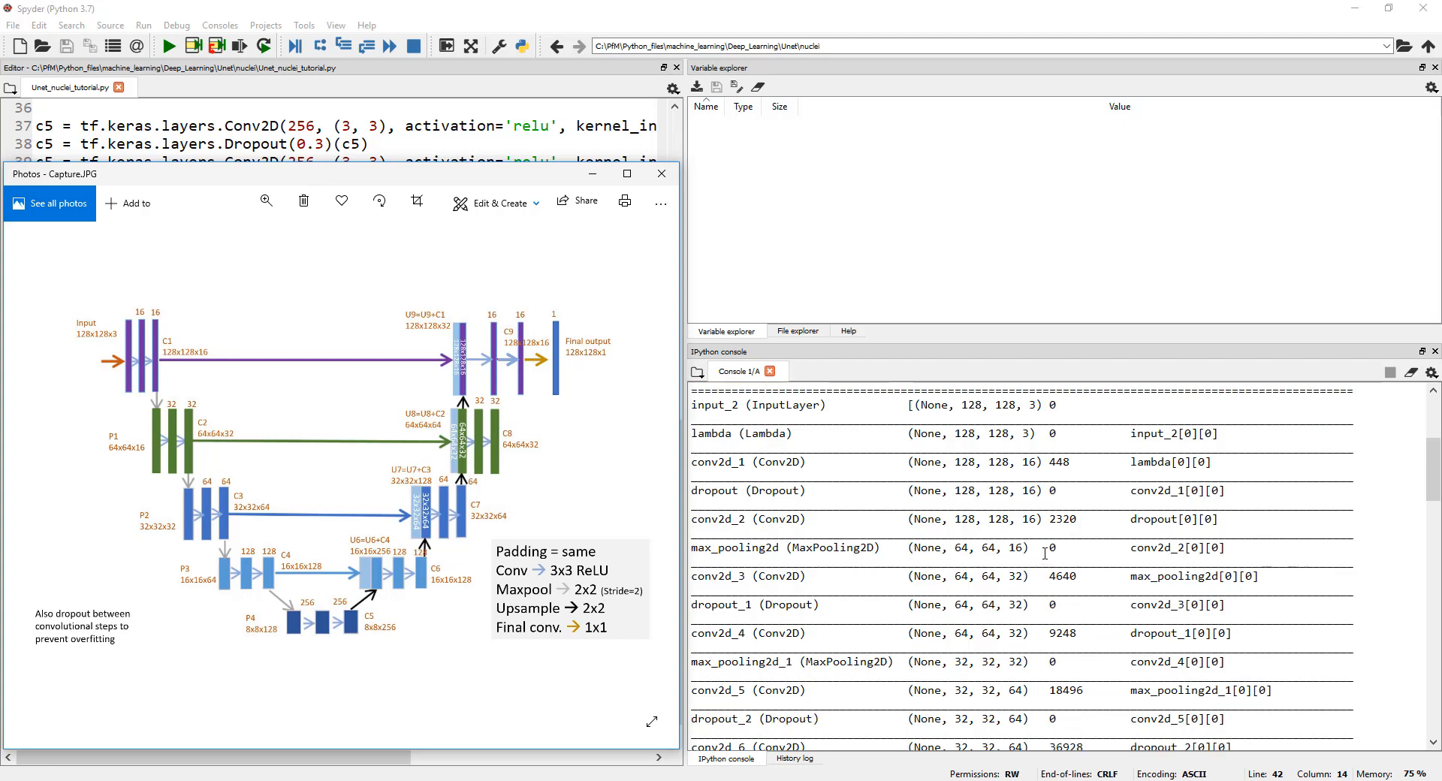
mouse_move(883, 604)
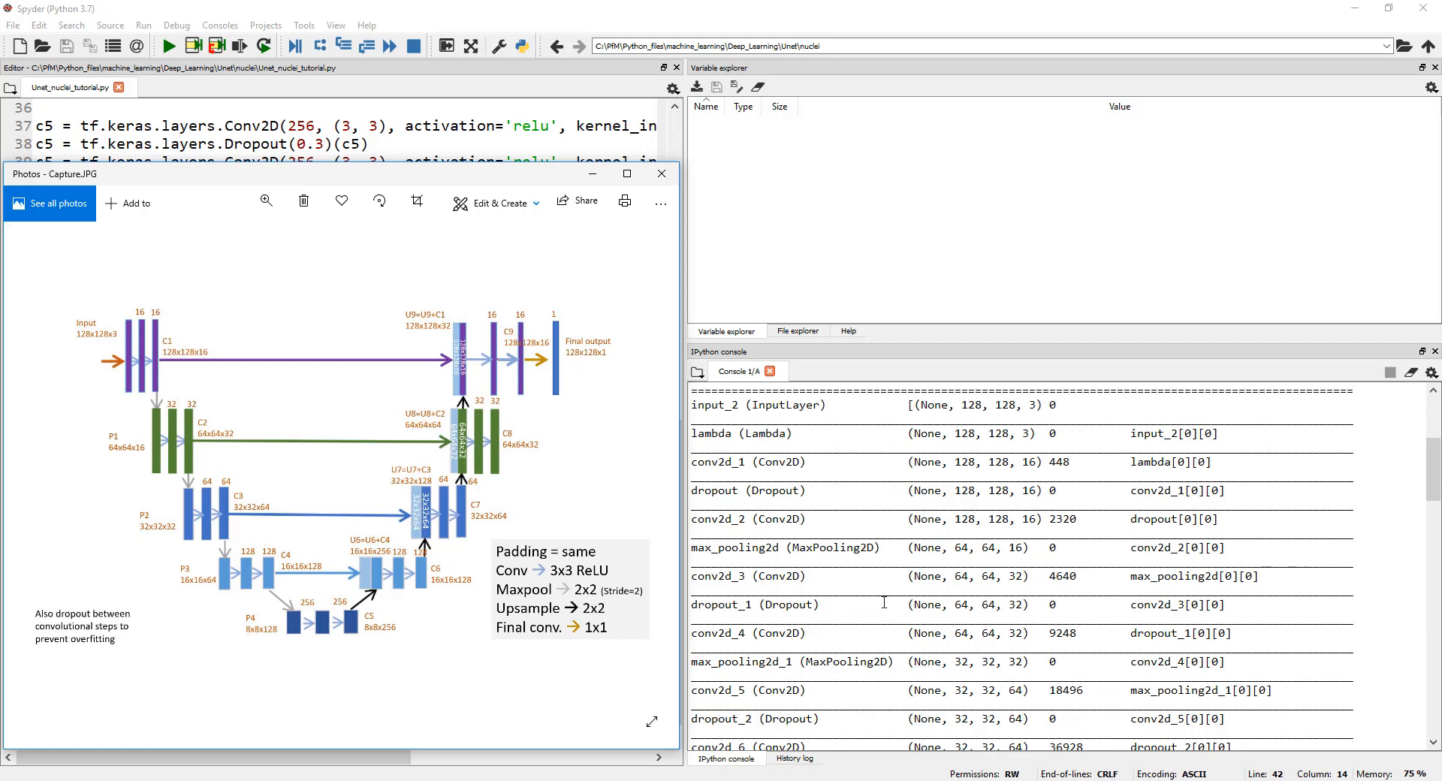
scroll("down", 3)
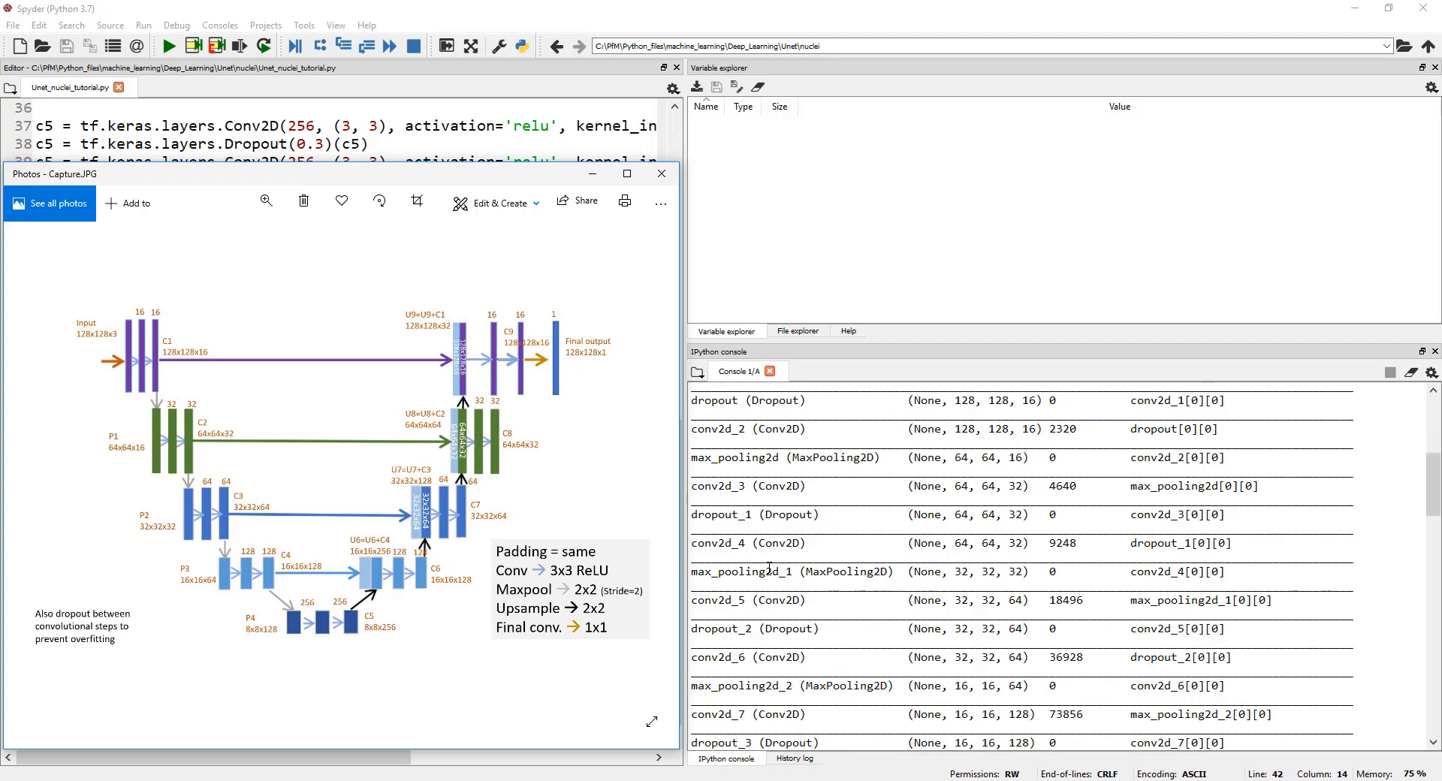
mouse_move(1042, 546)
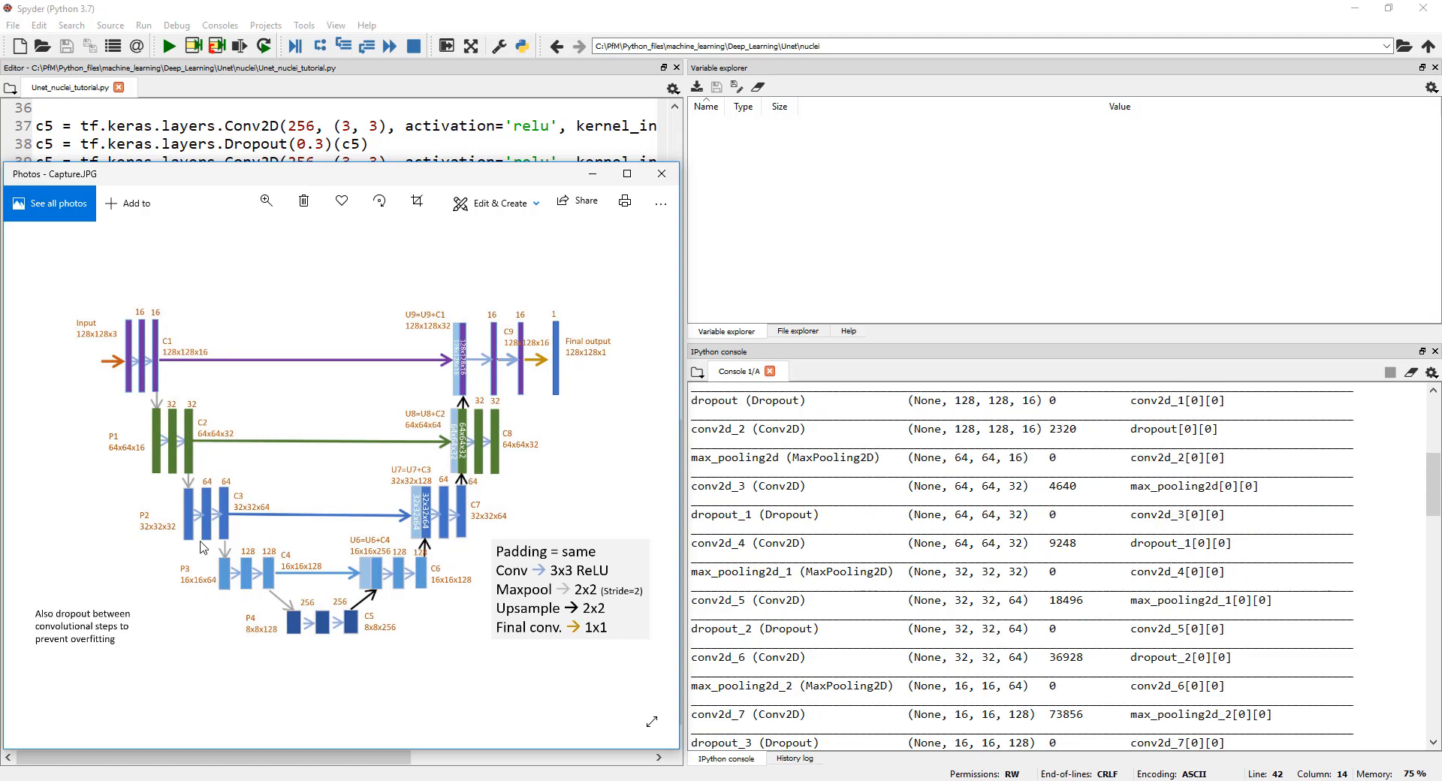
mouse_move(233, 444)
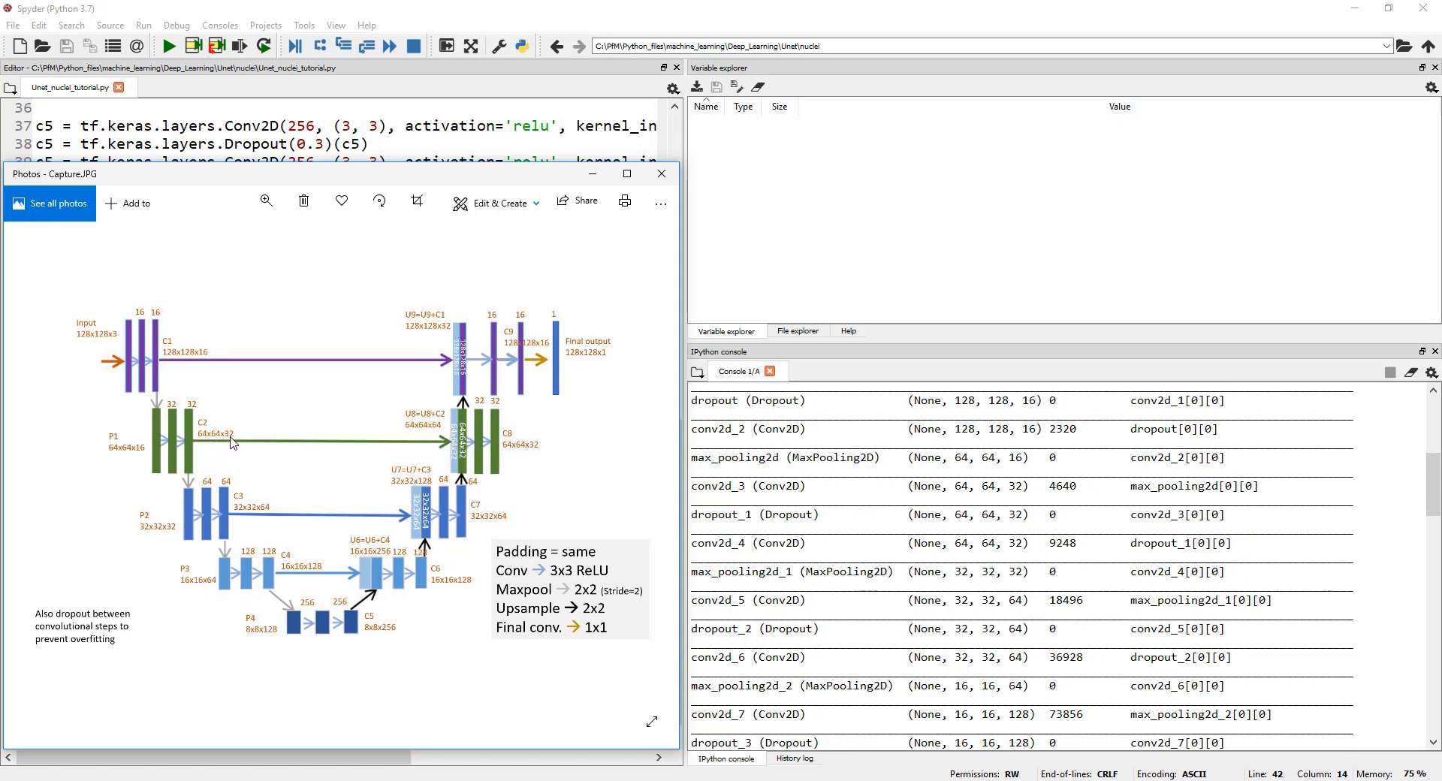
scroll("down", 3)
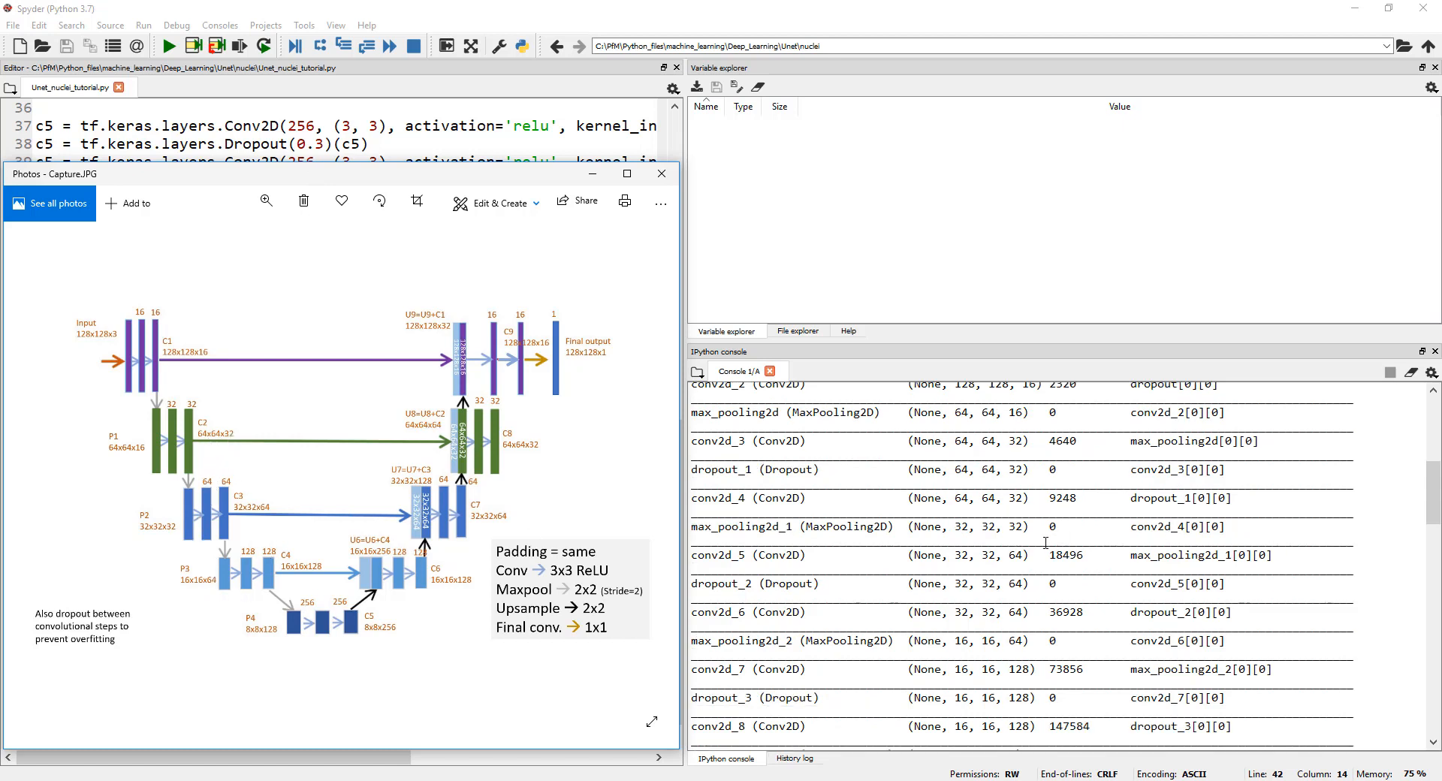
scroll("down", 3)
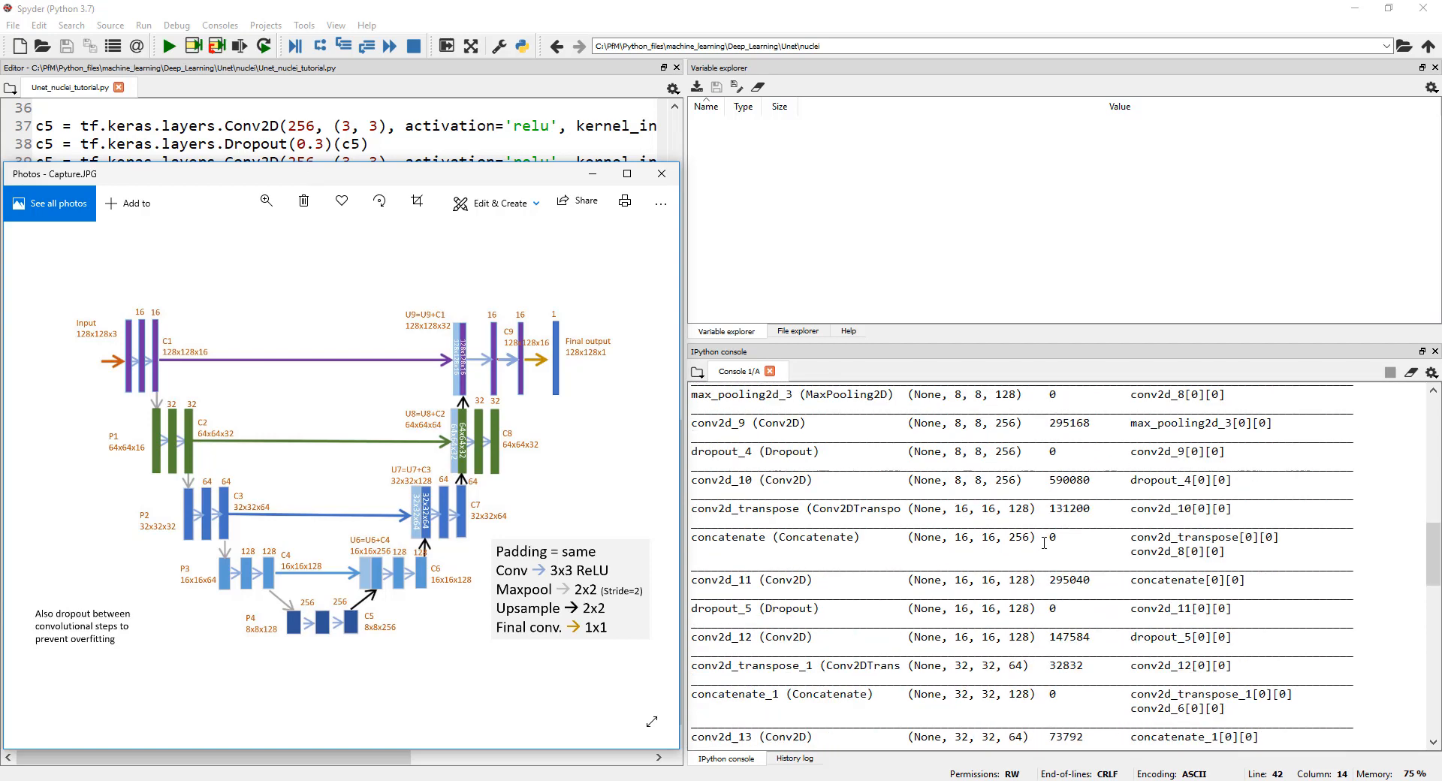
scroll("down", 3)
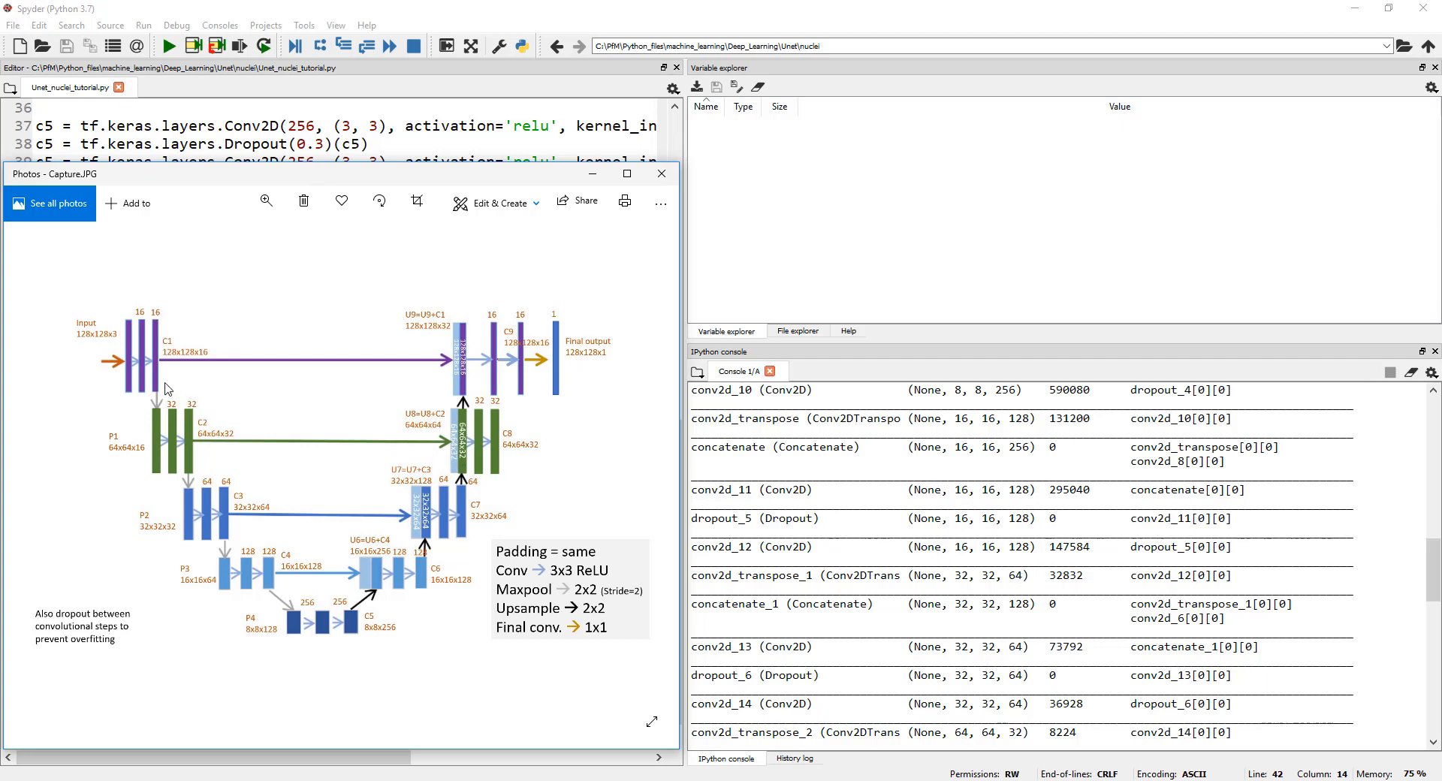
mouse_move(174, 383)
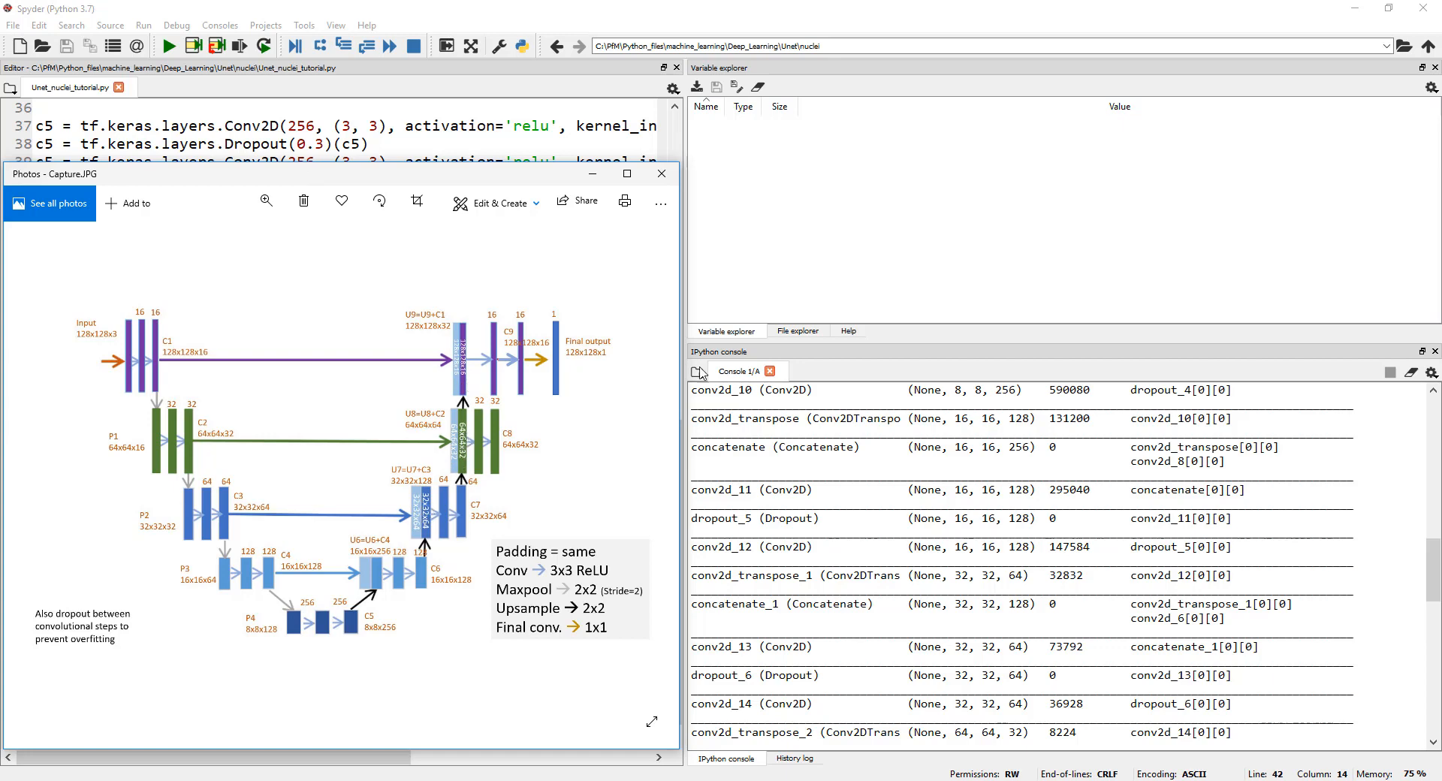
scroll("down", 3)
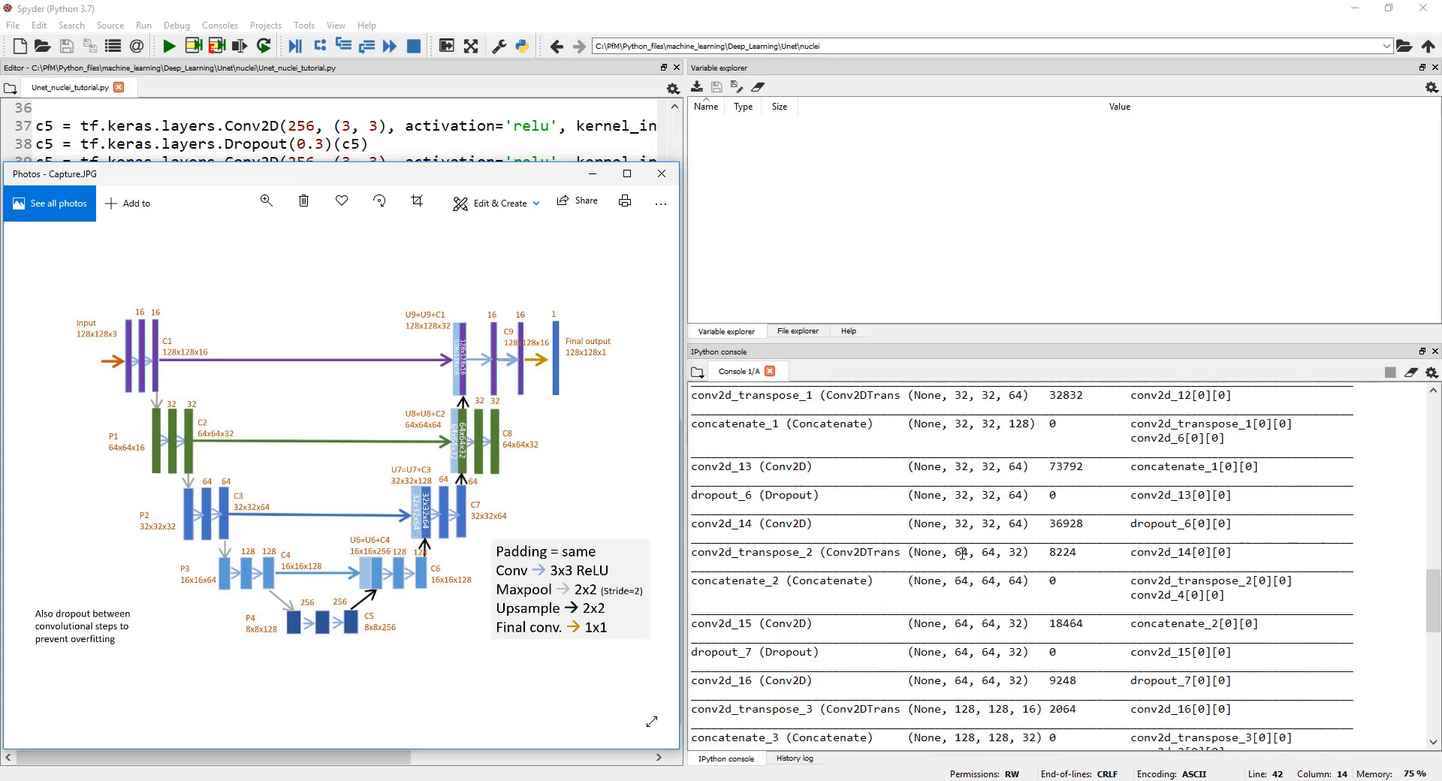
scroll("down", 3)
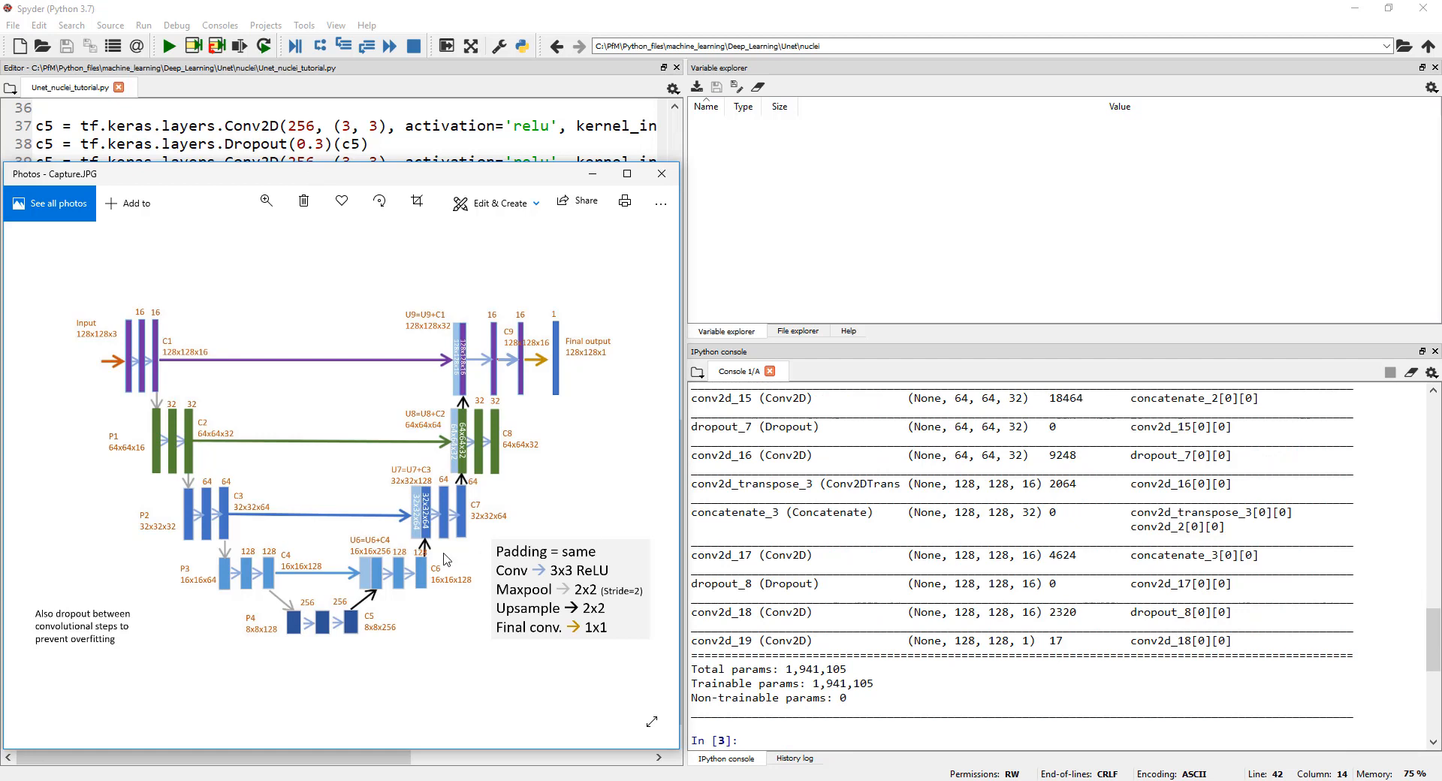
scroll("down", 3)
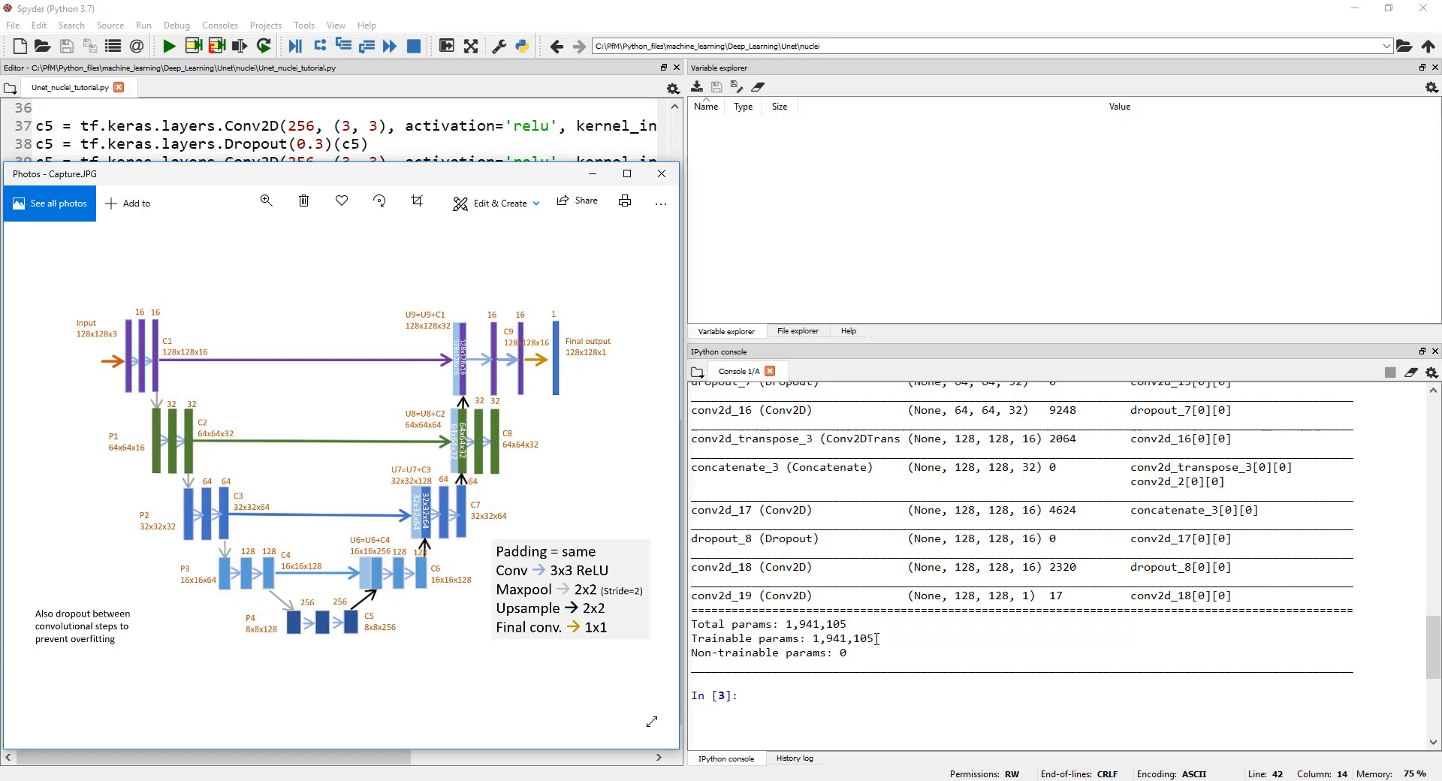
Close the Capture.JPG diagram so Spyder's contraction and expansive path code is in front.
left_click(660, 174)
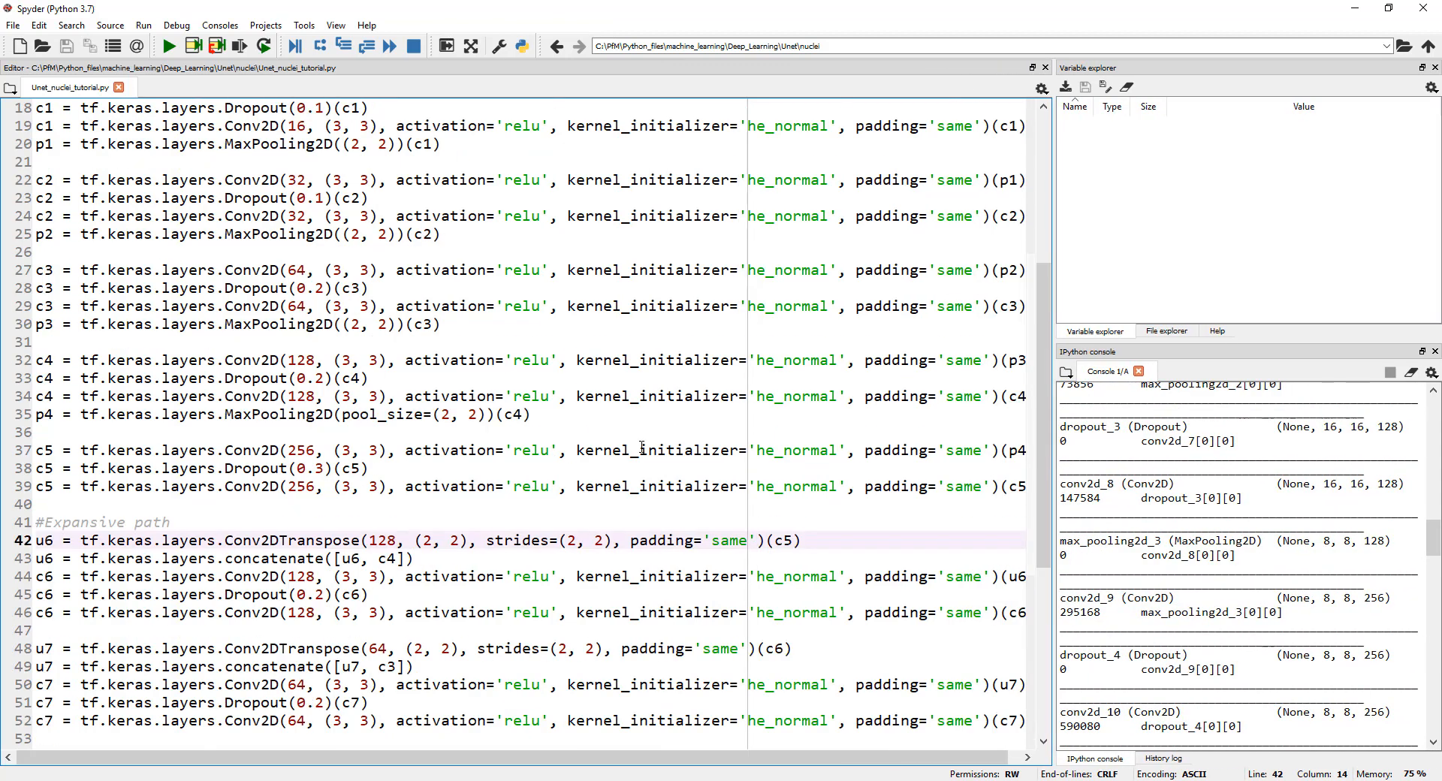
Scroll the editor up to the IMG_WIDTH lines and the console down to the 1,941,105 parameter totals.
scroll("up", 3)
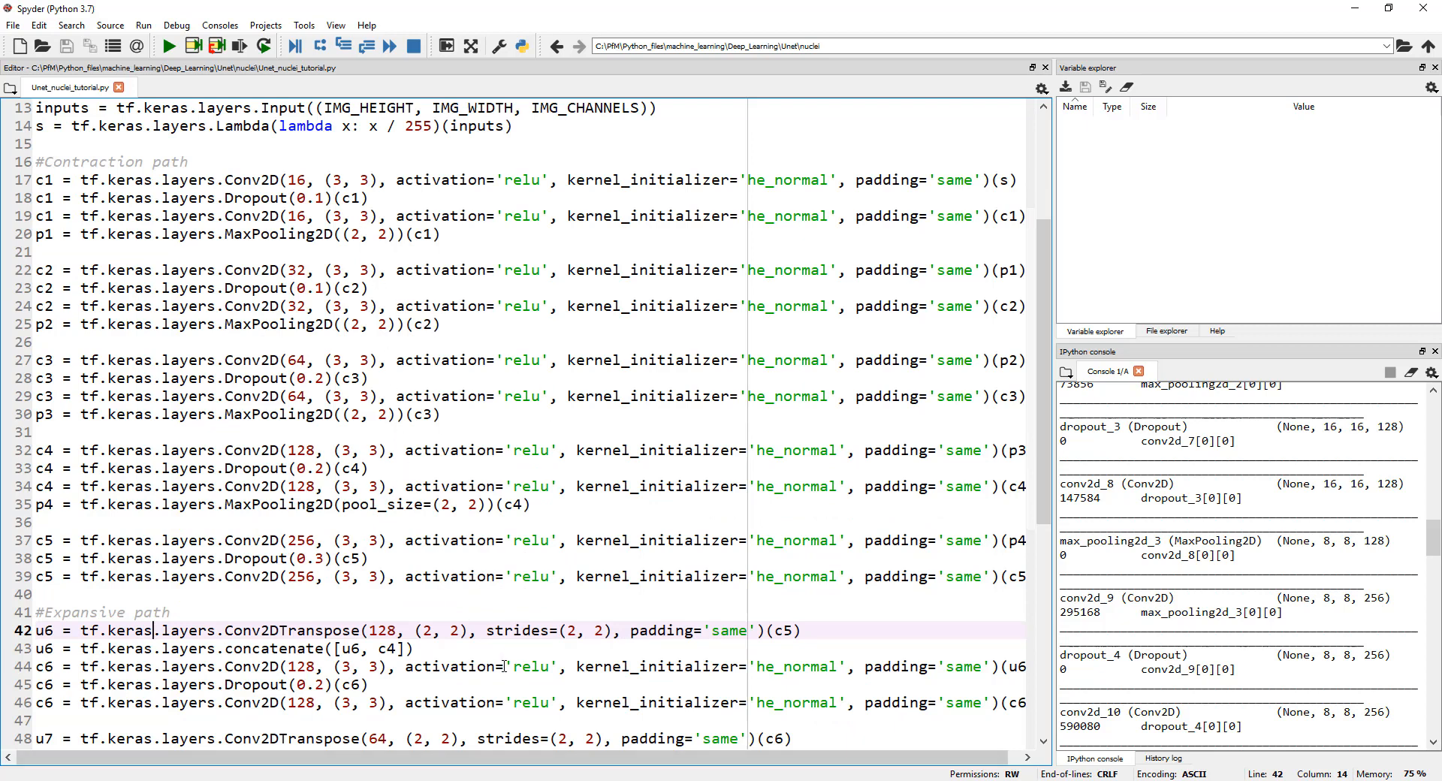
mouse_move(514, 616)
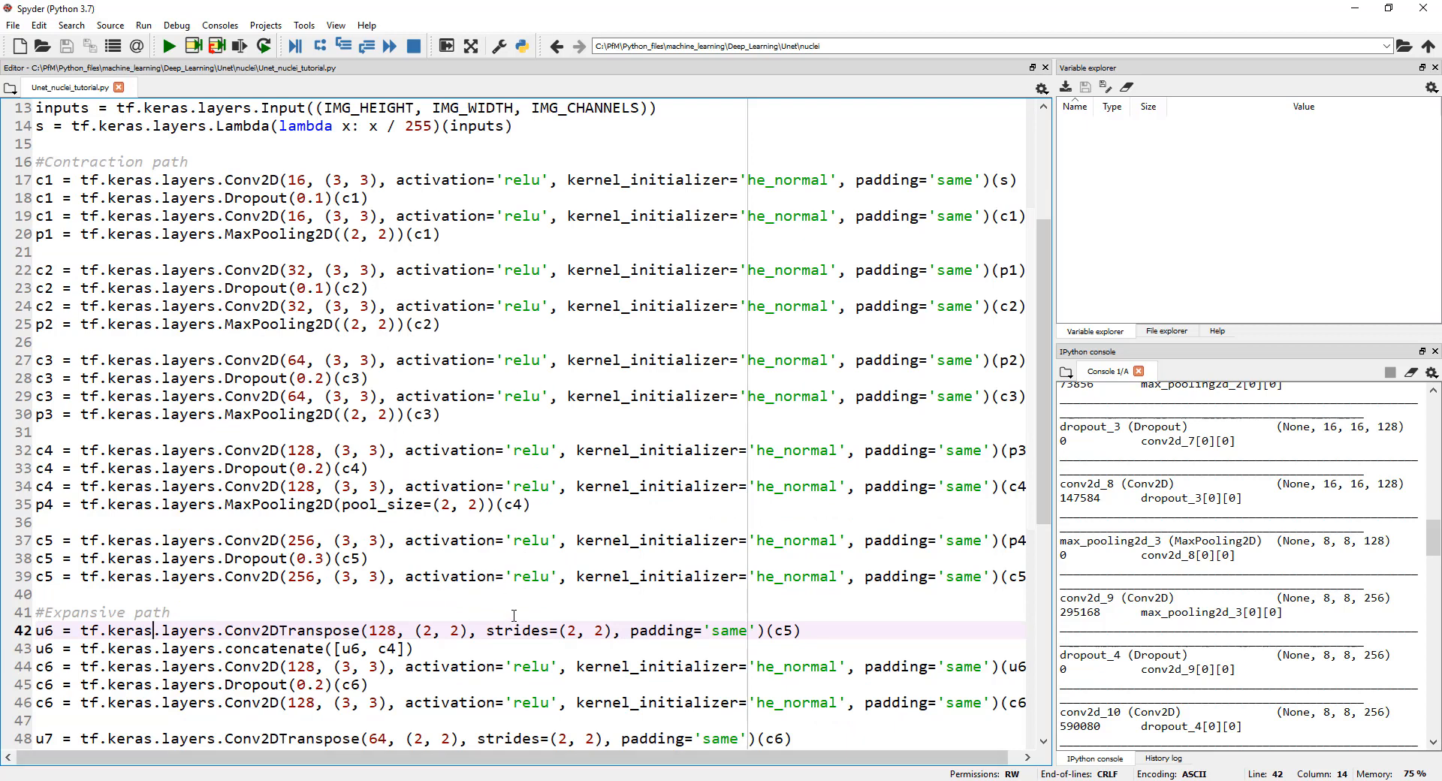
mouse_move(508, 610)
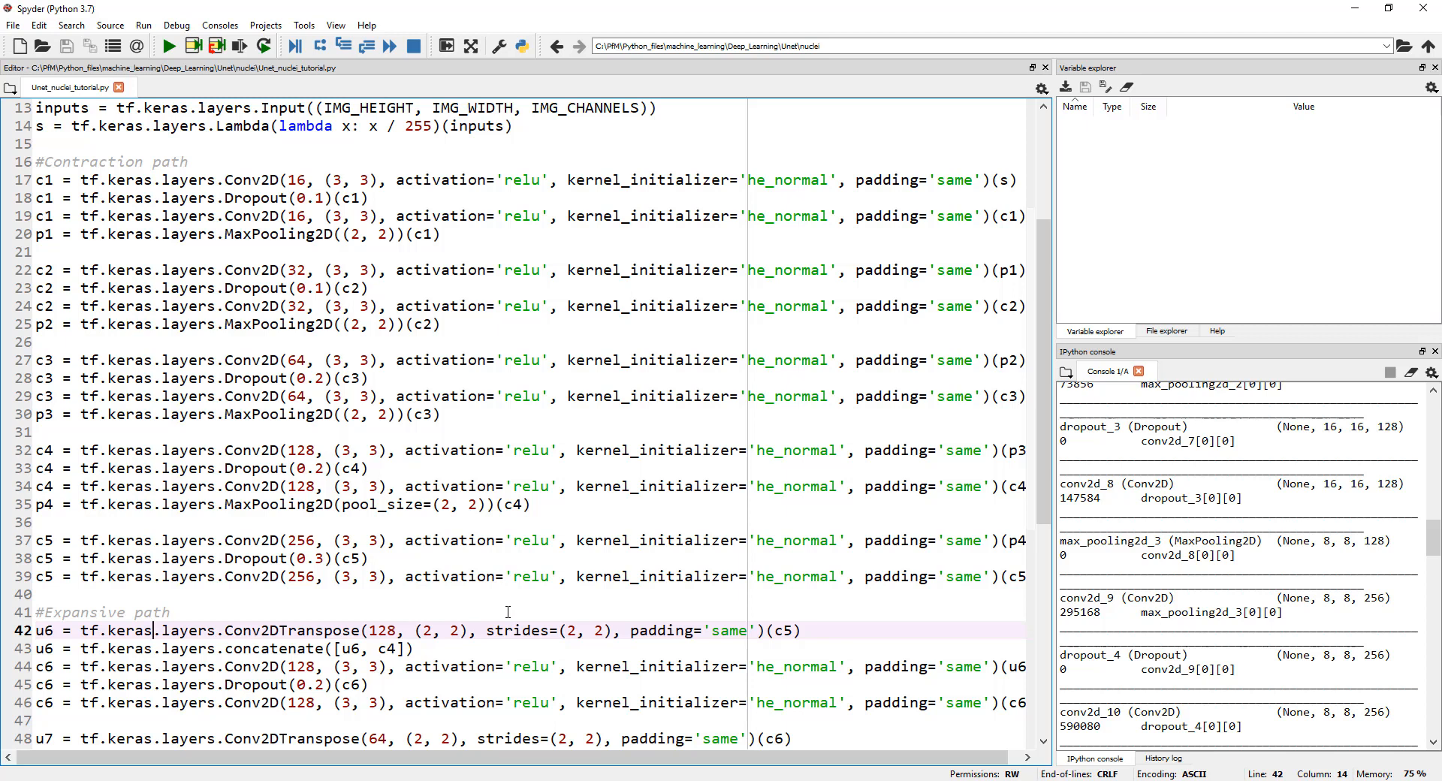
scroll("up", 3)
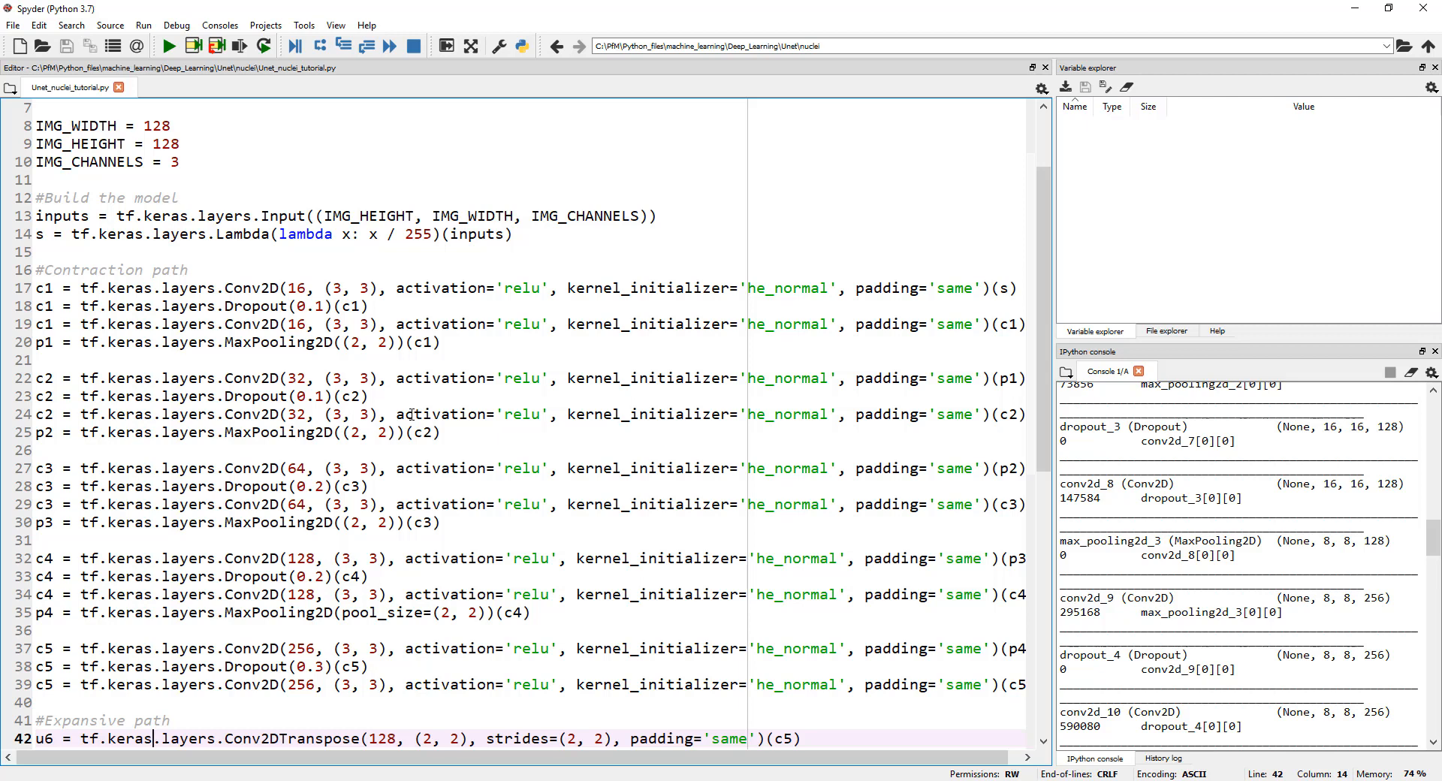
mouse_move(262, 384)
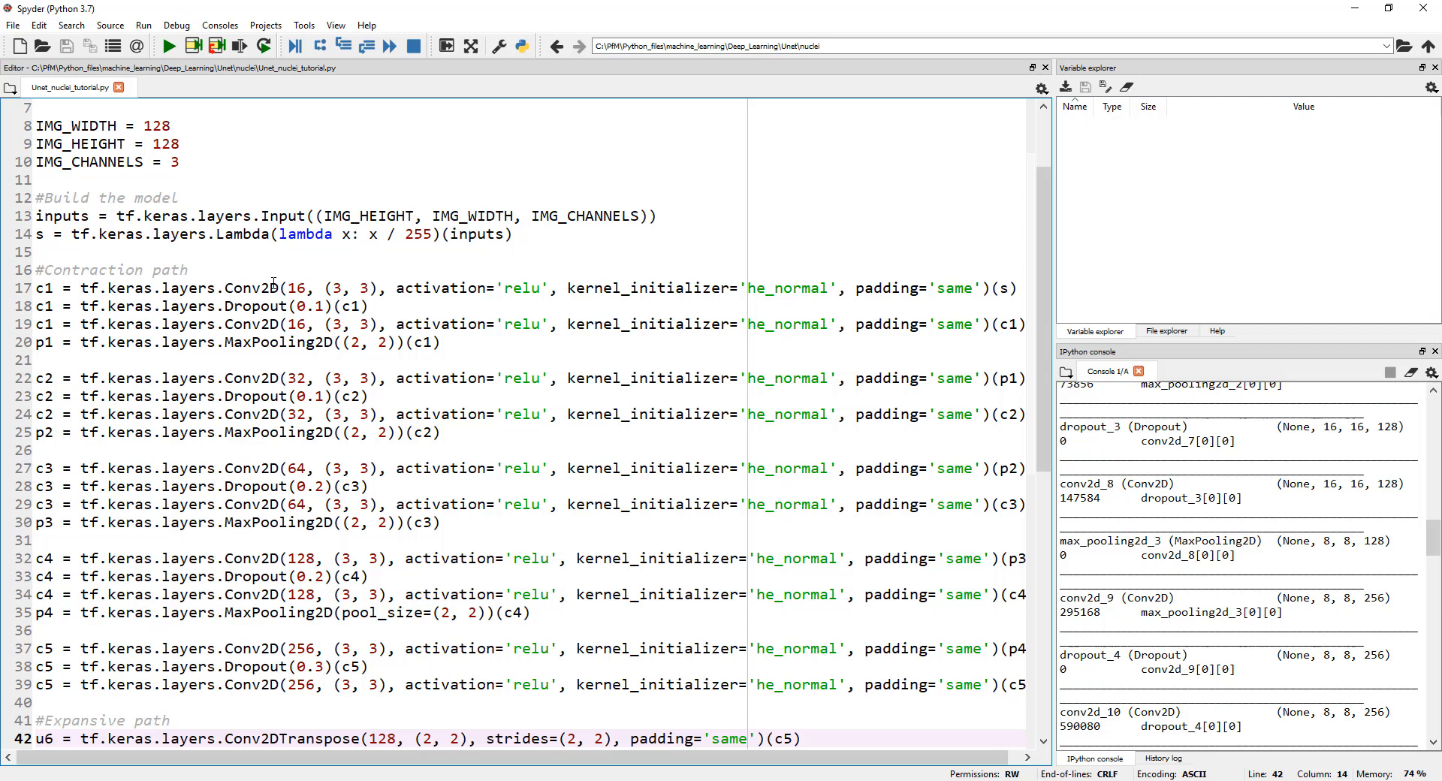
mouse_move(284, 643)
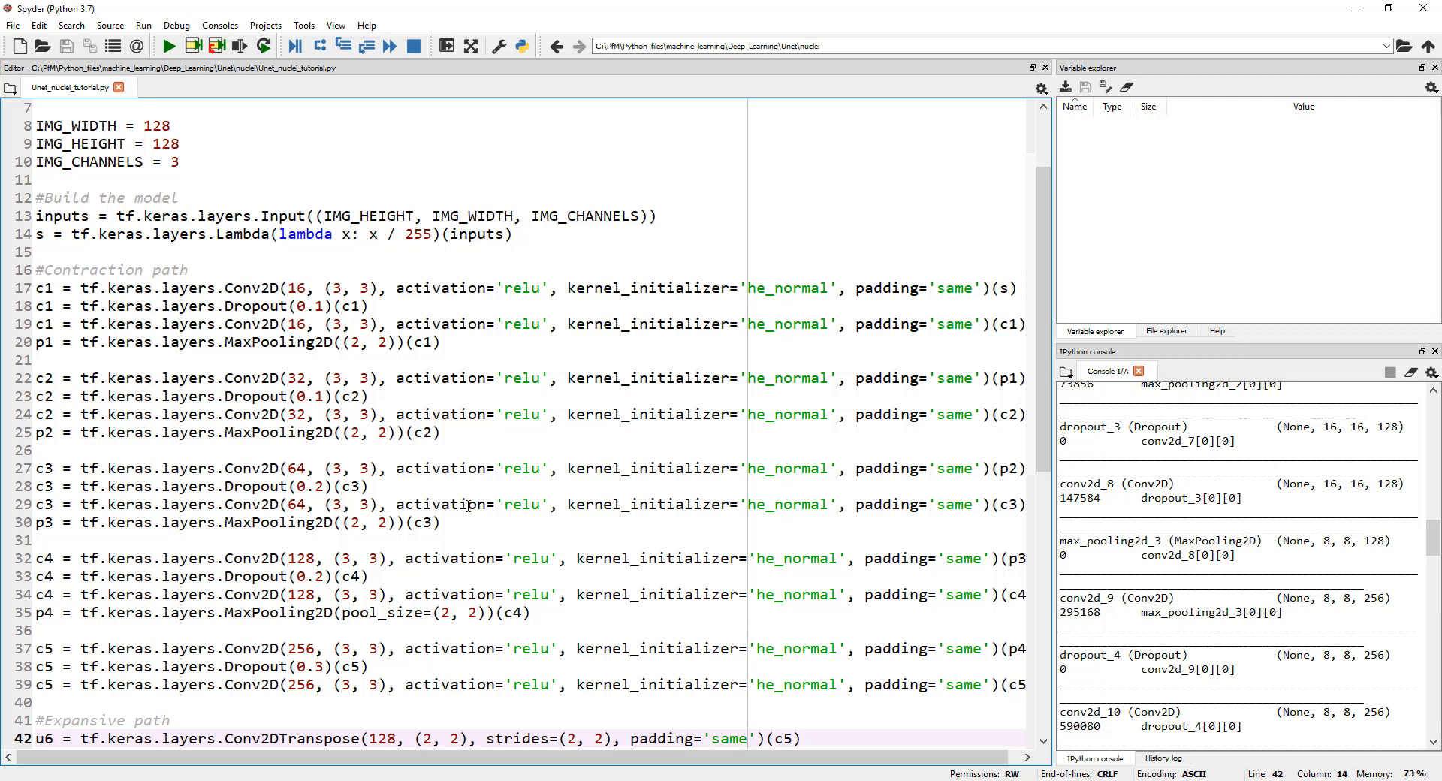
mouse_move(915, 571)
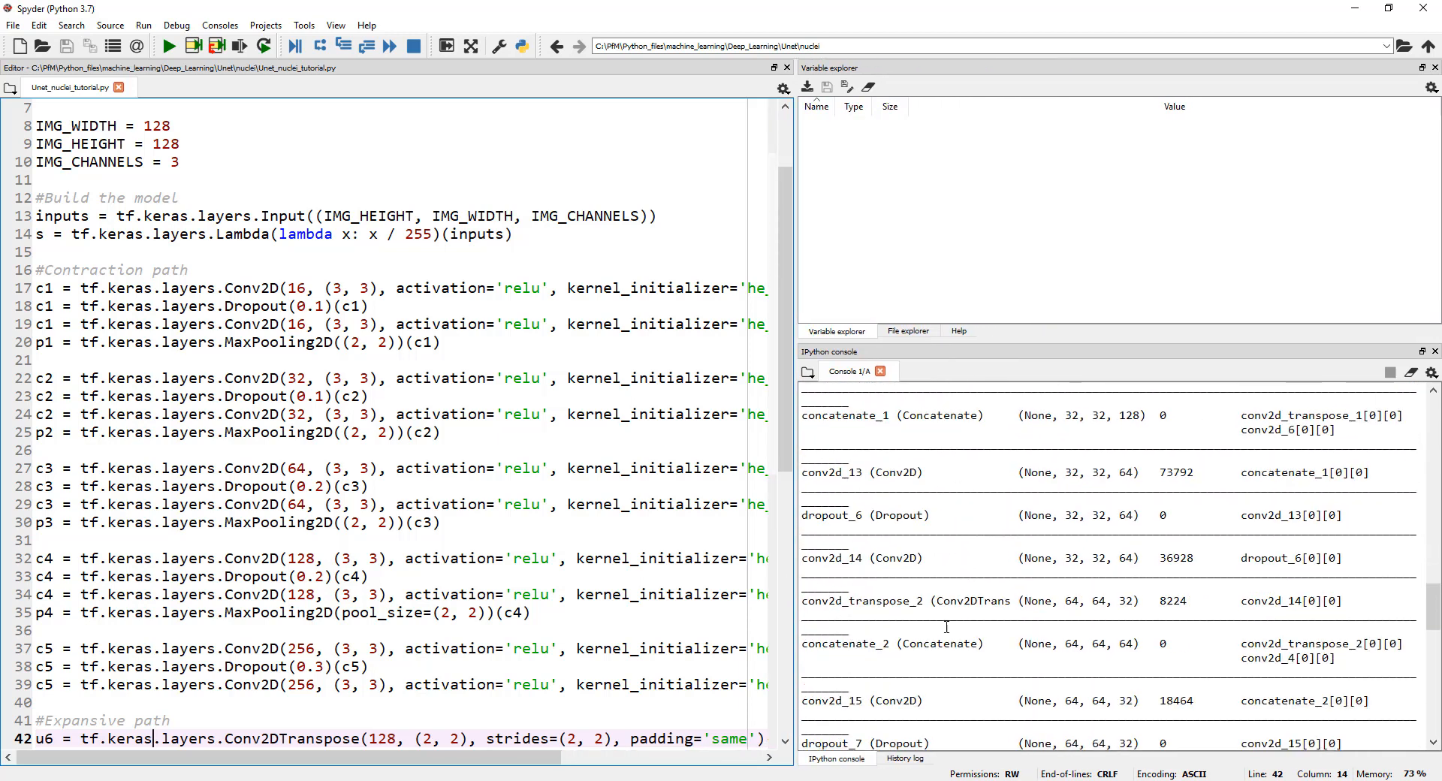
scroll("down", 3)
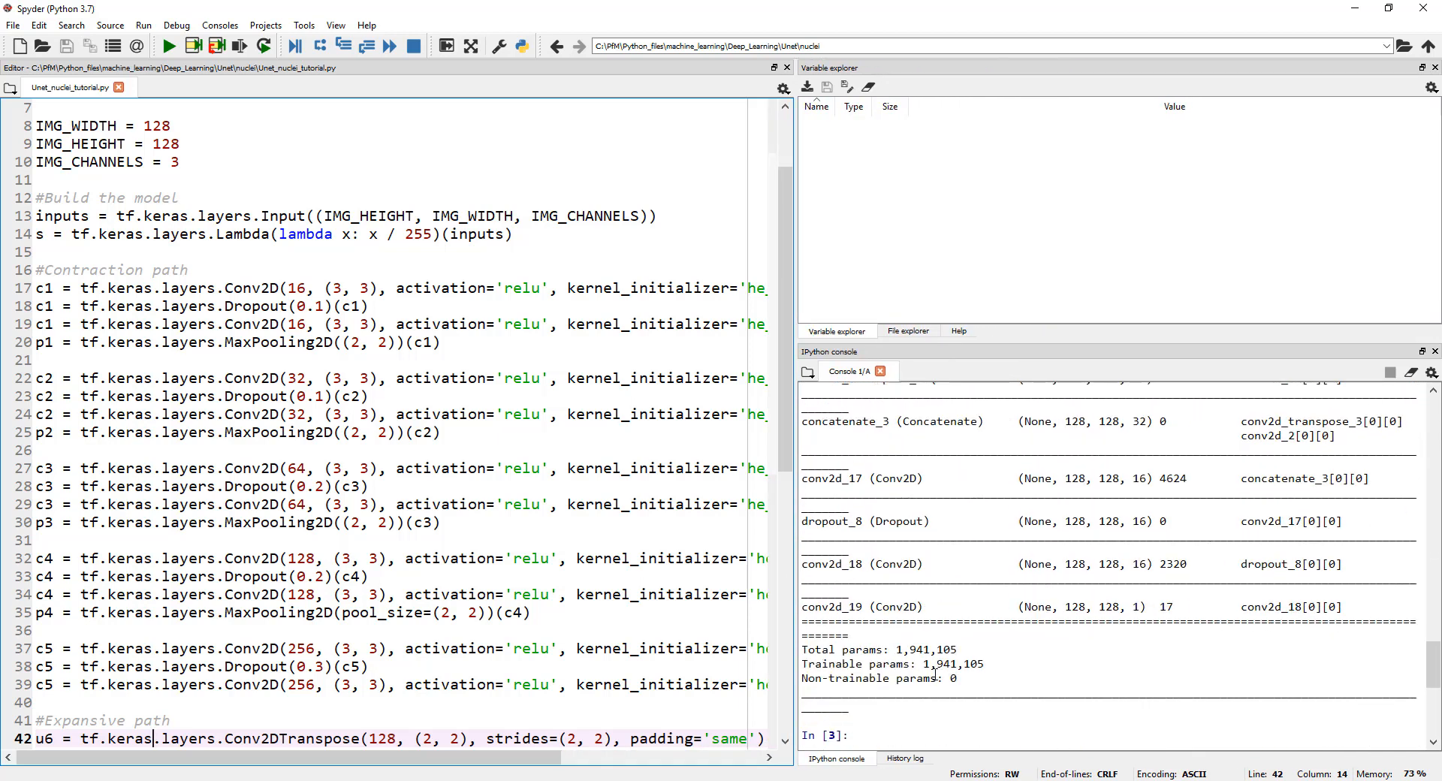